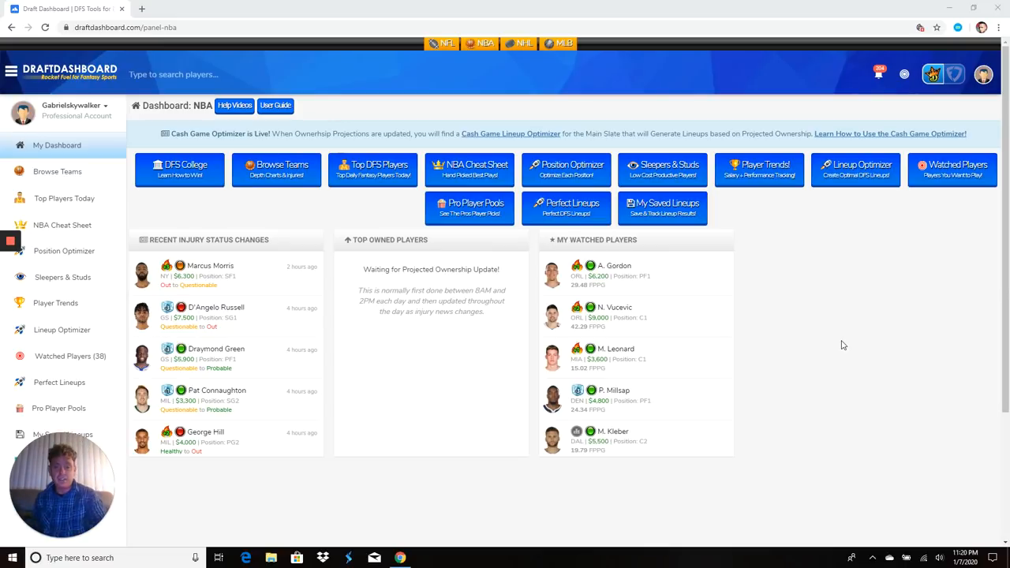
pyautogui.moveTo(828, 350)
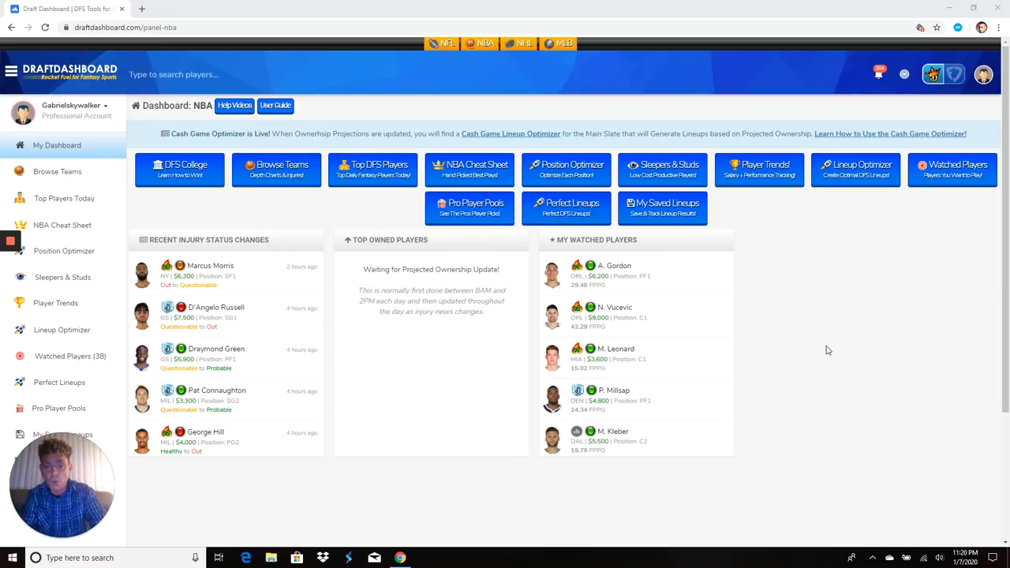
pyautogui.moveTo(631, 331)
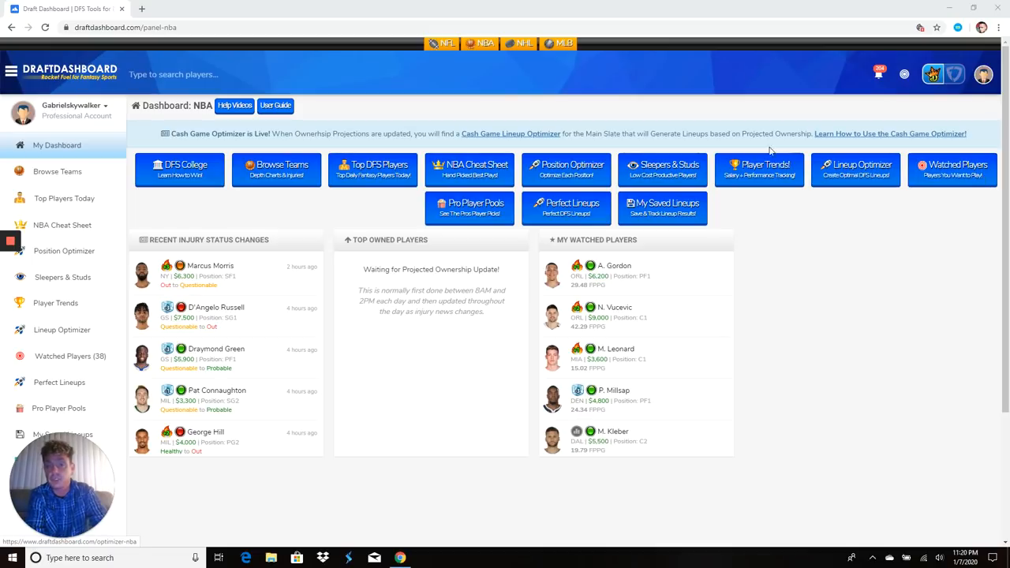
pyautogui.moveTo(512, 89)
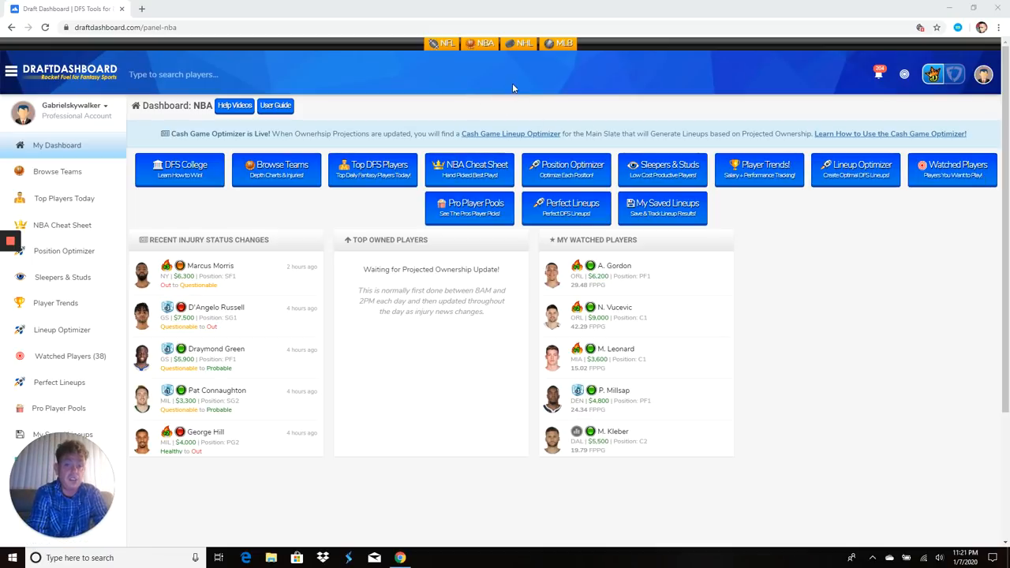
pyautogui.moveTo(470, 170)
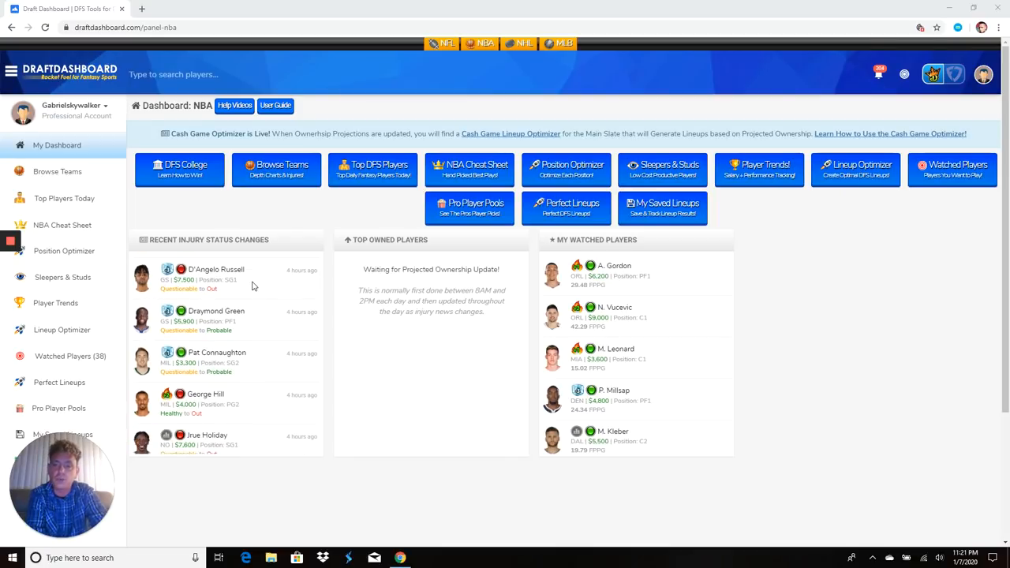
# Step: Scroll down the NBA player list to the Donovan Mitchell rows, checking projections along the way
pyautogui.scroll(-3)
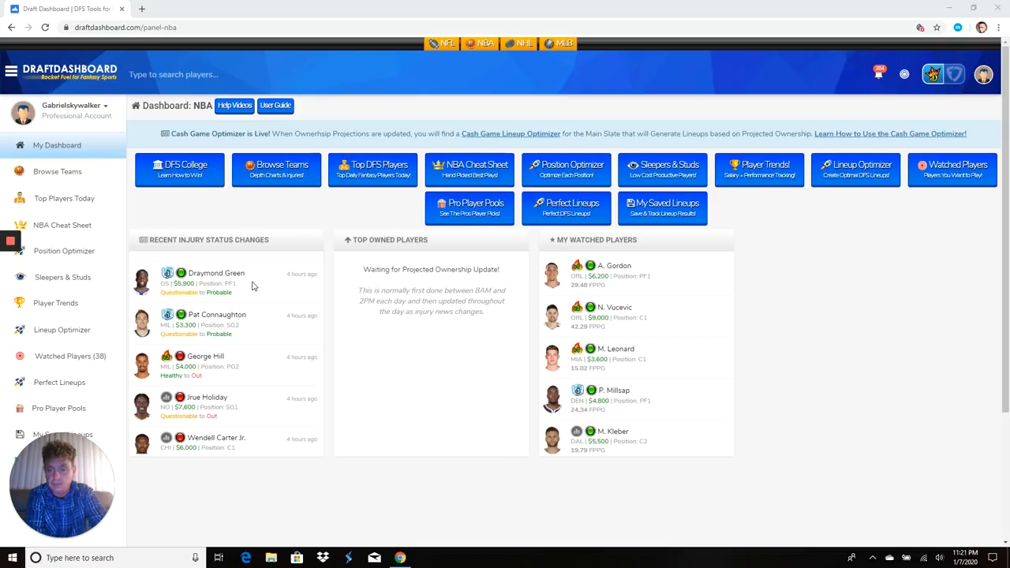
pyautogui.scroll(-3)
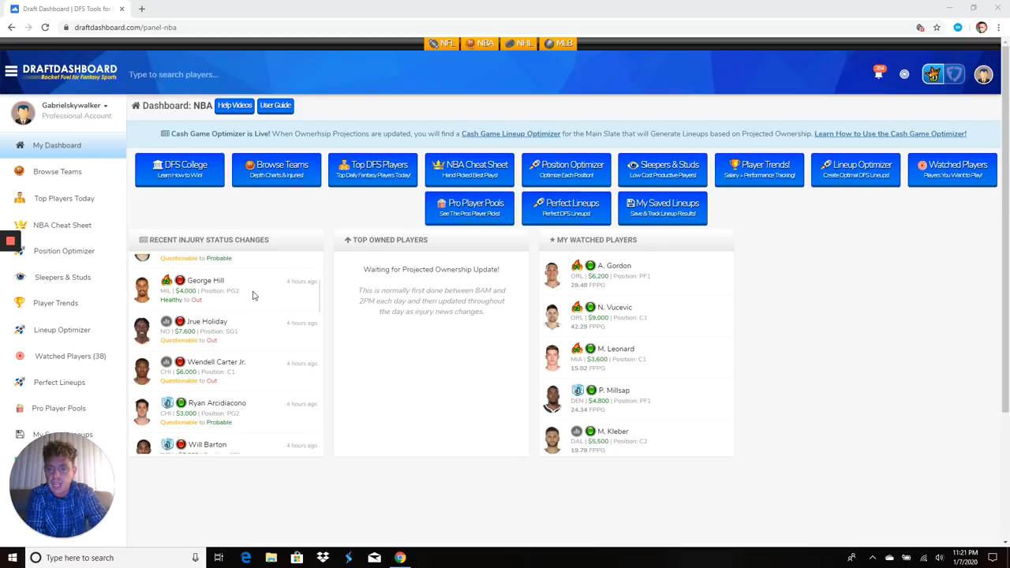
pyautogui.scroll(-3)
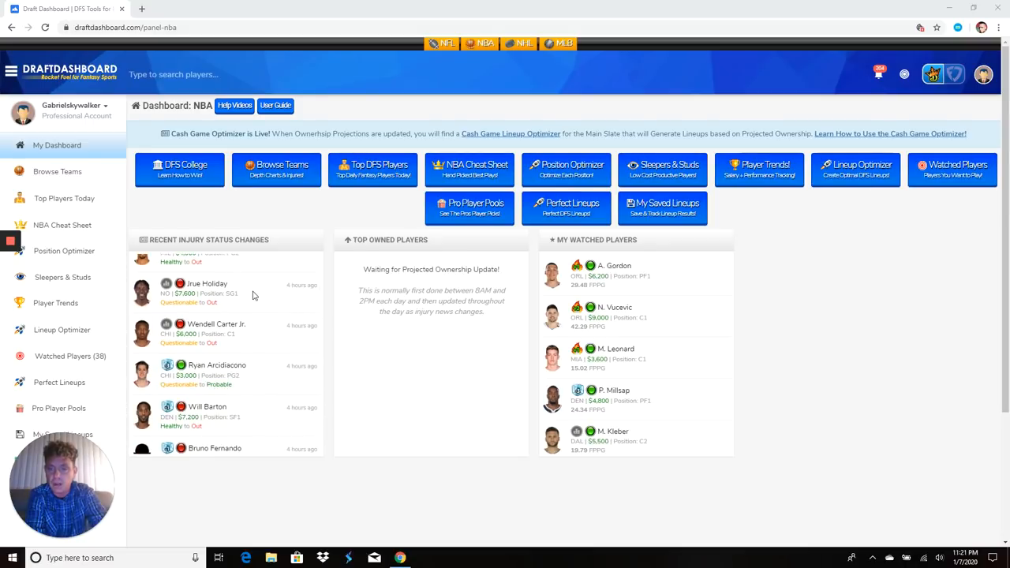
pyautogui.scroll(-3)
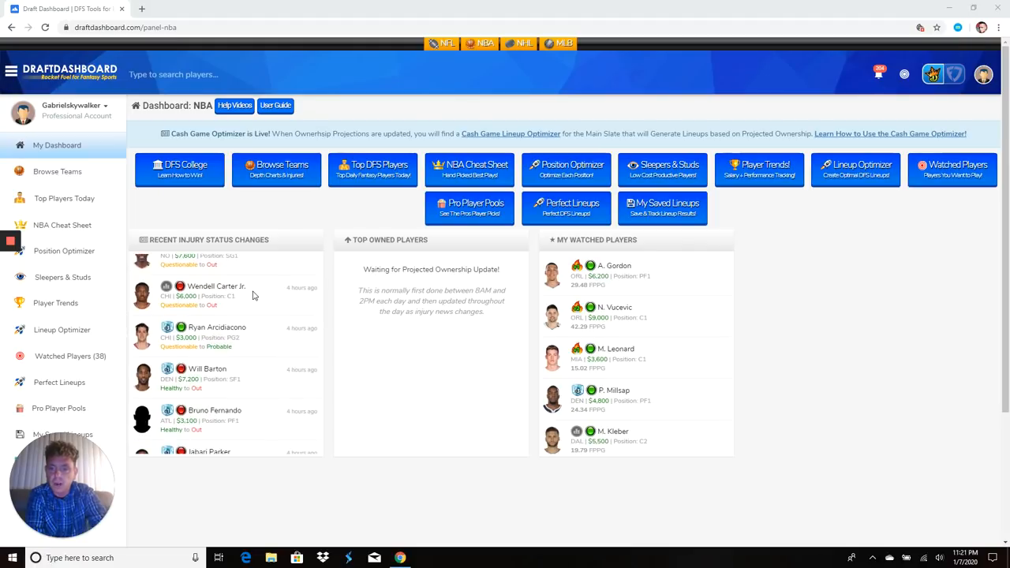
pyautogui.scroll(-3)
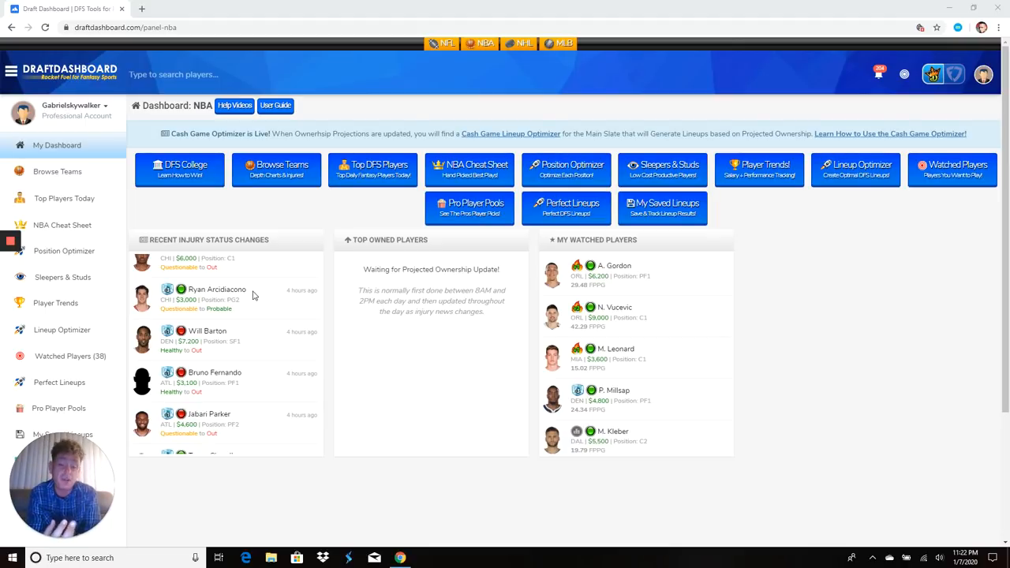
pyautogui.scroll(-3)
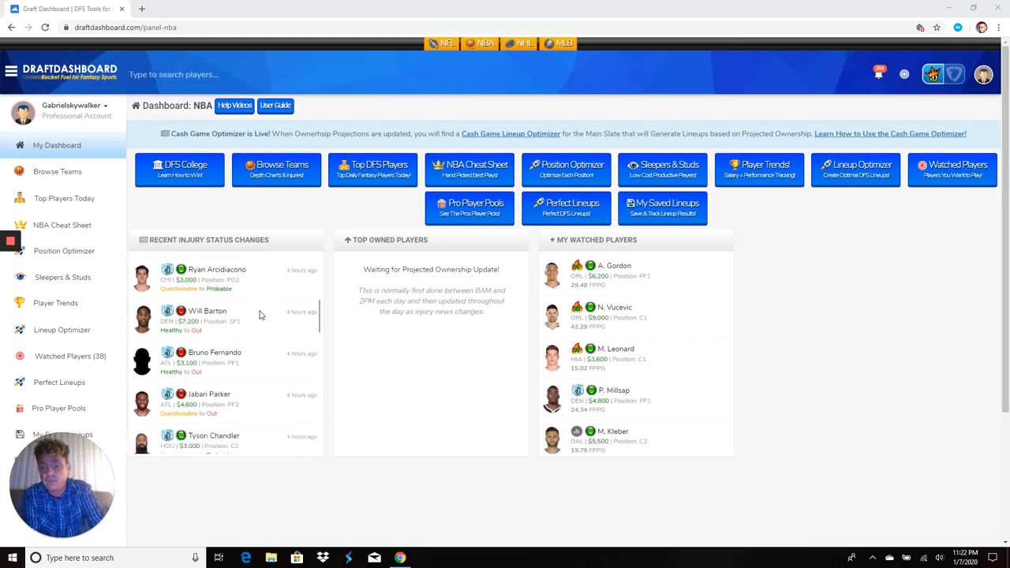
pyautogui.scroll(-3)
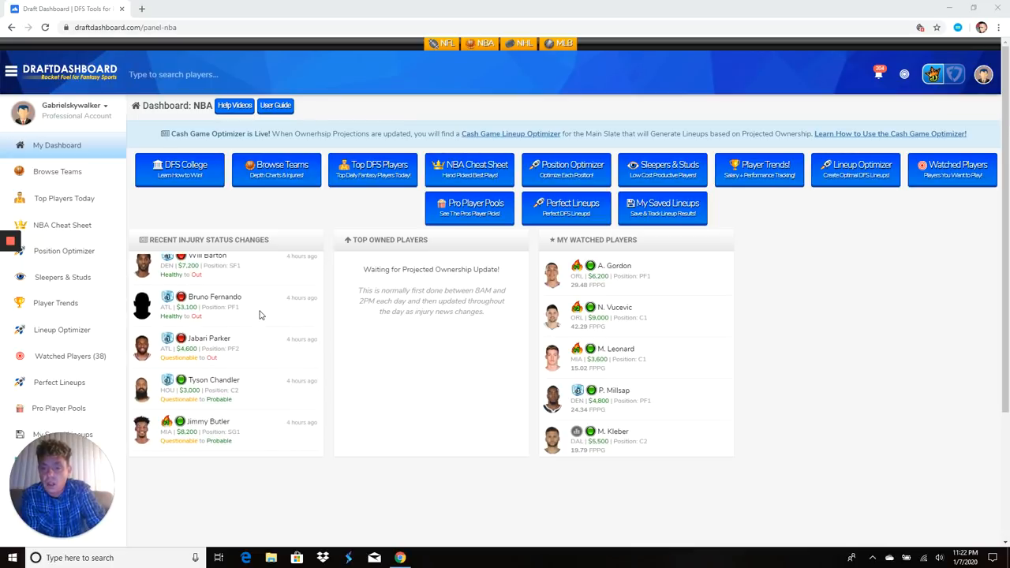
pyautogui.moveTo(252, 352)
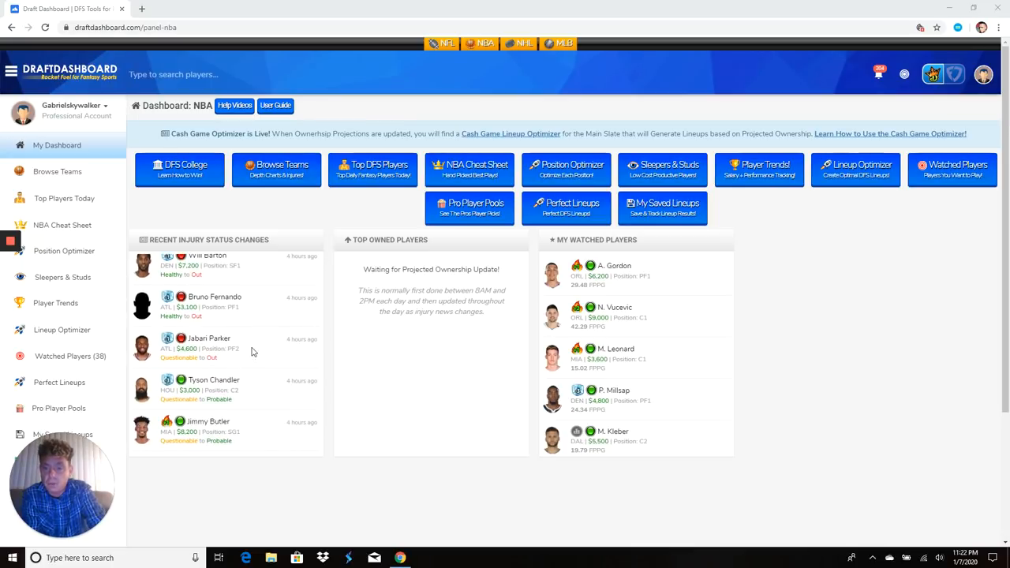
pyautogui.scroll(3)
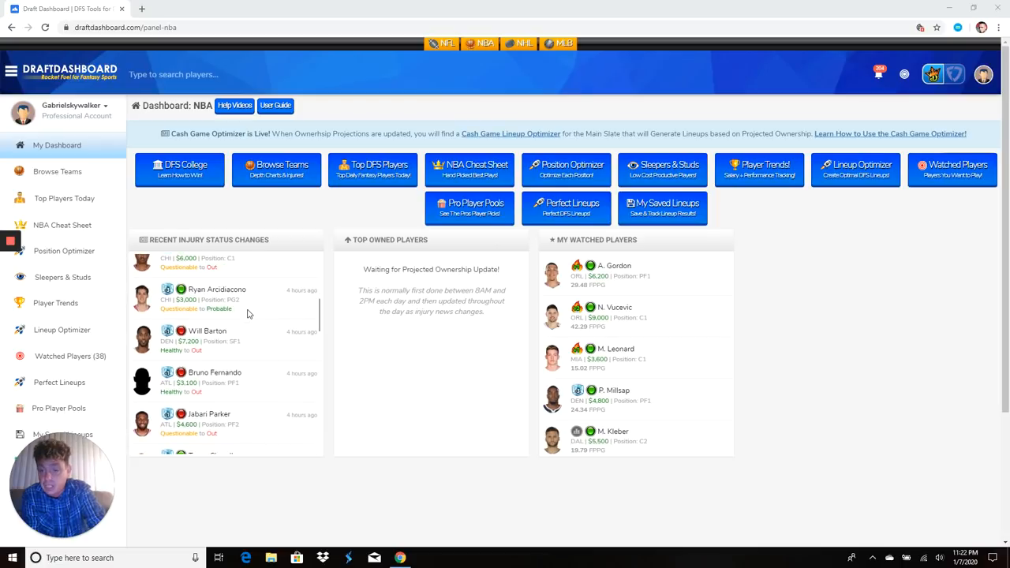
pyautogui.scroll(-3)
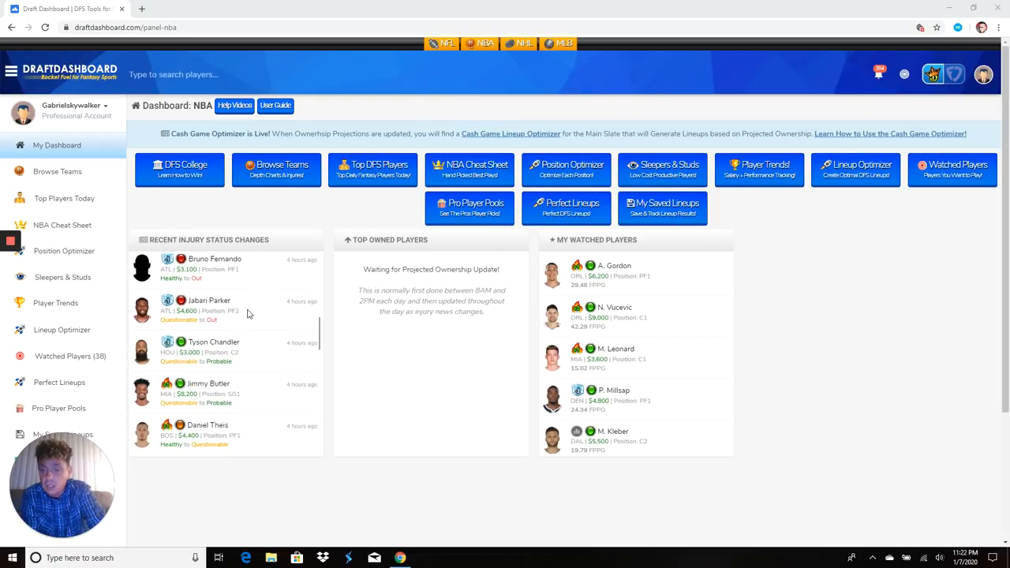
pyautogui.scroll(-3)
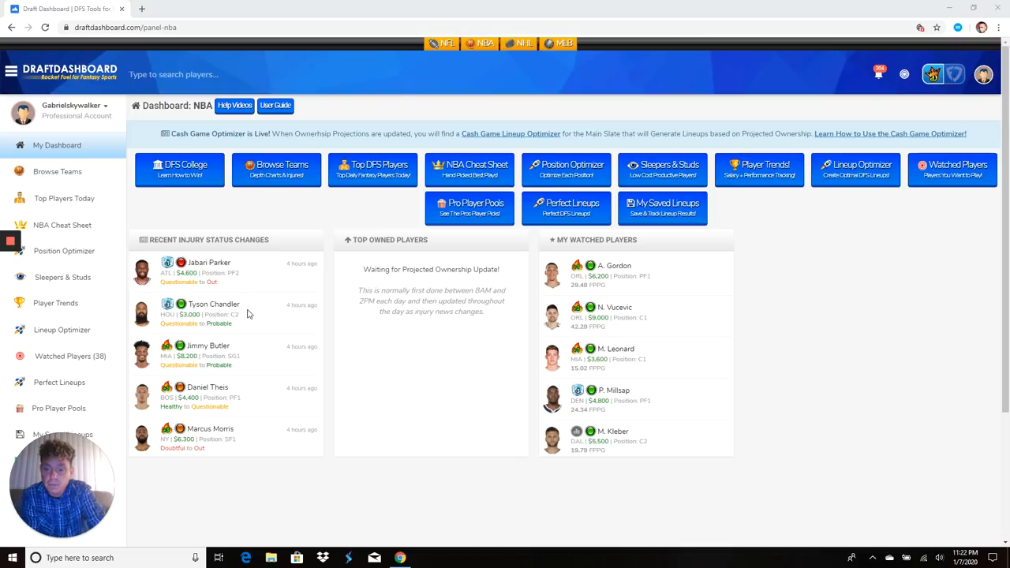
pyautogui.scroll(-3)
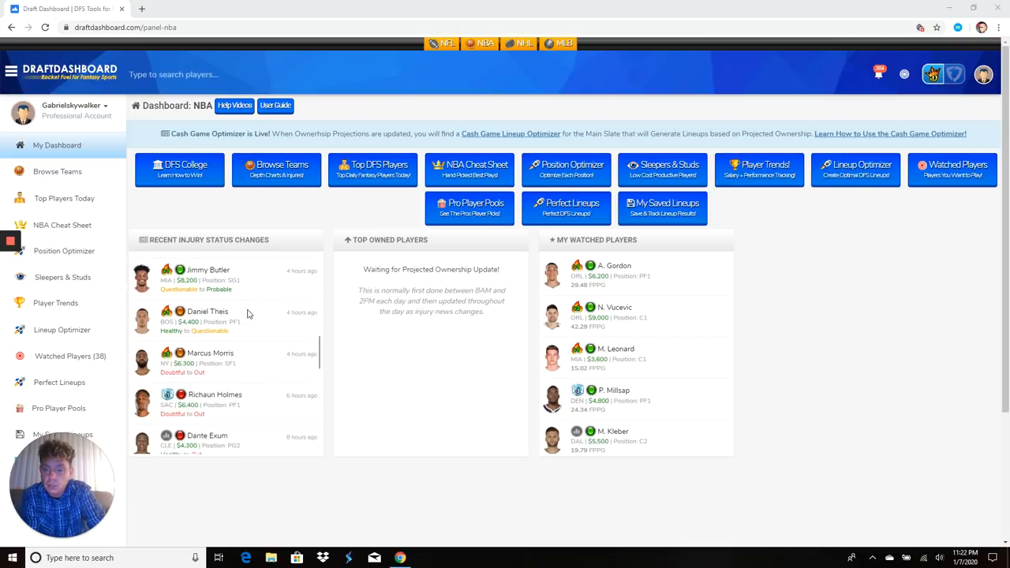
pyautogui.scroll(3)
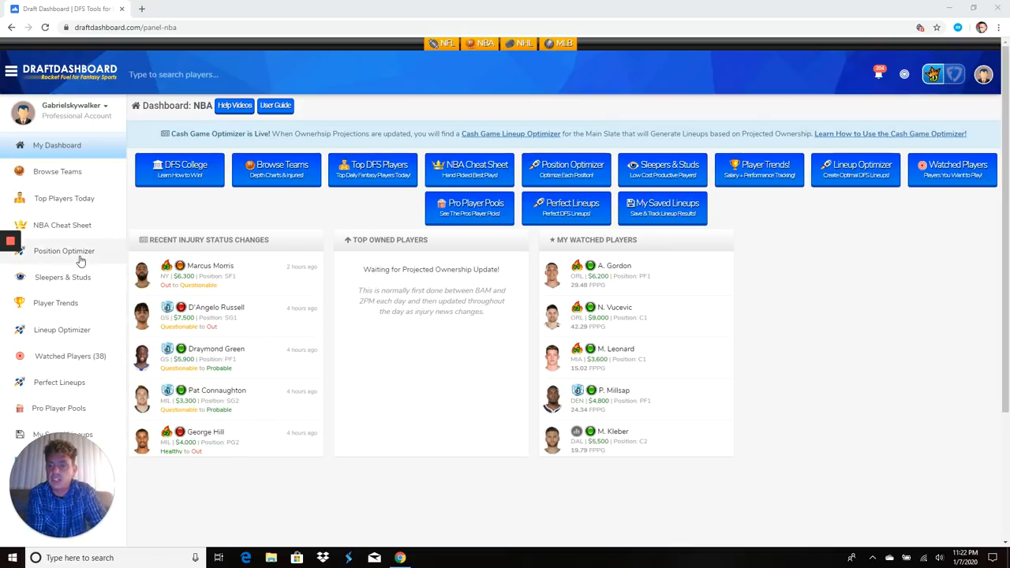
# Step: Switch to the Position Optimizer and scroll its list down to Kendrick Nunn through Kemba Walker
pyautogui.click(63, 249)
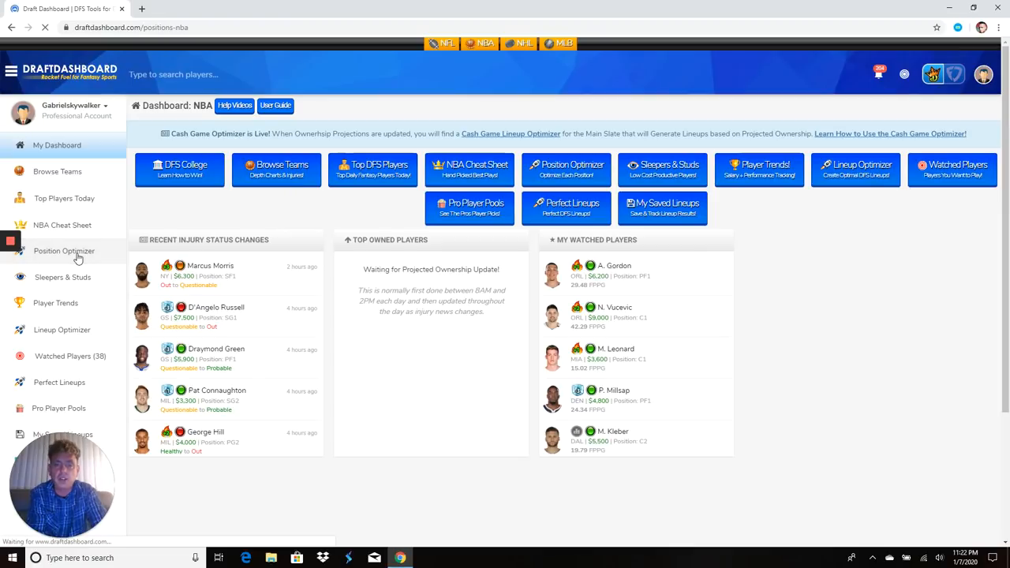
pyautogui.click(63, 251)
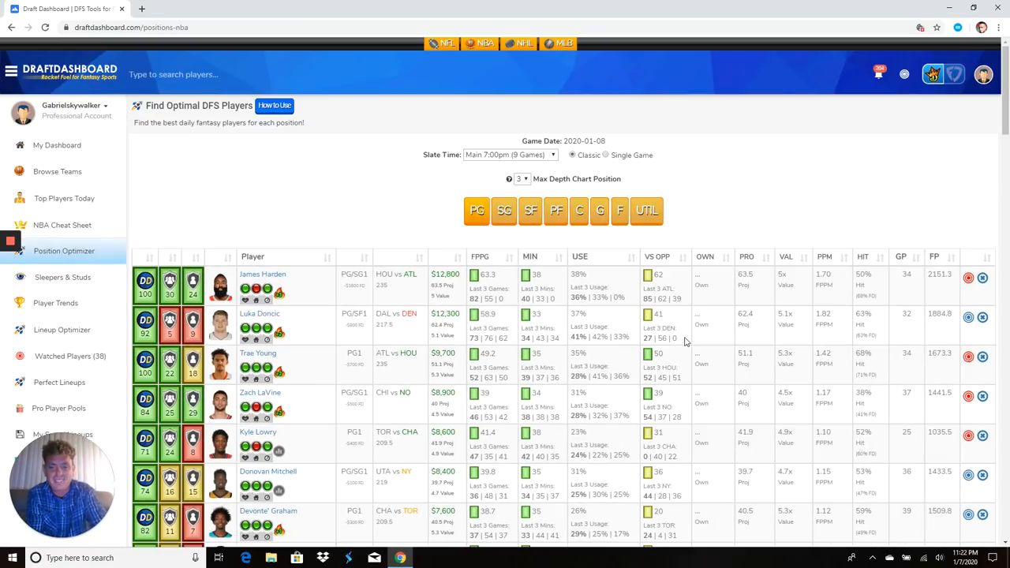
pyautogui.moveTo(470, 306)
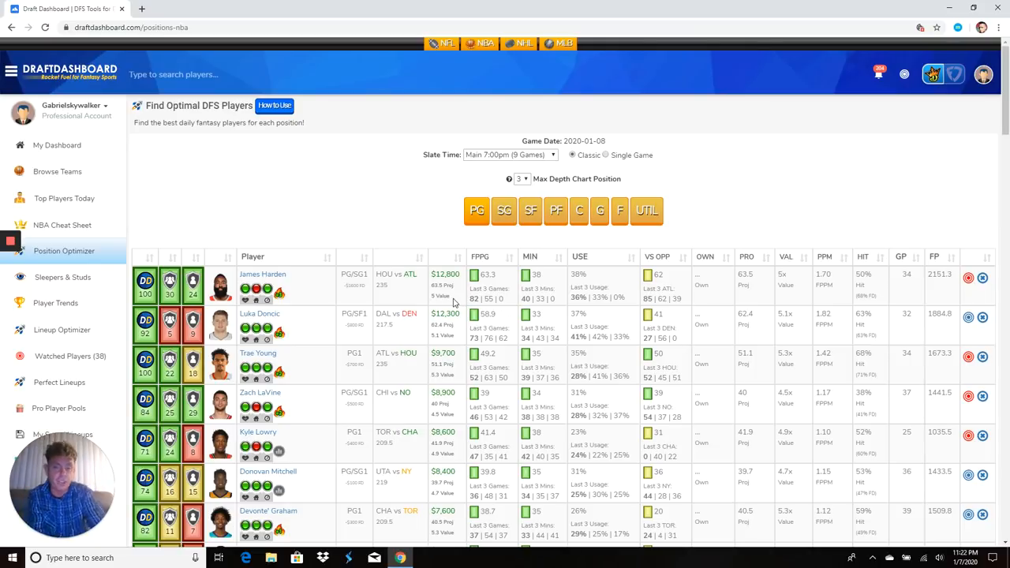
pyautogui.moveTo(474, 303)
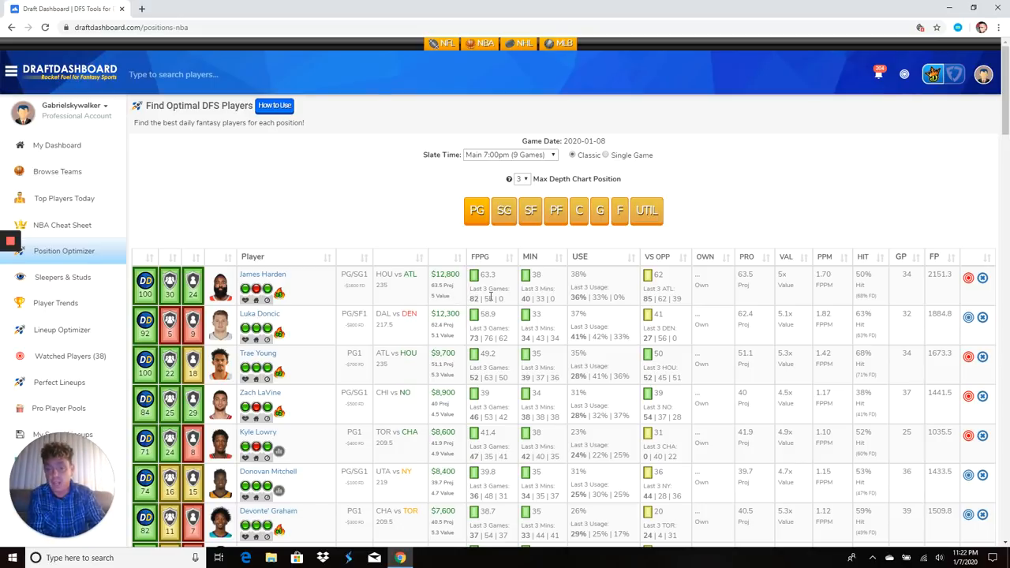
pyautogui.moveTo(559, 310)
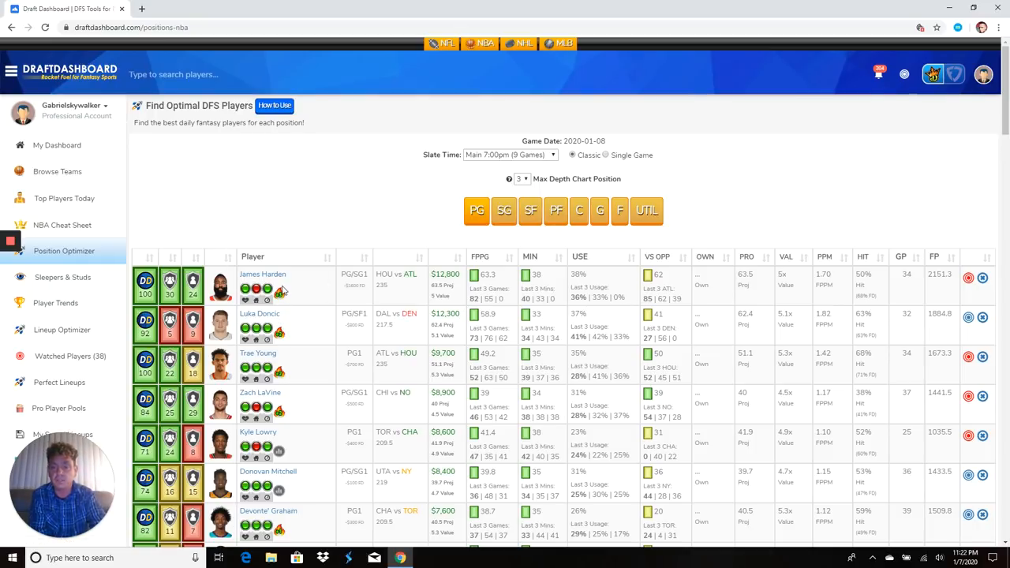
pyautogui.moveTo(279, 290)
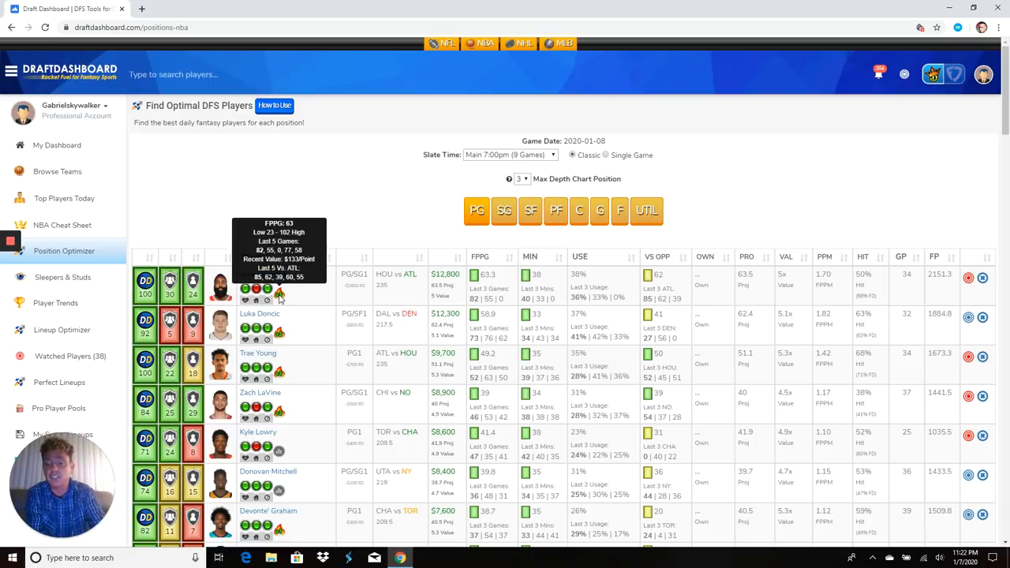
pyautogui.moveTo(344, 298)
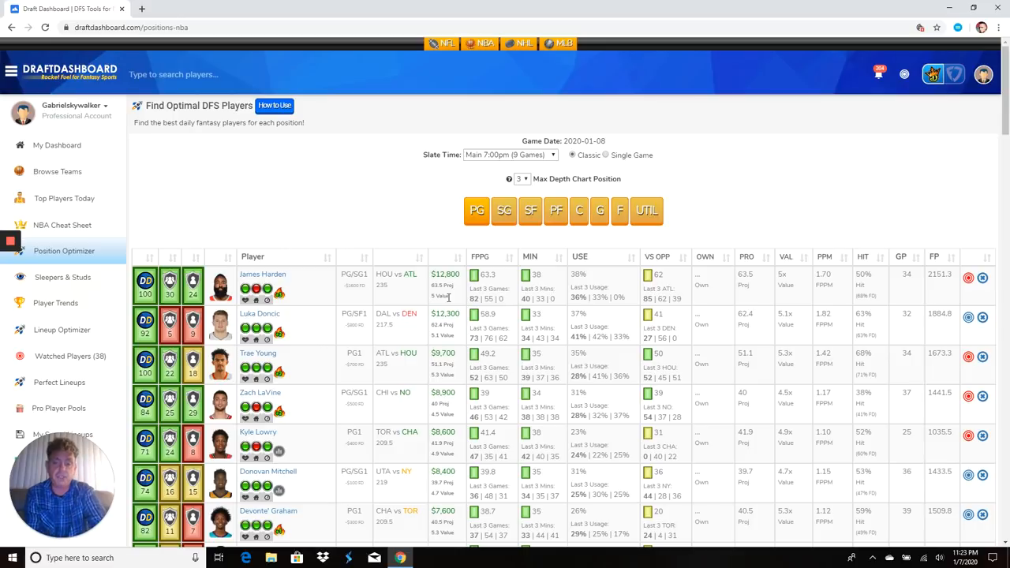
pyautogui.scroll(-3)
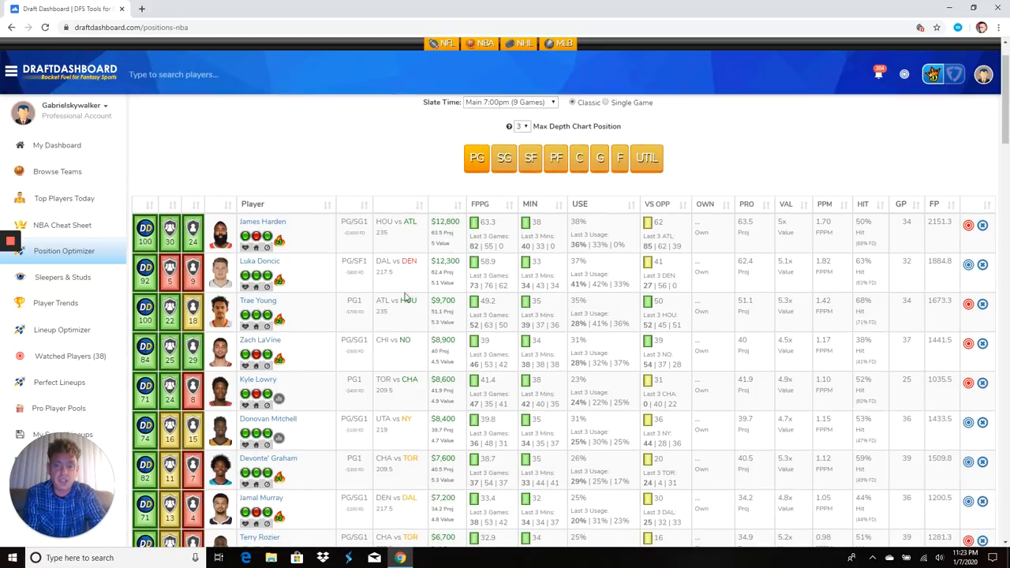
pyautogui.moveTo(443, 271)
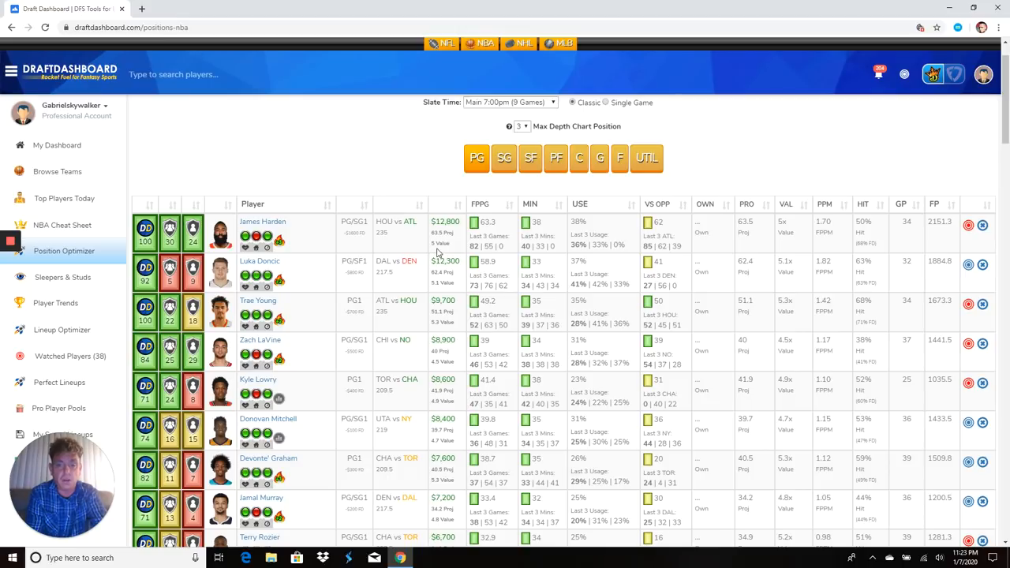
pyautogui.moveTo(447, 272)
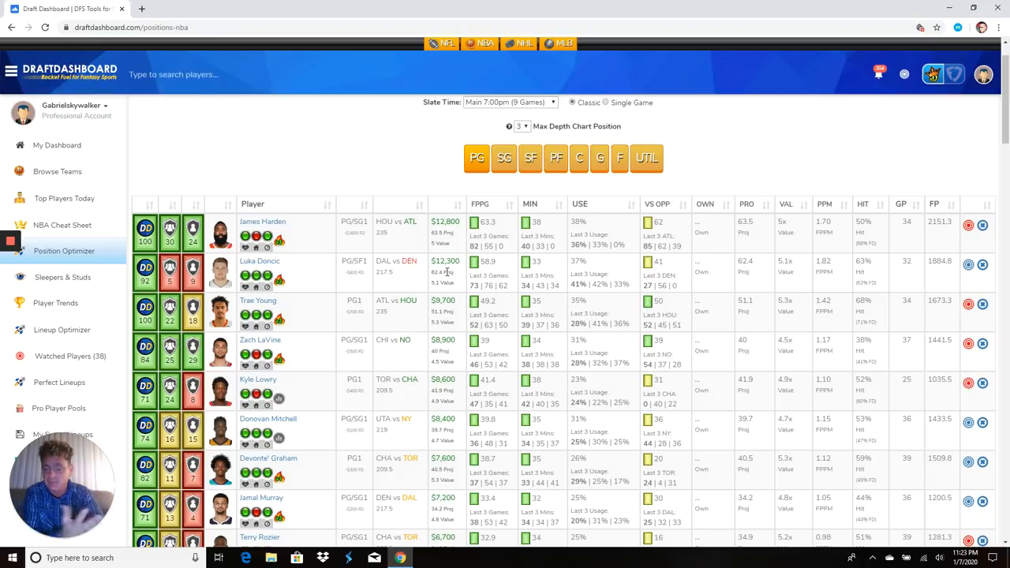
pyautogui.scroll(-3)
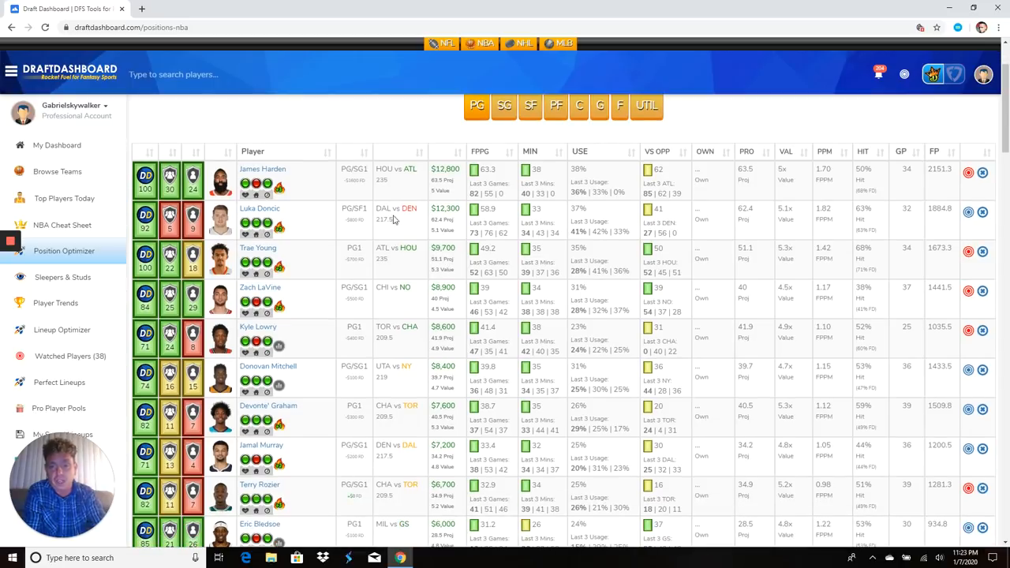
pyautogui.moveTo(435, 243)
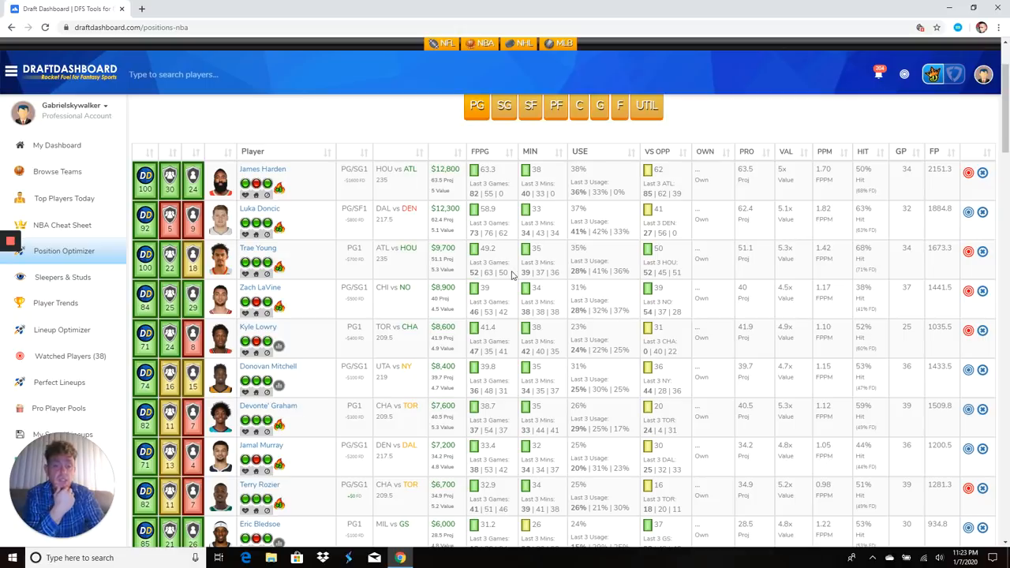
pyautogui.moveTo(595, 274)
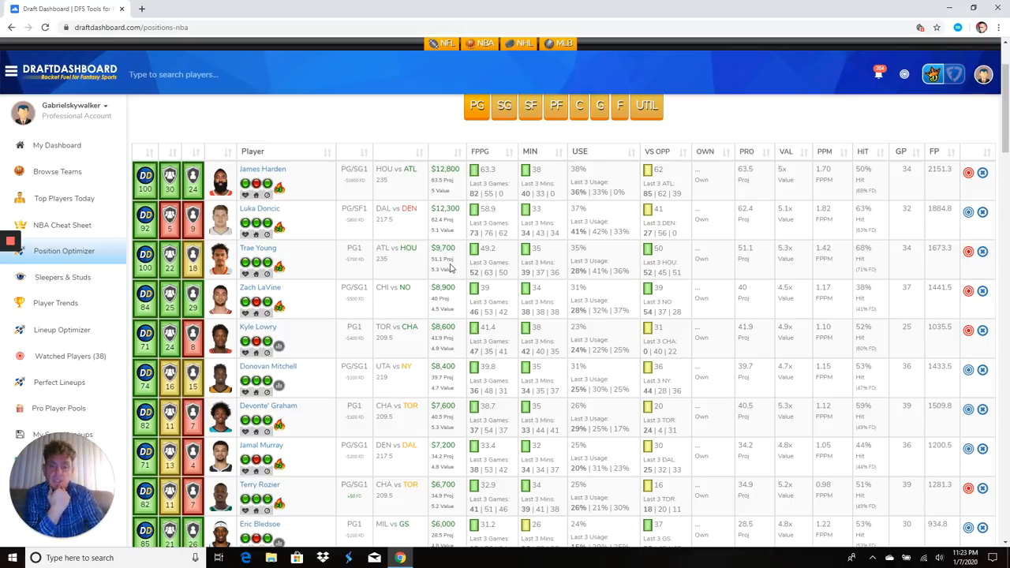
pyautogui.moveTo(281, 268)
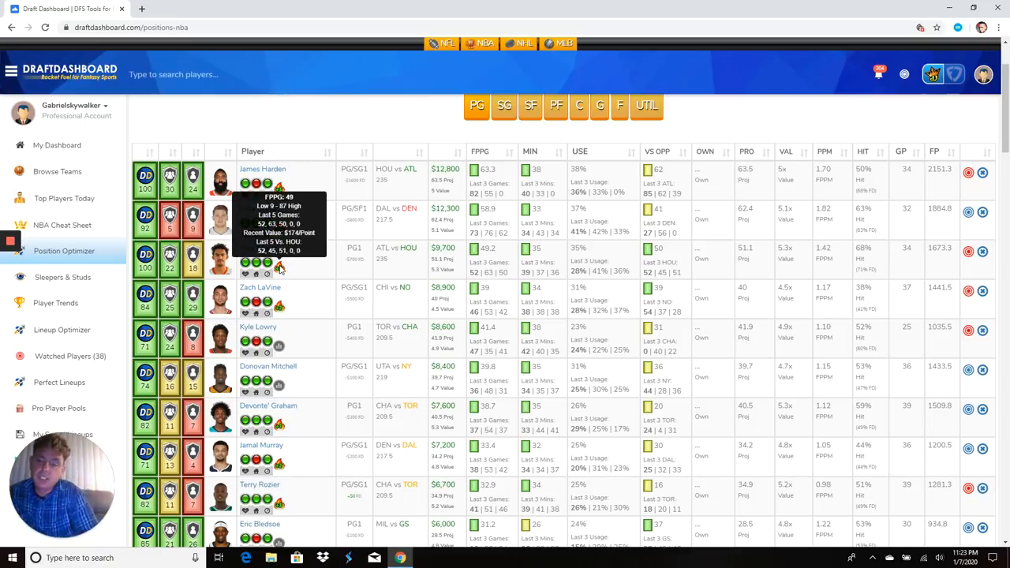
pyautogui.moveTo(408, 269)
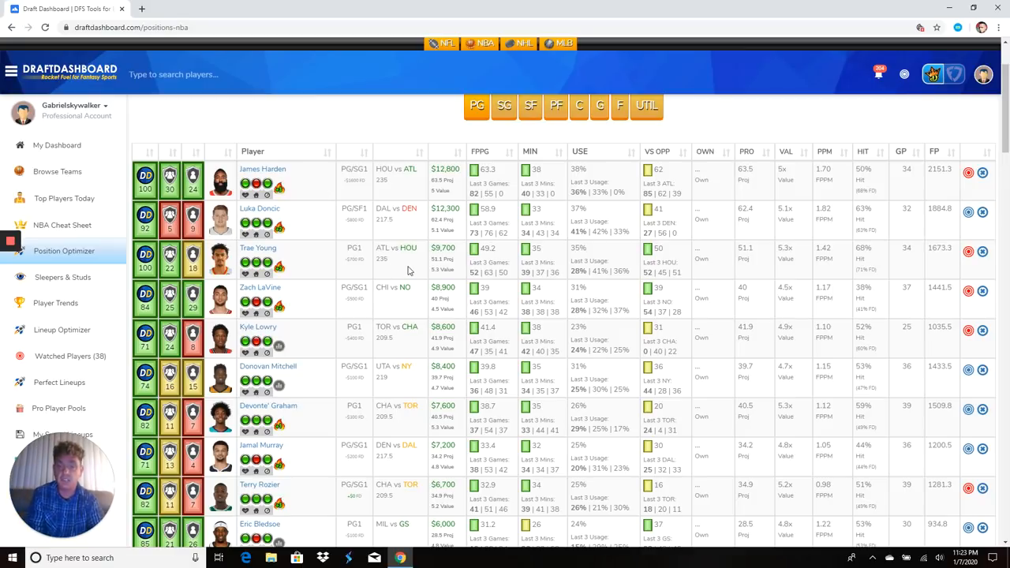
pyautogui.scroll(3)
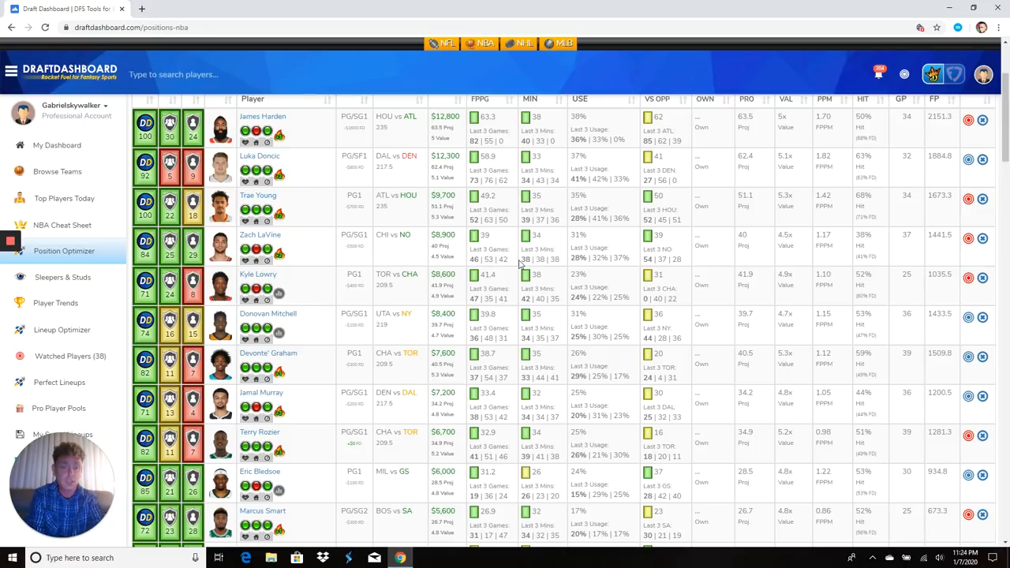
pyautogui.moveTo(577, 268)
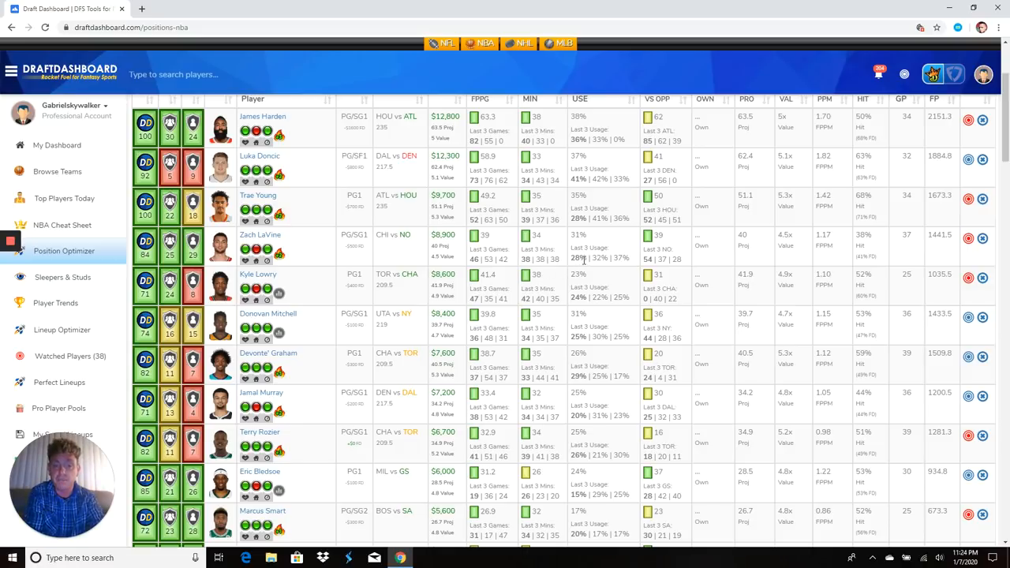
pyautogui.moveTo(281, 253)
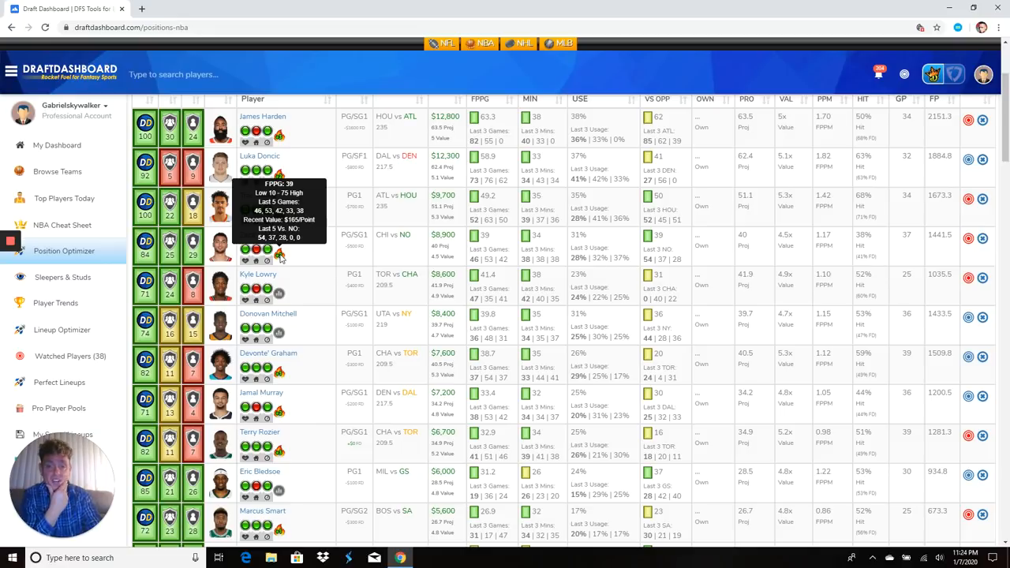
pyautogui.moveTo(401, 254)
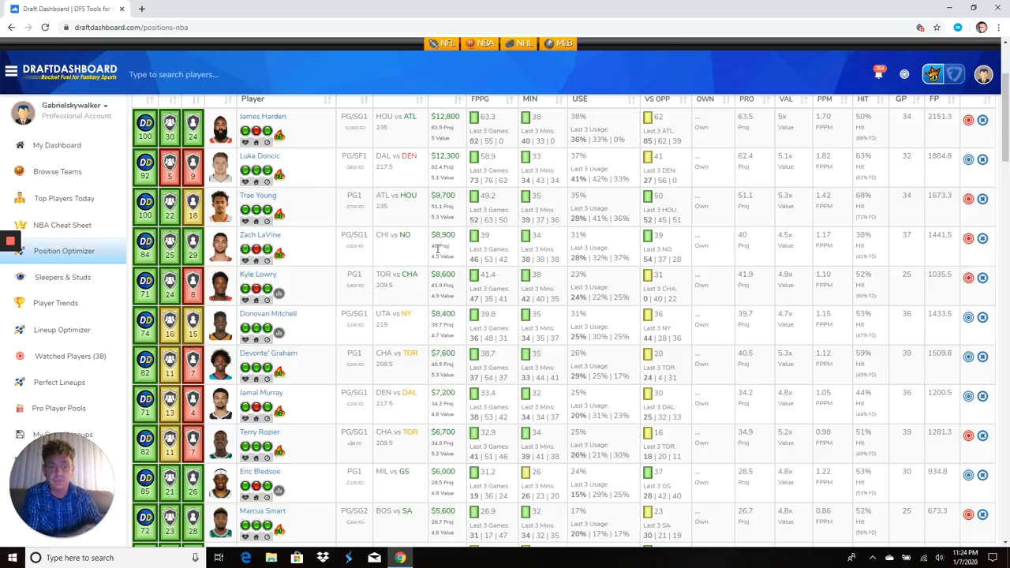
pyautogui.scroll(-3)
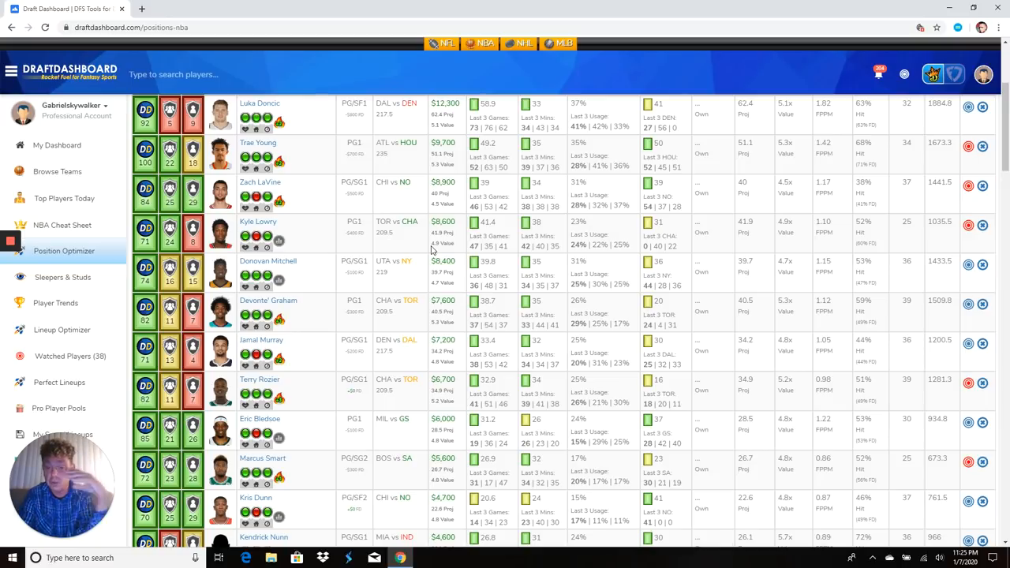
pyautogui.moveTo(486, 237)
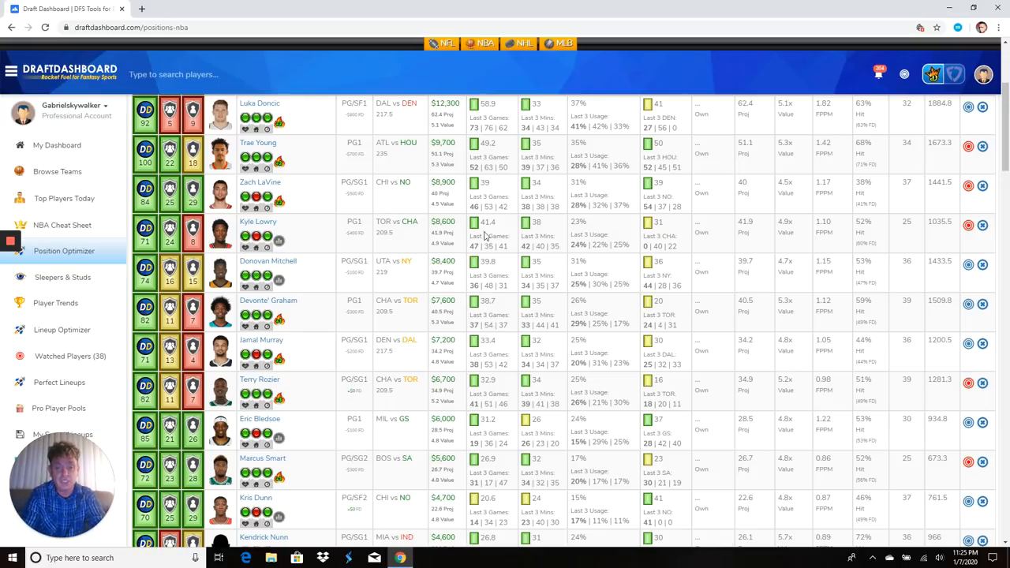
pyautogui.moveTo(439, 243)
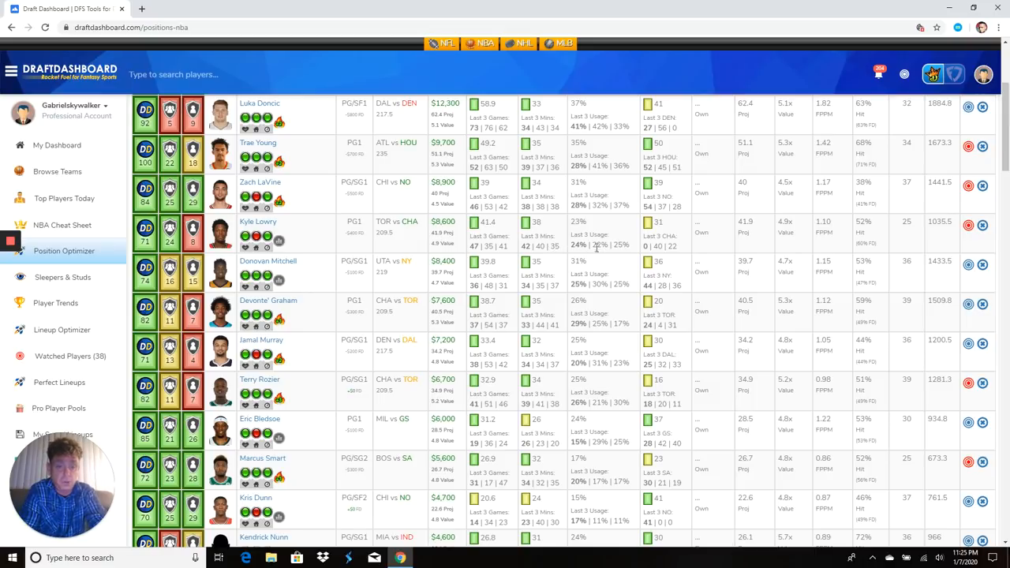
pyautogui.moveTo(267, 237)
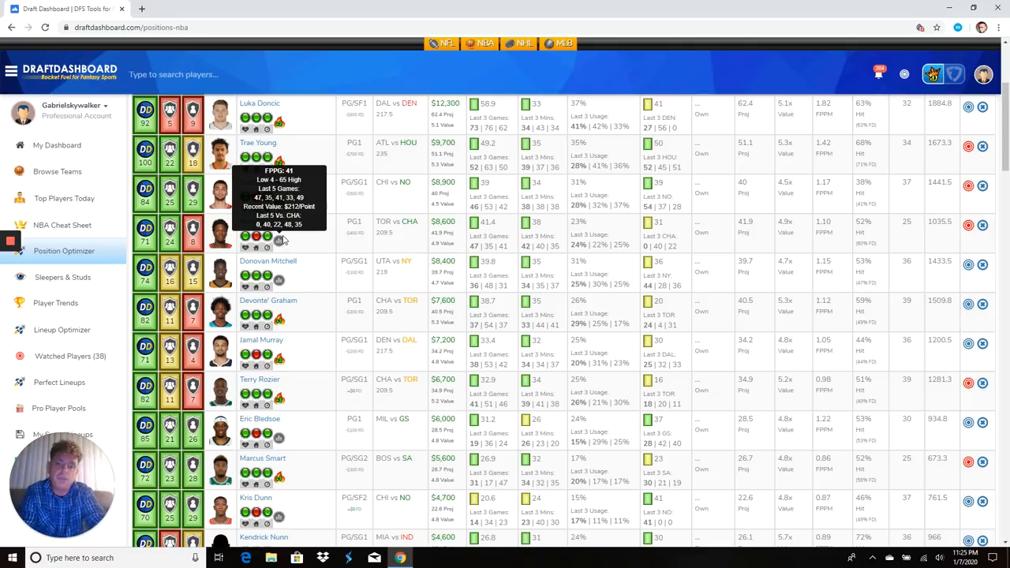
pyautogui.moveTo(425, 246)
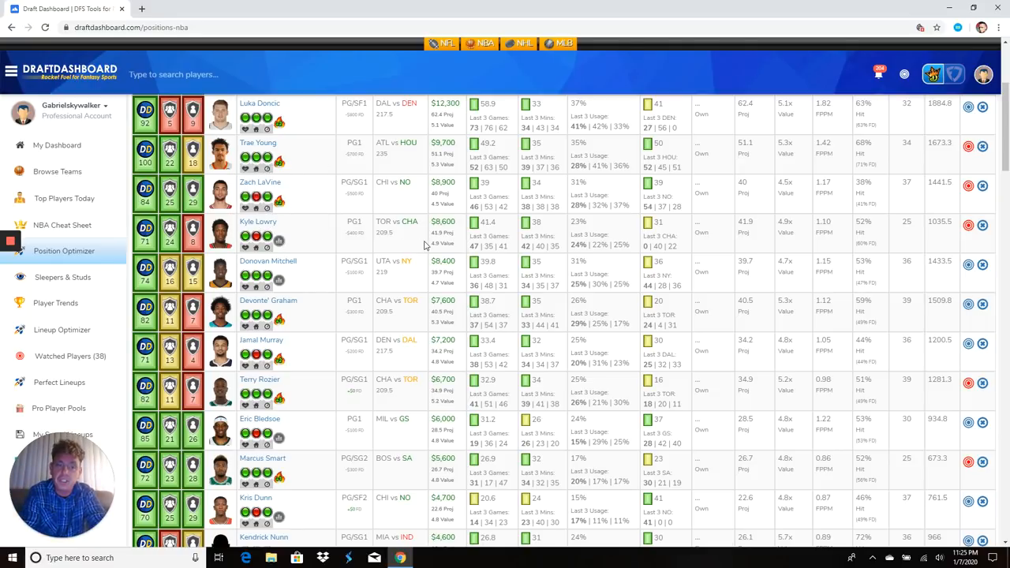
pyautogui.scroll(-3)
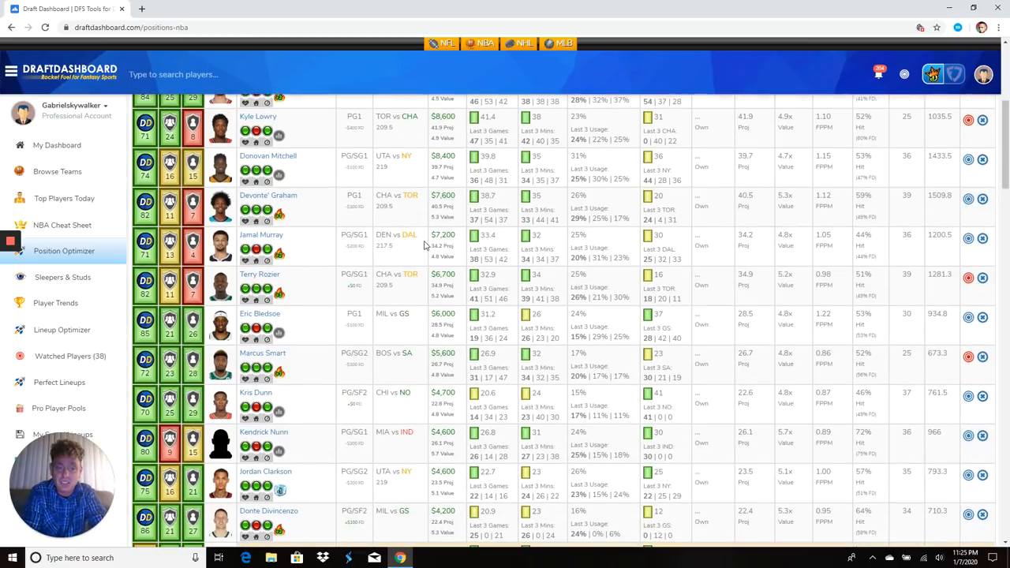
pyautogui.scroll(-3)
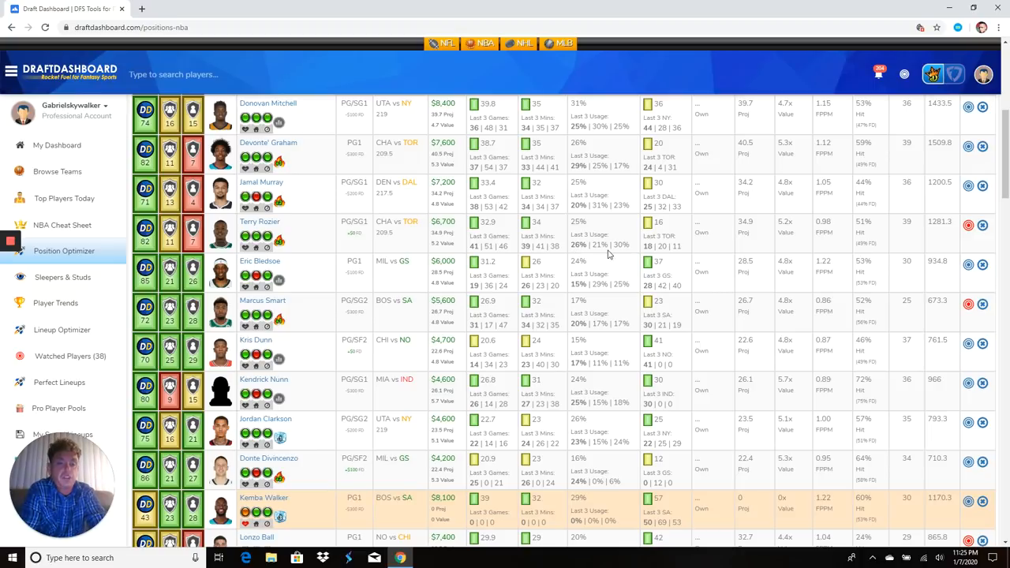
pyautogui.moveTo(288, 246)
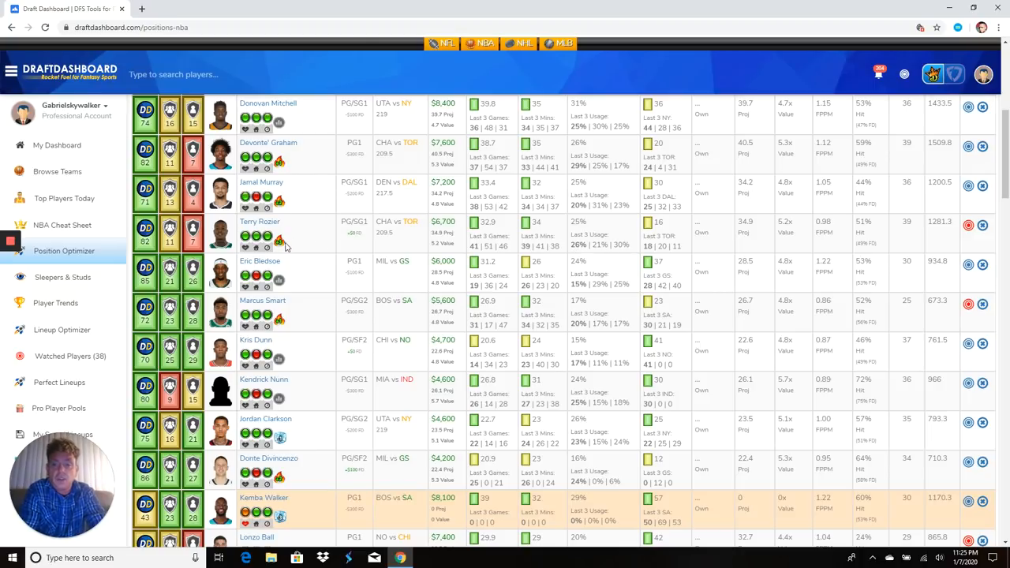
pyautogui.moveTo(281, 240)
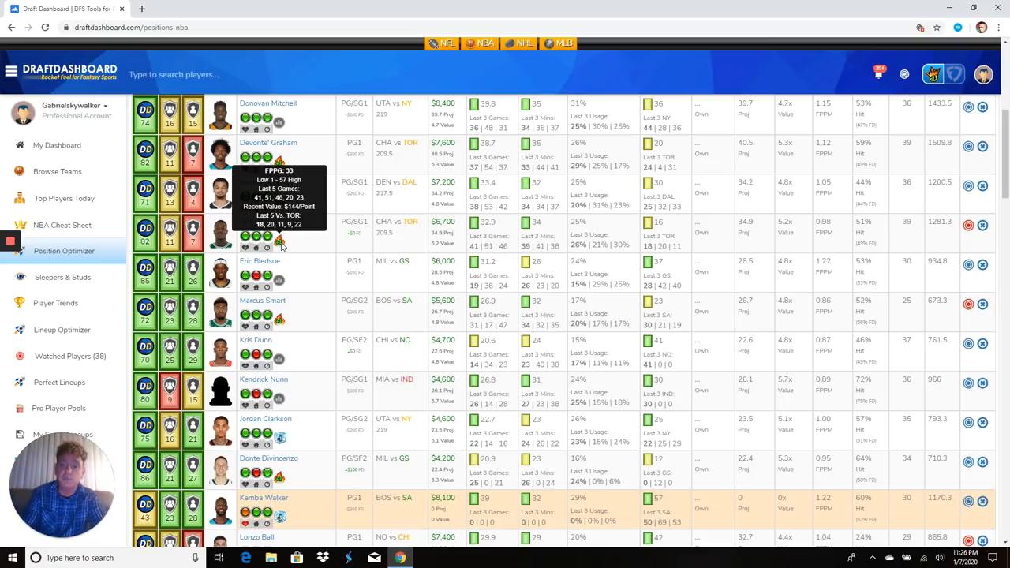
pyautogui.moveTo(472, 243)
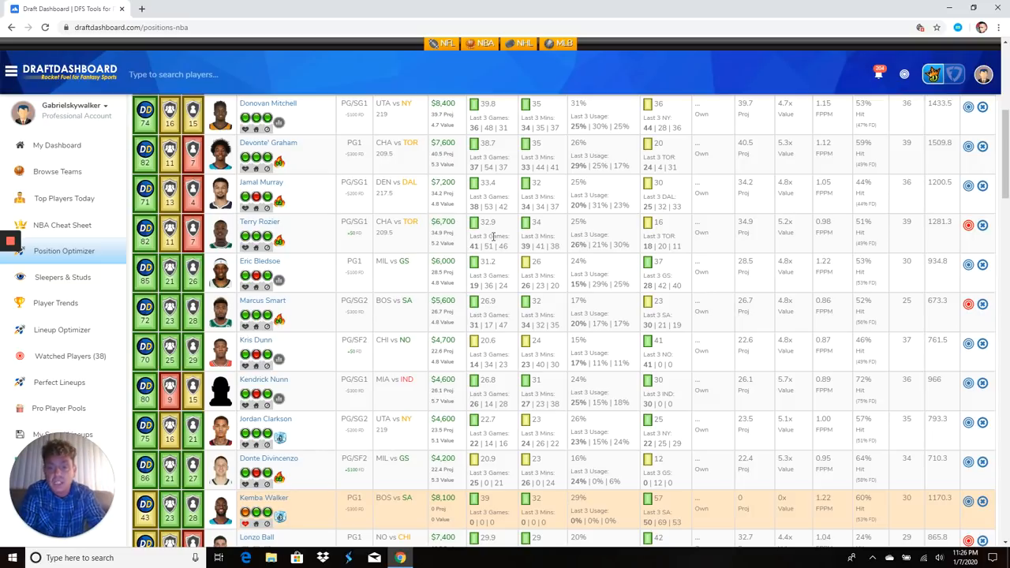
# Step: Scroll the Position Optimizer list down to Lonzo Ball, Jordan McRae and Tomas Satoransky
pyautogui.scroll(-3)
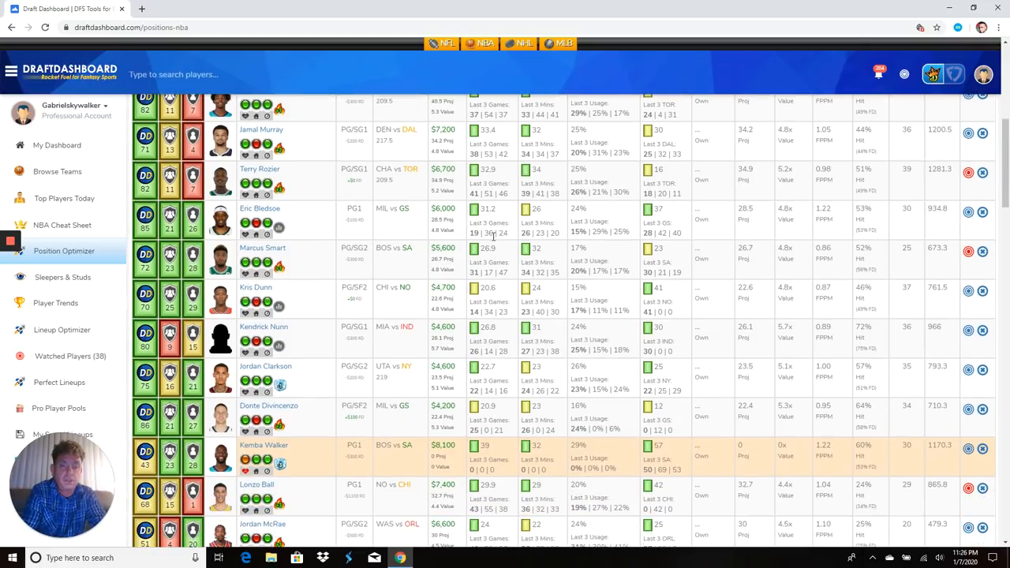
pyautogui.scroll(-3)
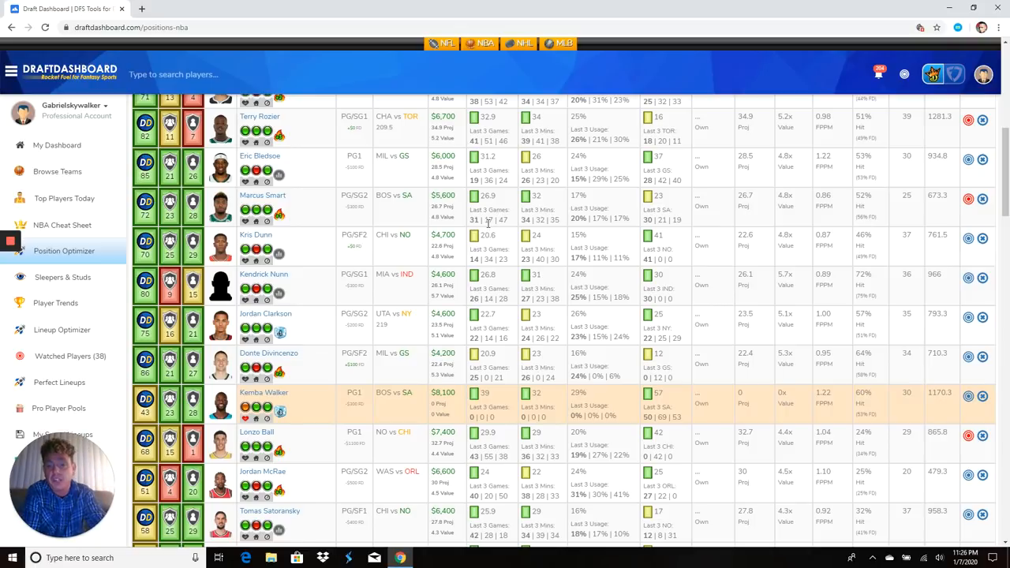
pyautogui.moveTo(527, 230)
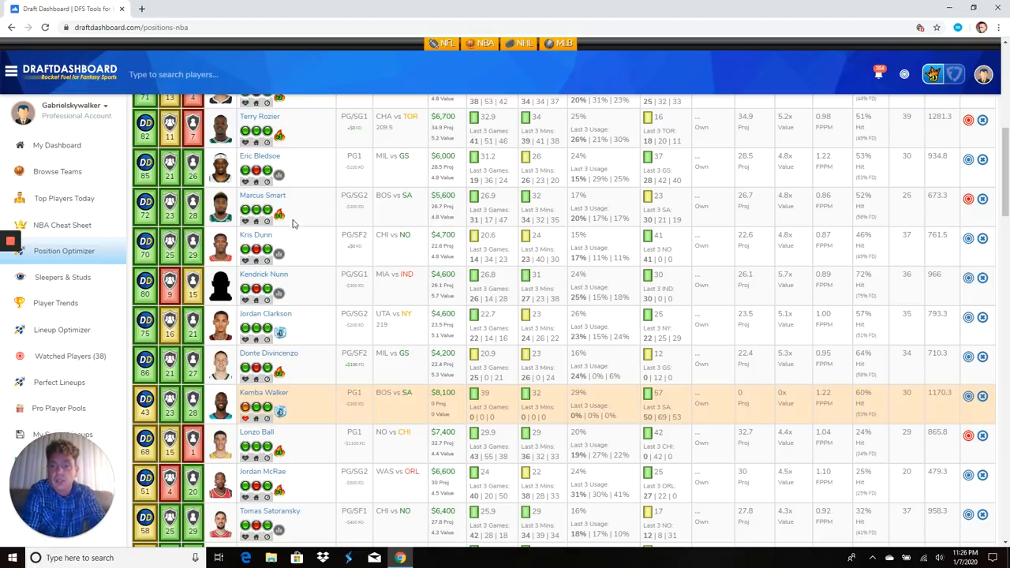
pyautogui.moveTo(306, 234)
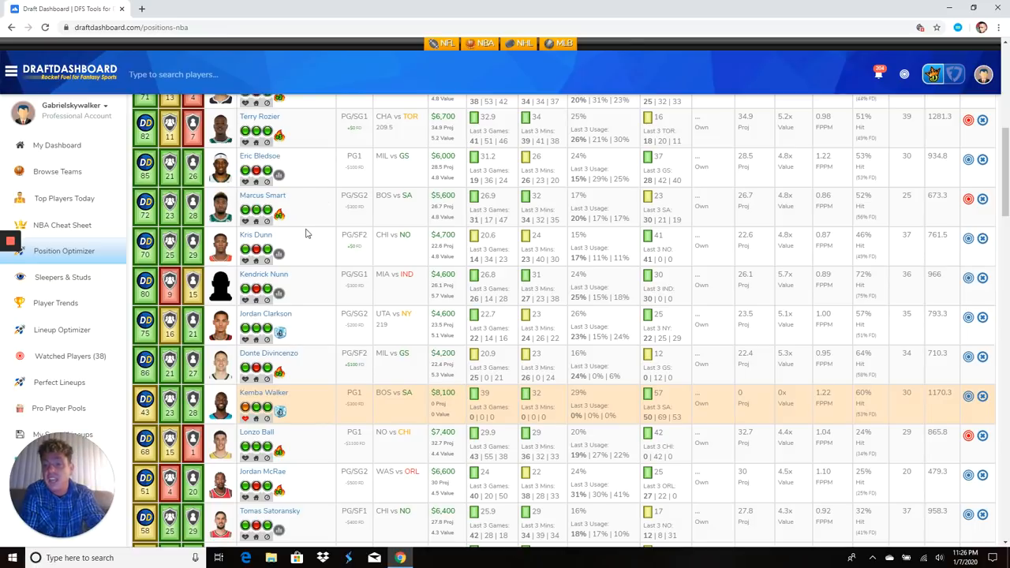
pyautogui.moveTo(281, 213)
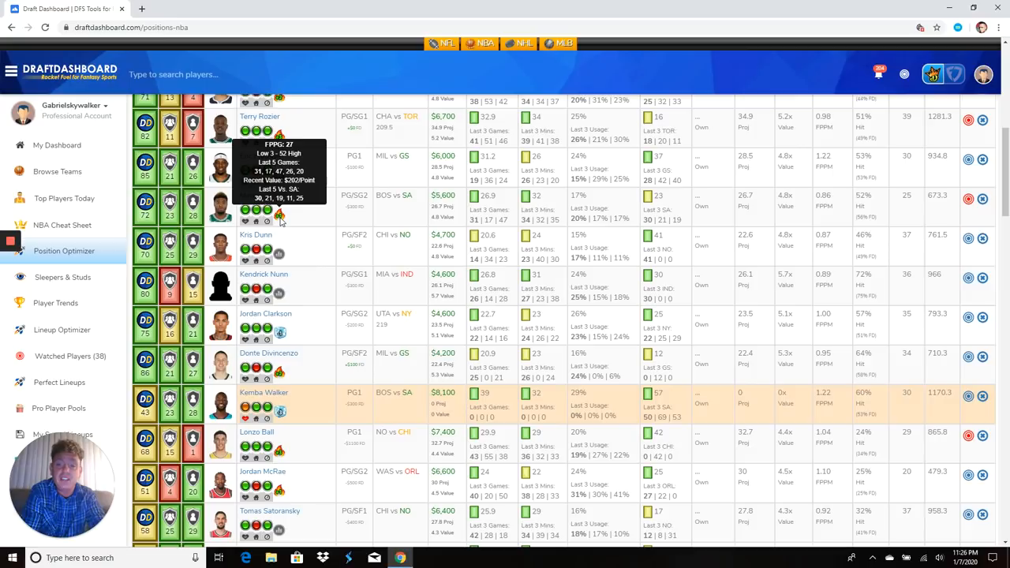
pyautogui.moveTo(461, 221)
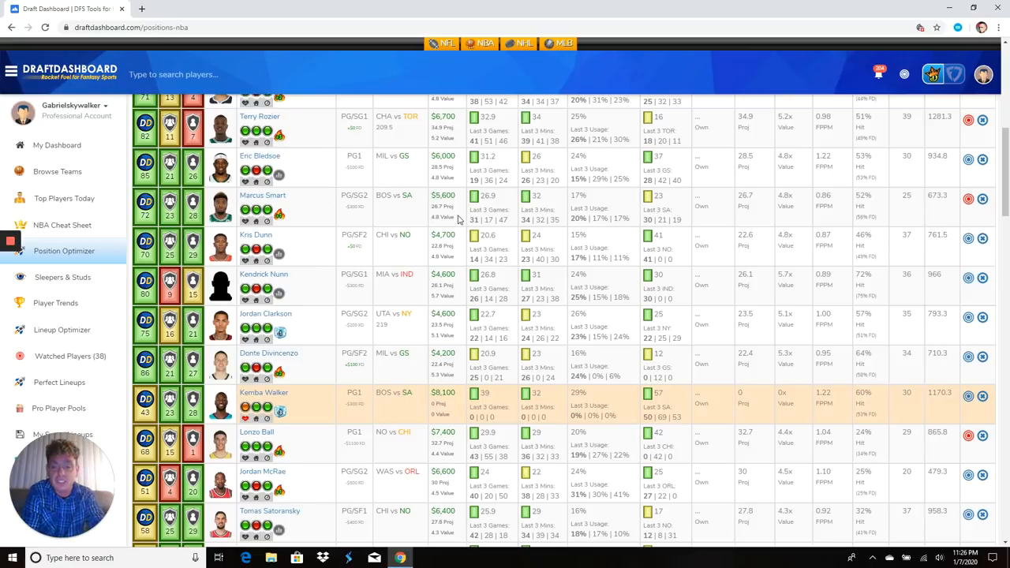
# Step: Scroll further down to the Jordan Clarkson to Alec Burks rows of the table
pyautogui.scroll(-3)
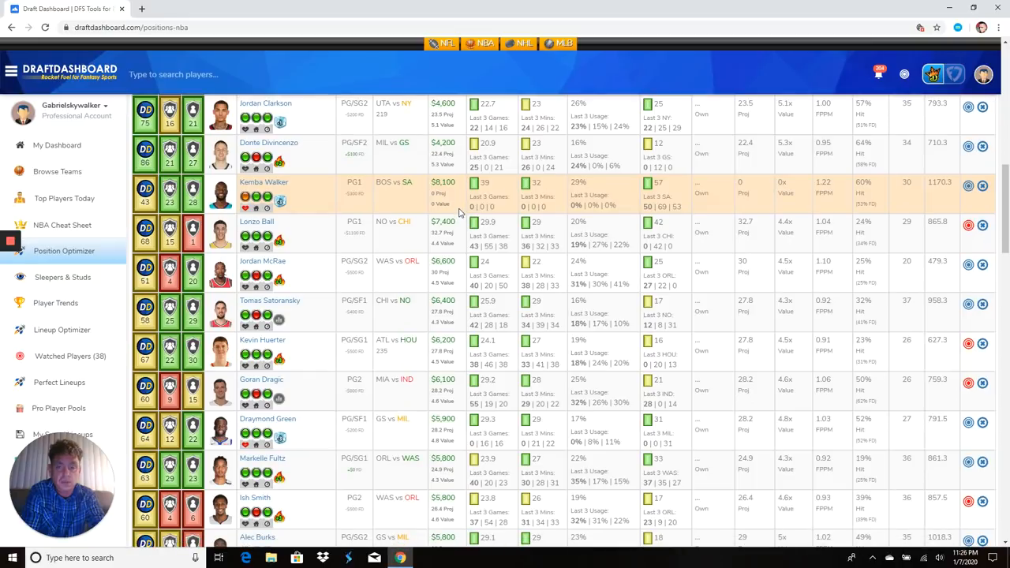
pyautogui.moveTo(307, 240)
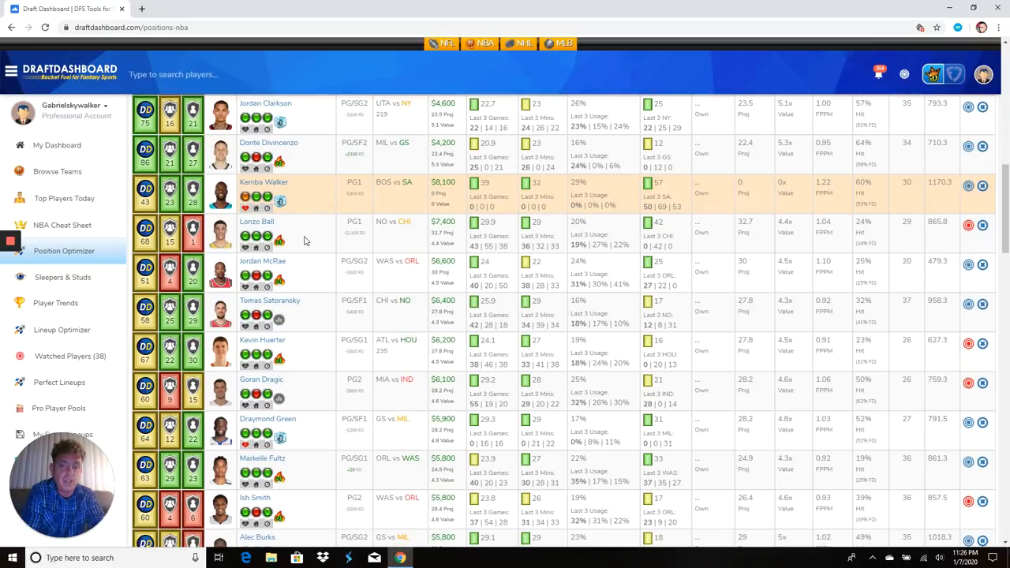
pyautogui.moveTo(331, 240)
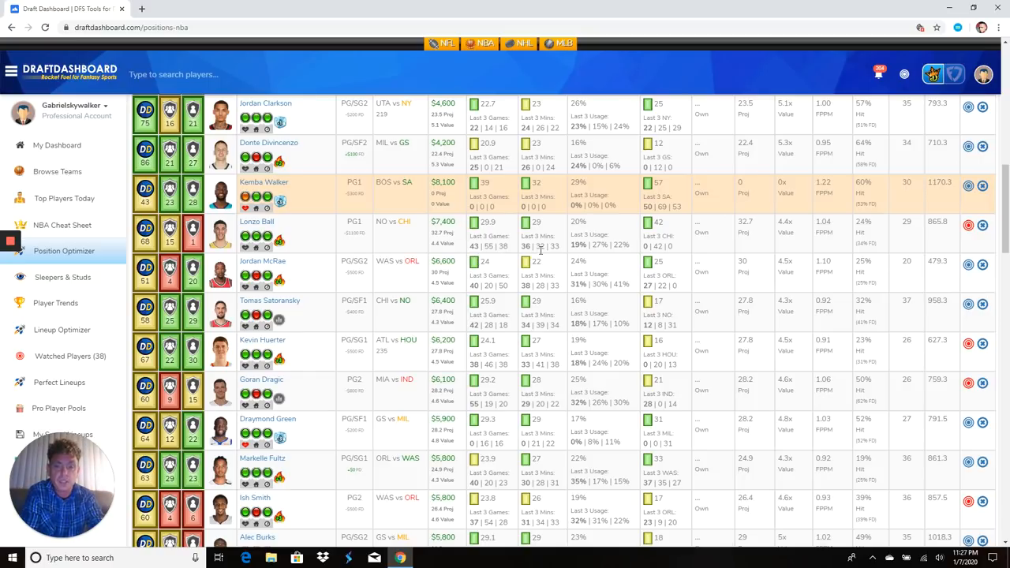
pyautogui.moveTo(576, 259)
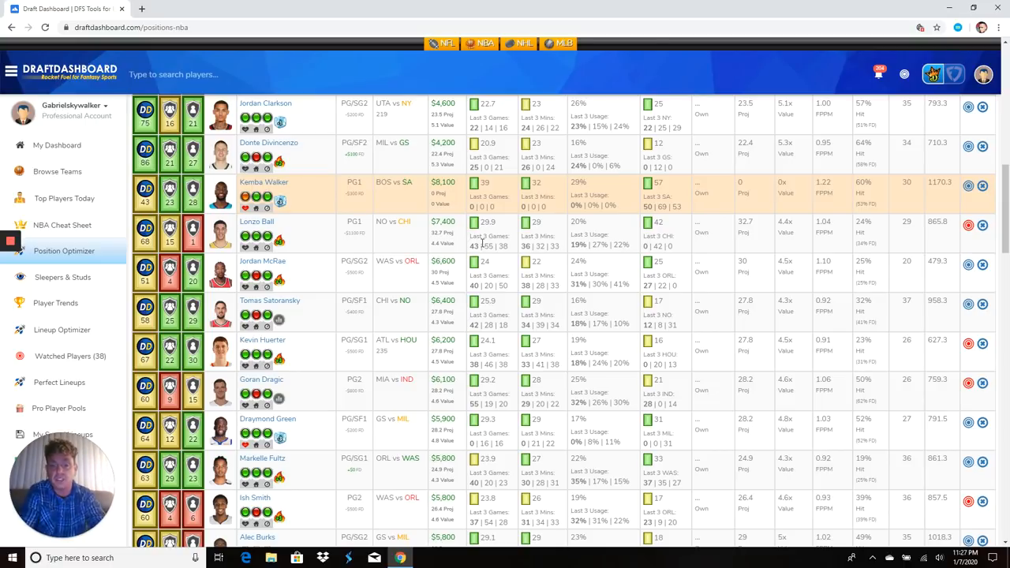
pyautogui.scroll(-3)
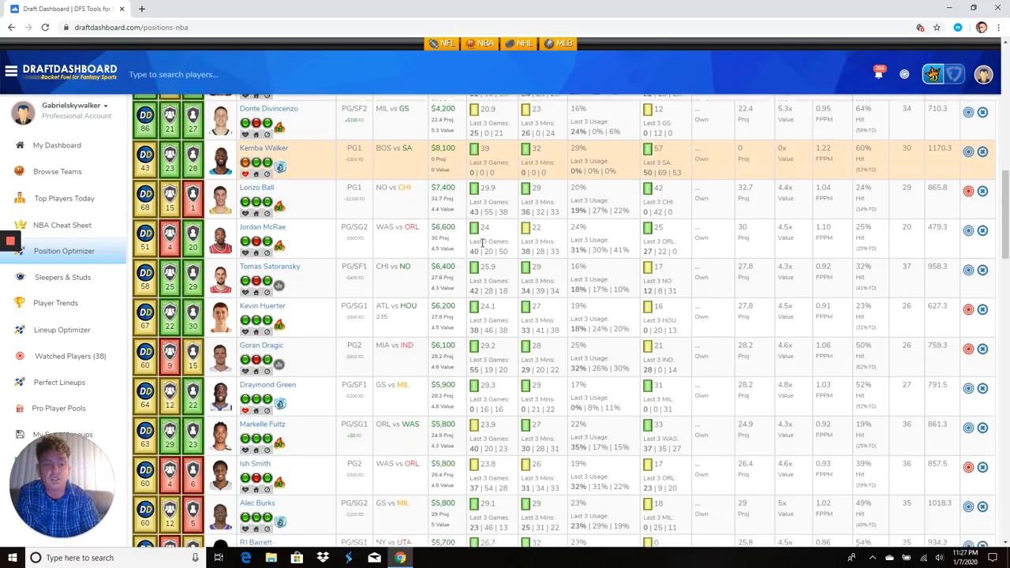
pyautogui.scroll(-3)
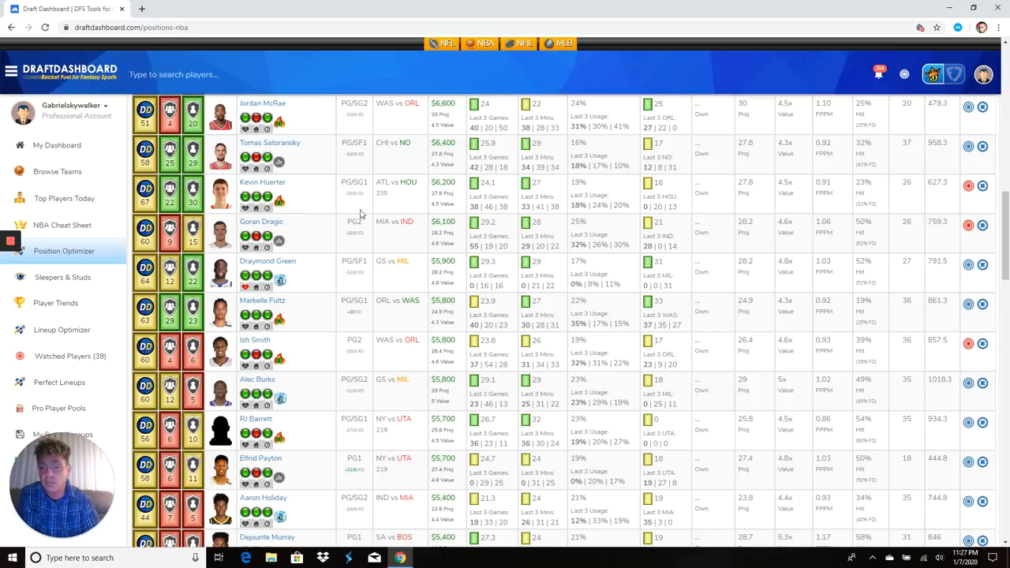
pyautogui.moveTo(278, 203)
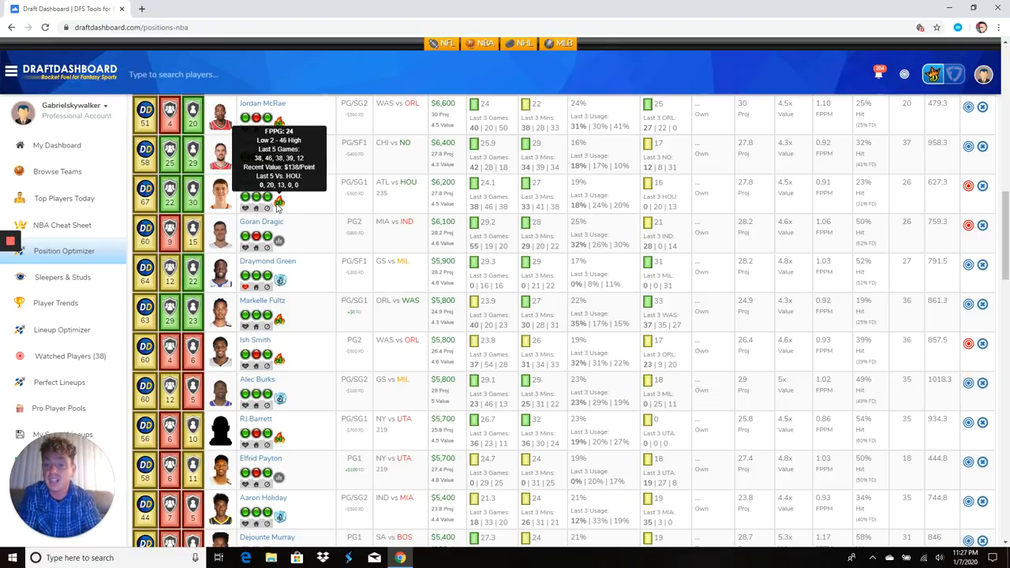
pyautogui.moveTo(425, 199)
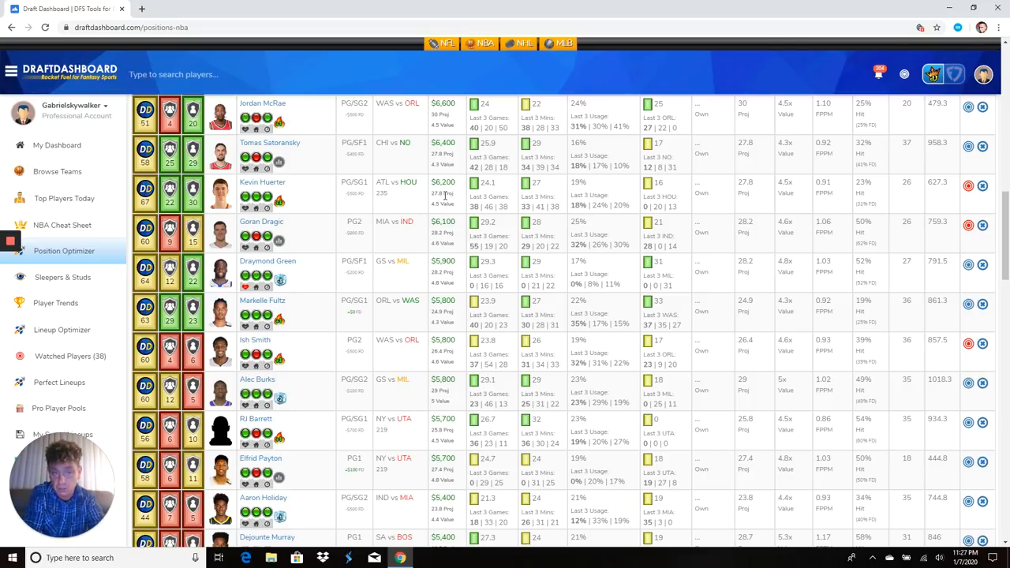
pyautogui.scroll(-3)
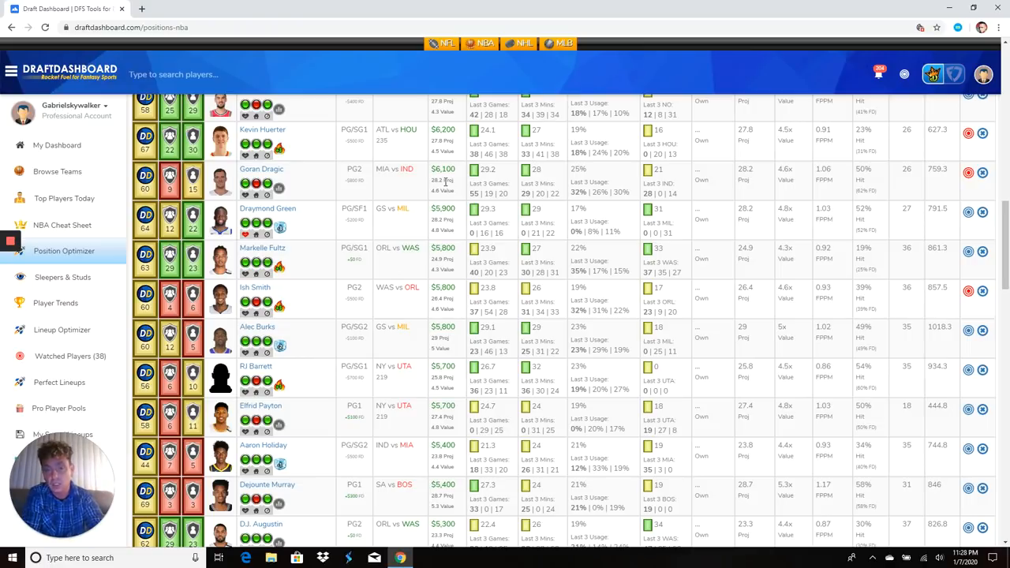
pyautogui.scroll(3)
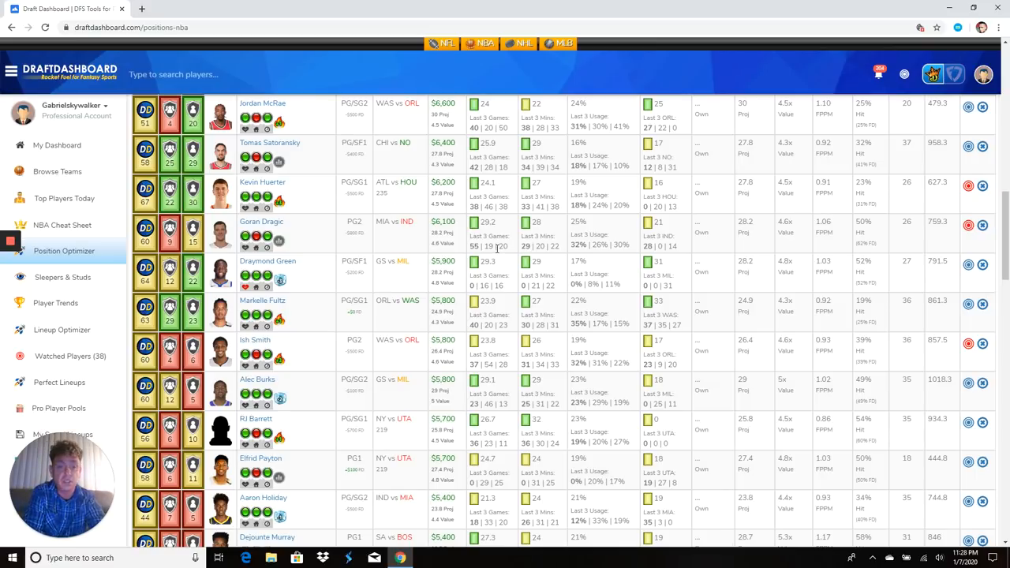
pyautogui.moveTo(584, 259)
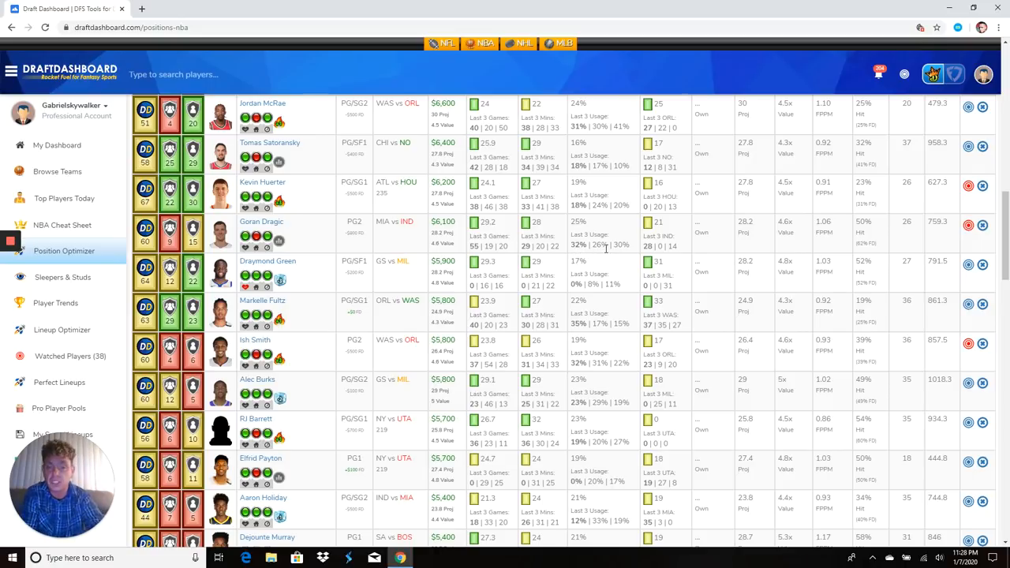
pyautogui.moveTo(315, 237)
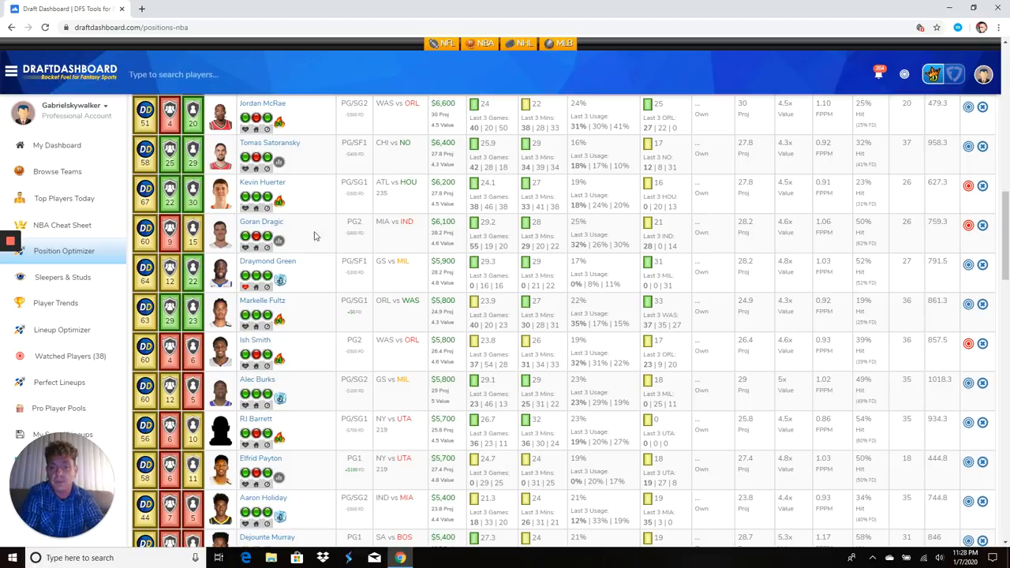
pyautogui.moveTo(267, 237)
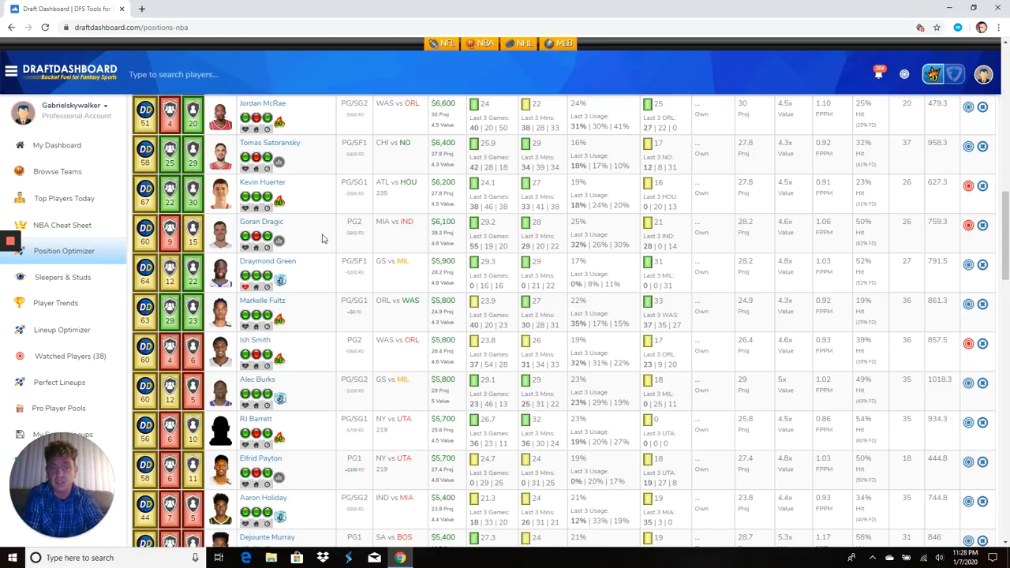
pyautogui.moveTo(448, 247)
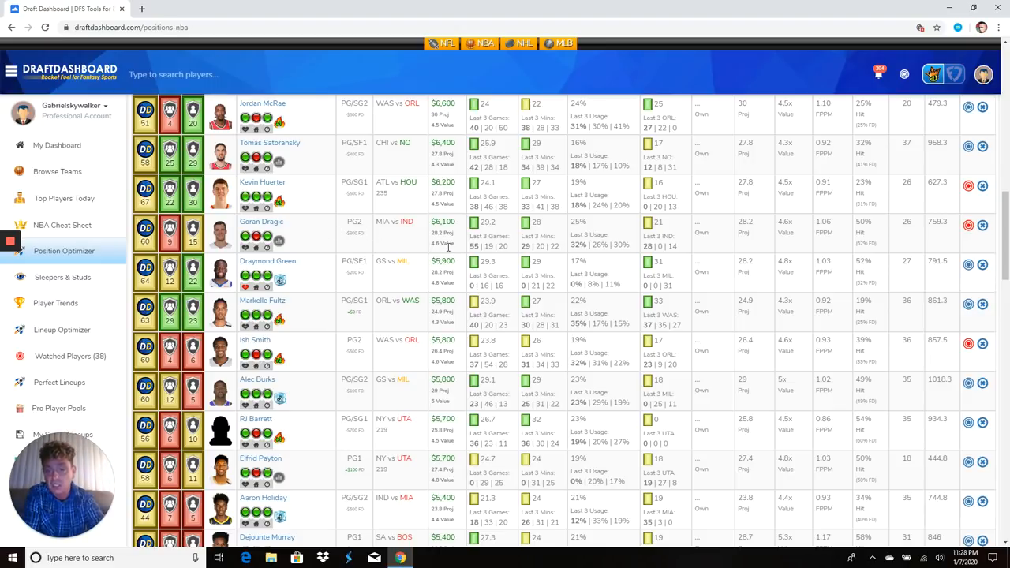
pyautogui.scroll(-3)
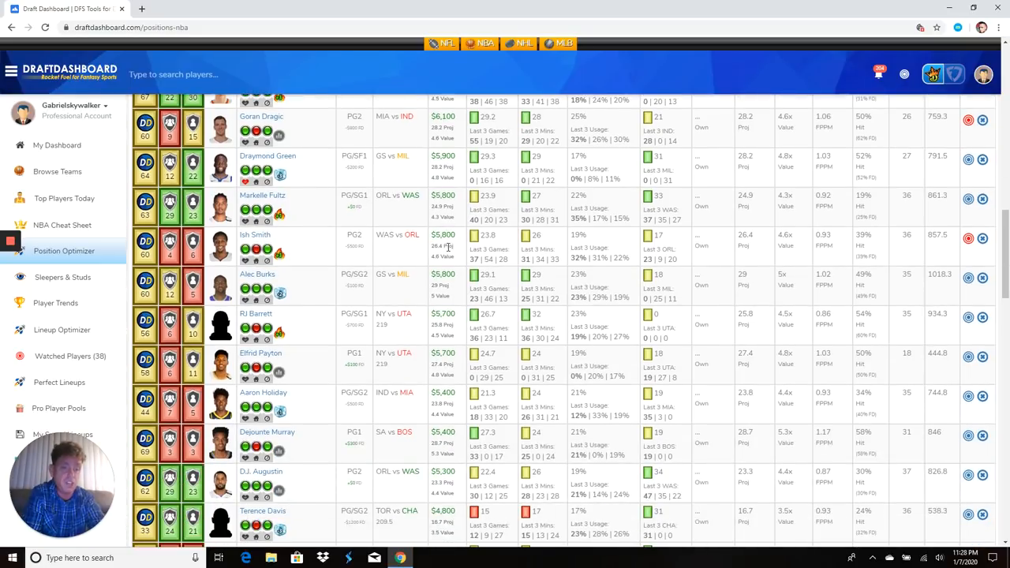
pyautogui.scroll(-3)
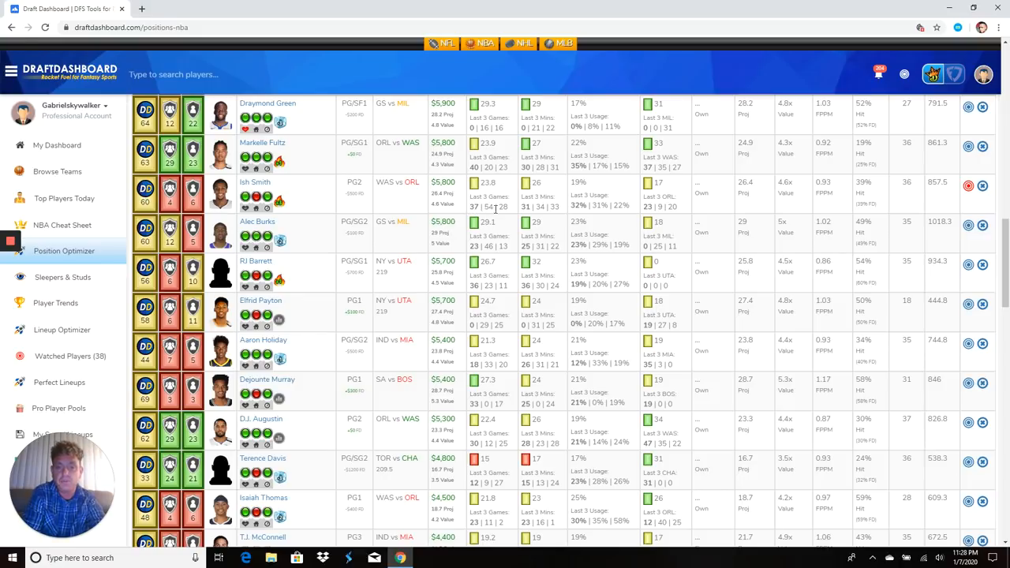
pyautogui.moveTo(467, 211)
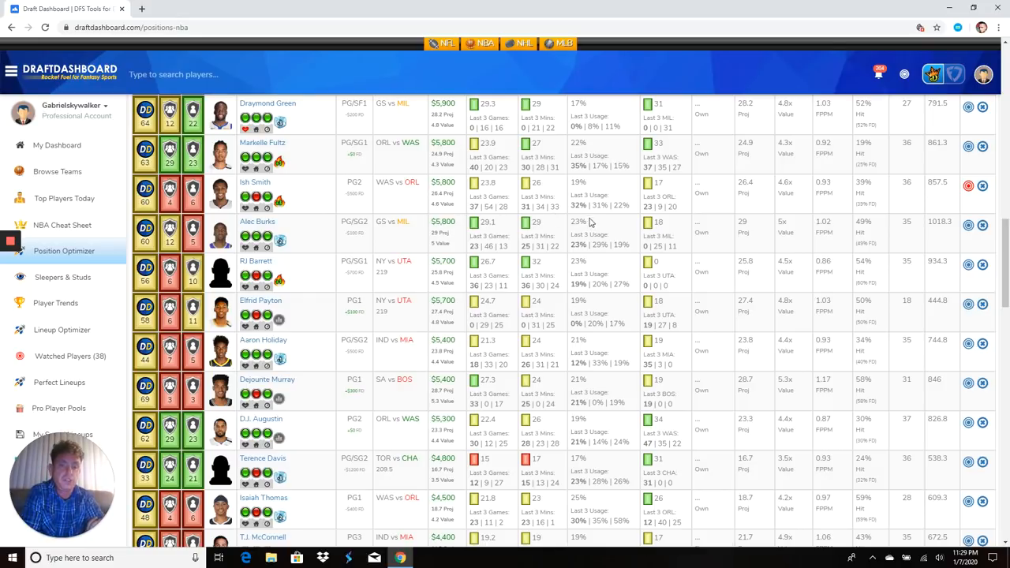
pyautogui.moveTo(610, 219)
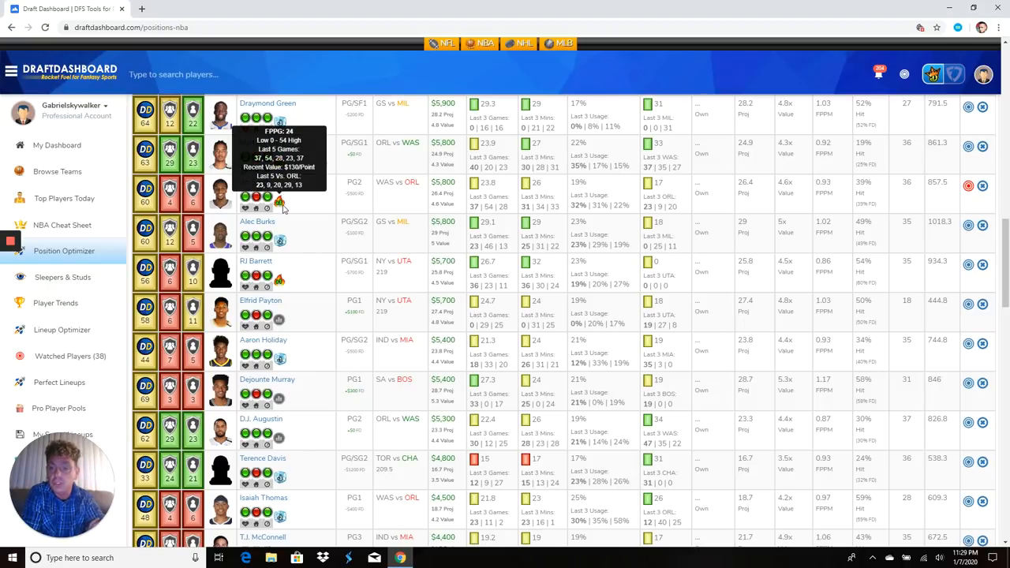
pyautogui.moveTo(461, 206)
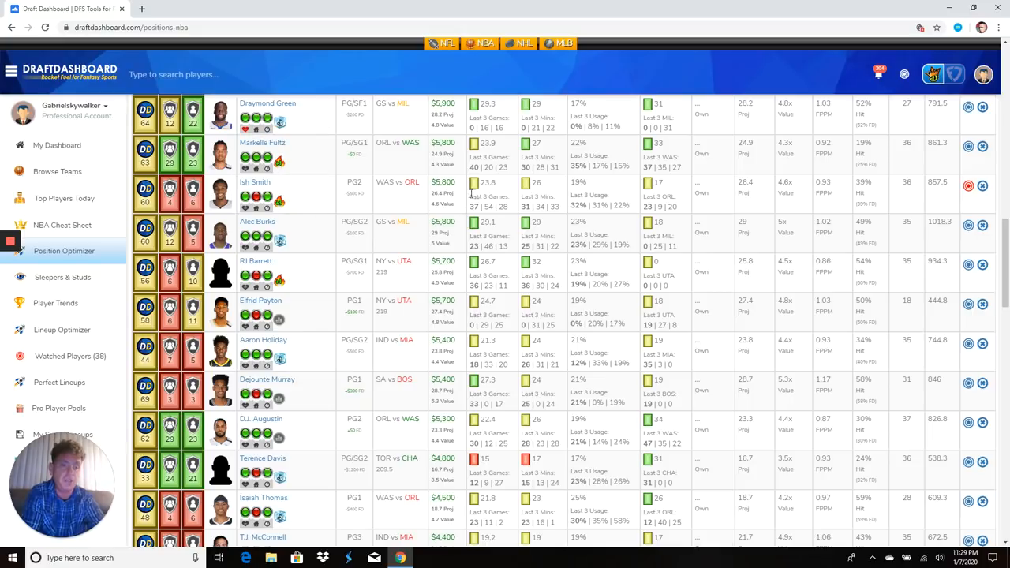
pyautogui.scroll(-3)
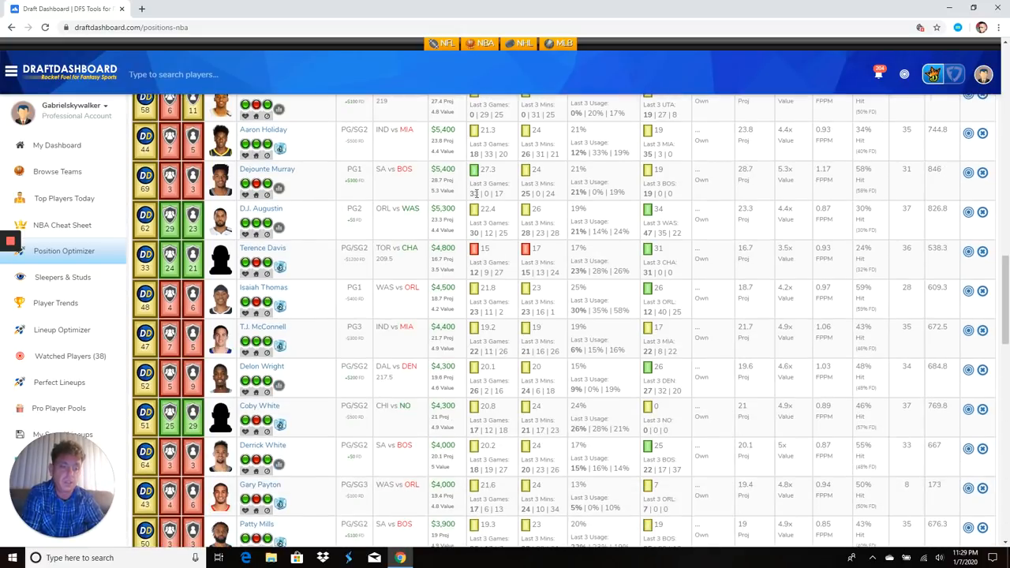
pyautogui.scroll(-3)
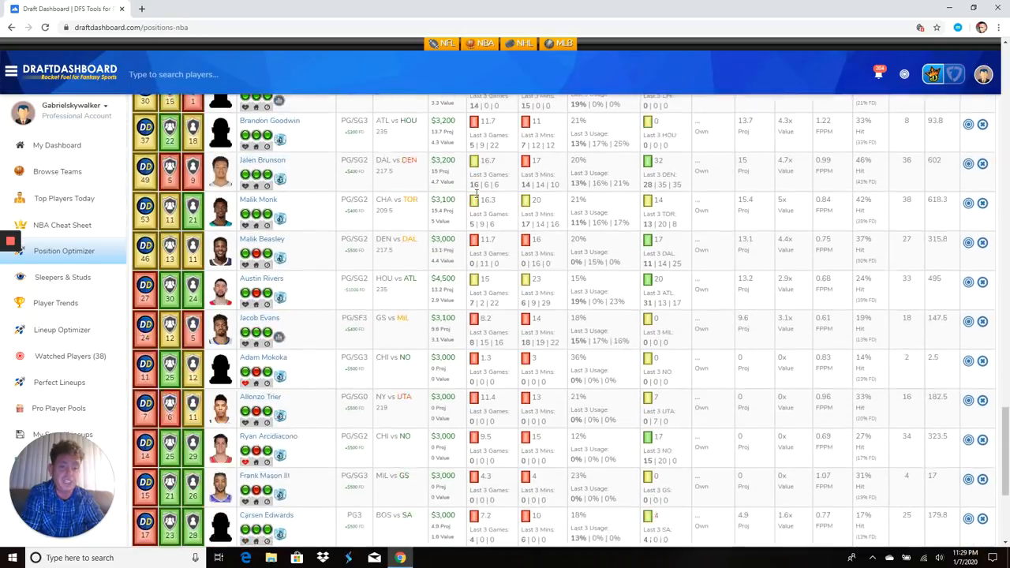
pyautogui.scroll(3)
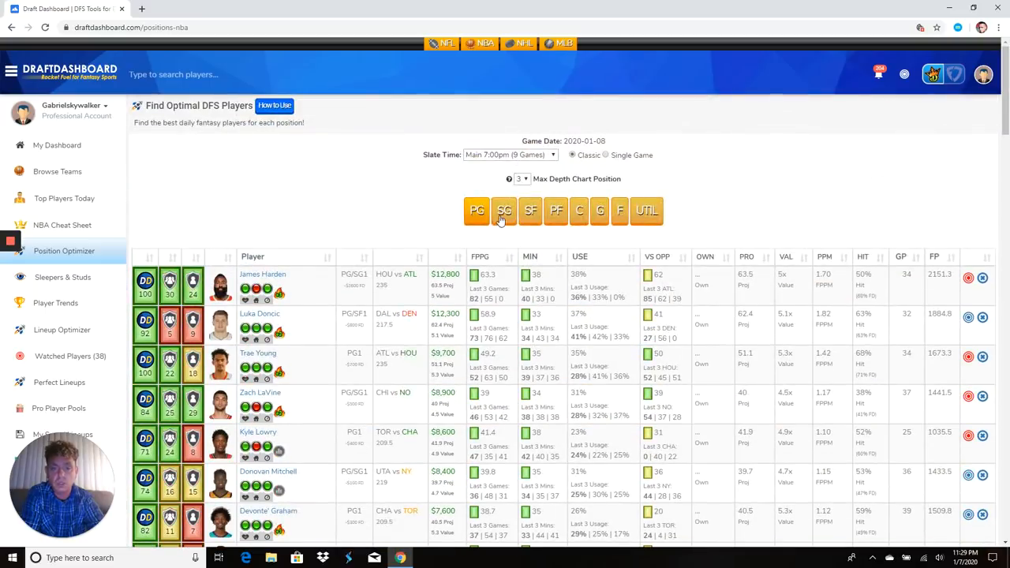
# Step: Filter the optimizer to SG and scroll the shooting guard rankings down to Terrance Ross through Alec Burks
pyautogui.click(505, 210)
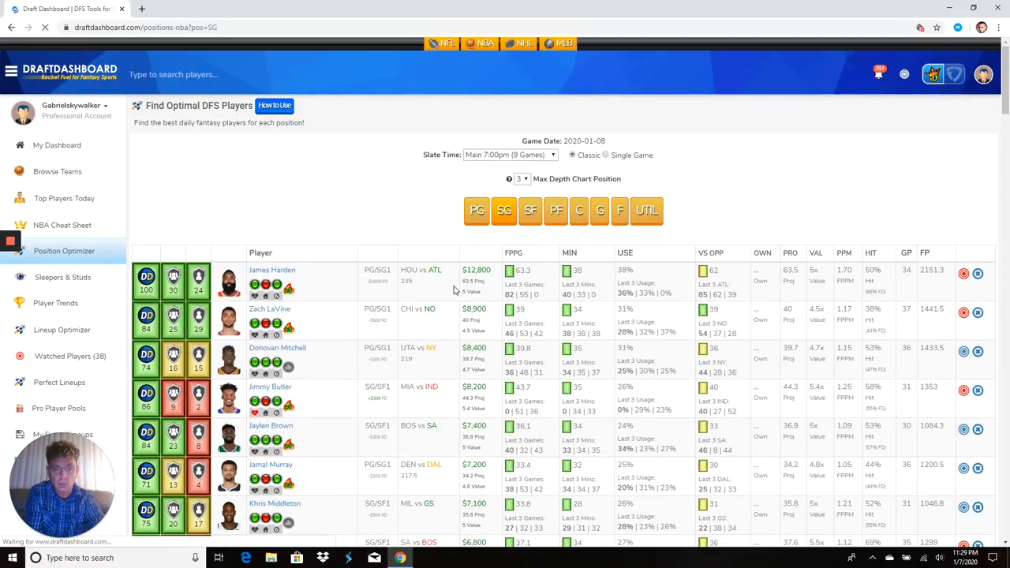
pyautogui.scroll(-3)
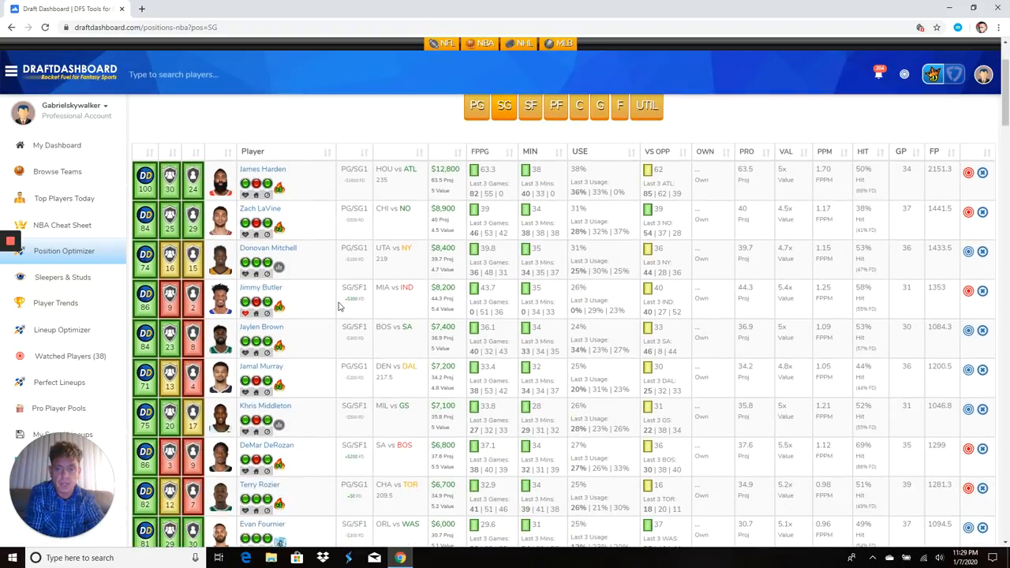
pyautogui.moveTo(210, 312)
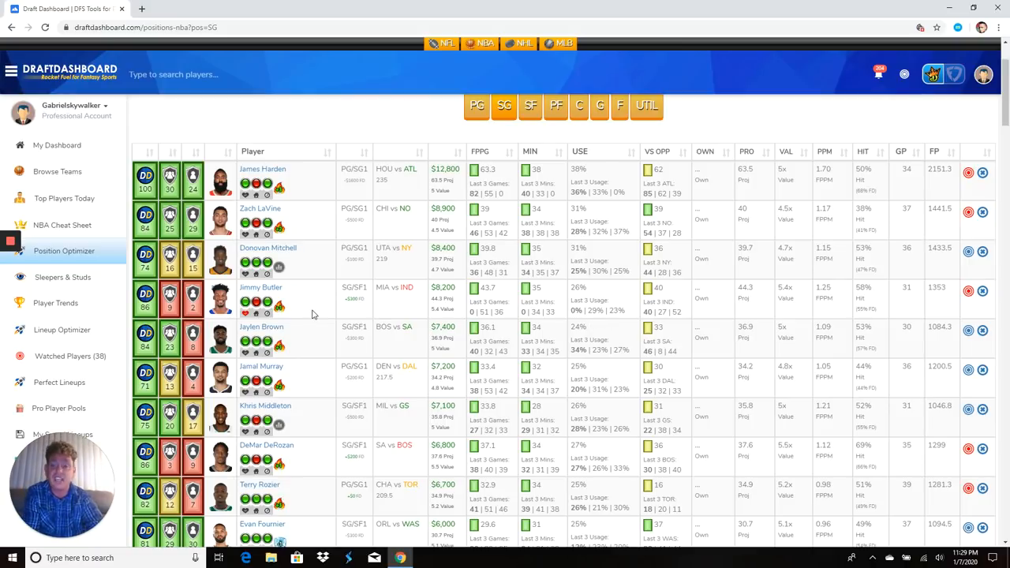
pyautogui.moveTo(281, 309)
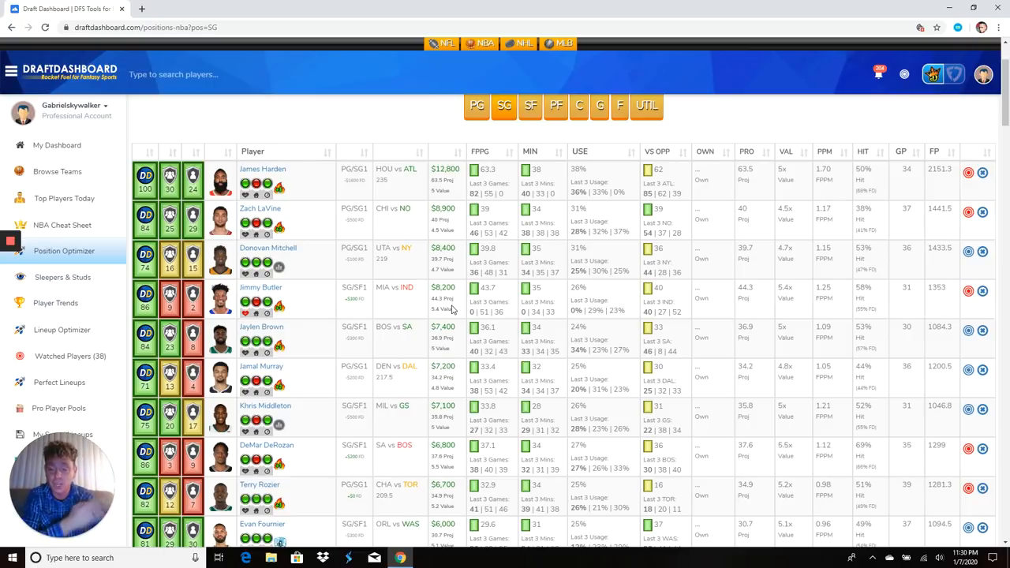
pyautogui.scroll(-3)
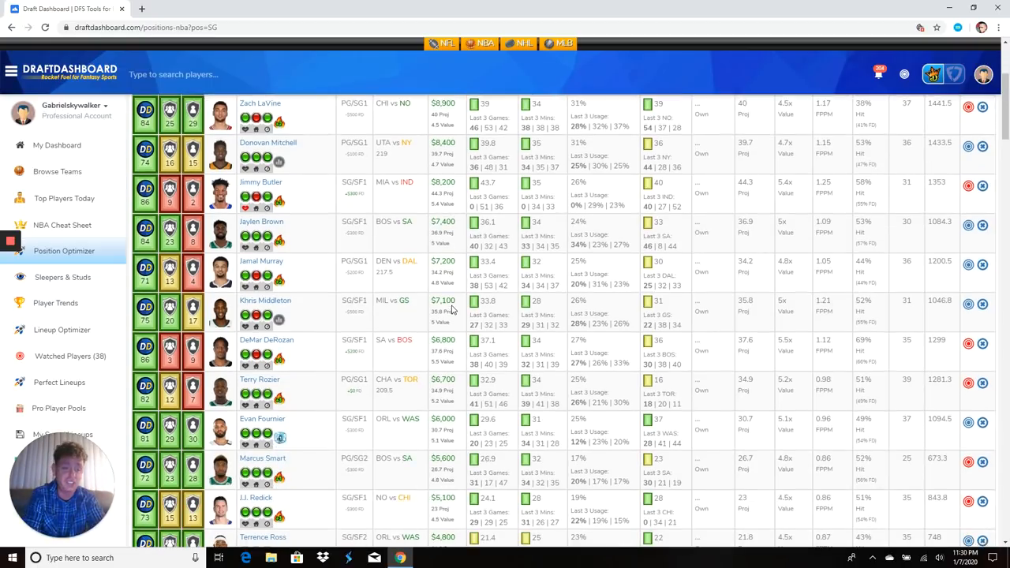
pyautogui.scroll(-3)
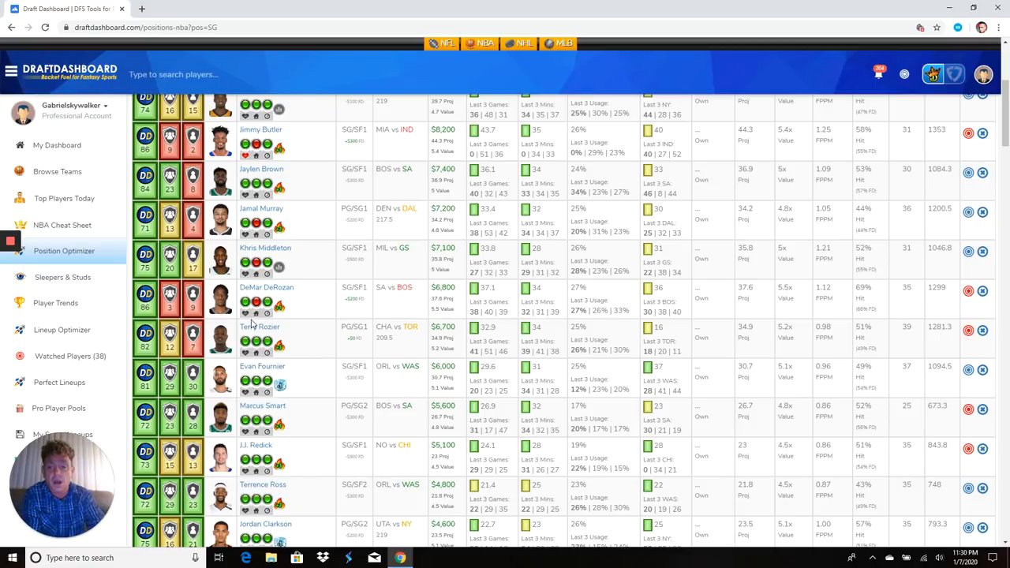
pyautogui.moveTo(281, 308)
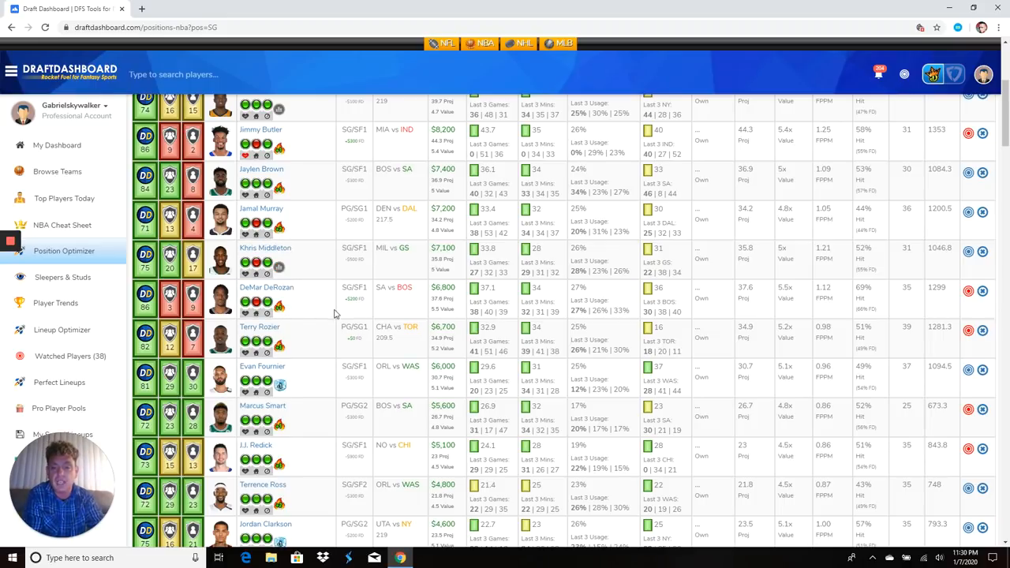
pyautogui.moveTo(420, 313)
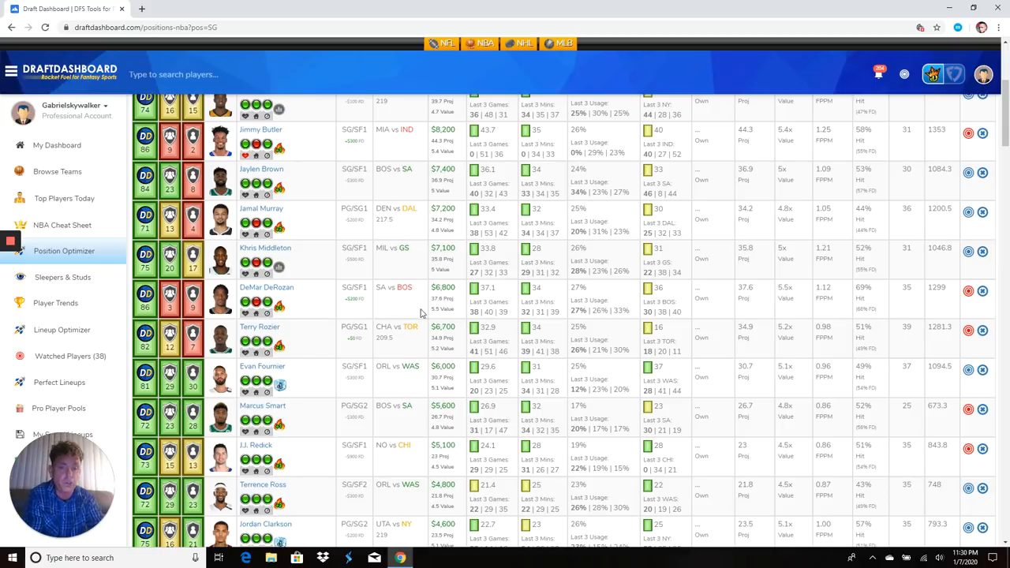
pyautogui.scroll(-3)
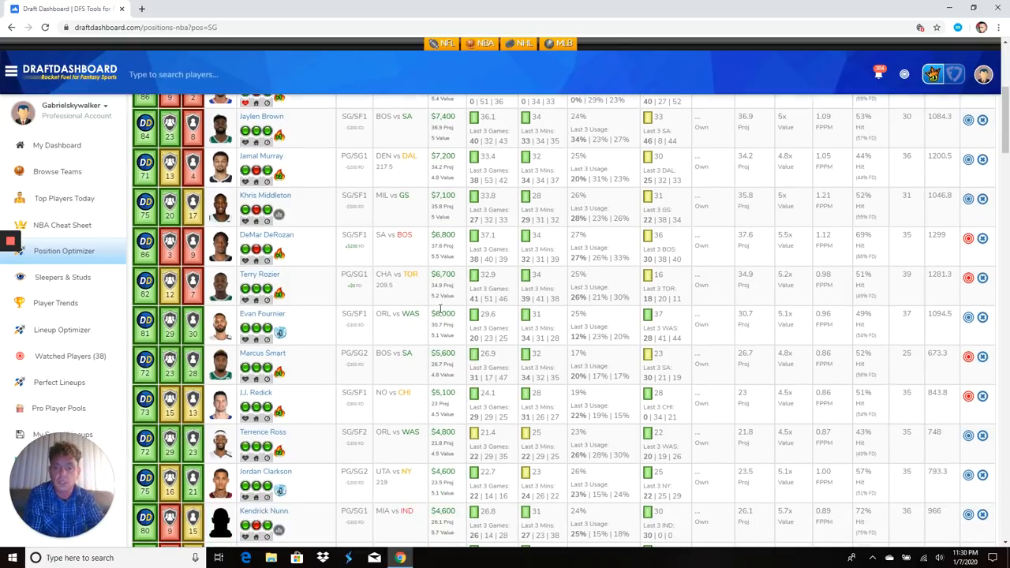
pyautogui.scroll(-3)
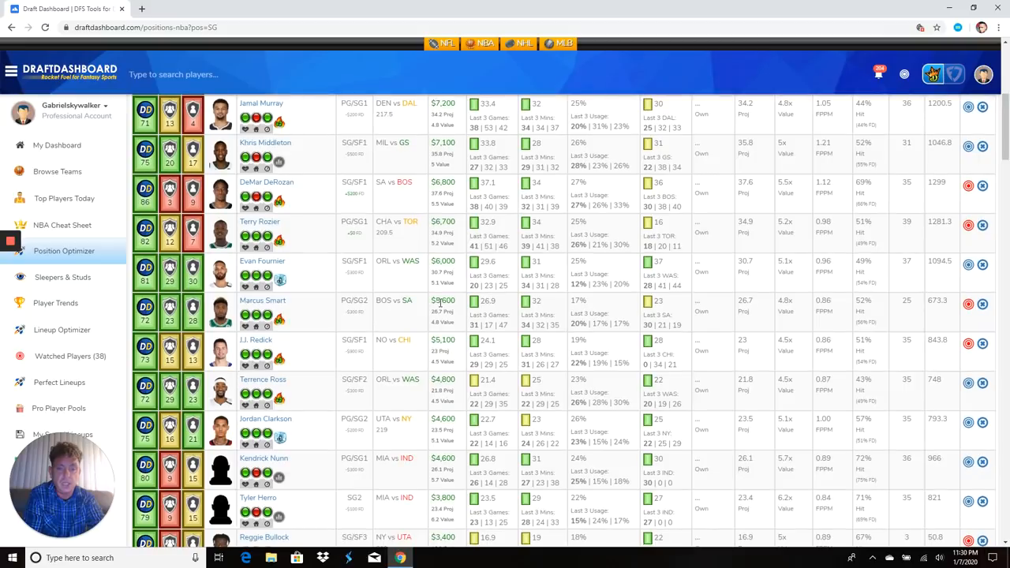
pyautogui.scroll(-3)
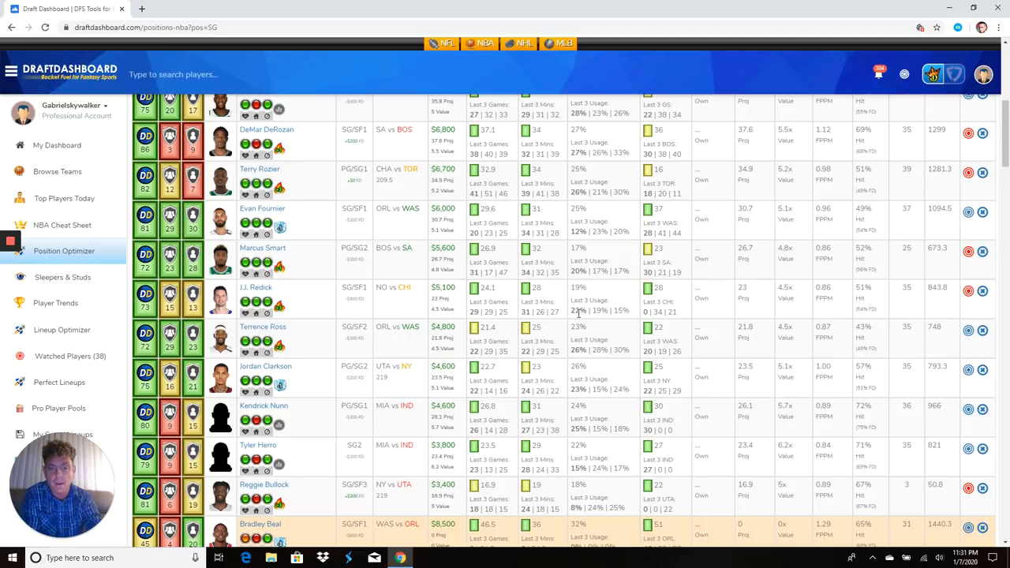
pyautogui.moveTo(281, 308)
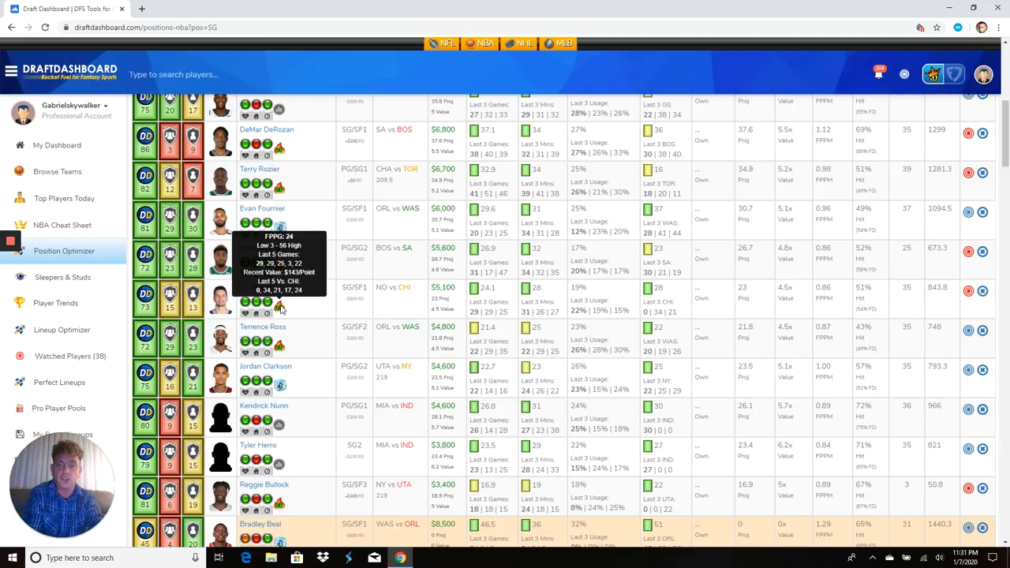
pyautogui.moveTo(615, 340)
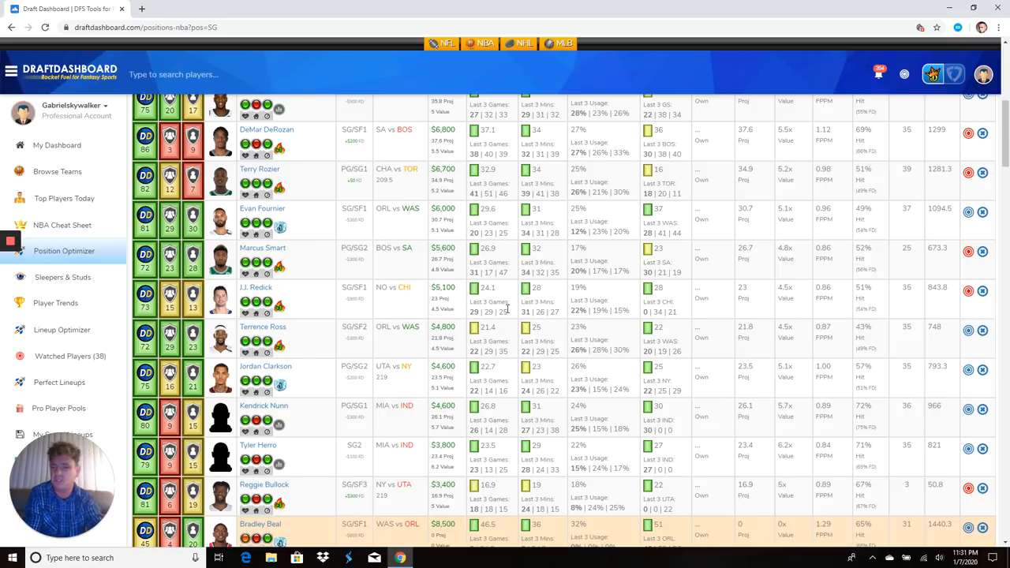
pyautogui.scroll(-3)
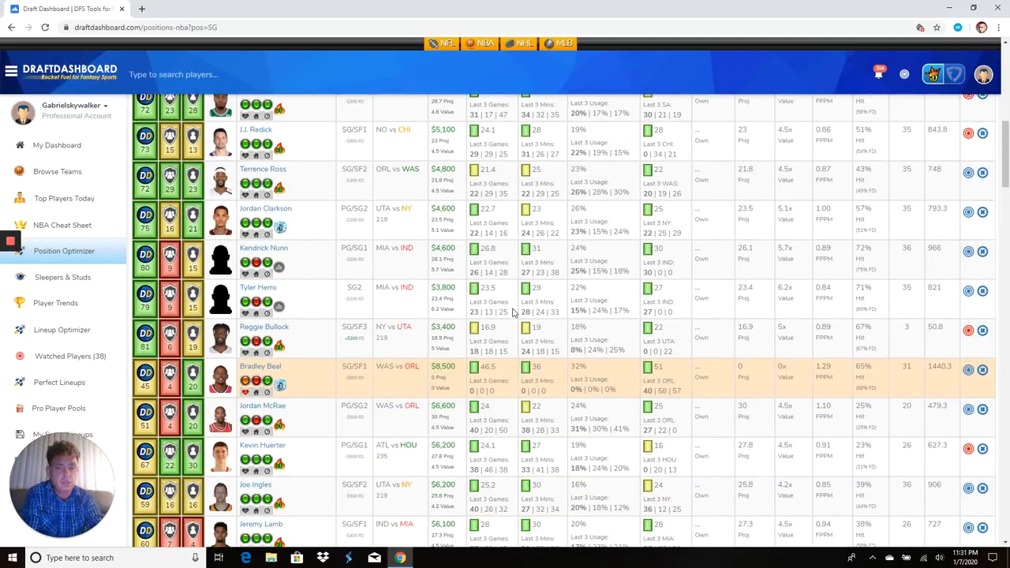
pyautogui.scroll(-3)
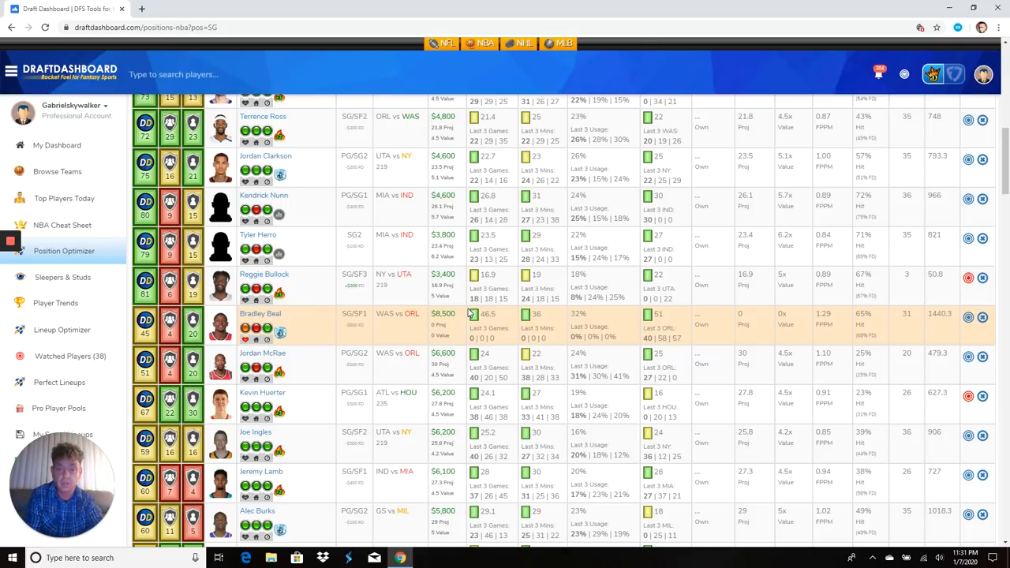
pyautogui.moveTo(418, 327)
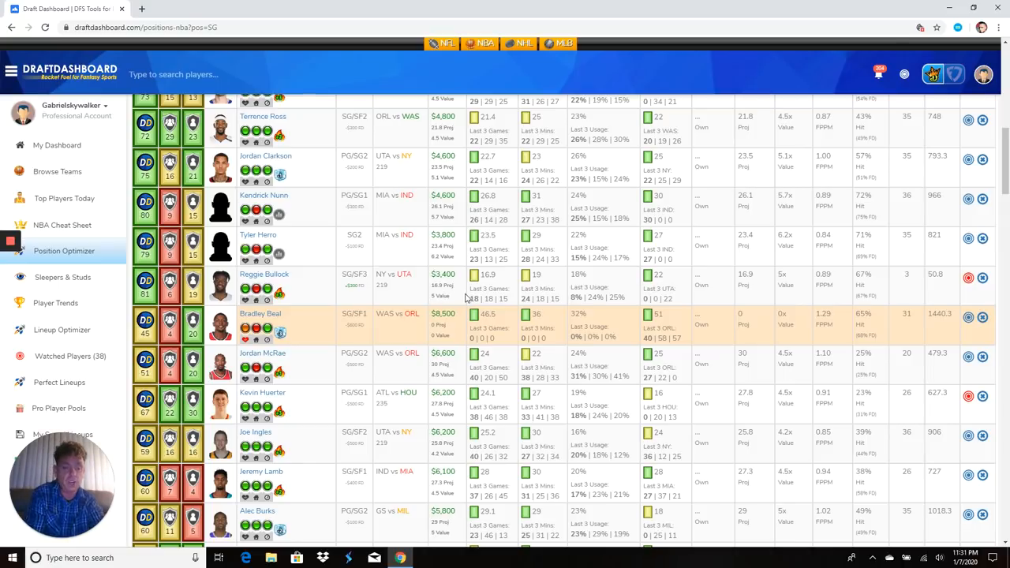
pyautogui.scroll(-3)
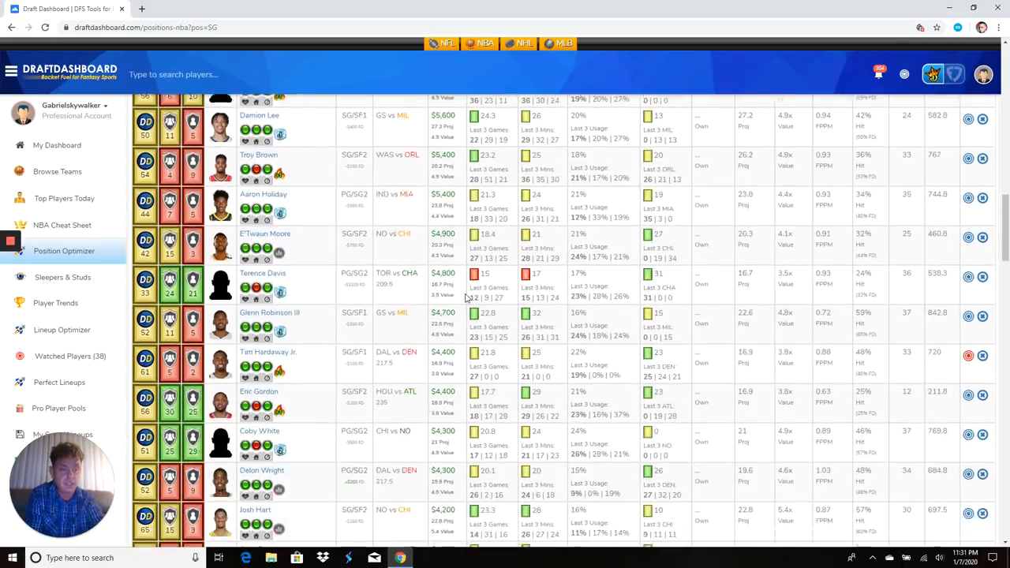
pyautogui.scroll(-3)
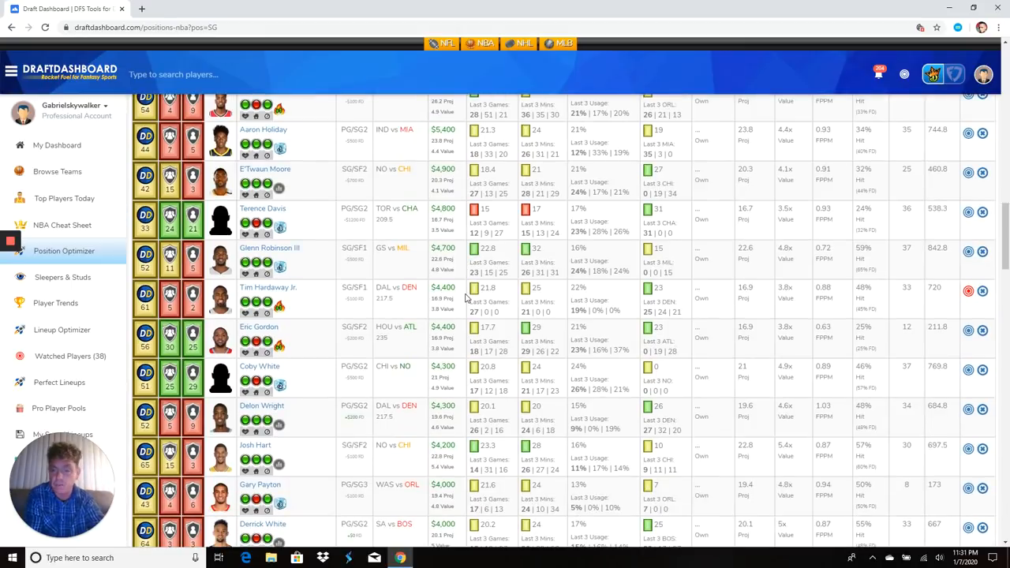
pyautogui.moveTo(341, 315)
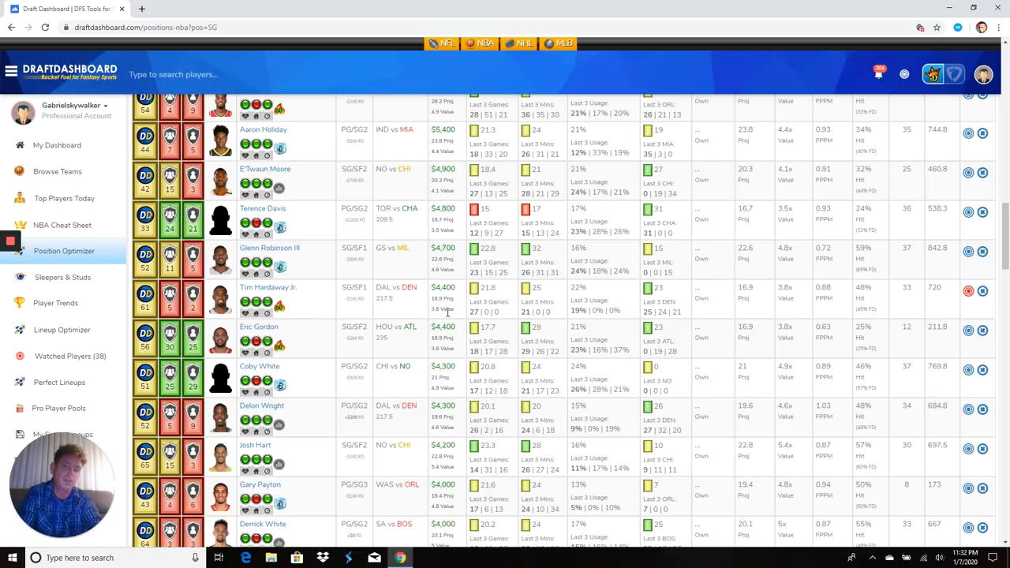
pyautogui.scroll(-3)
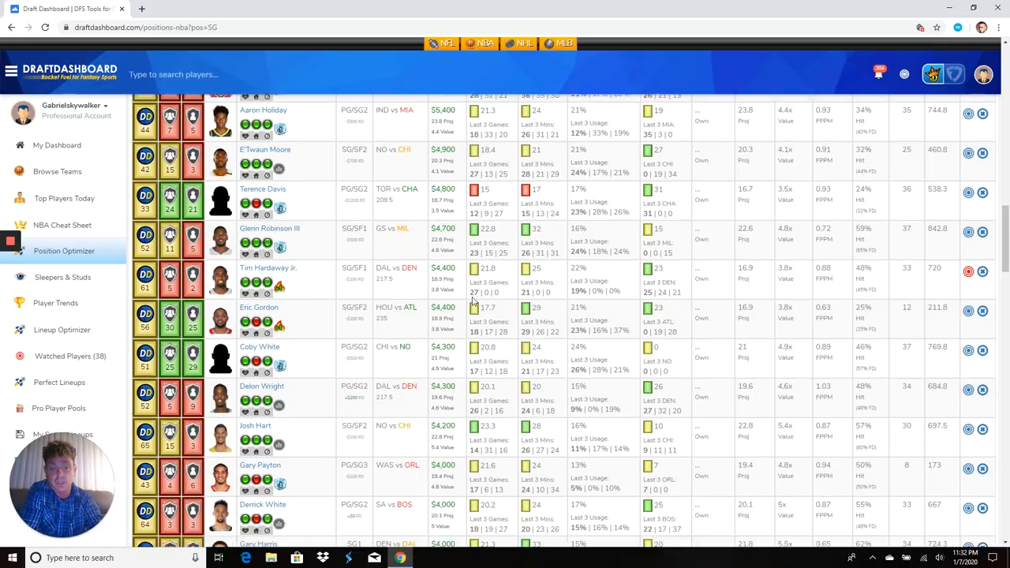
pyautogui.scroll(-3)
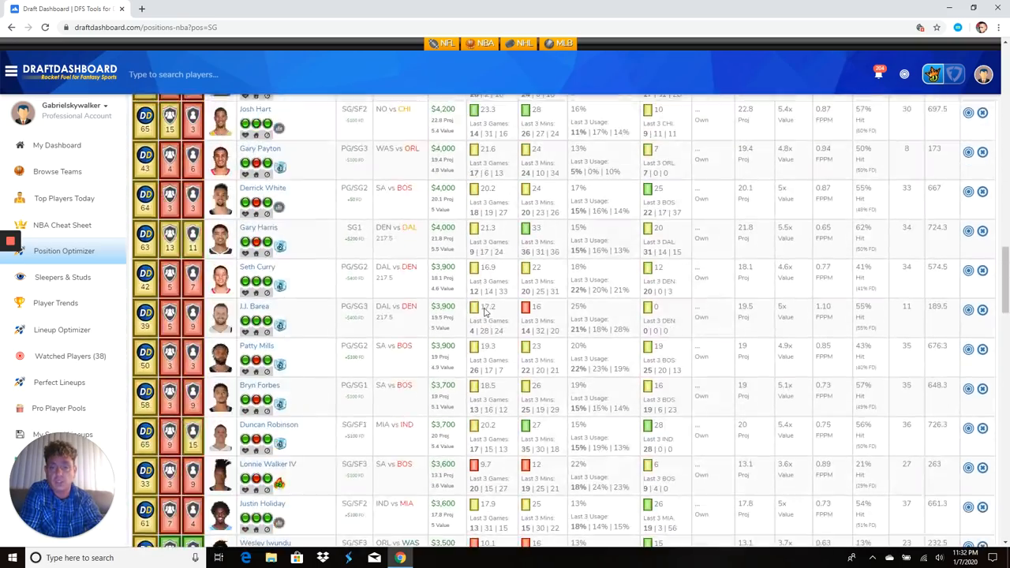
pyautogui.scroll(3)
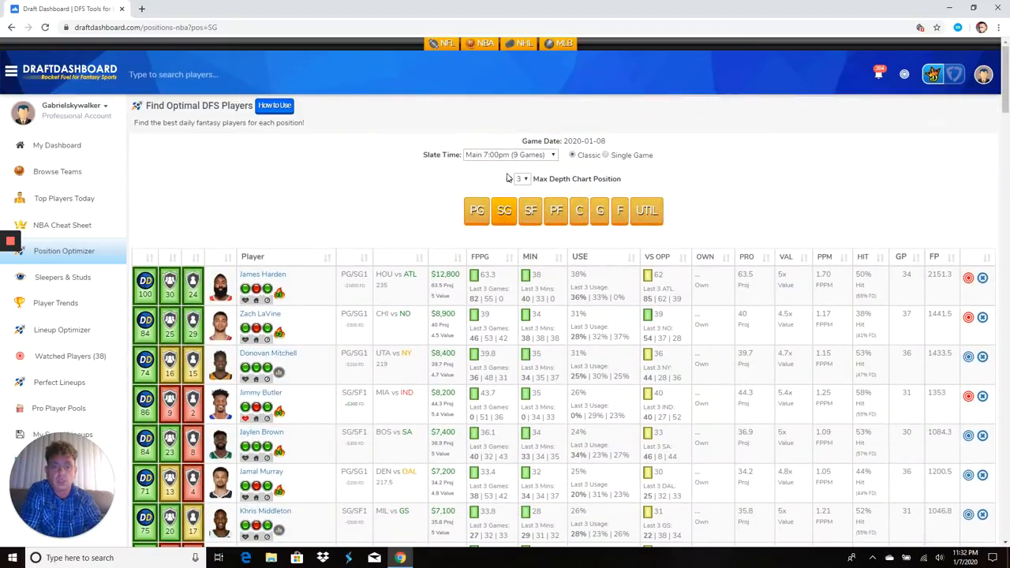
# Step: Filter the optimizer to SF, listing Luka Doncic, Giannis Antetokounmpo and Brandon Ingram at the top
pyautogui.click(531, 210)
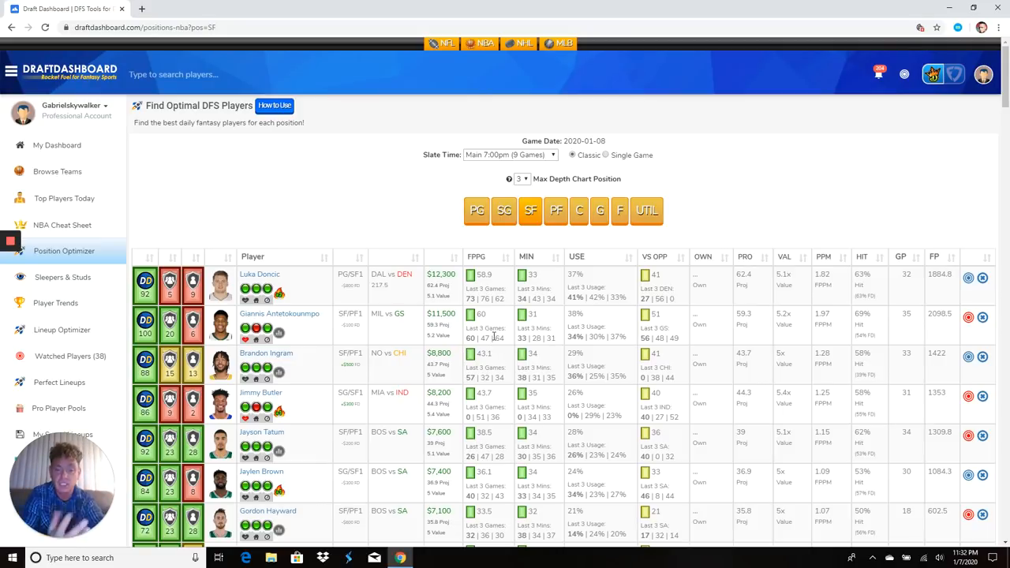
pyautogui.scroll(-3)
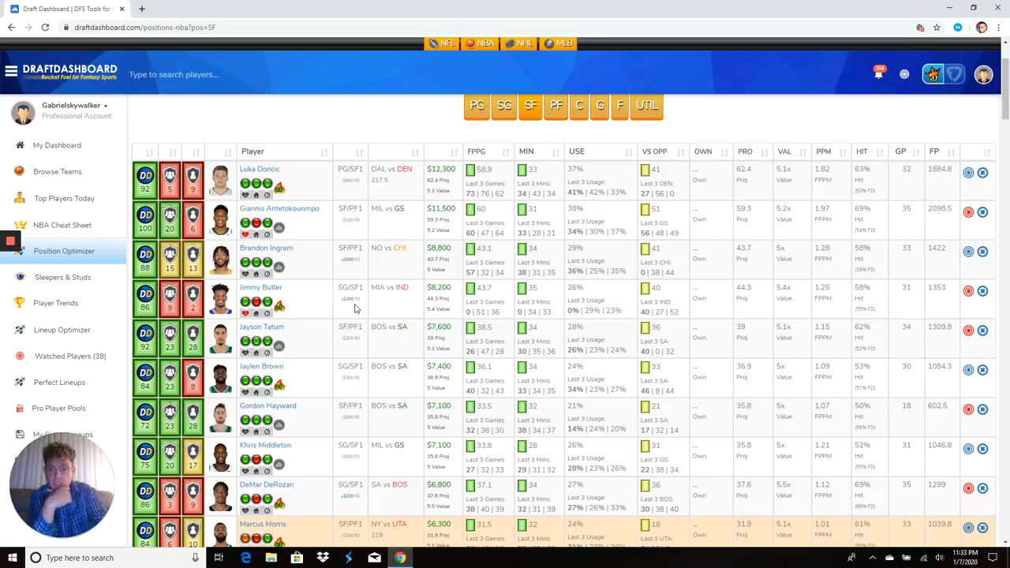
pyautogui.moveTo(371, 289)
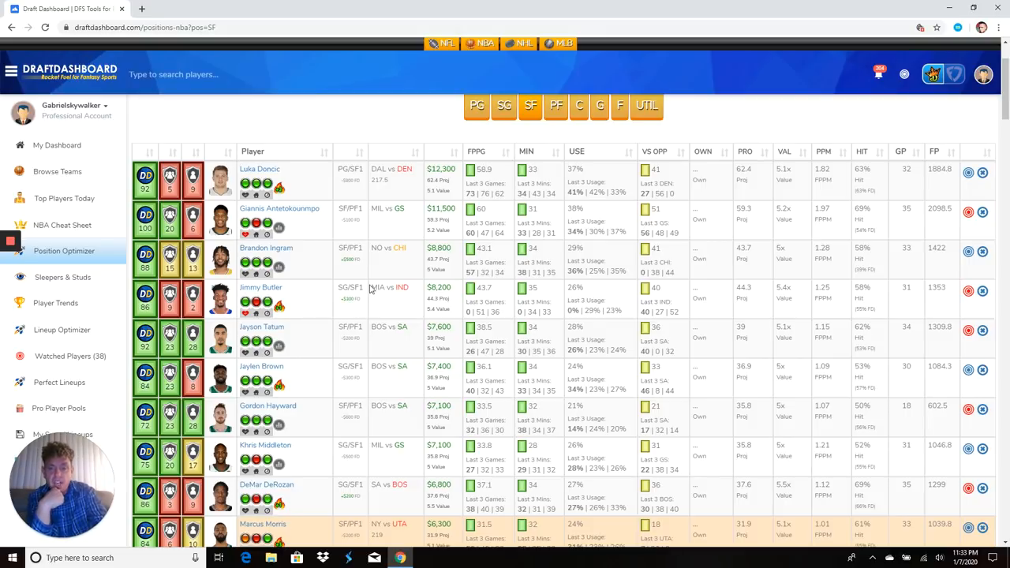
pyautogui.moveTo(969, 253)
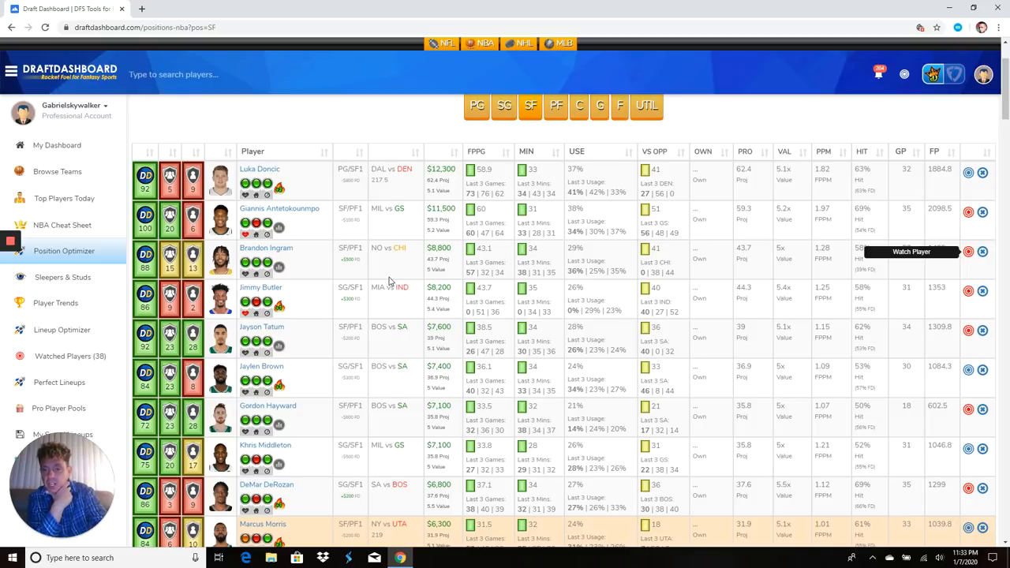
pyautogui.moveTo(466, 279)
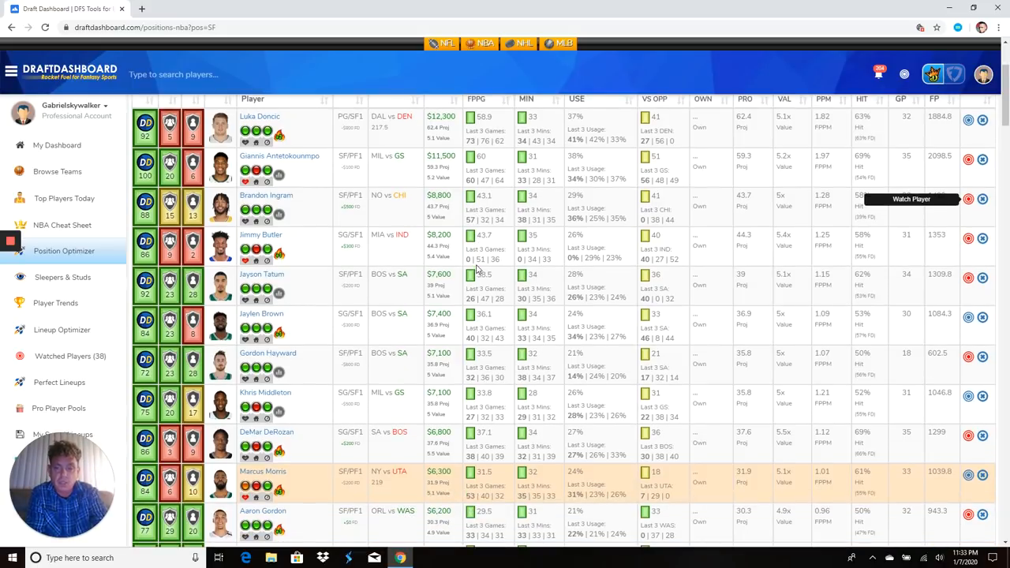
pyautogui.moveTo(331, 293)
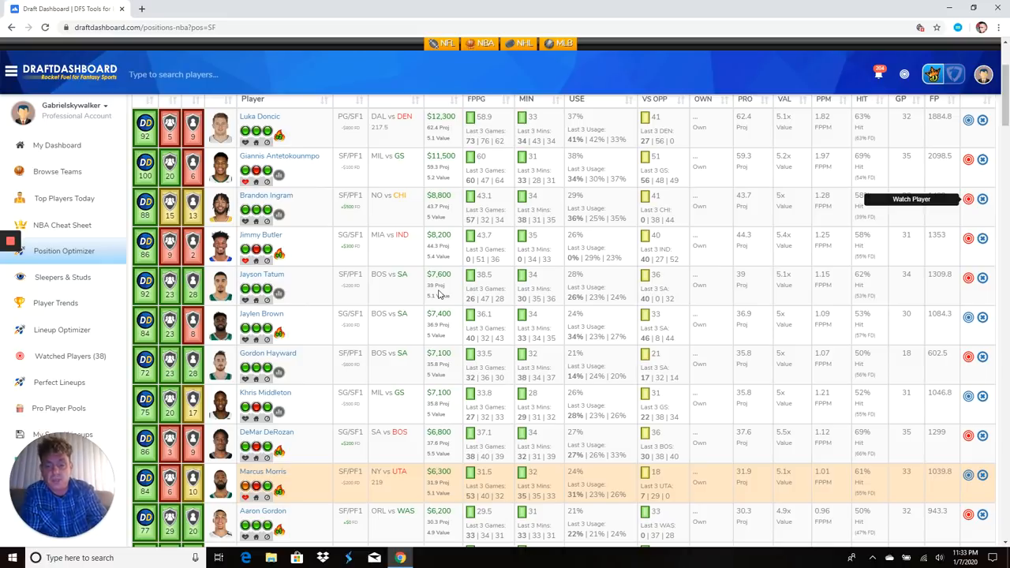
pyautogui.moveTo(335, 304)
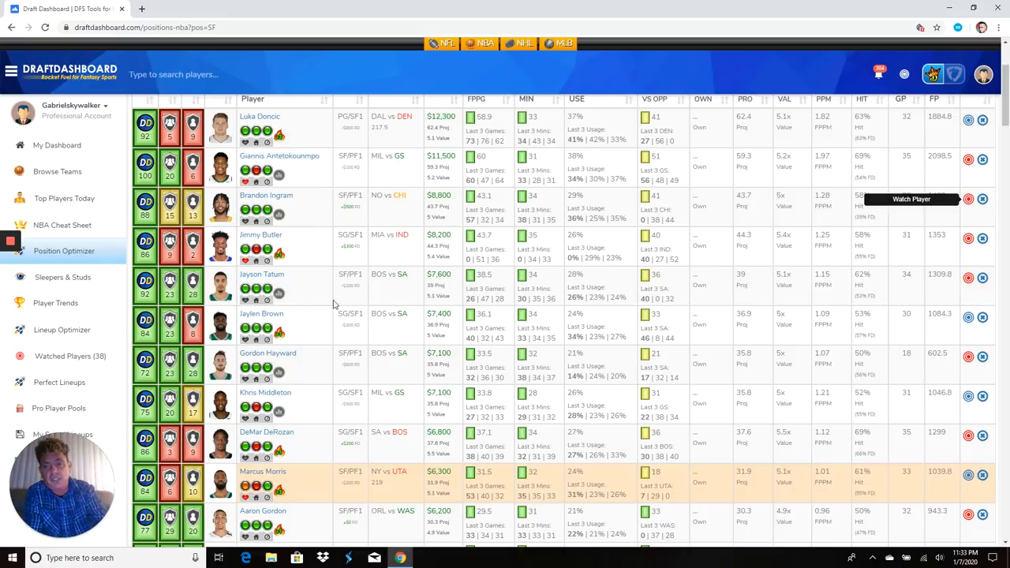
pyautogui.moveTo(202, 300)
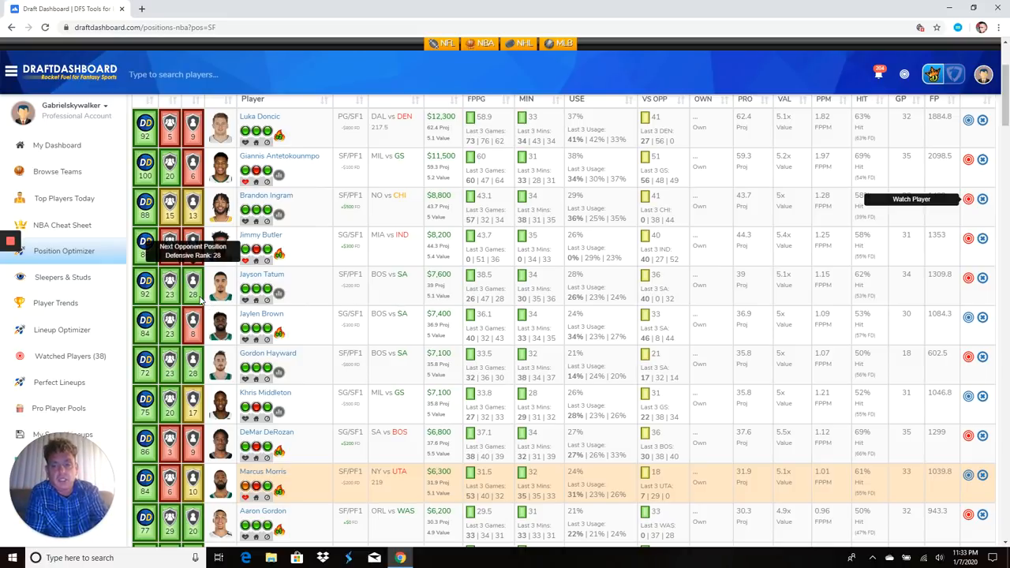
pyautogui.moveTo(145, 166)
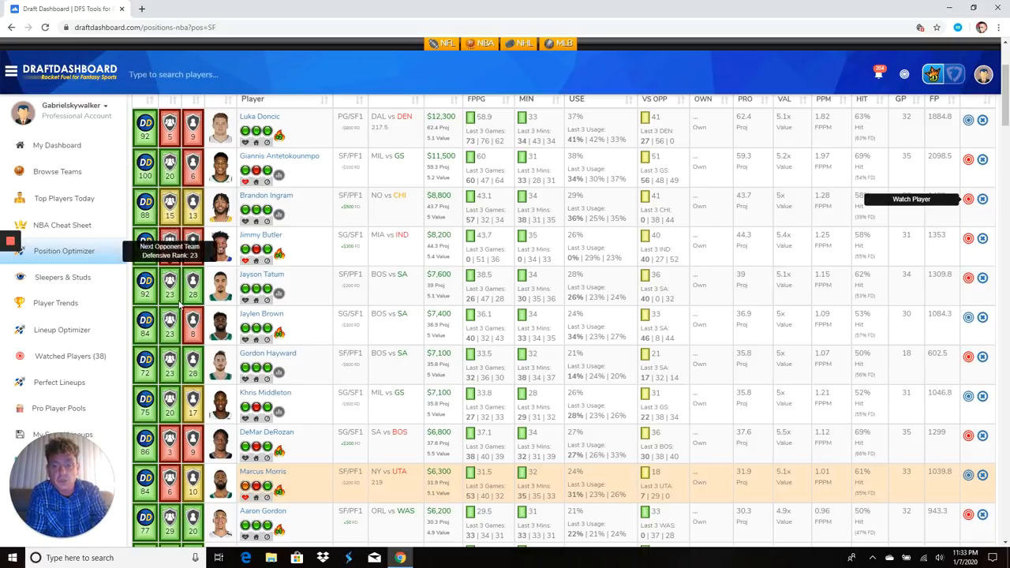
pyautogui.moveTo(486, 309)
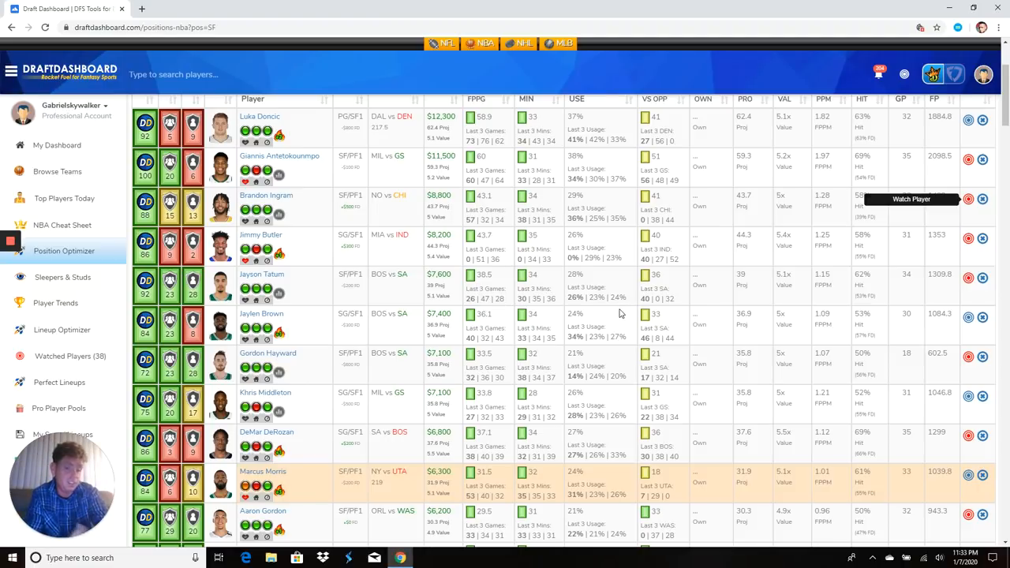
pyautogui.moveTo(284, 302)
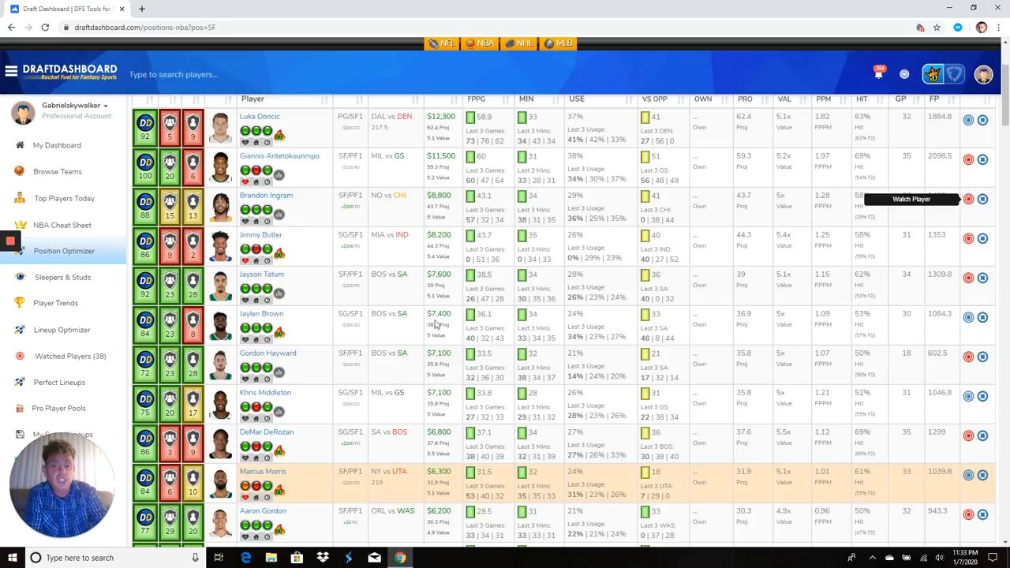
pyautogui.scroll(-3)
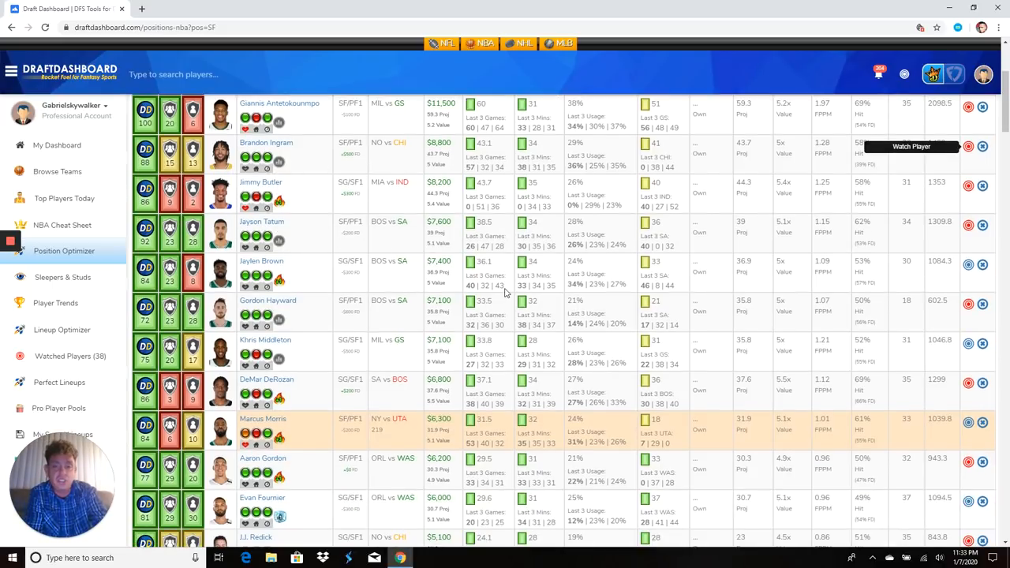
pyautogui.scroll(-3)
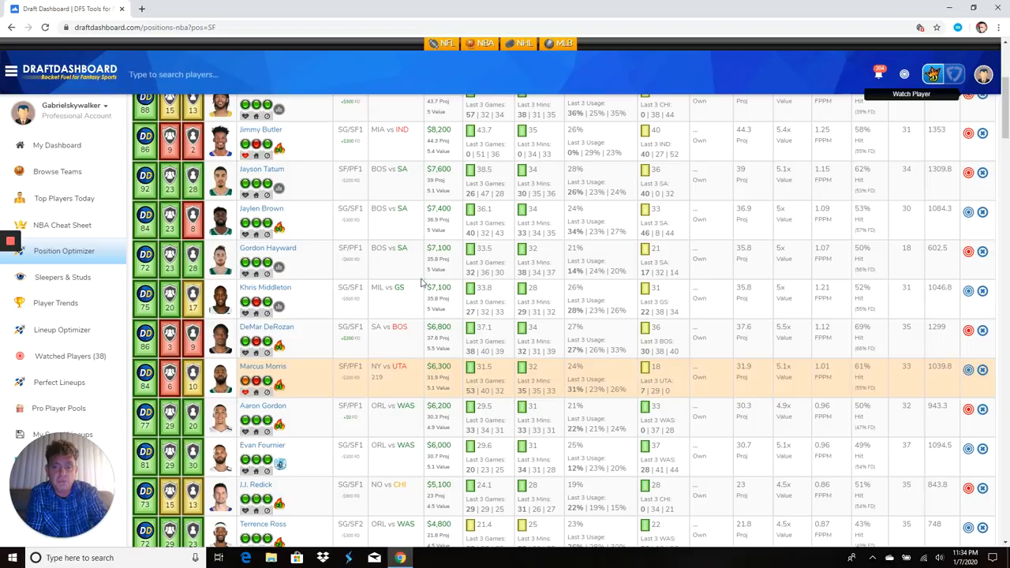
pyautogui.moveTo(388, 284)
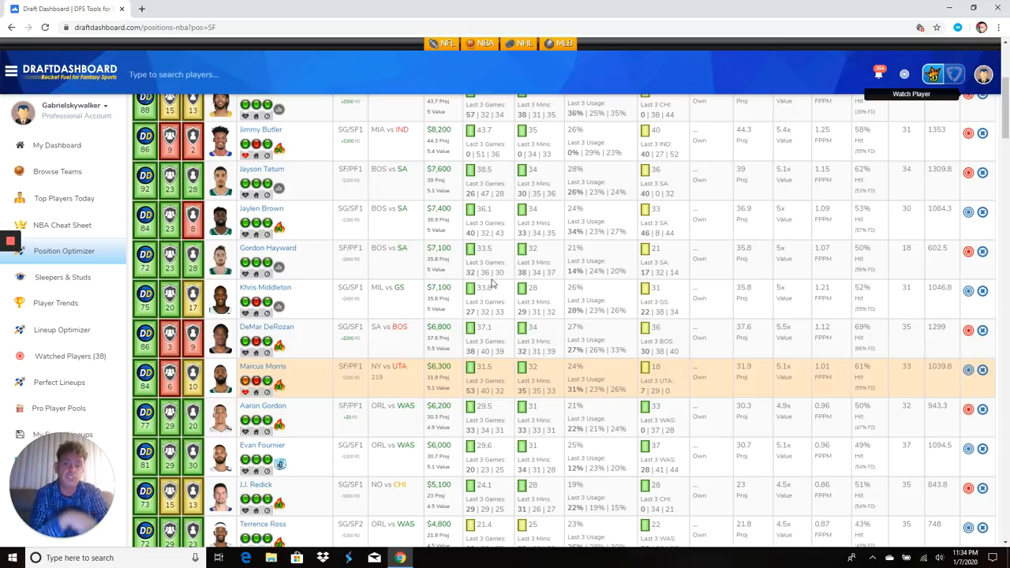
pyautogui.moveTo(492, 281)
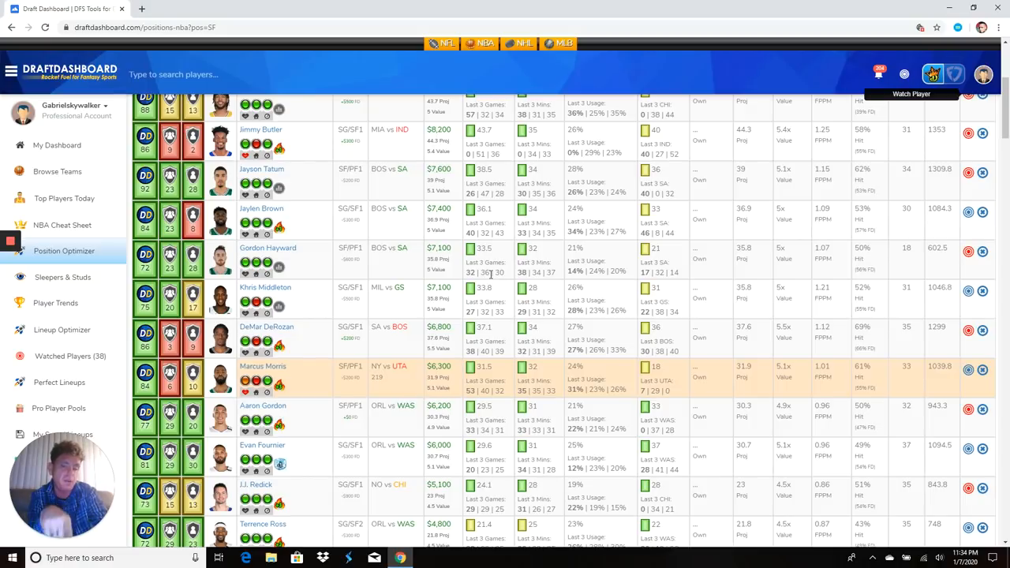
pyautogui.moveTo(281, 265)
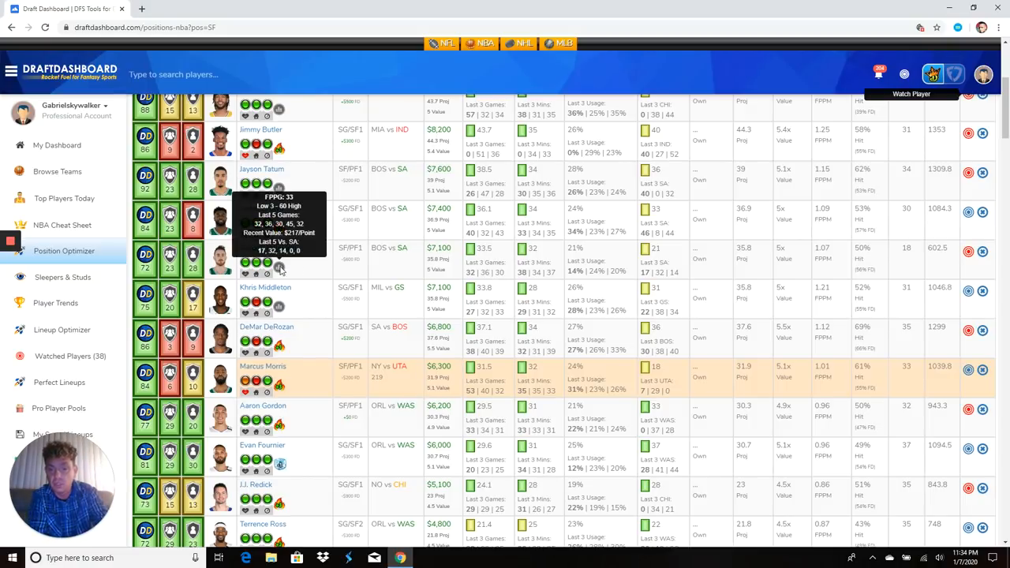
pyautogui.moveTo(466, 268)
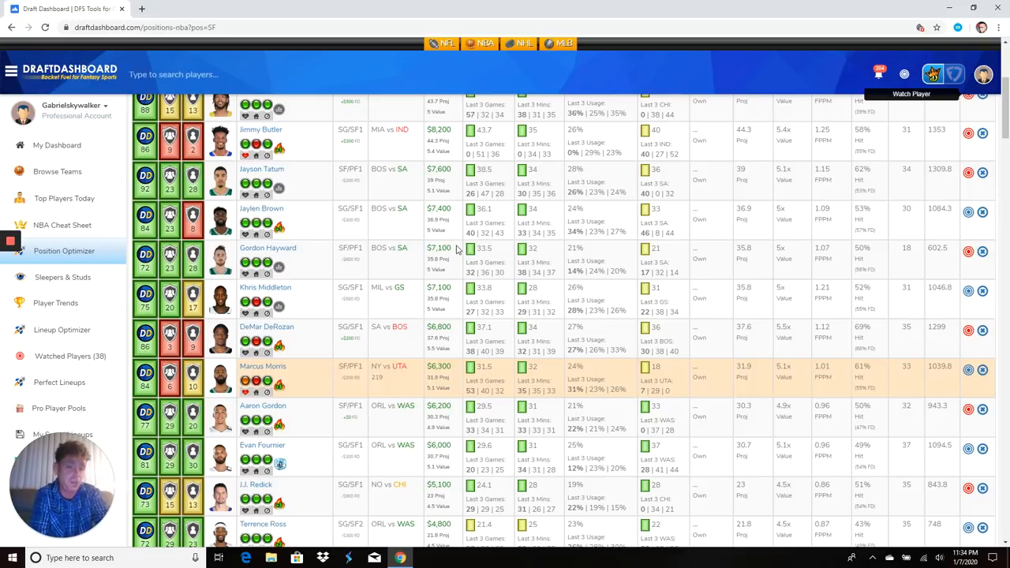
pyautogui.scroll(-3)
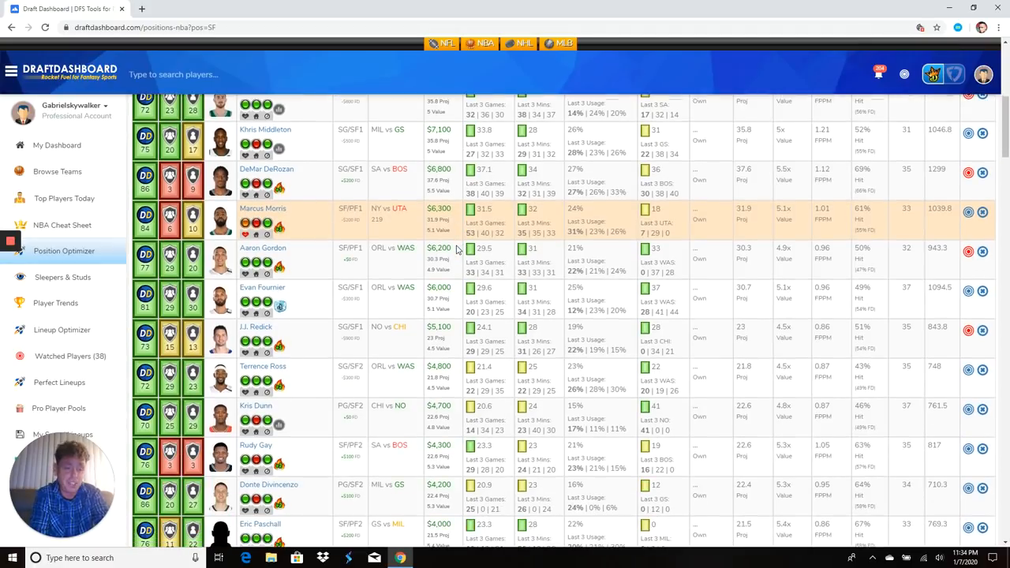
pyautogui.moveTo(336, 294)
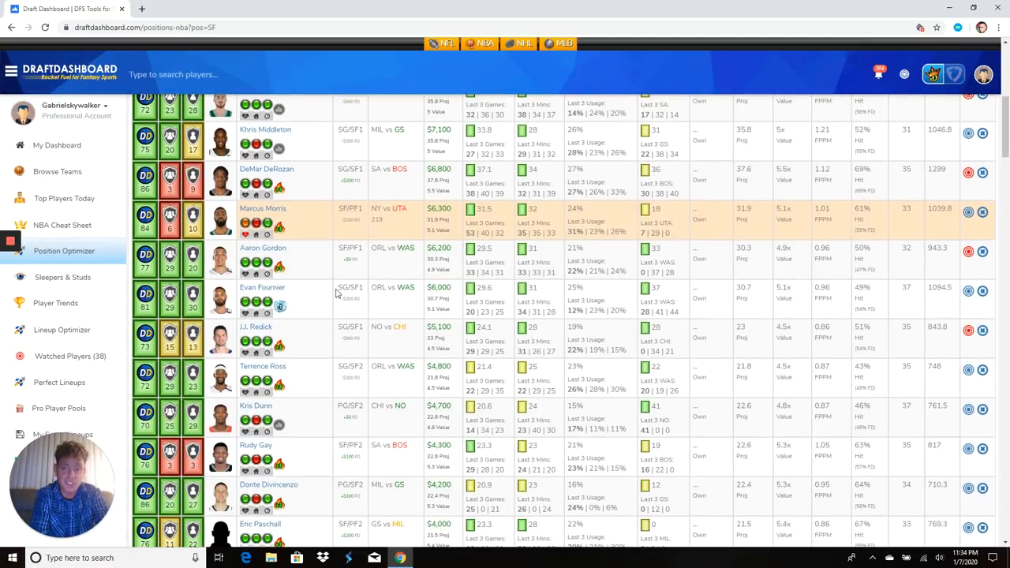
pyautogui.moveTo(332, 292)
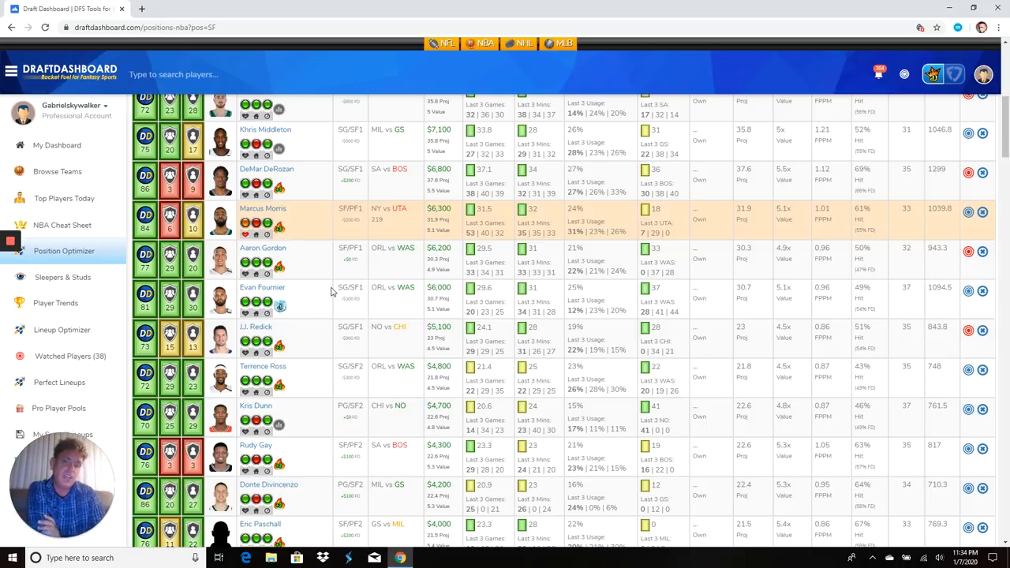
pyautogui.moveTo(347, 281)
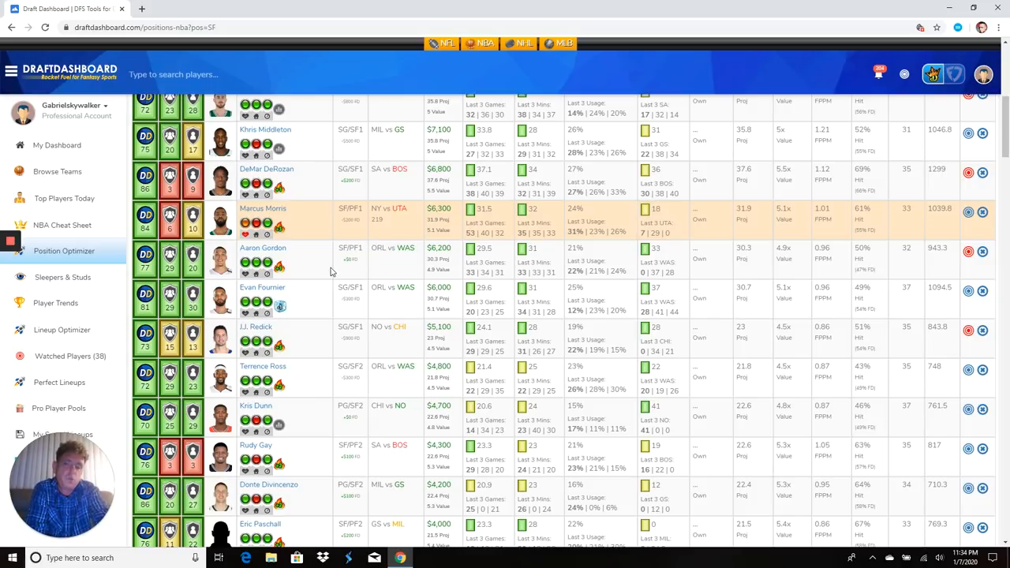
pyautogui.moveTo(283, 281)
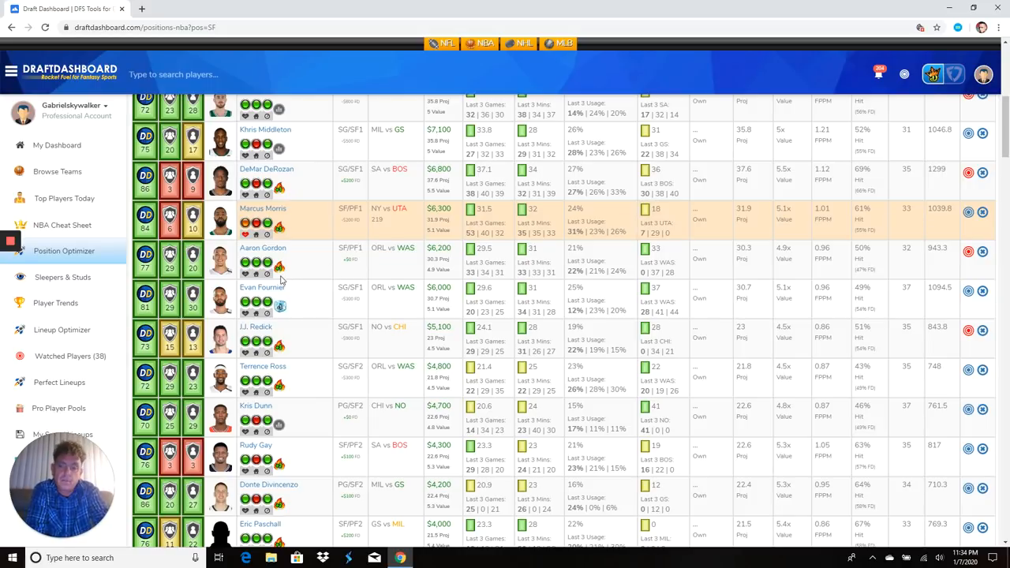
pyautogui.moveTo(277, 268)
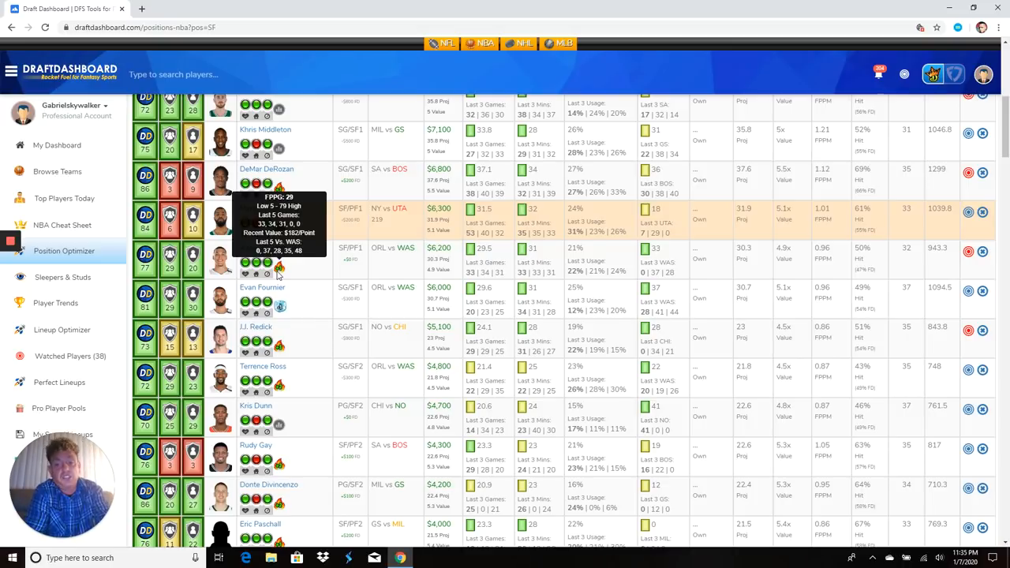
pyautogui.moveTo(476, 259)
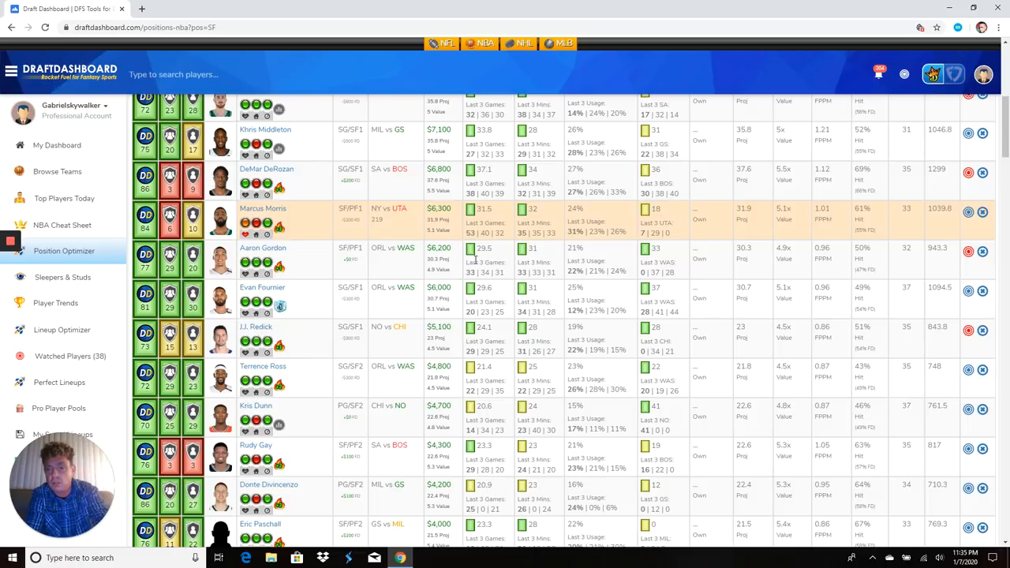
pyautogui.moveTo(477, 259)
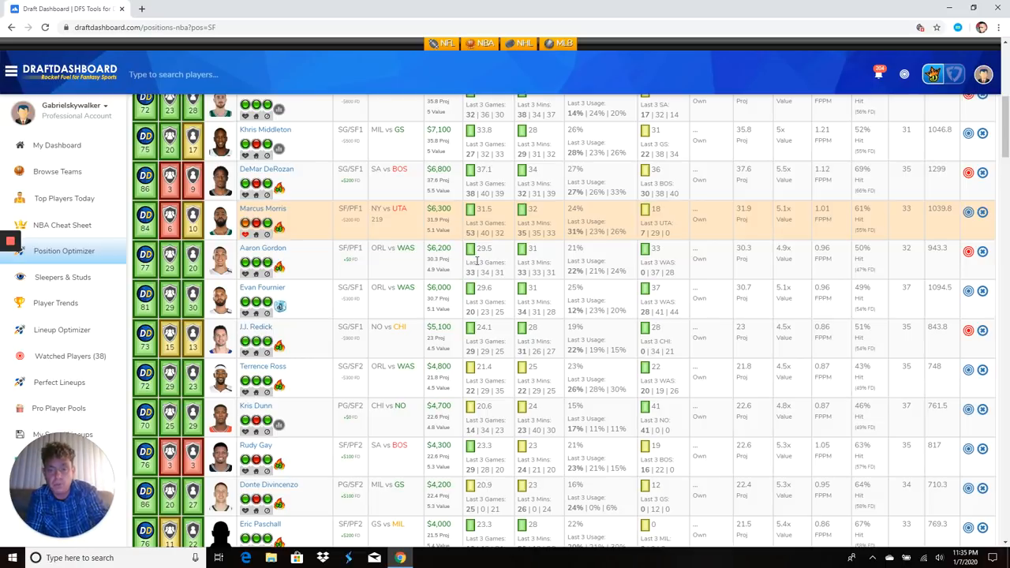
pyautogui.scroll(-3)
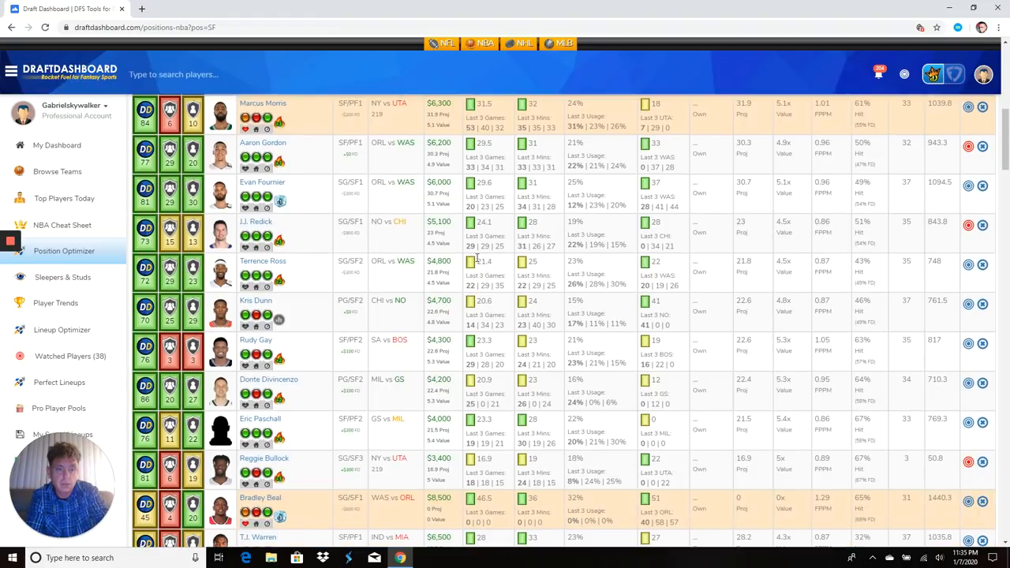
pyautogui.scroll(-3)
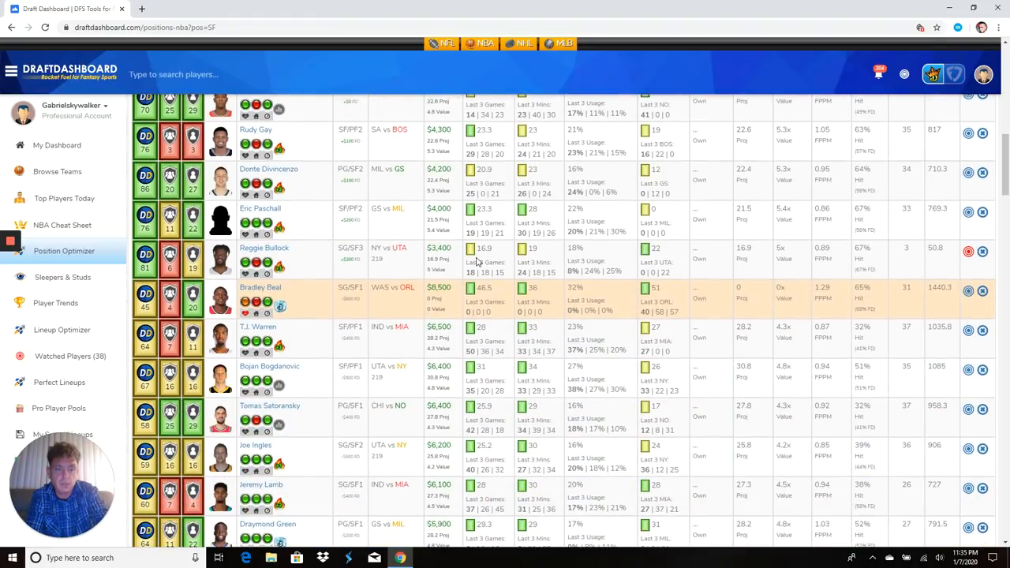
pyautogui.scroll(-3)
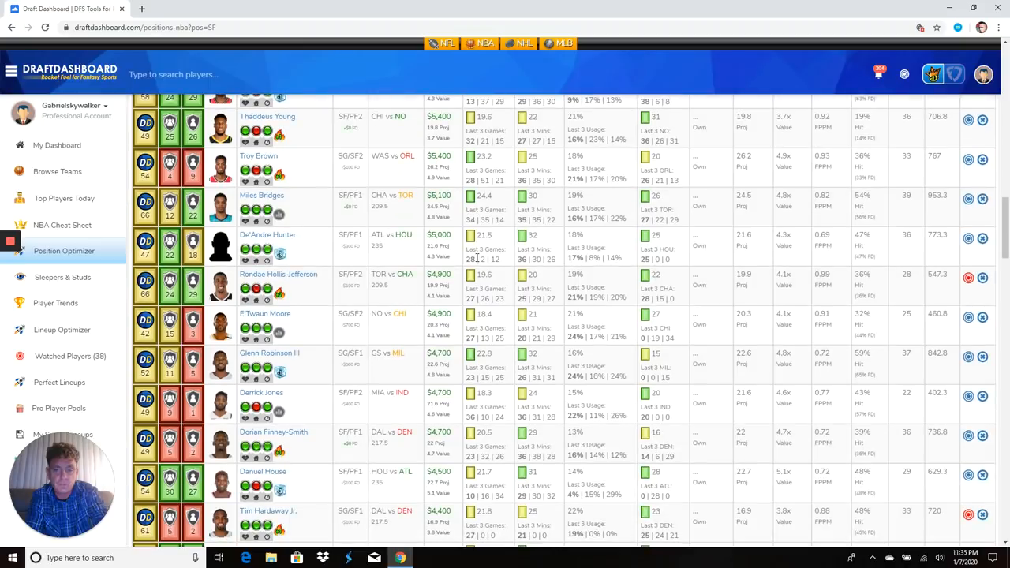
pyautogui.moveTo(308, 290)
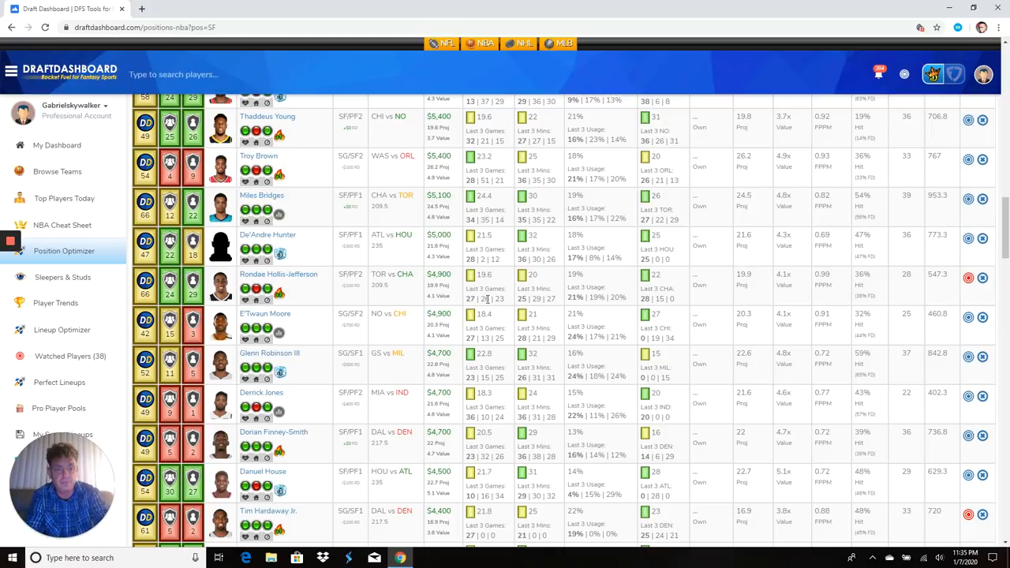
pyautogui.scroll(-3)
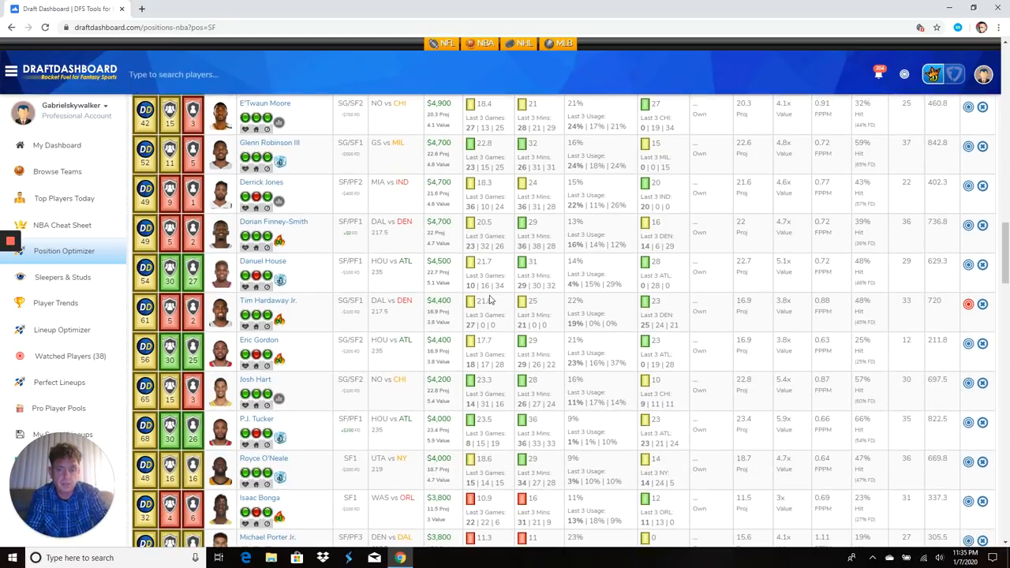
pyautogui.scroll(-3)
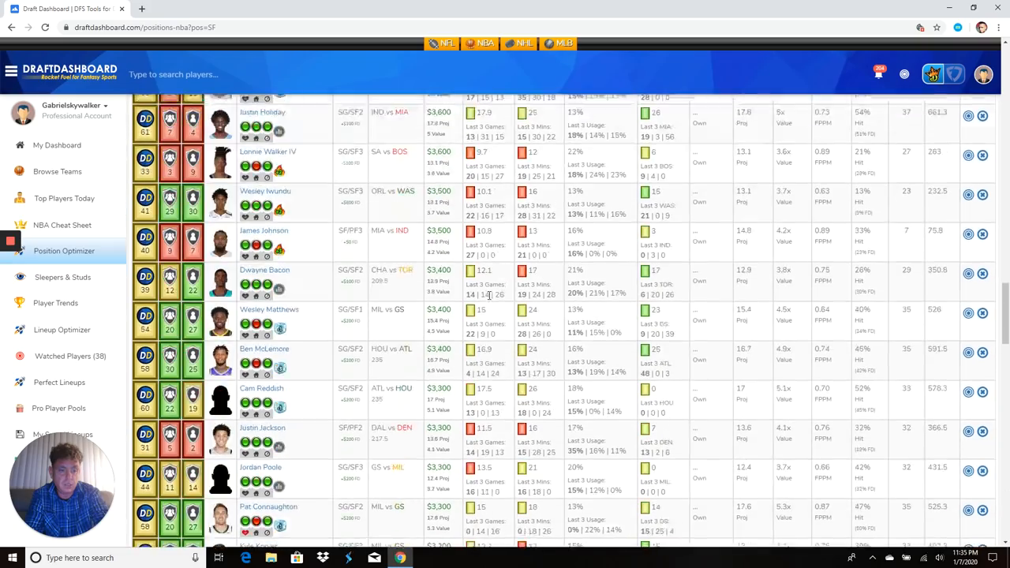
pyautogui.scroll(-3)
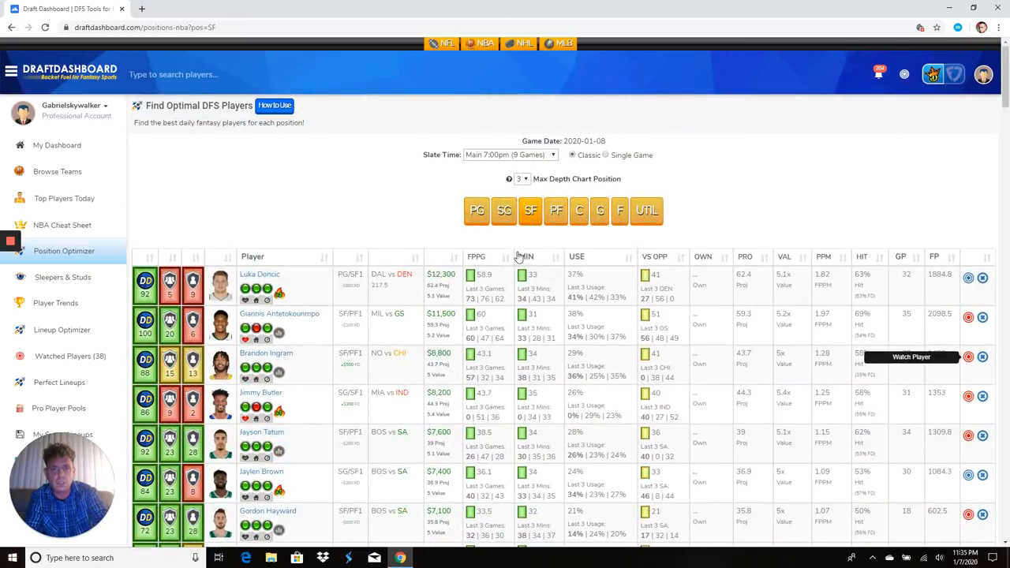
# Step: Watch Brandon Ingram, then filter the optimizer to PF led by Giannis Antetokounmpo
pyautogui.click(555, 210)
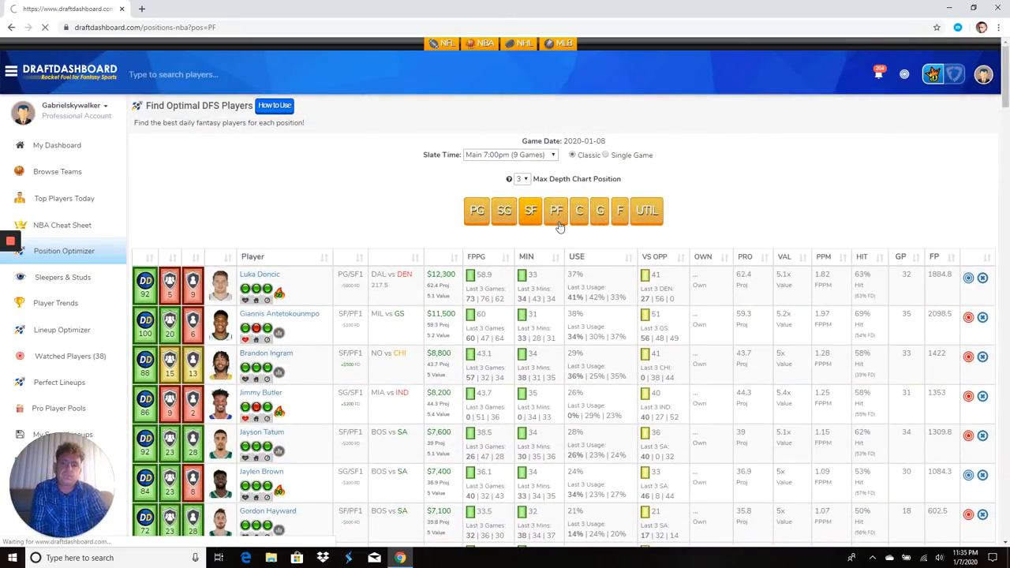
pyautogui.click(555, 212)
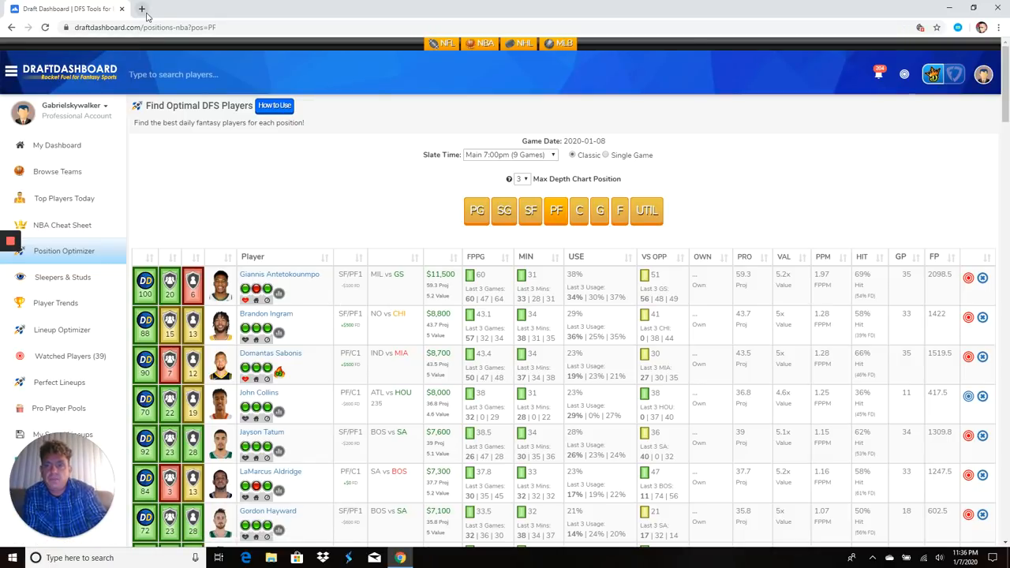
# Step: Open dfsclub.com in a new tab and scroll to the three-providers section and join invitation
pyautogui.click(142, 9)
pyautogui.write('dfsclub.com')
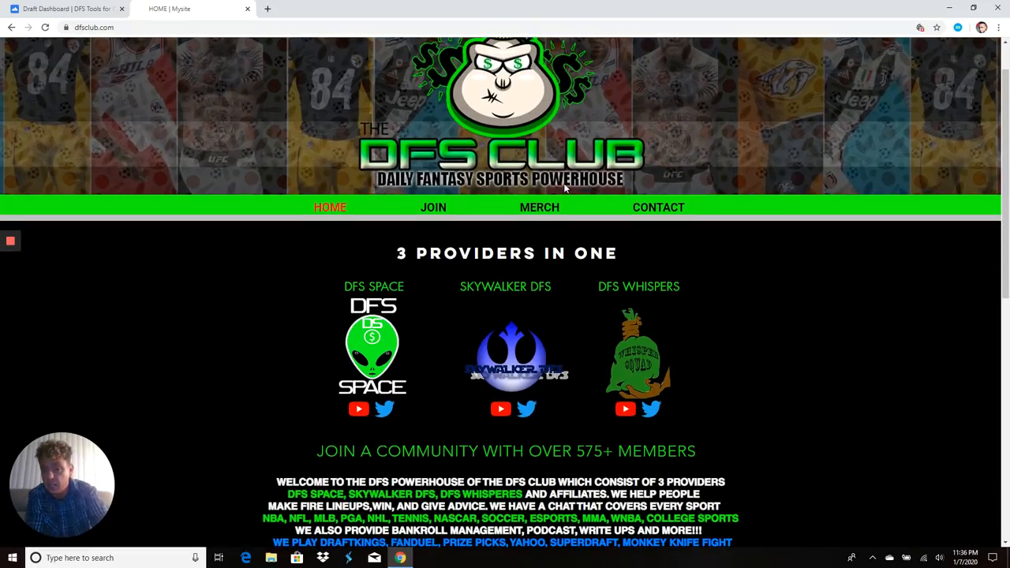
pyautogui.scroll(-3)
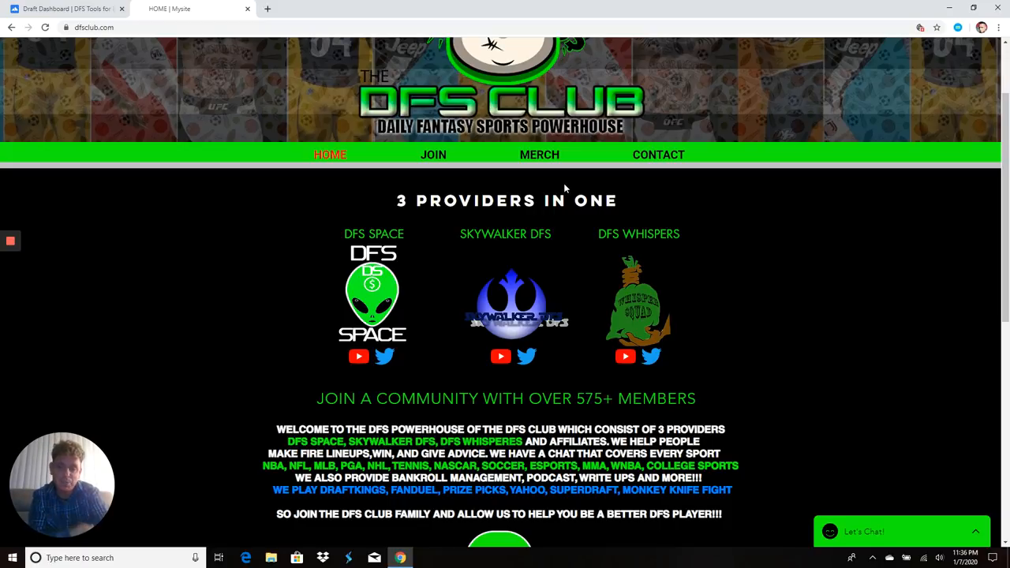
pyautogui.scroll(-3)
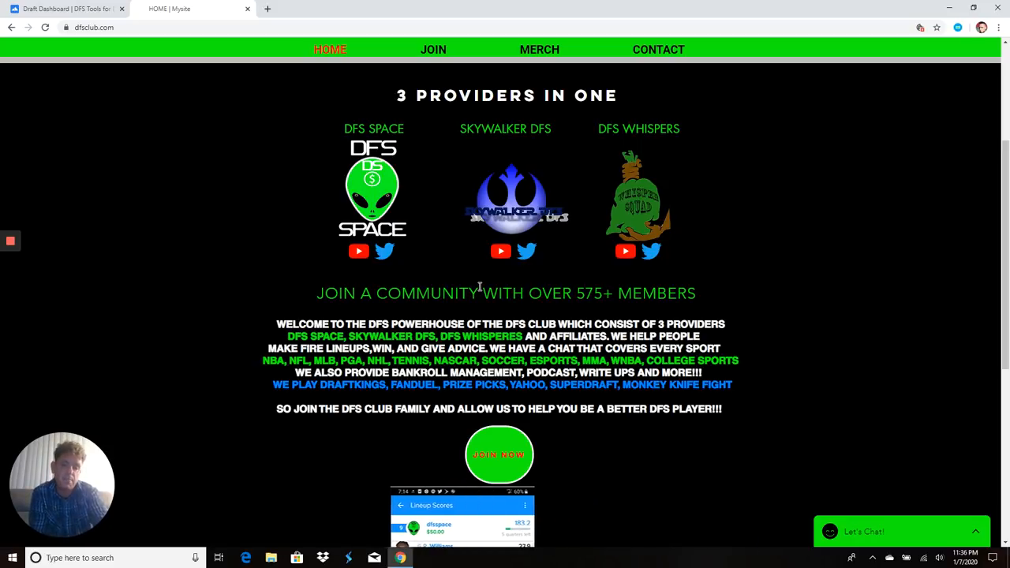
pyautogui.scroll(-3)
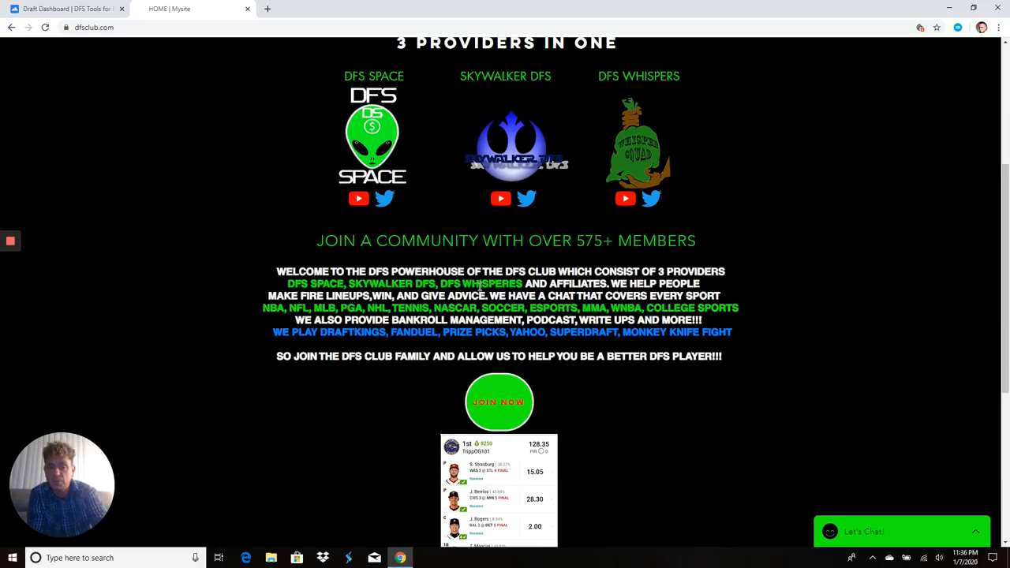
# Step: Join via Skywalker DFS to reach the membership page with Bronze, Silver and Gold plans
pyautogui.click(499, 403)
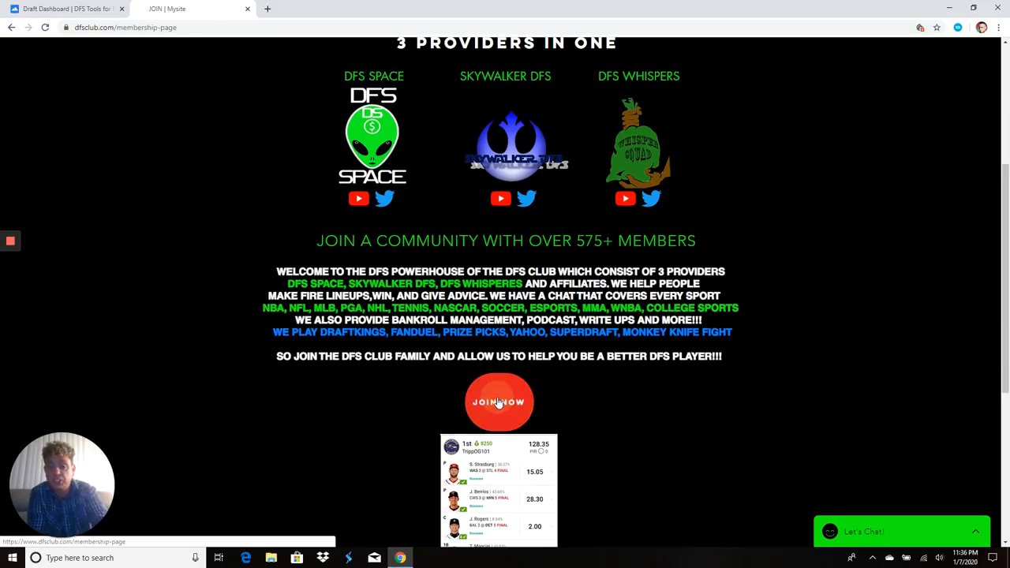
pyautogui.scroll(3)
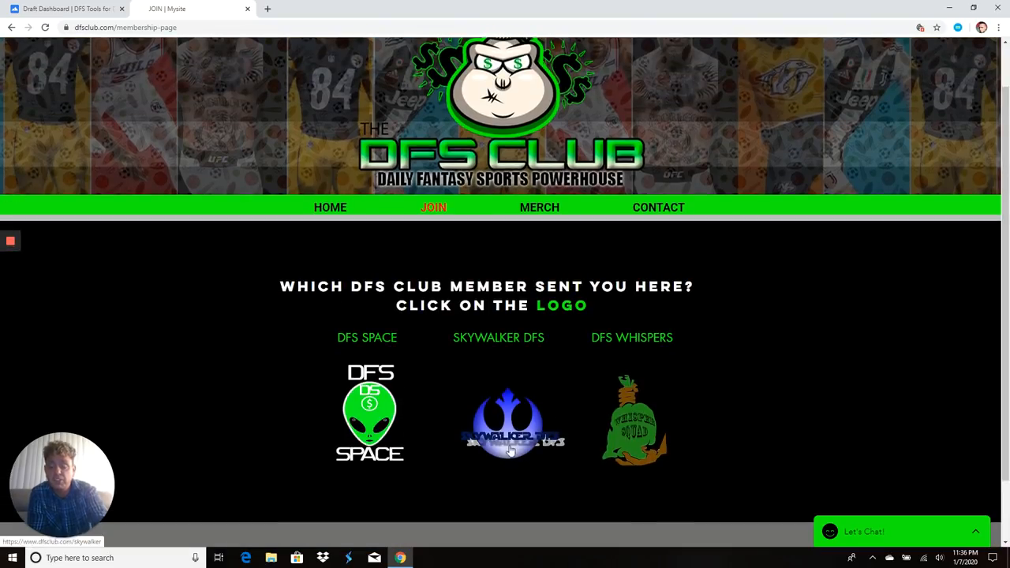
pyautogui.click(508, 423)
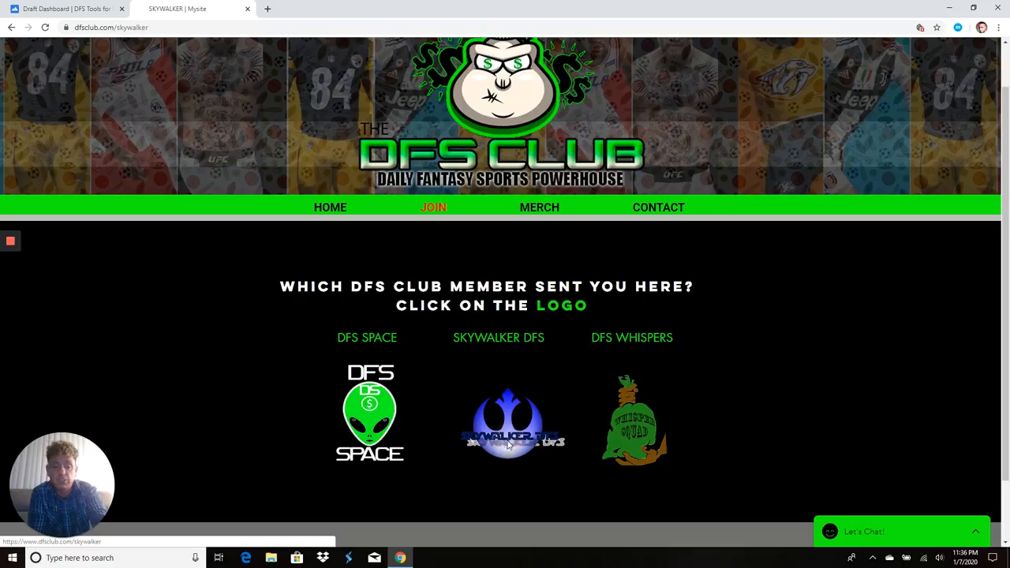
pyautogui.scroll(-3)
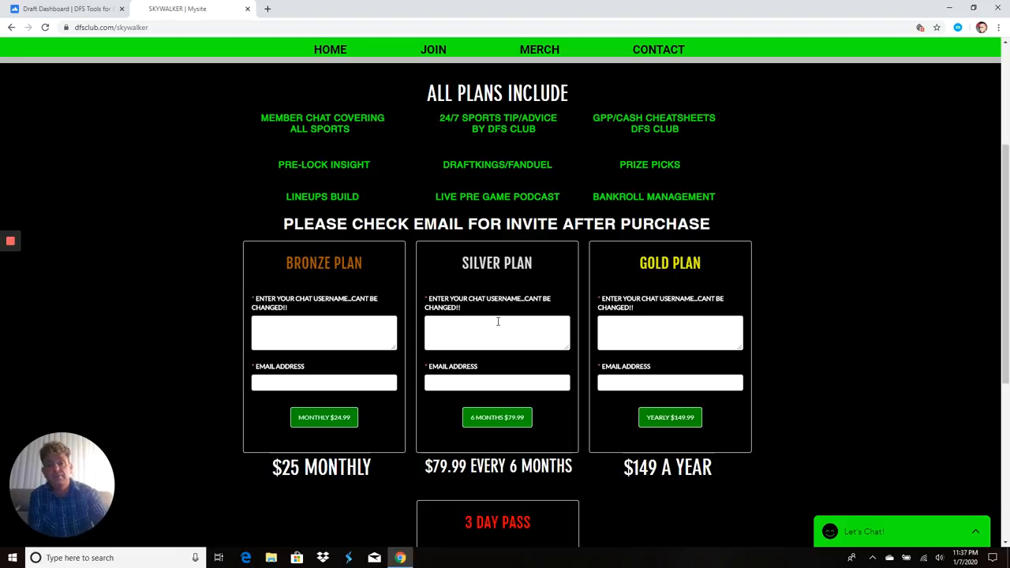
pyautogui.moveTo(410, 199)
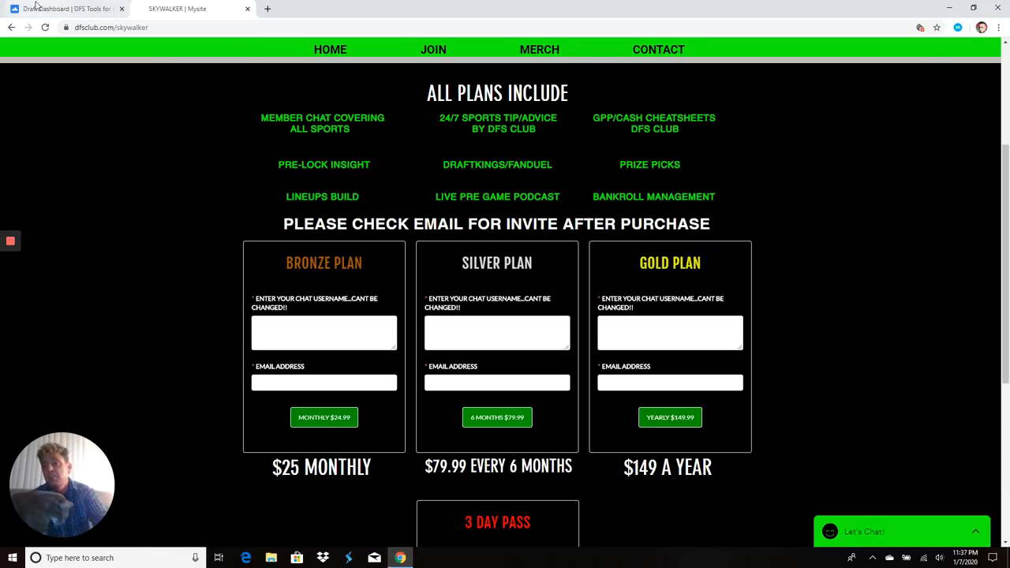
pyautogui.click(66, 9)
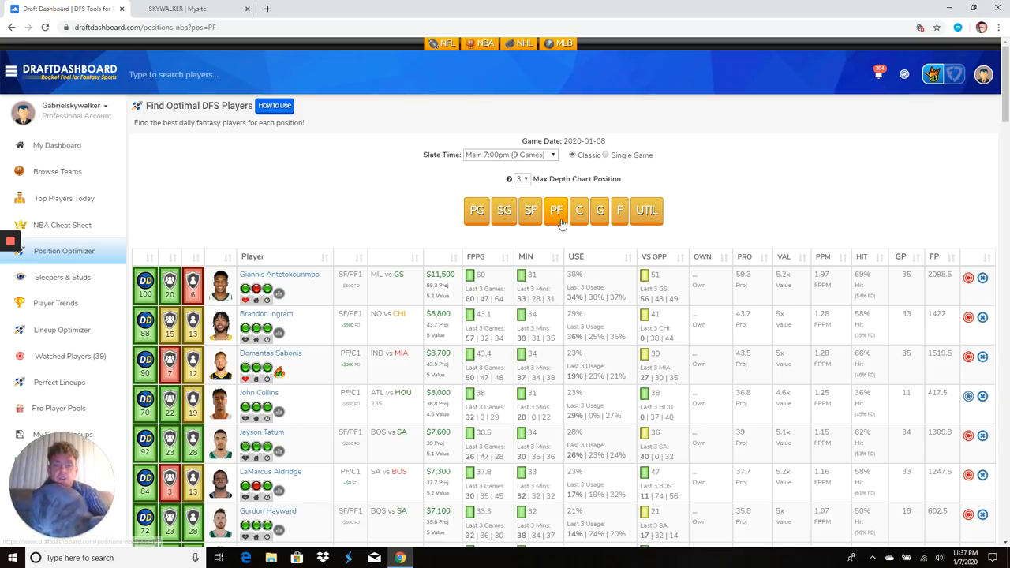
pyautogui.click(556, 210)
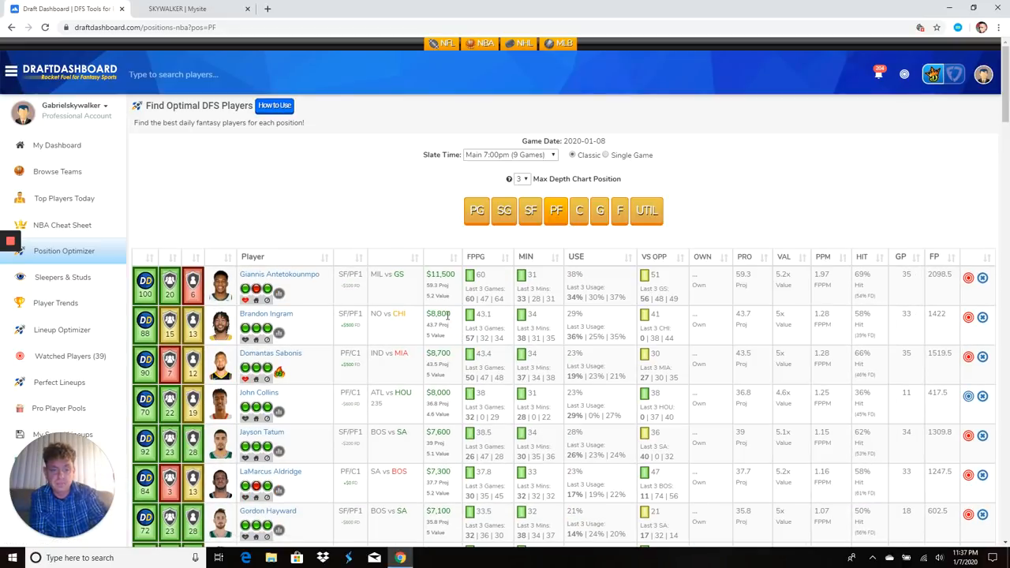
pyautogui.scroll(-3)
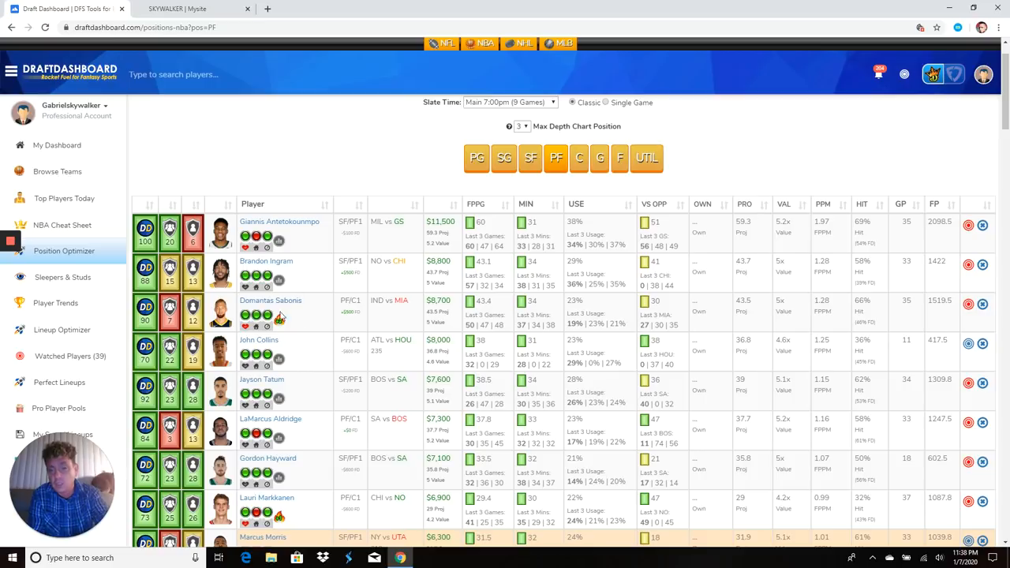
pyautogui.moveTo(278, 318)
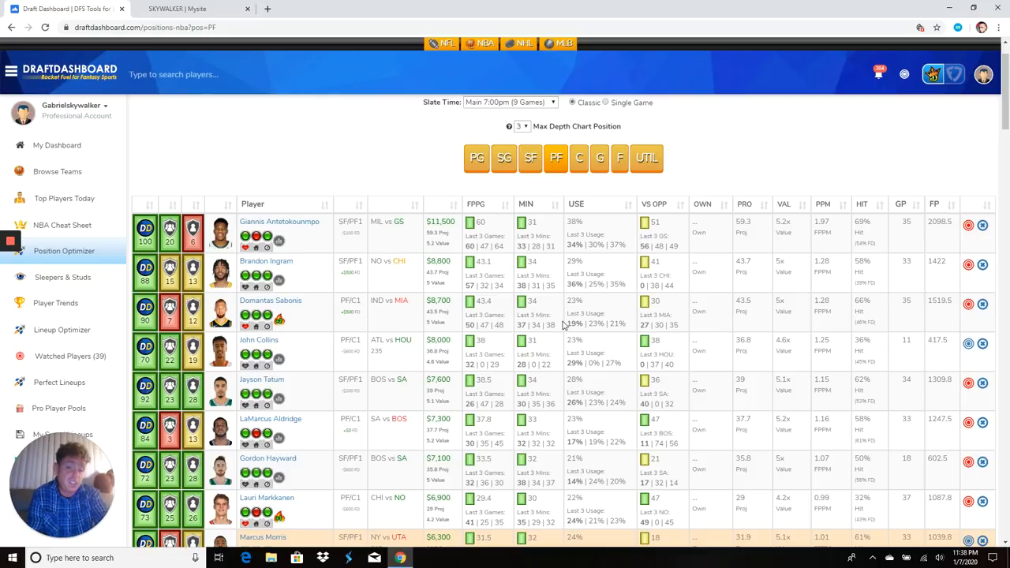
pyautogui.moveTo(677, 336)
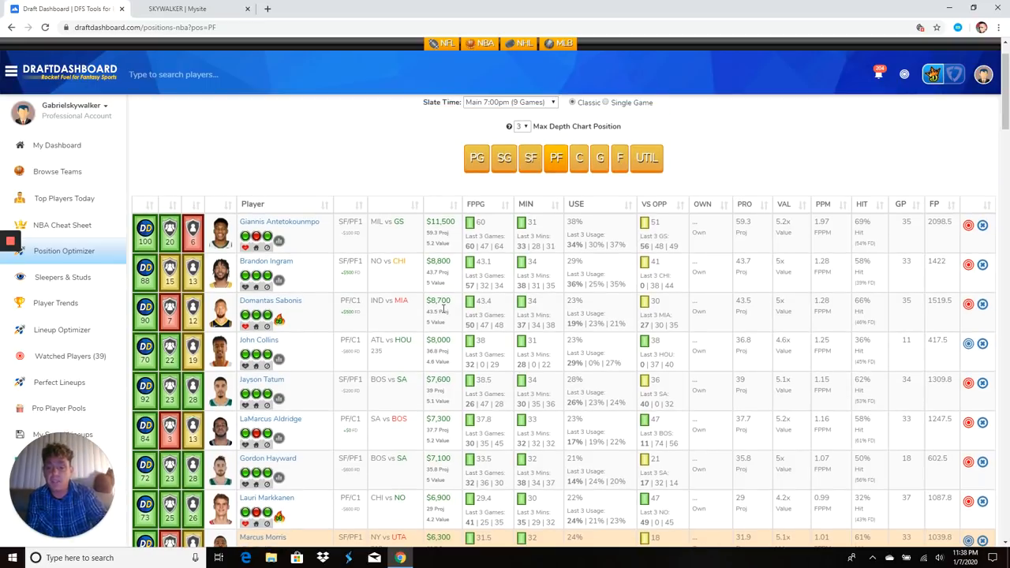
pyautogui.scroll(-3)
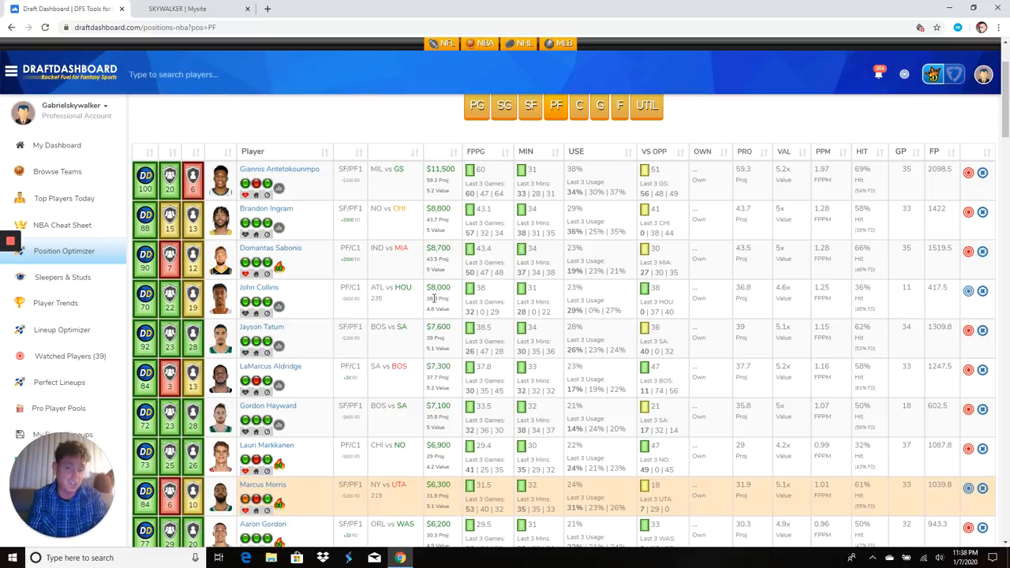
pyautogui.moveTo(430, 298)
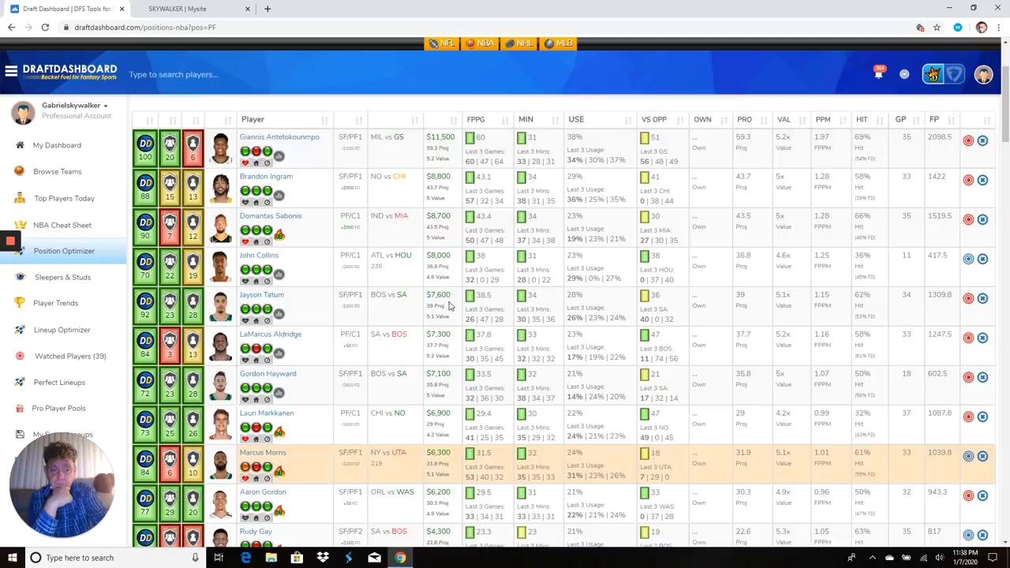
pyautogui.scroll(-3)
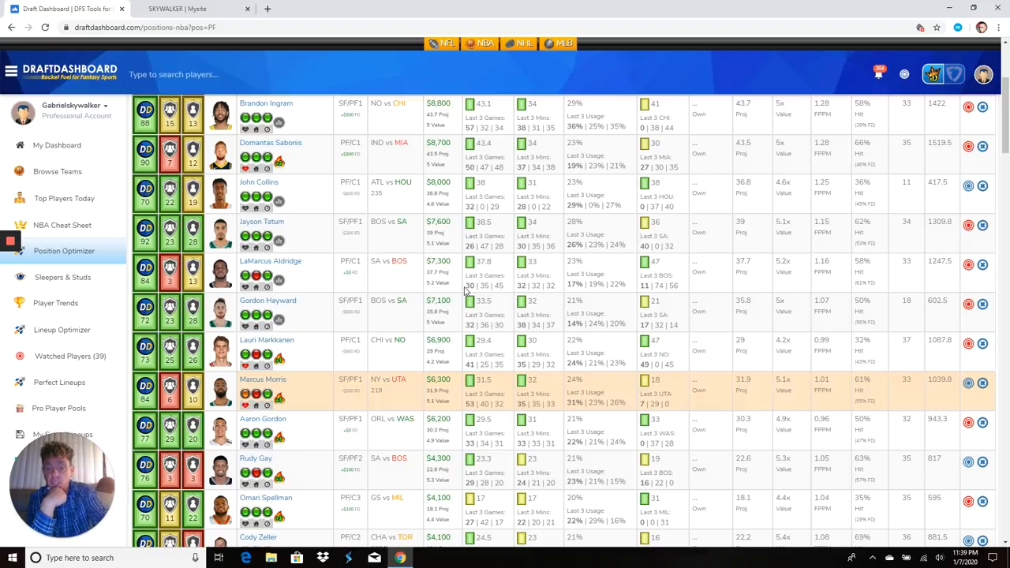
pyautogui.moveTo(499, 299)
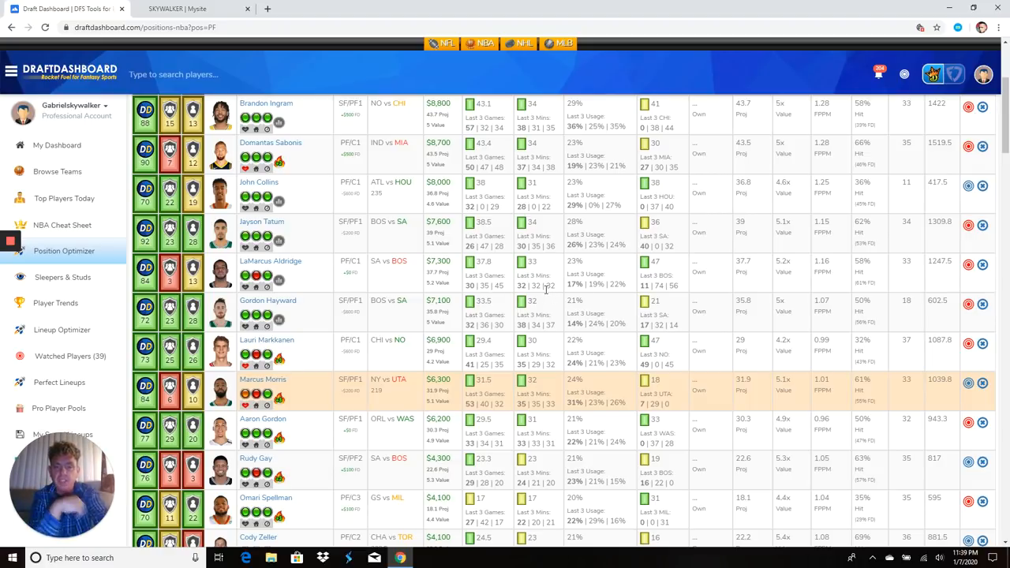
pyautogui.moveTo(574, 291)
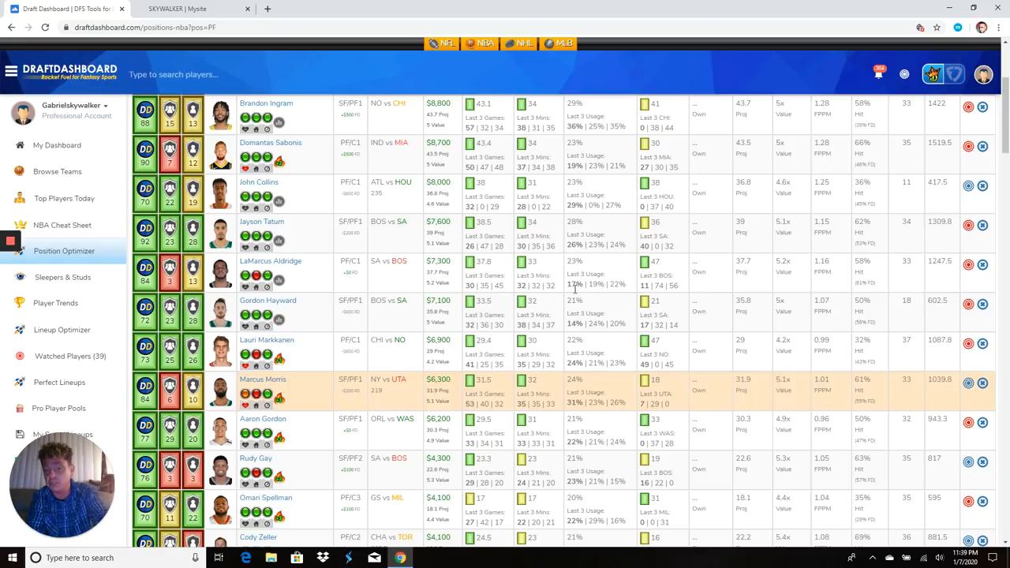
pyautogui.moveTo(608, 286)
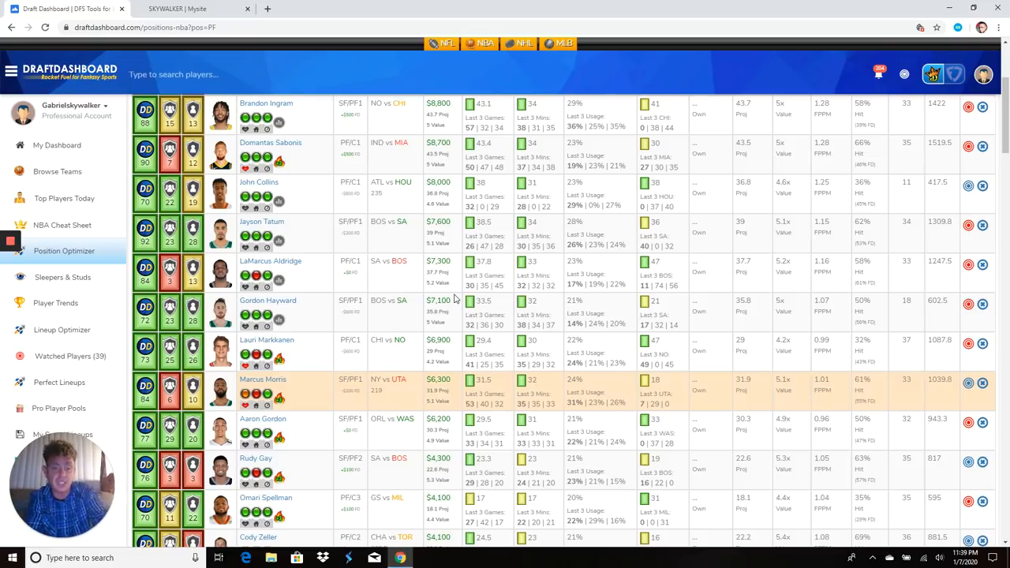
pyautogui.scroll(-3)
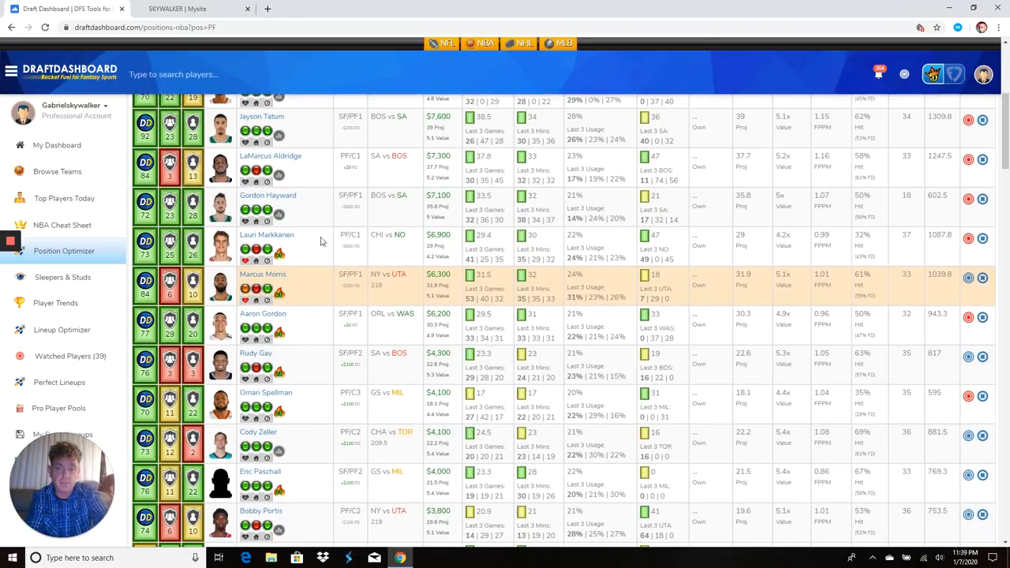
pyautogui.moveTo(445, 259)
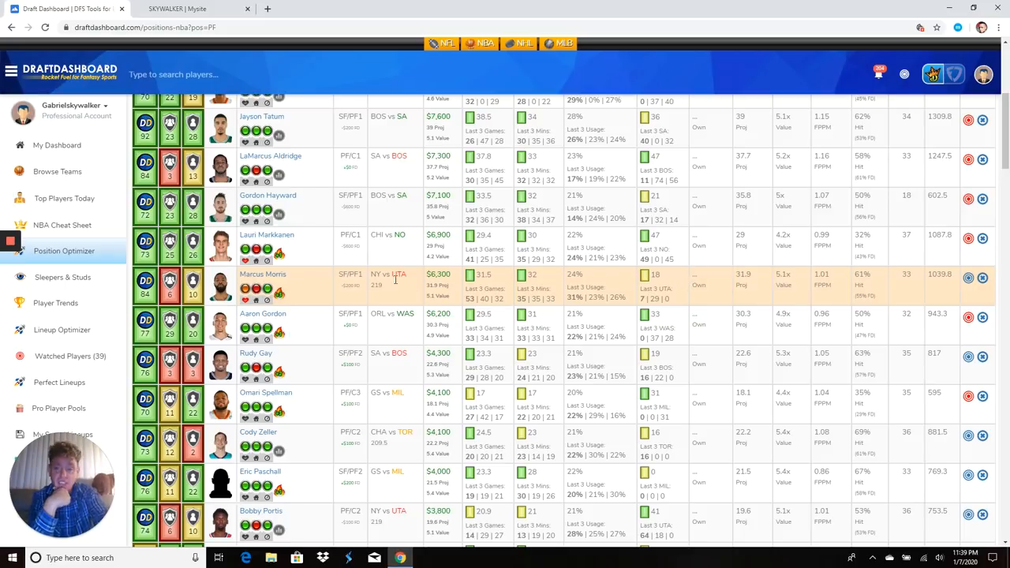
pyautogui.moveTo(281, 256)
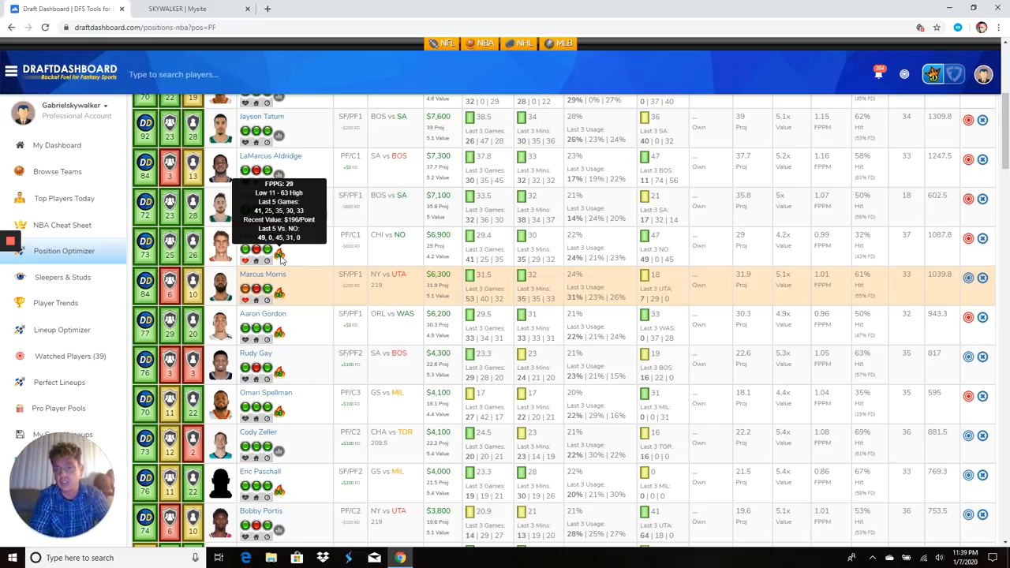
pyautogui.moveTo(487, 265)
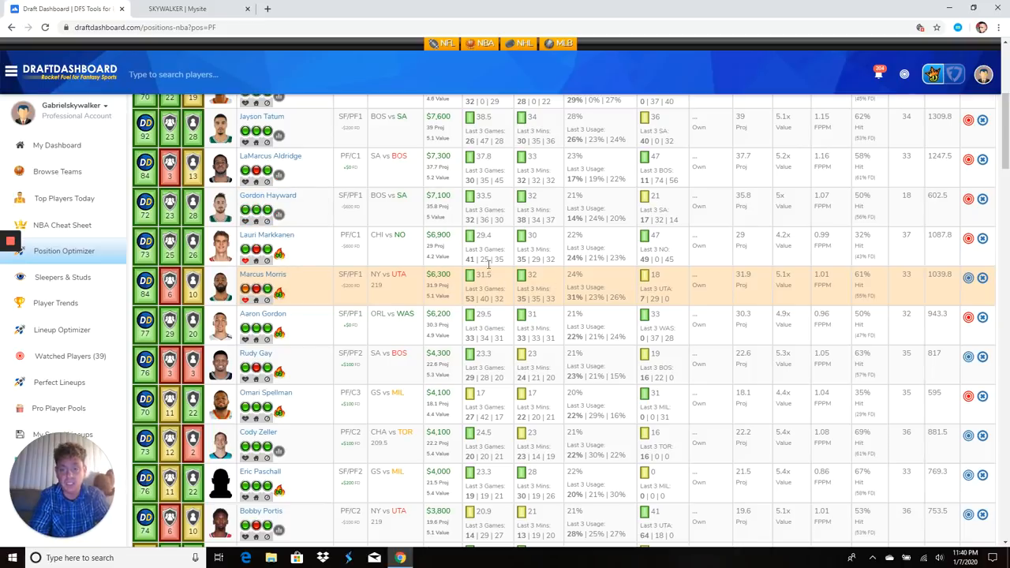
pyautogui.scroll(-3)
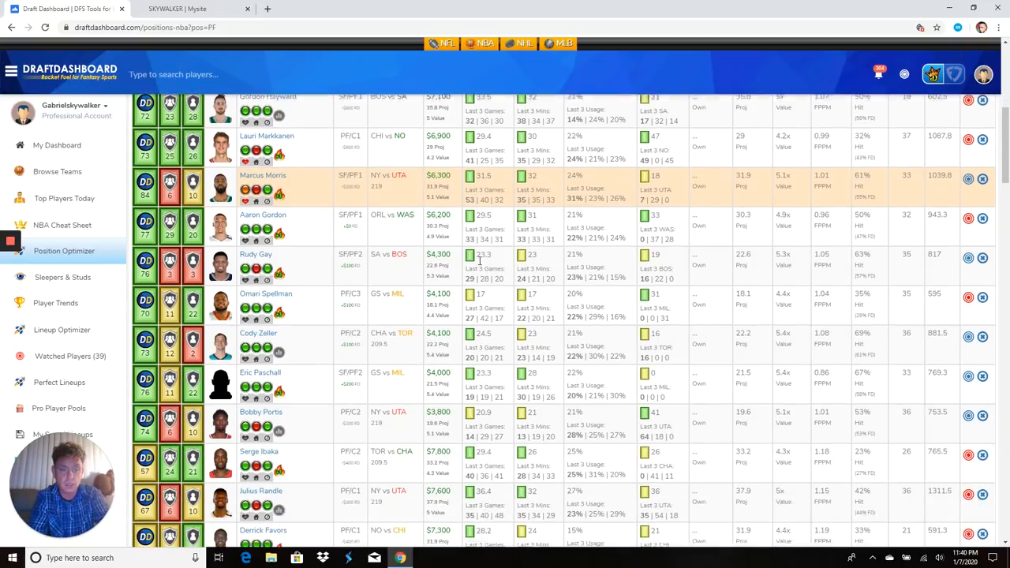
pyautogui.scroll(-3)
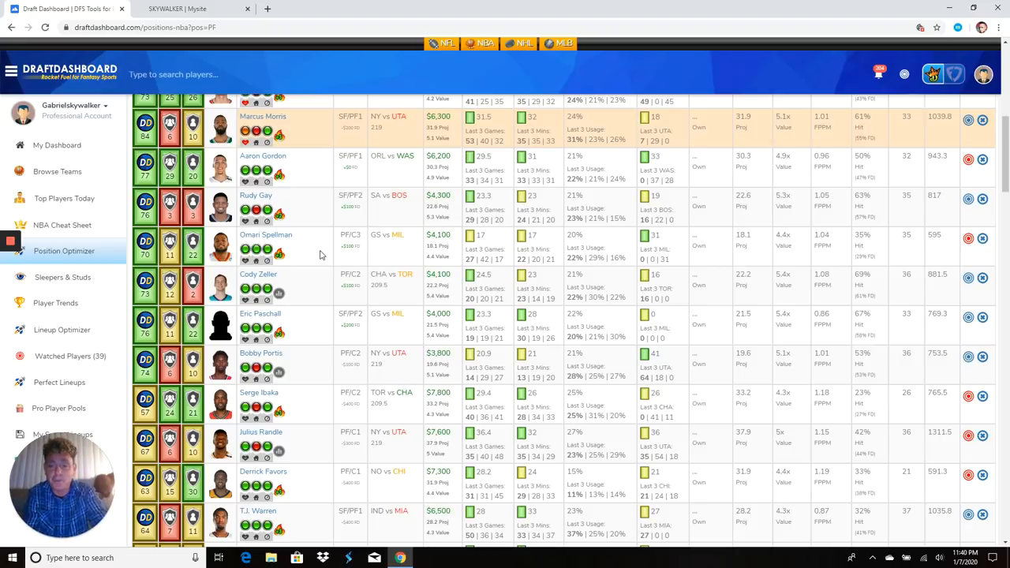
pyautogui.moveTo(448, 247)
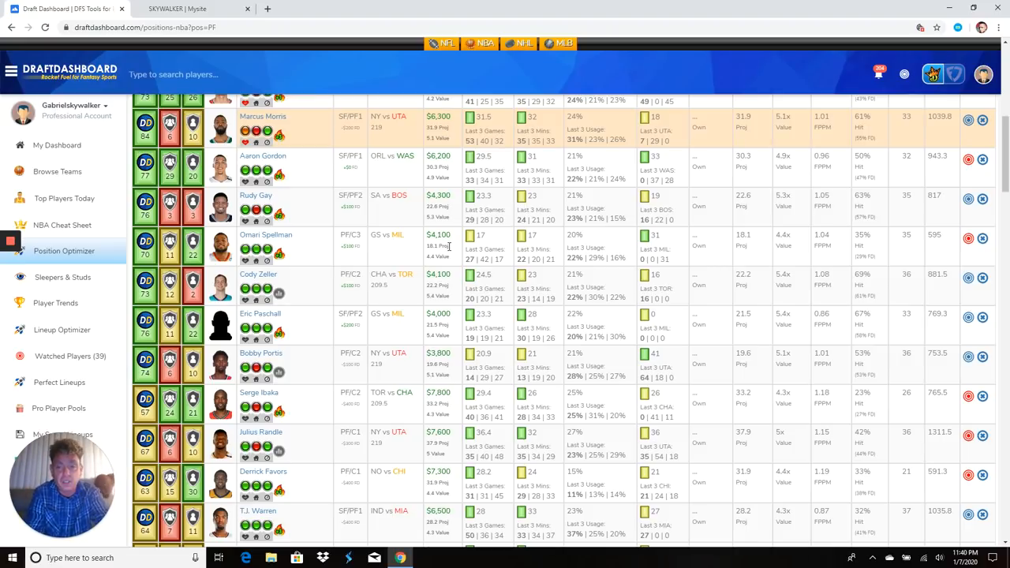
pyautogui.scroll(-3)
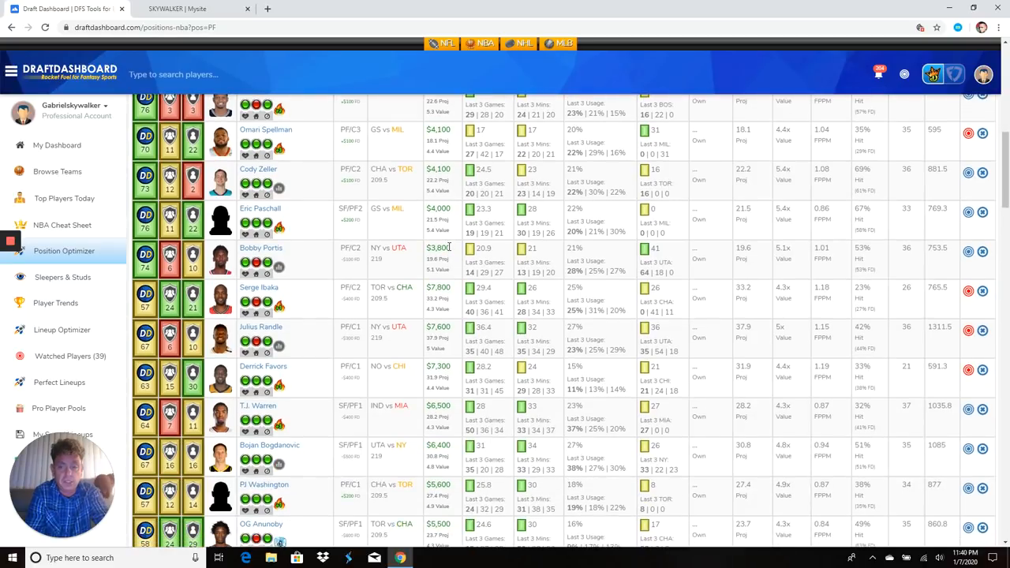
pyautogui.scroll(-3)
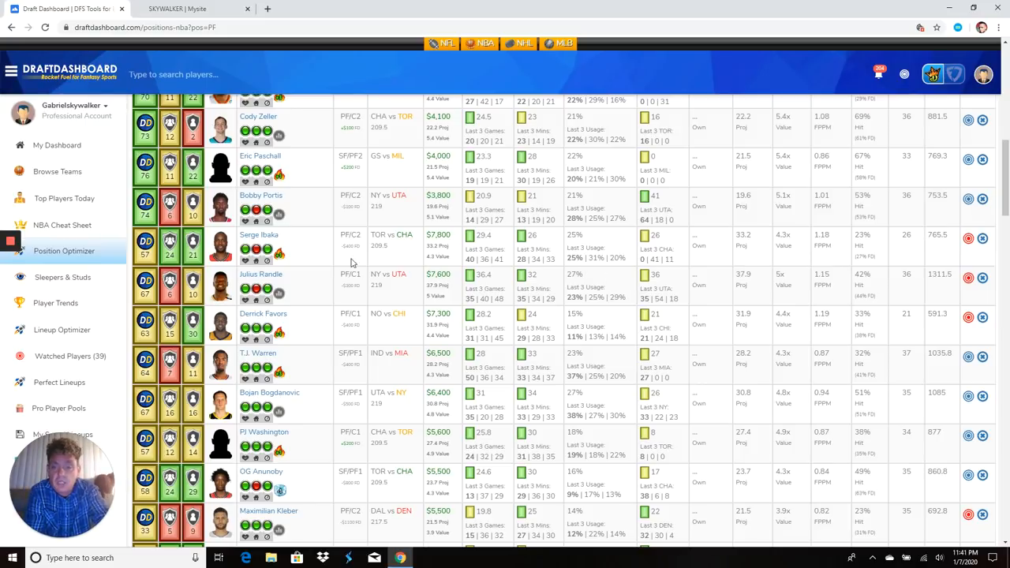
pyautogui.moveTo(265, 262)
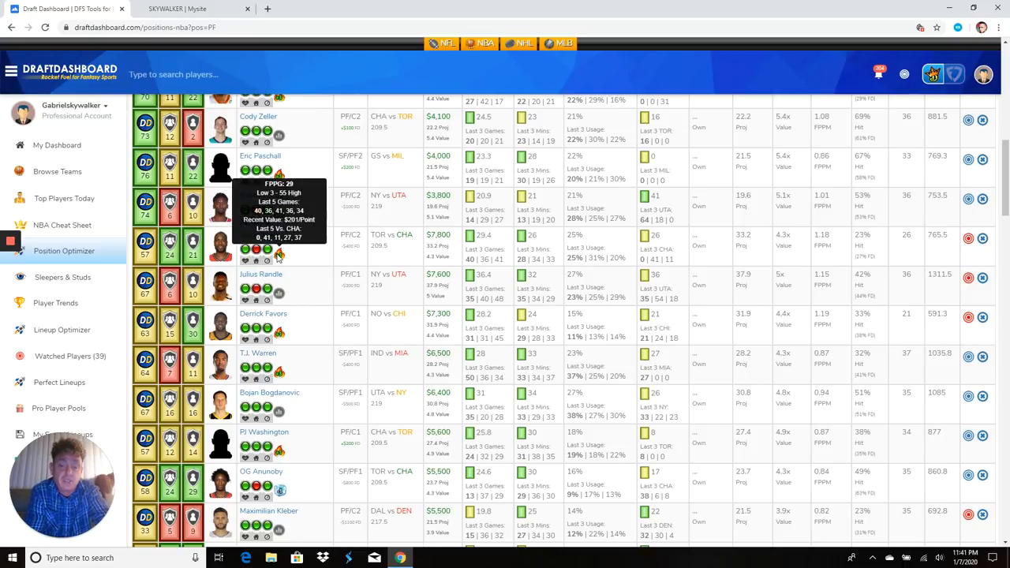
pyautogui.scroll(-3)
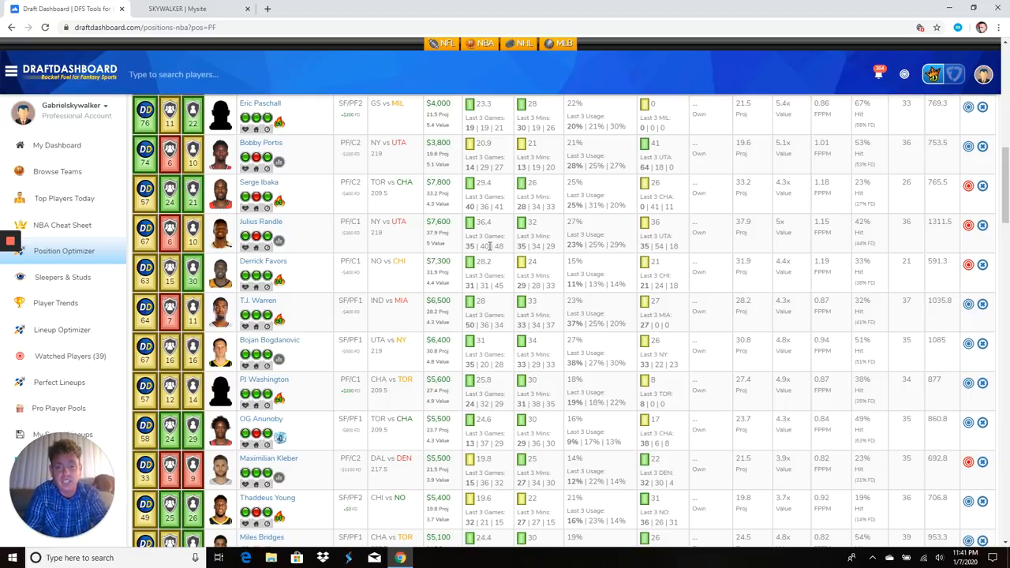
pyautogui.scroll(-3)
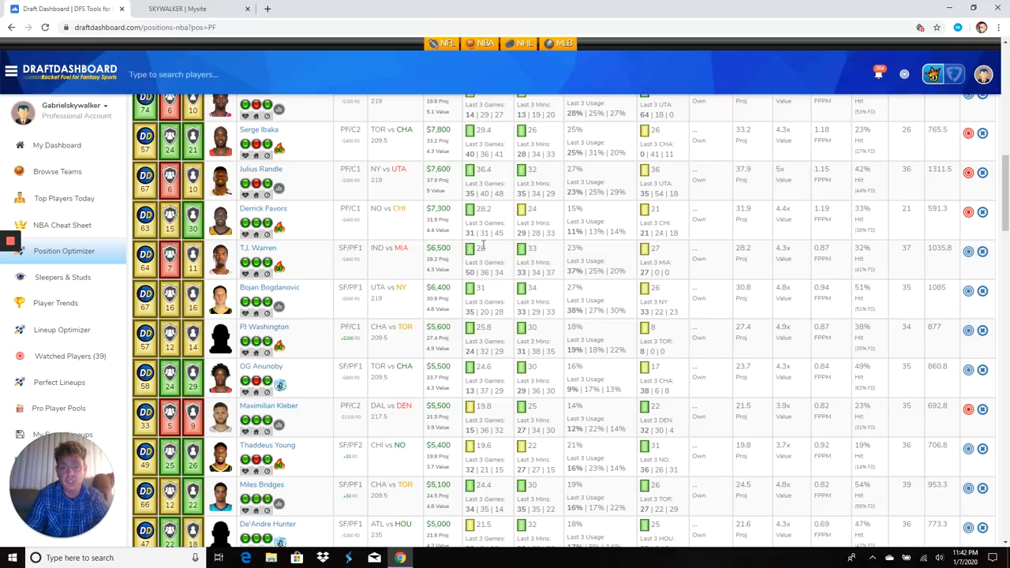
pyautogui.moveTo(492, 246)
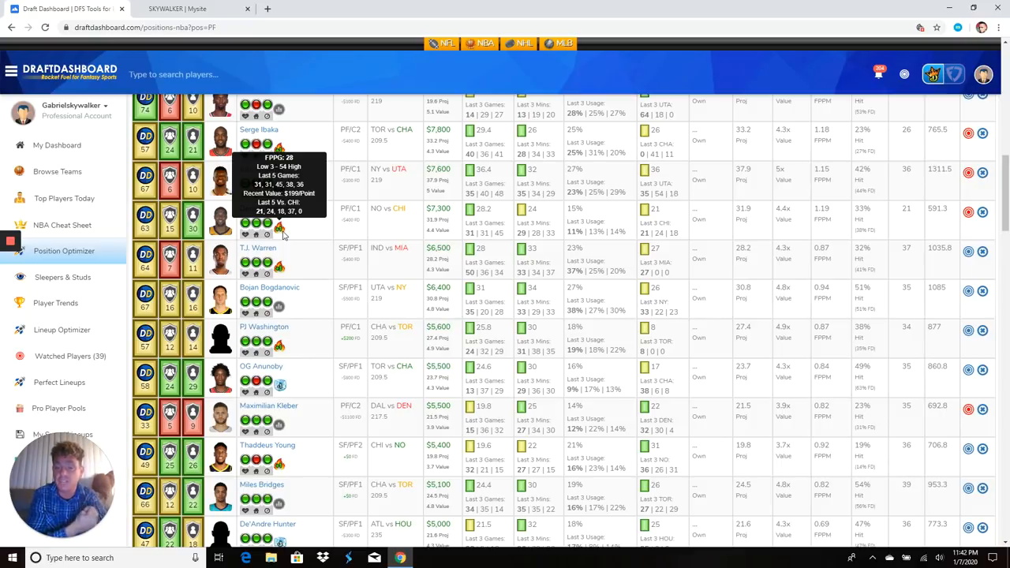
pyautogui.moveTo(461, 236)
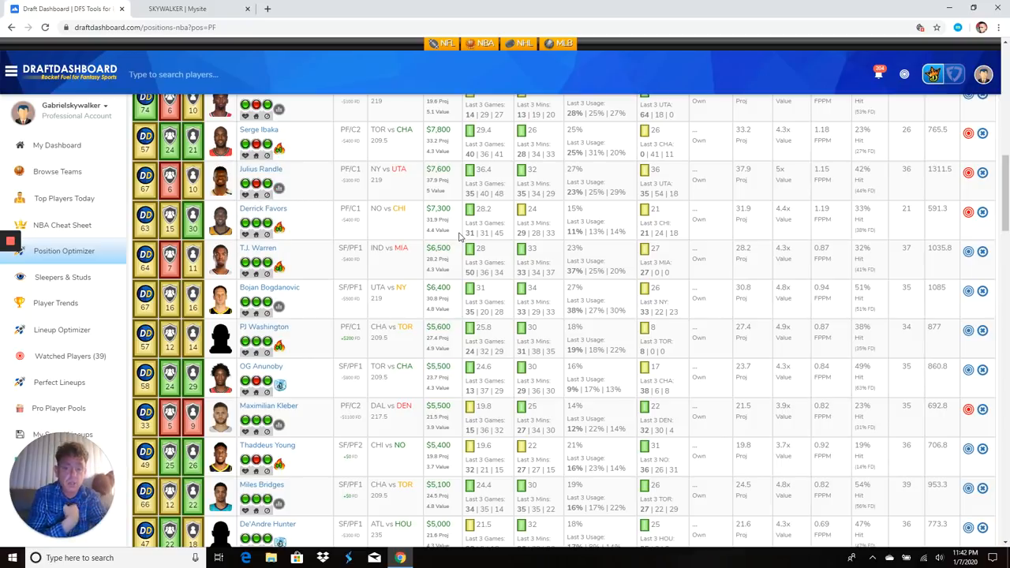
pyautogui.scroll(-3)
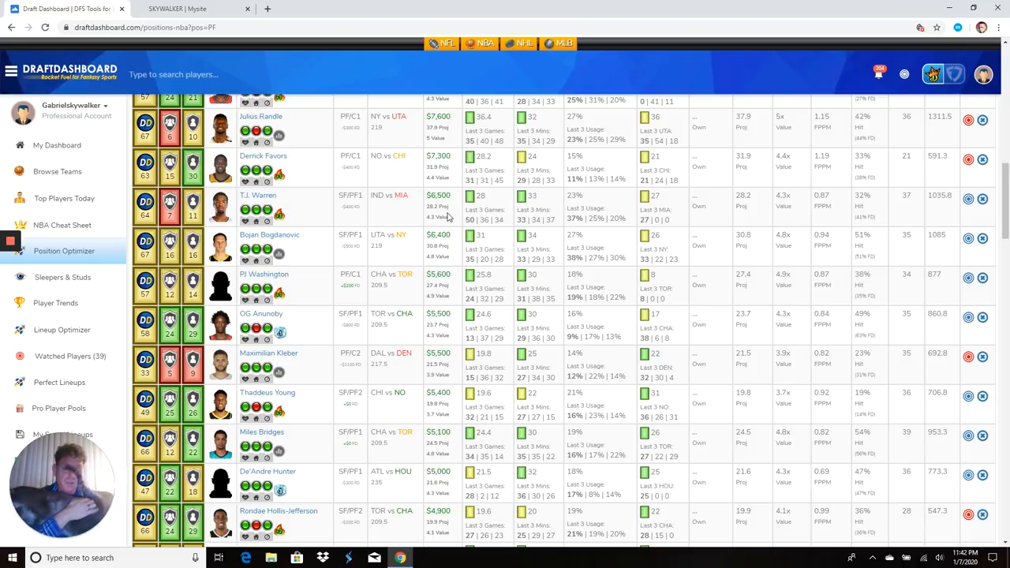
pyautogui.scroll(-3)
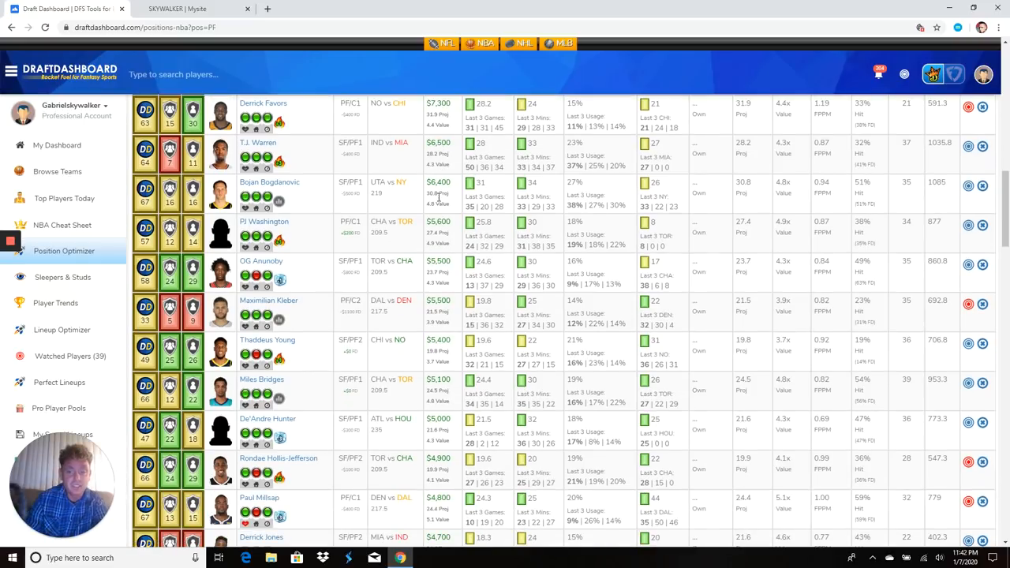
pyautogui.scroll(-3)
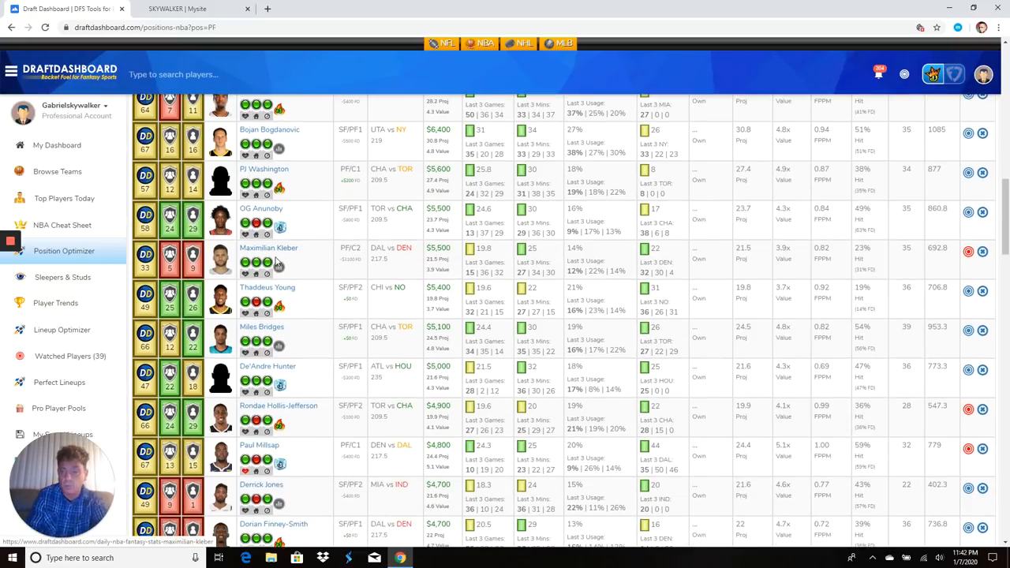
pyautogui.moveTo(311, 266)
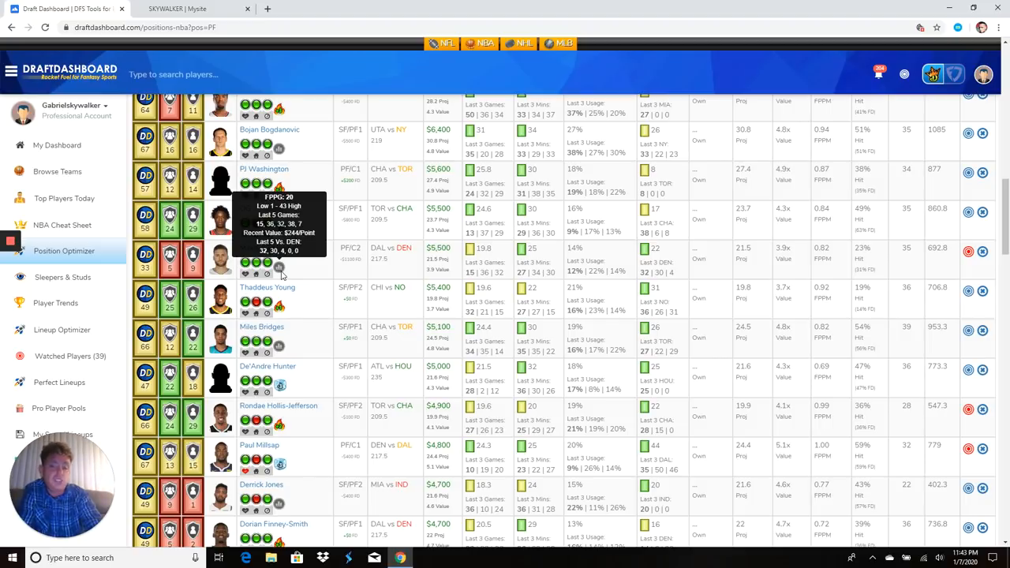
pyautogui.moveTo(377, 272)
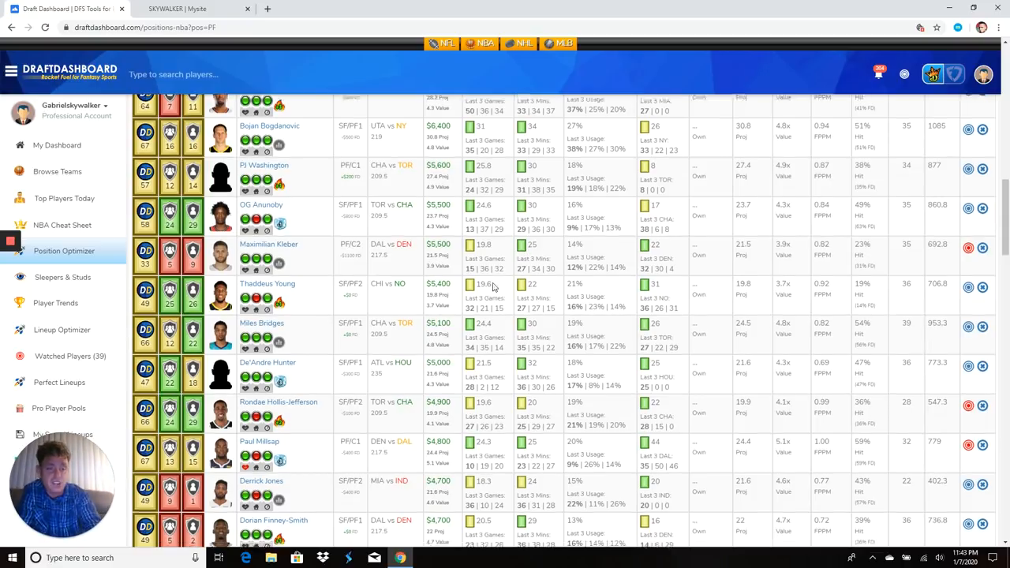
pyautogui.scroll(-3)
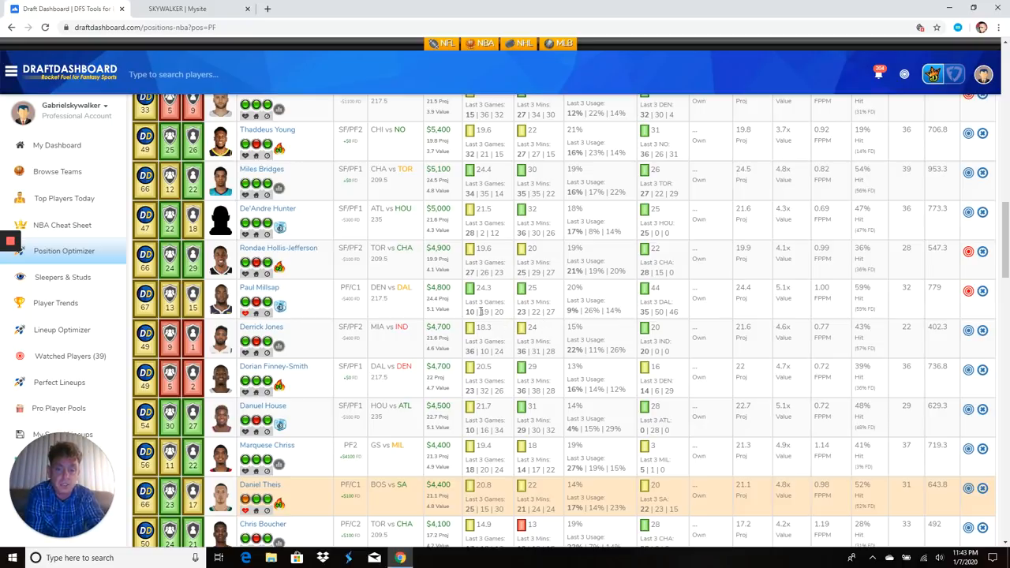
pyautogui.moveTo(281, 308)
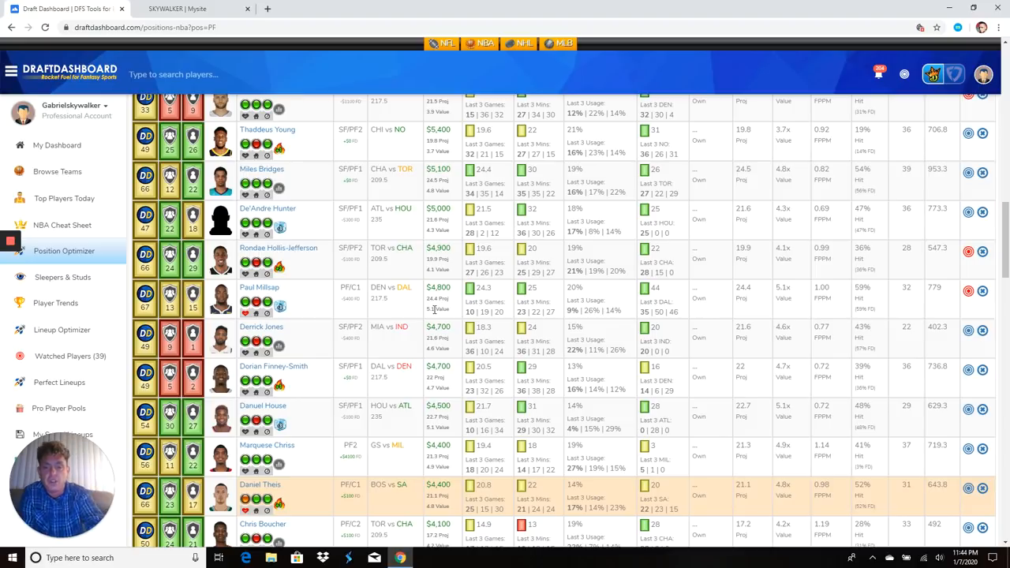
pyautogui.scroll(-3)
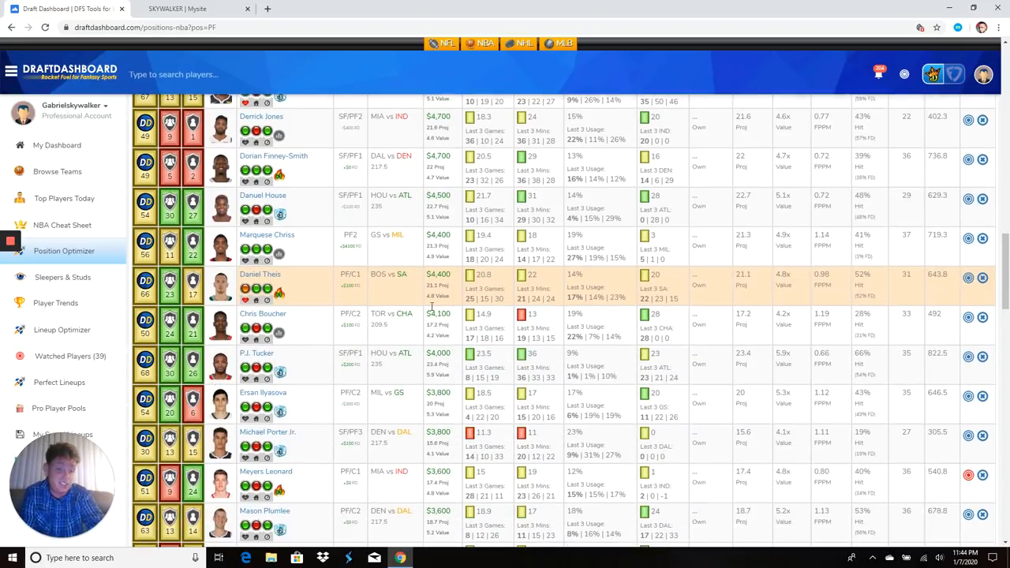
pyautogui.scroll(-3)
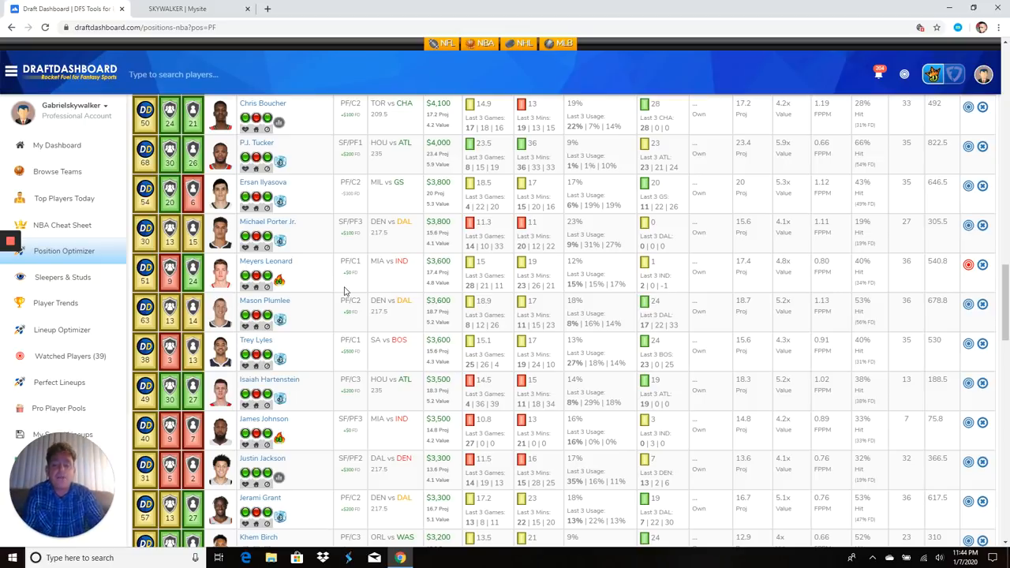
pyautogui.scroll(-3)
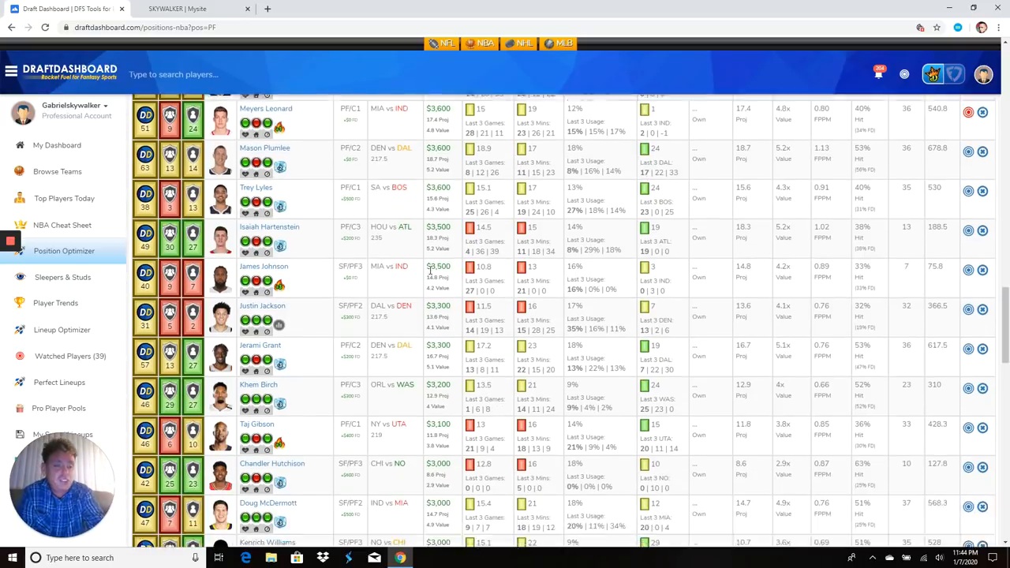
pyautogui.scroll(-3)
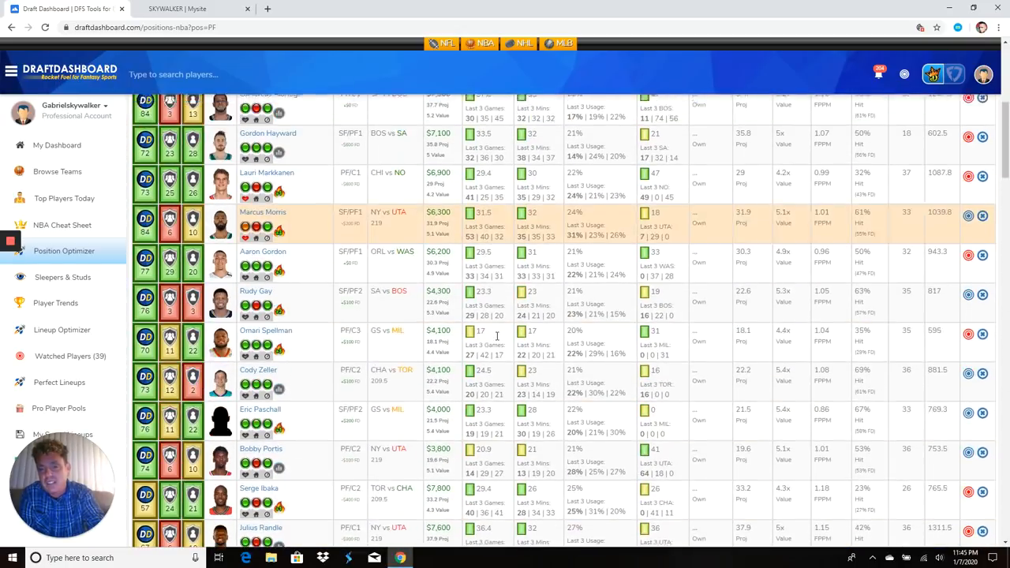
# Step: Return to the top of the PF list for the Main 7:00pm slate, showing Giannis, Ingram and Sabonis
pyautogui.scroll(3)
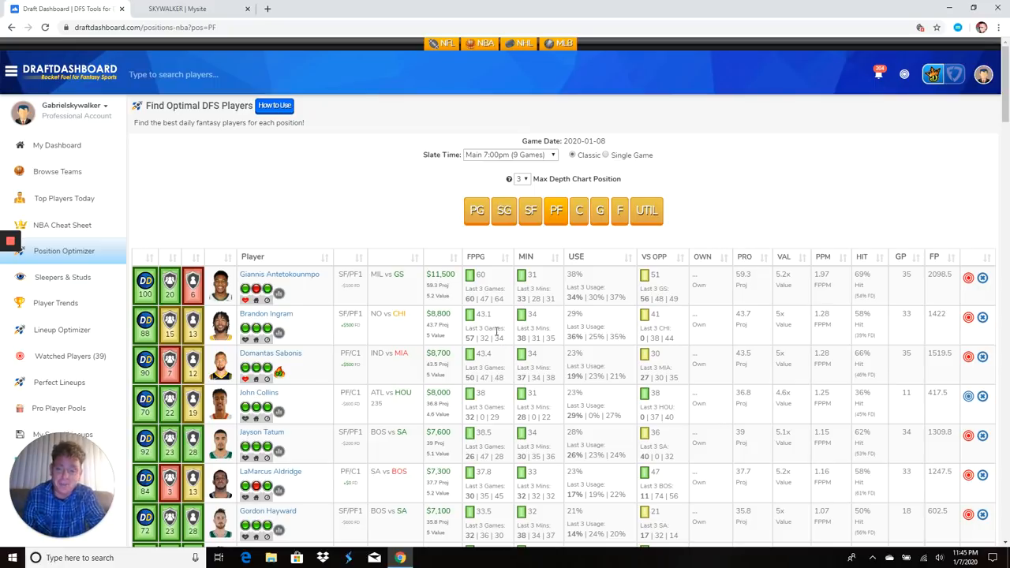
pyautogui.scroll(-3)
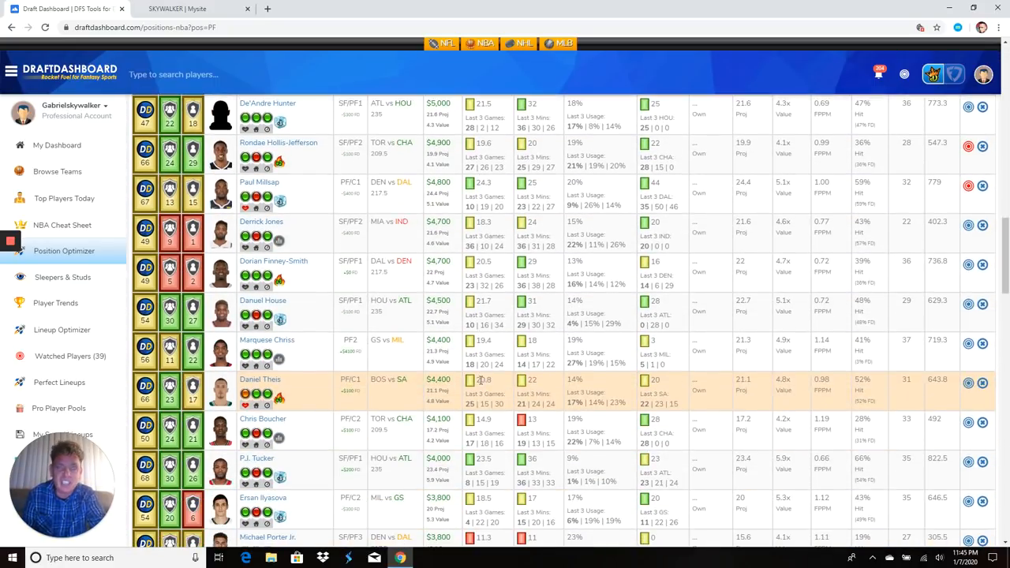
pyautogui.scroll(-3)
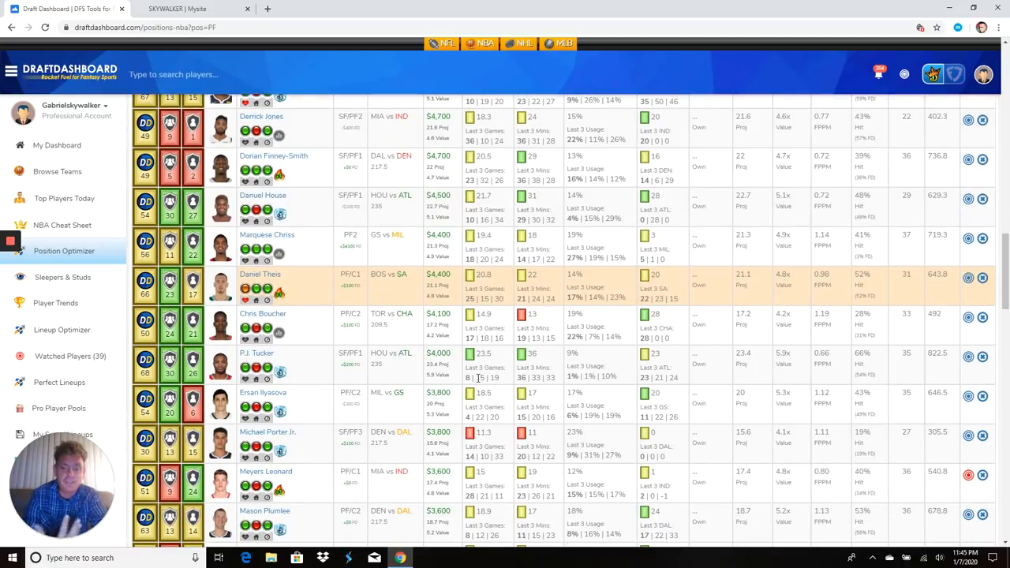
pyautogui.scroll(3)
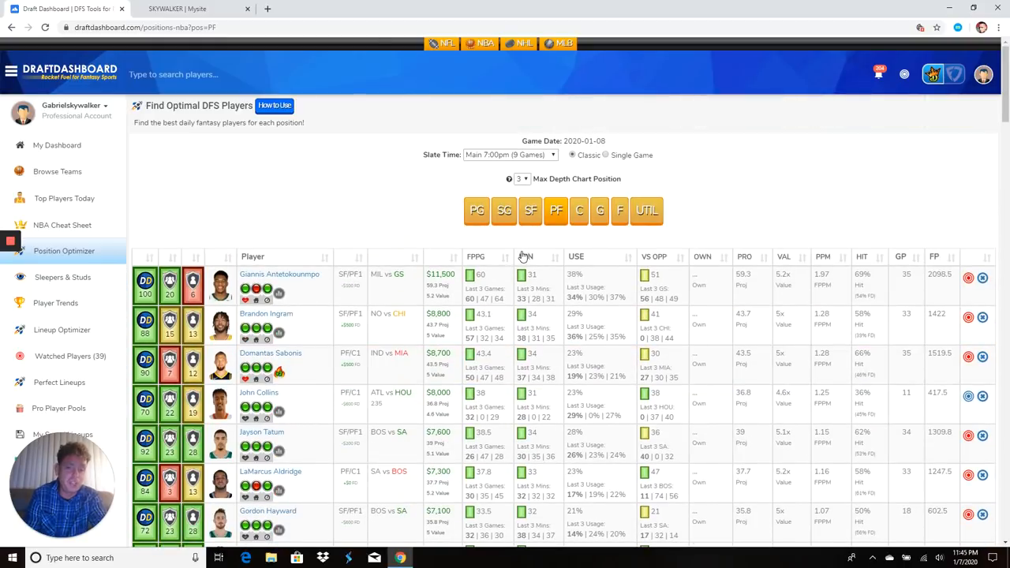
pyautogui.click(577, 212)
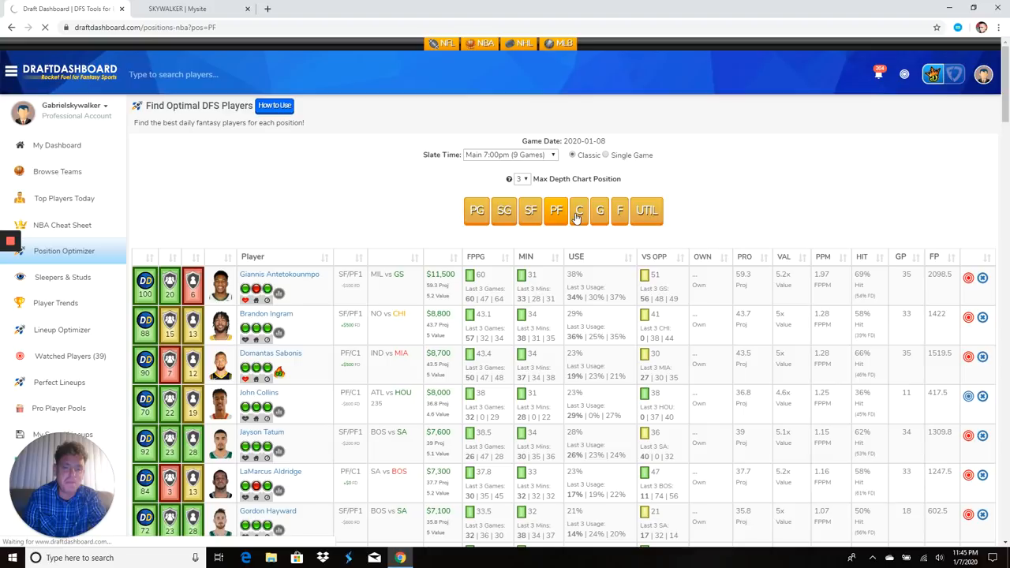
# Step: Filter the optimizer to C led by Nikola Jokic and scroll down from John Collins to Julius Randle
pyautogui.click(578, 210)
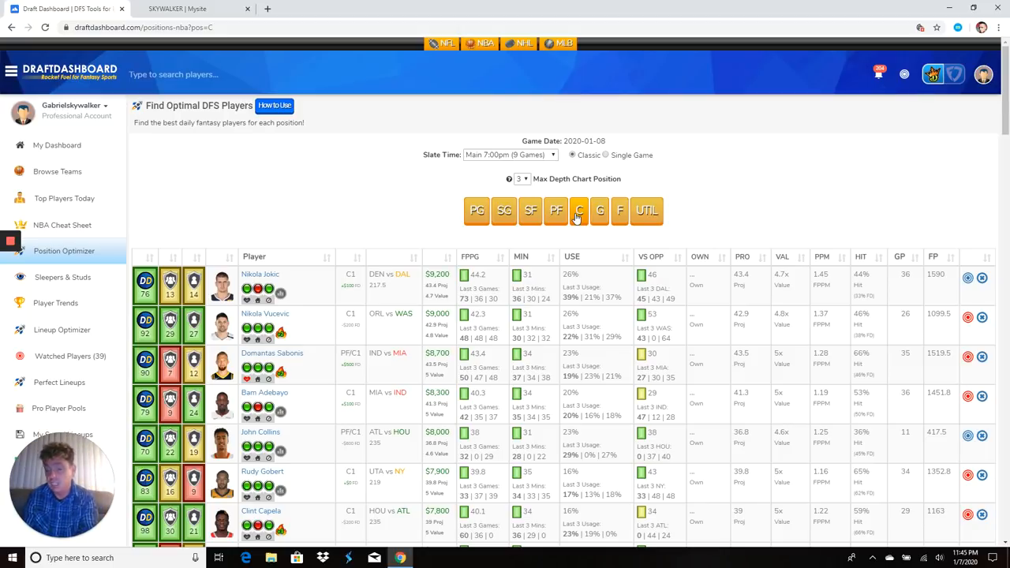
pyautogui.moveTo(664, 221)
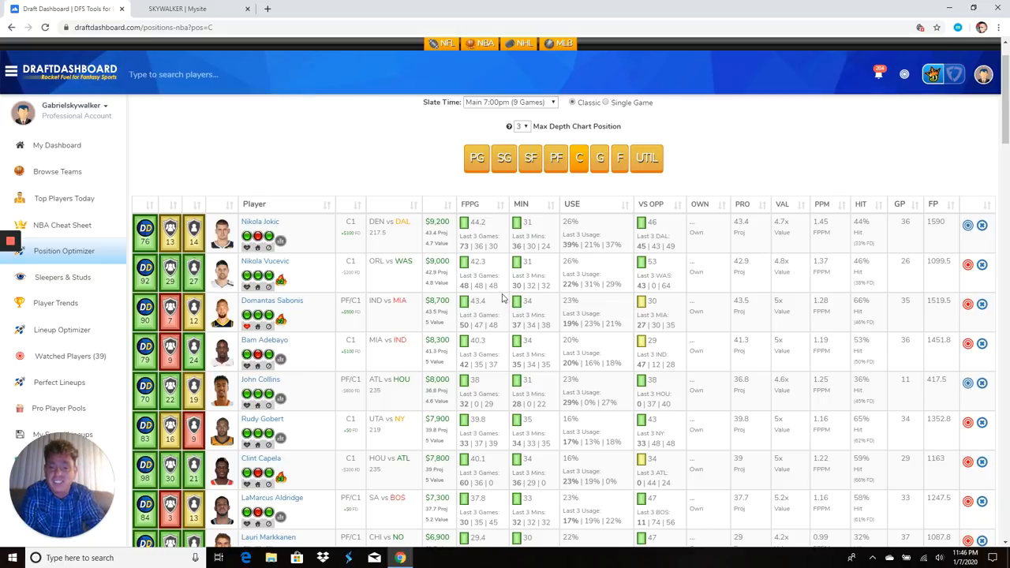
pyautogui.moveTo(506, 295)
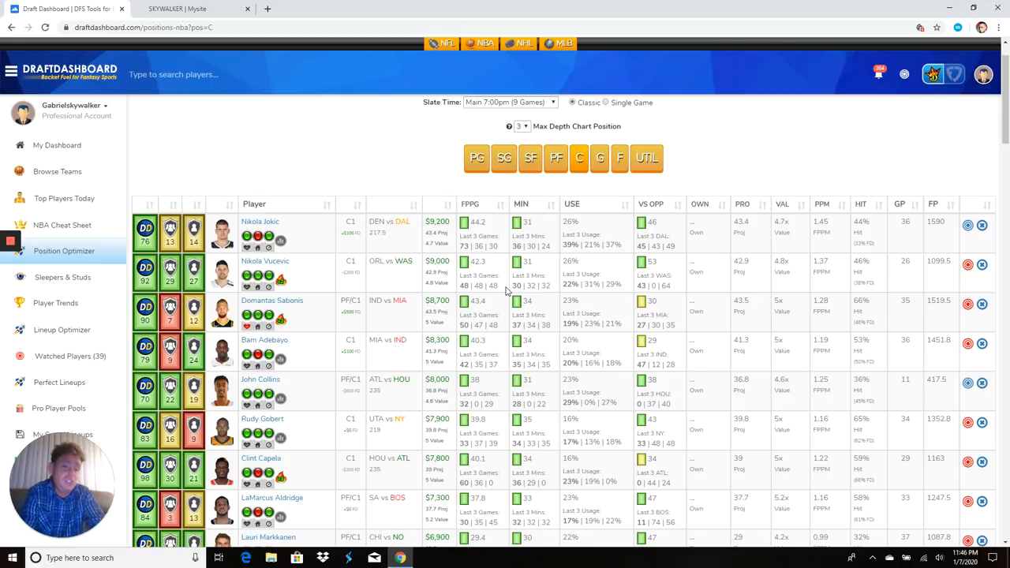
pyautogui.moveTo(281, 281)
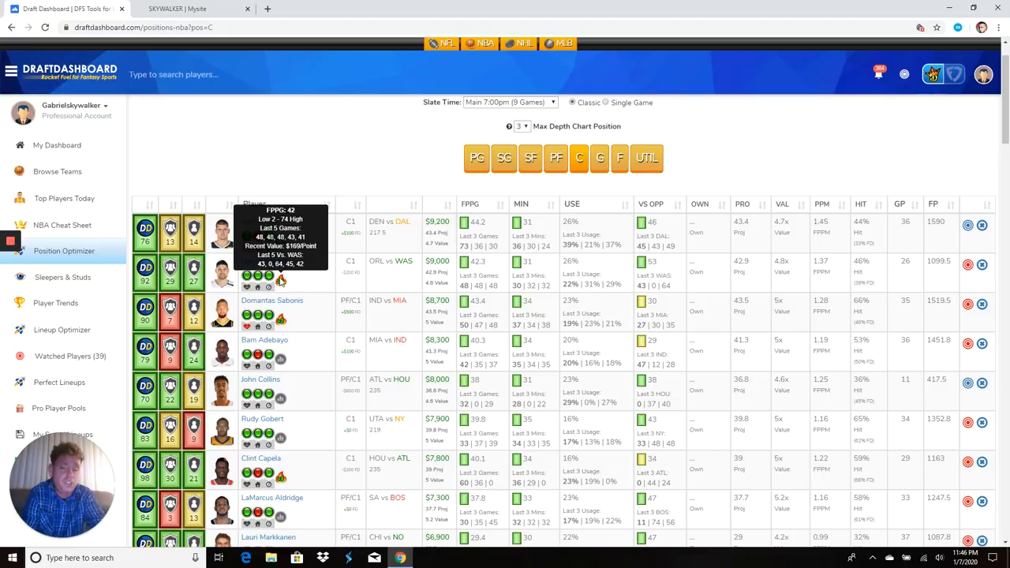
pyautogui.moveTo(521, 278)
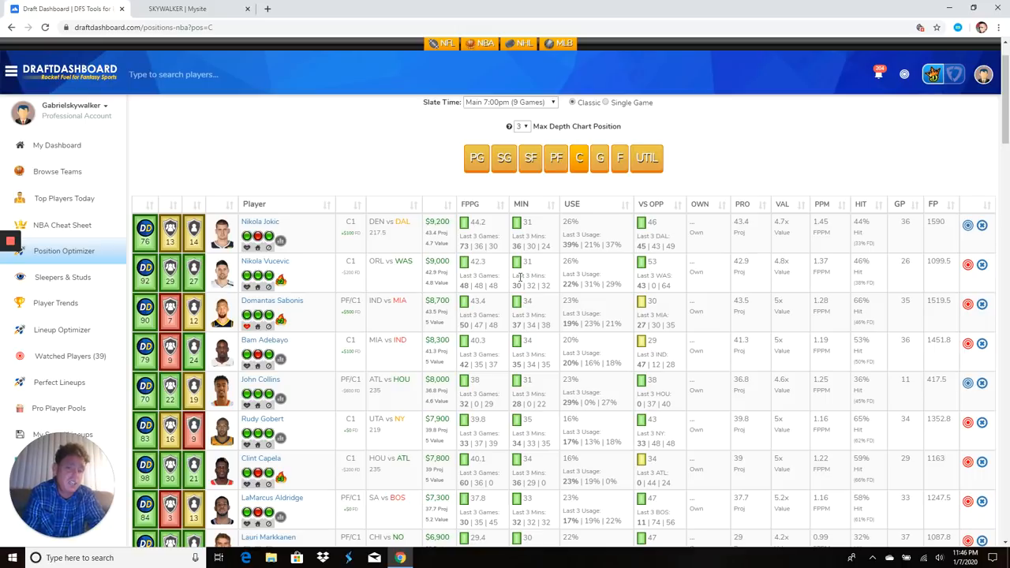
pyautogui.scroll(-3)
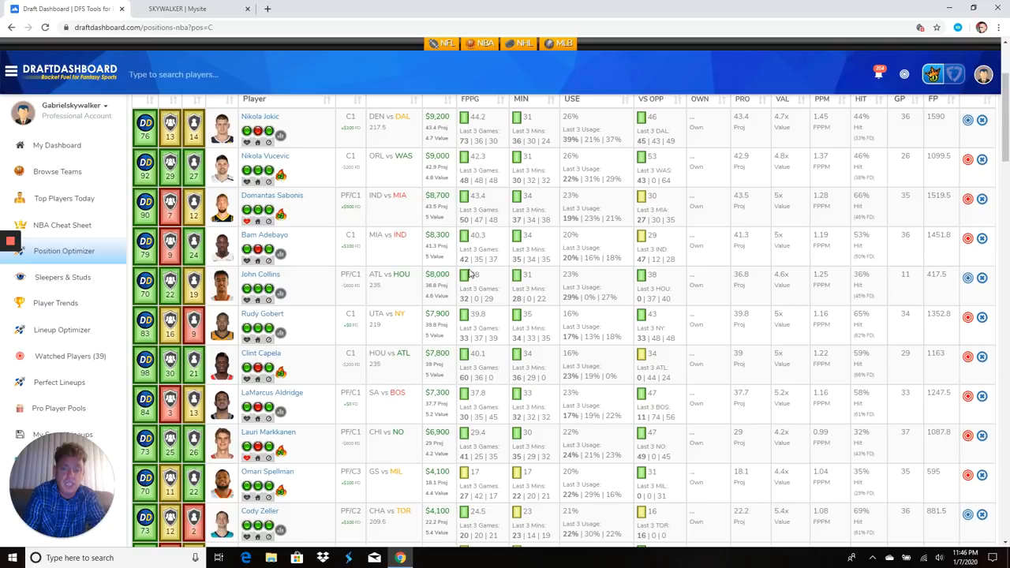
pyautogui.moveTo(493, 271)
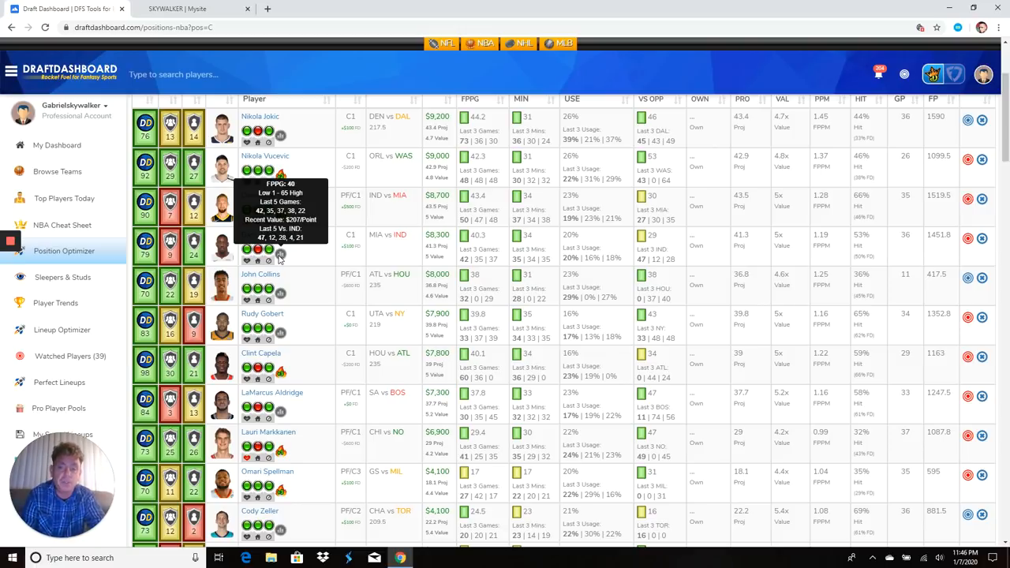
pyautogui.moveTo(379, 253)
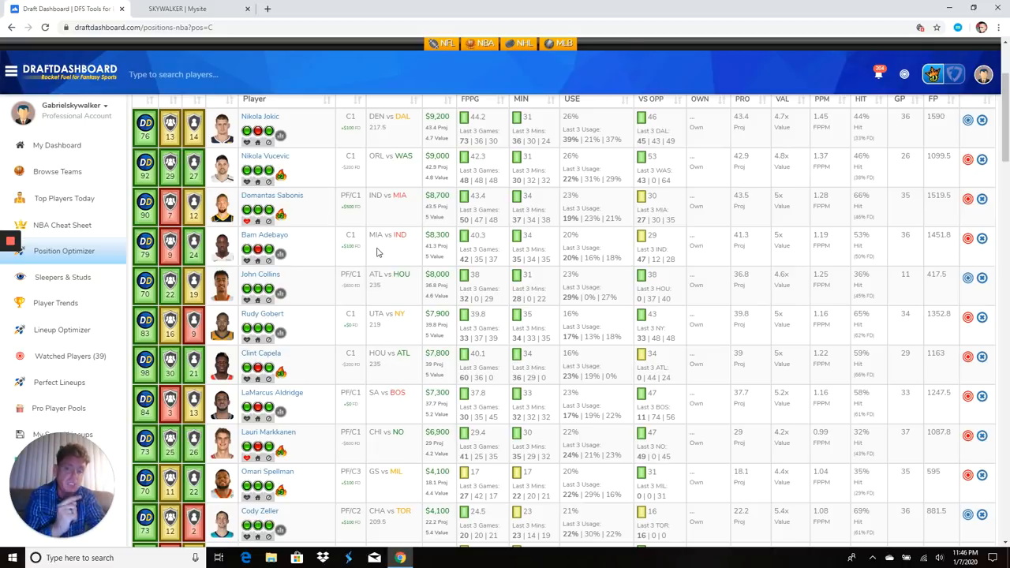
pyautogui.scroll(-3)
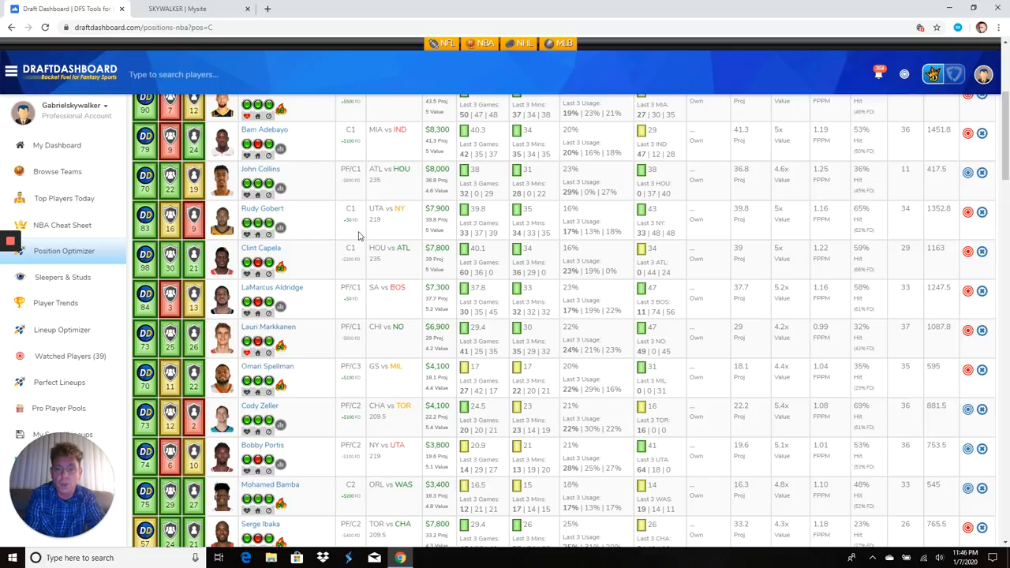
pyautogui.moveTo(457, 231)
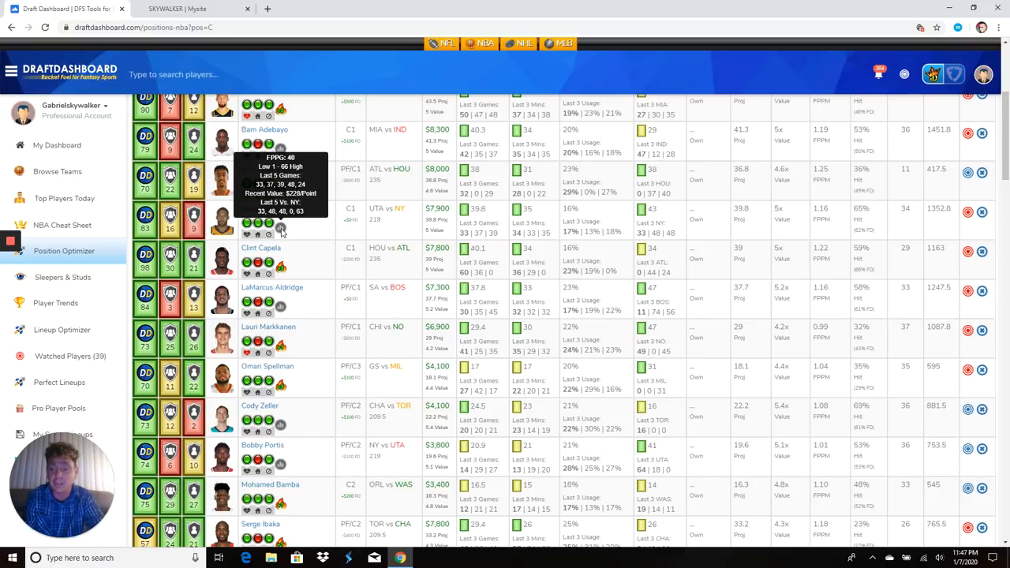
pyautogui.moveTo(401, 224)
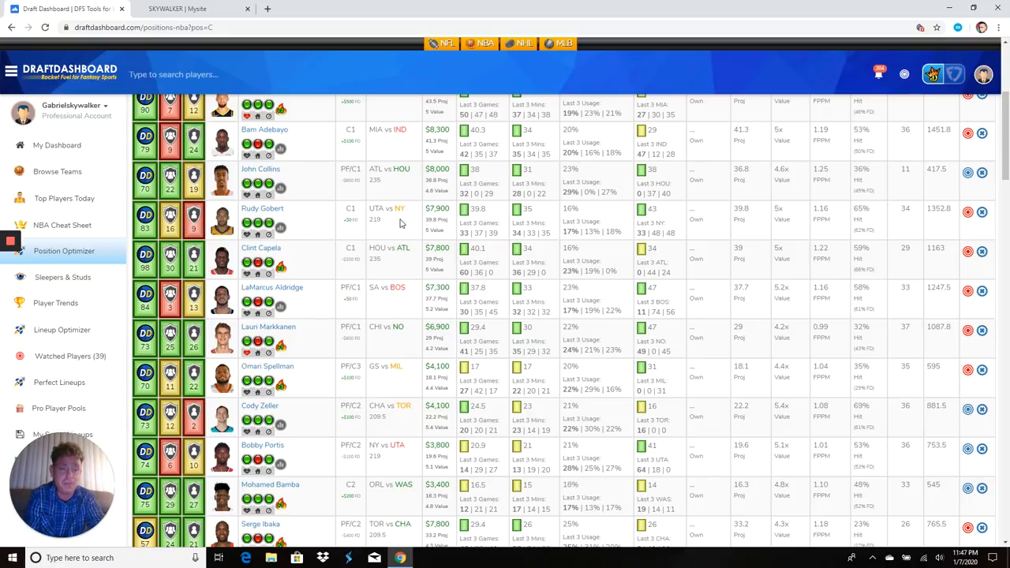
pyautogui.scroll(-3)
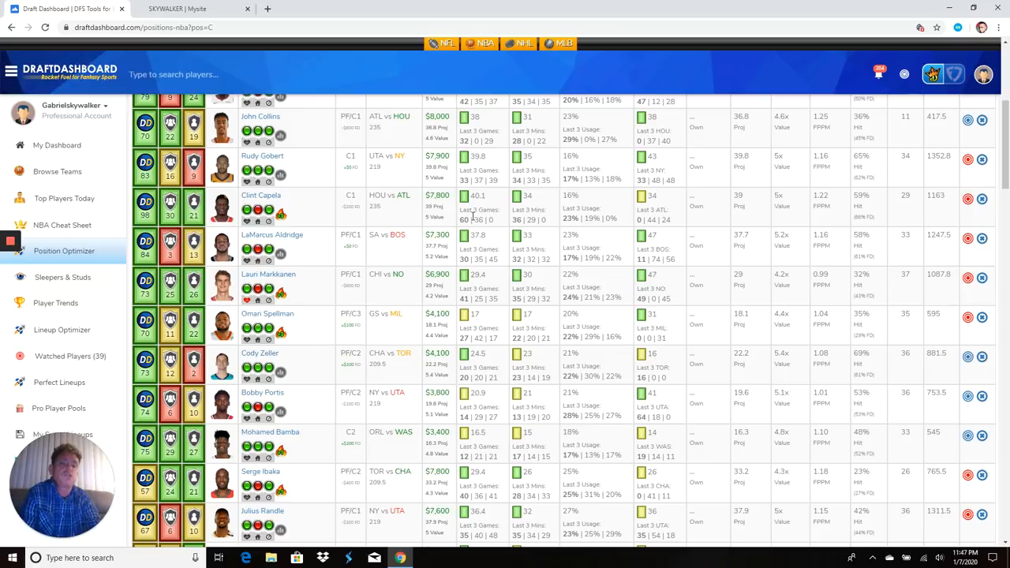
pyautogui.moveTo(328, 227)
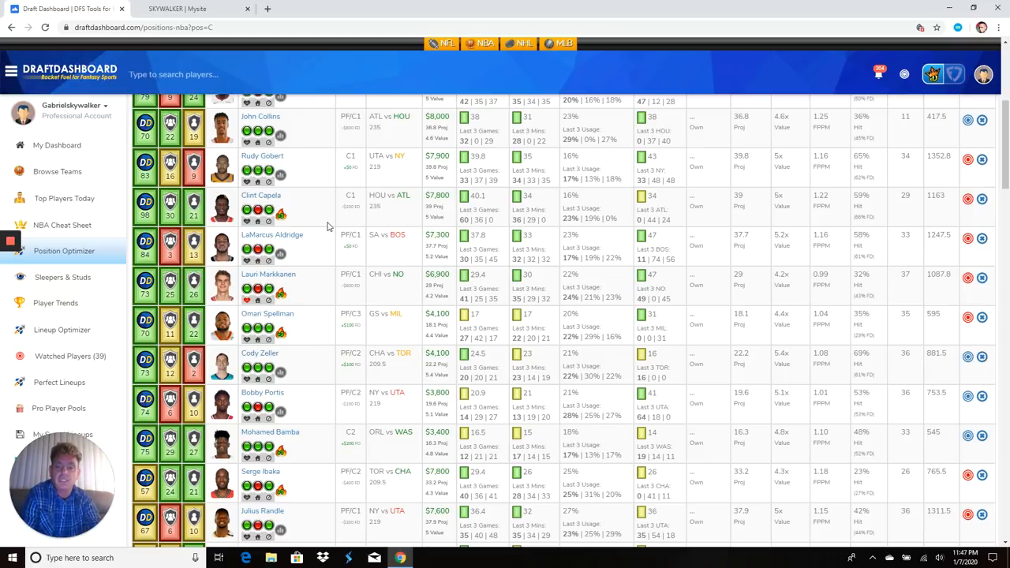
pyautogui.moveTo(281, 213)
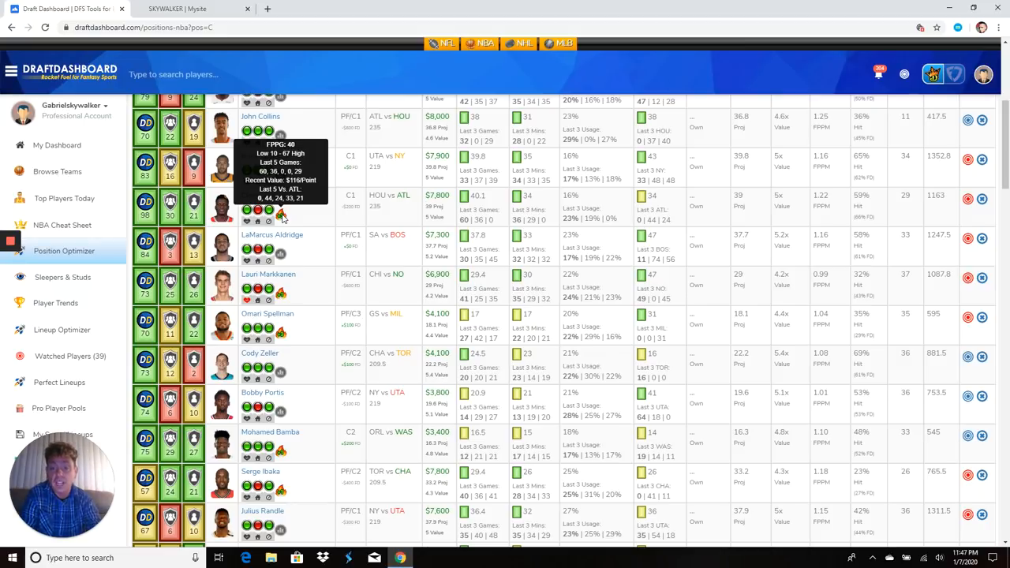
pyautogui.moveTo(325, 217)
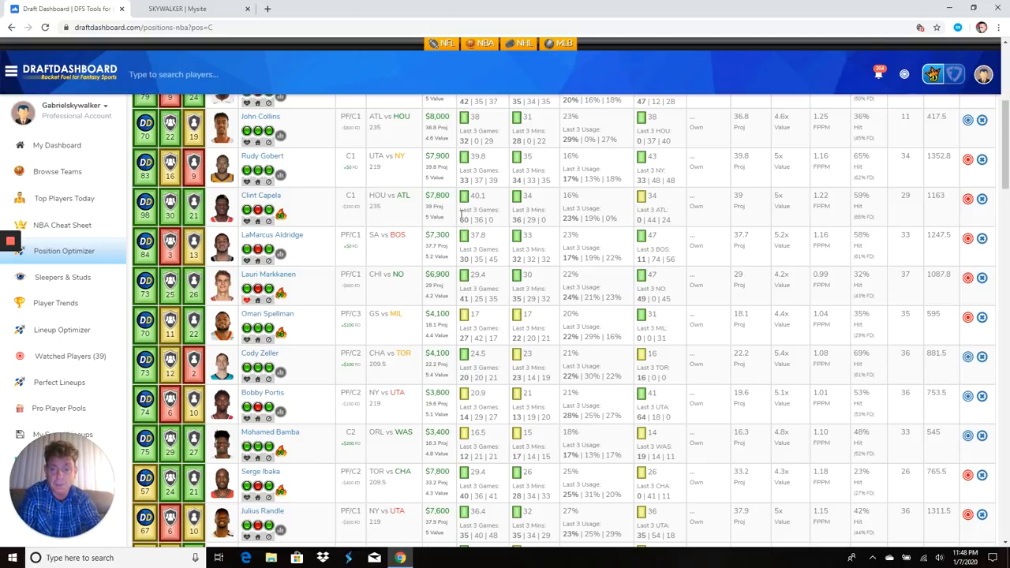
pyautogui.scroll(-3)
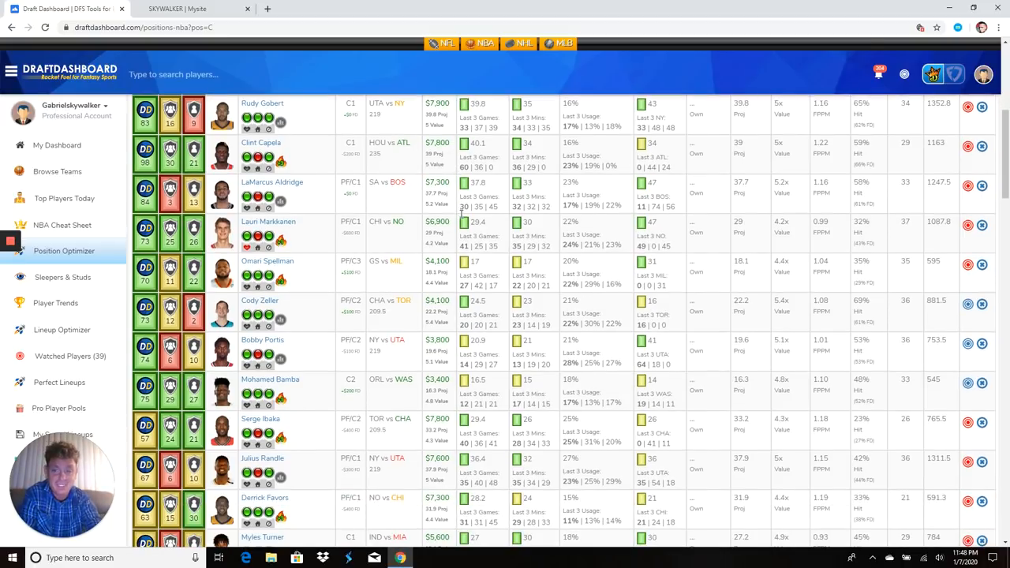
pyautogui.scroll(-3)
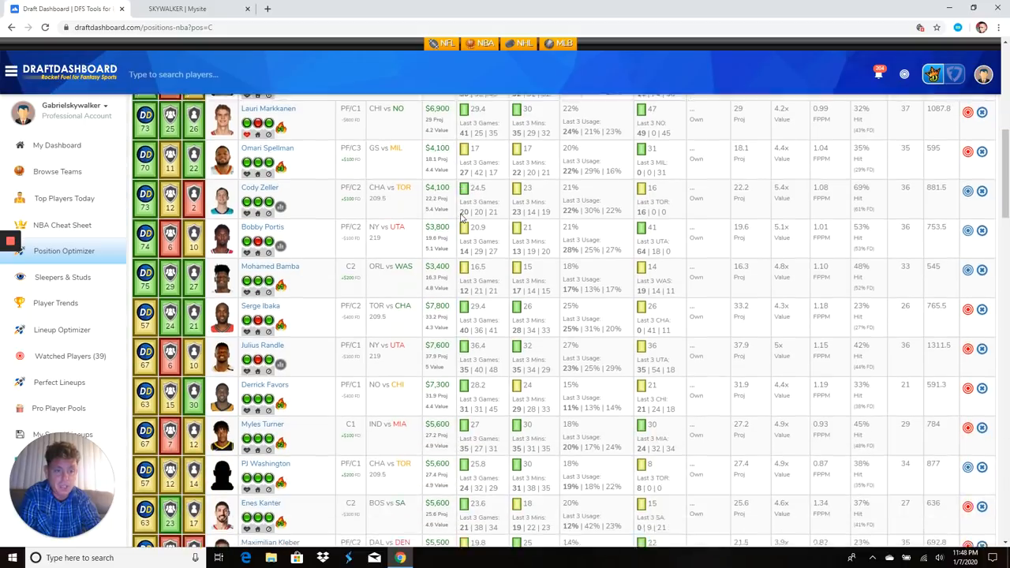
pyautogui.scroll(-3)
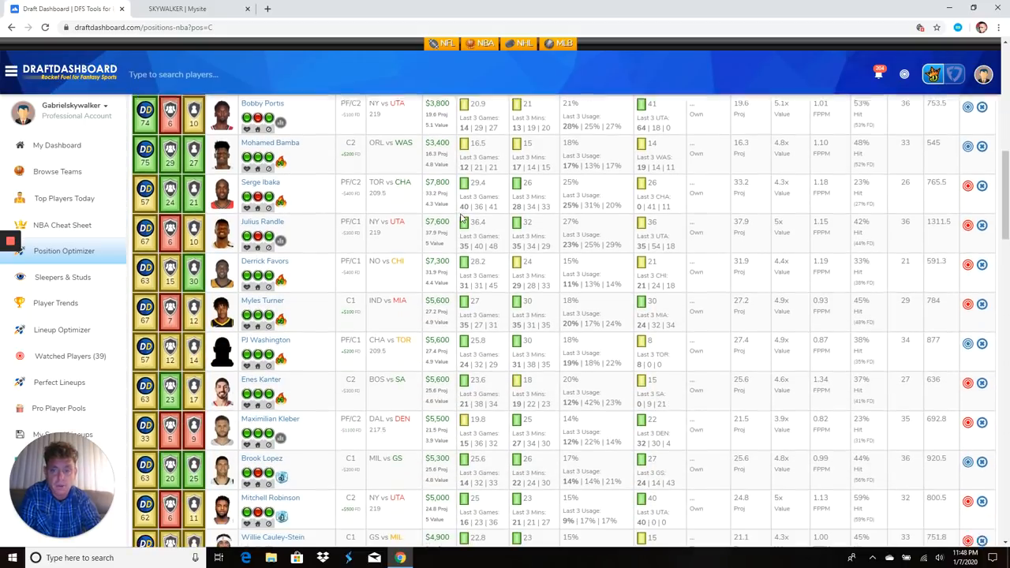
pyautogui.scroll(-3)
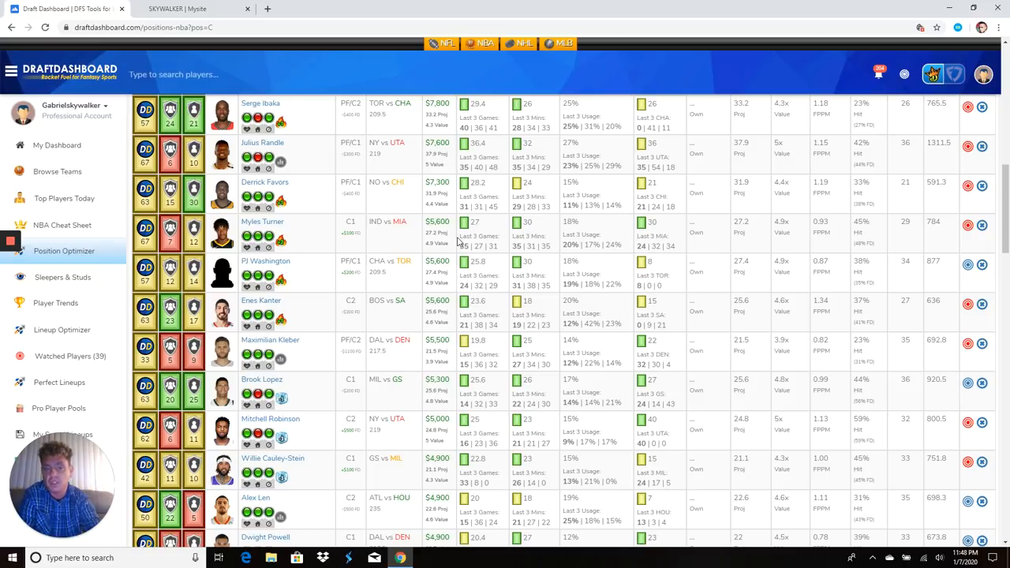
pyautogui.moveTo(366, 227)
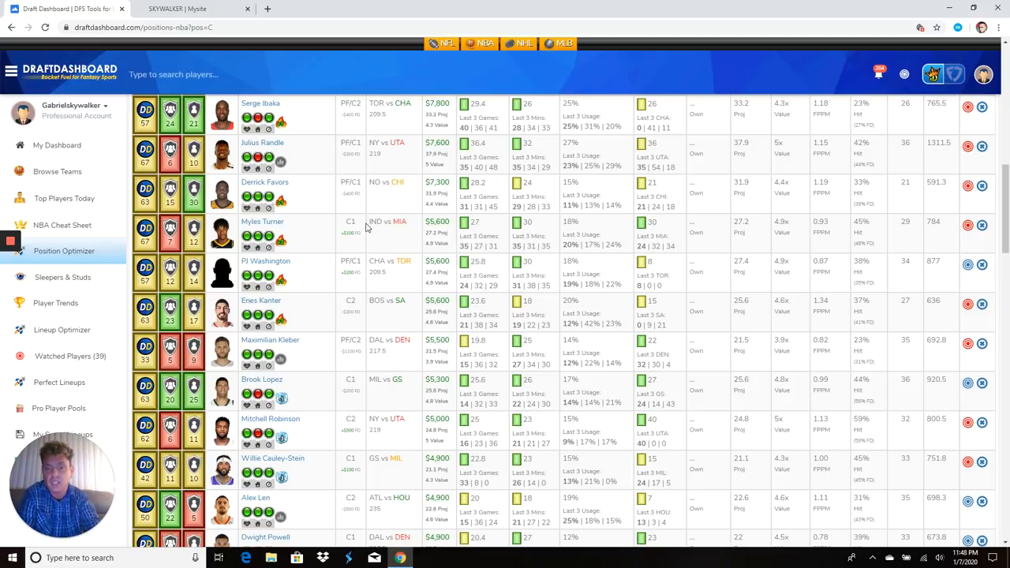
pyautogui.moveTo(281, 240)
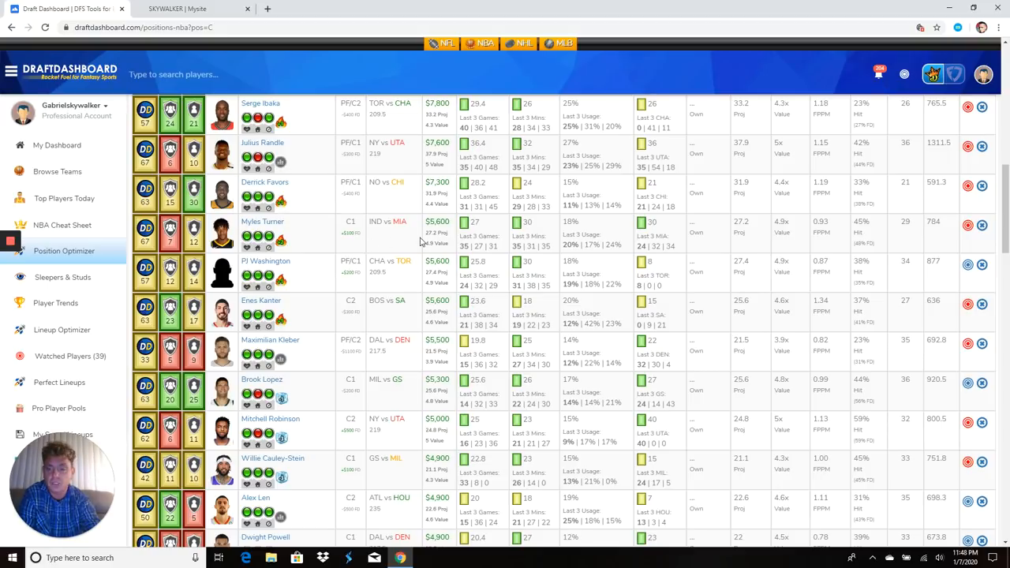
pyautogui.scroll(-3)
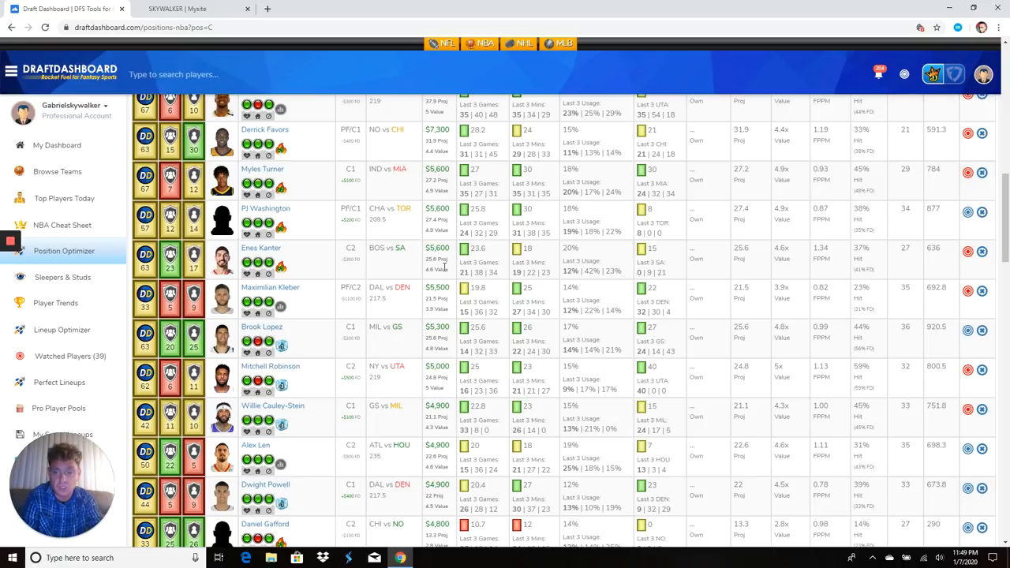
pyautogui.scroll(-3)
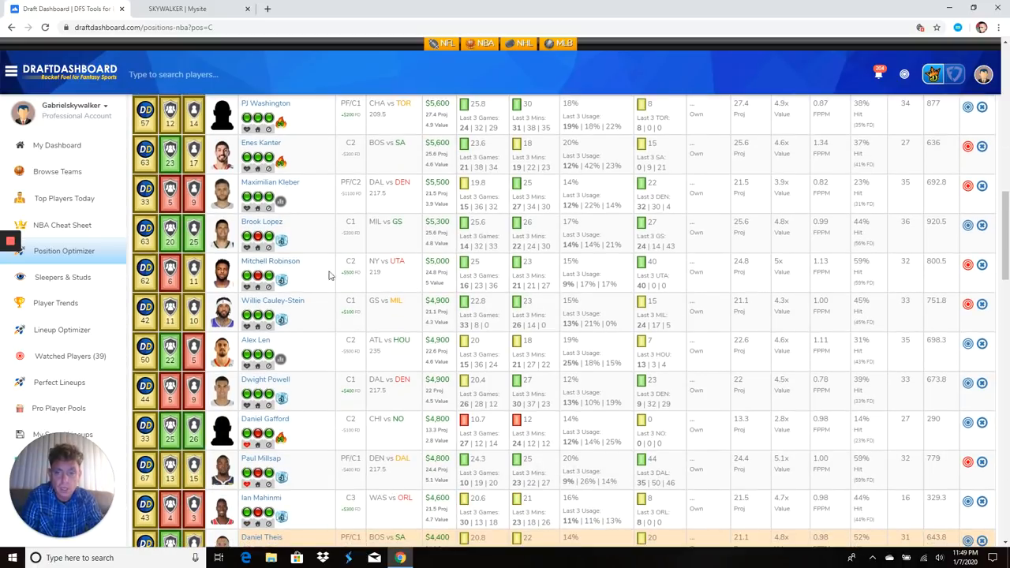
pyautogui.moveTo(401, 265)
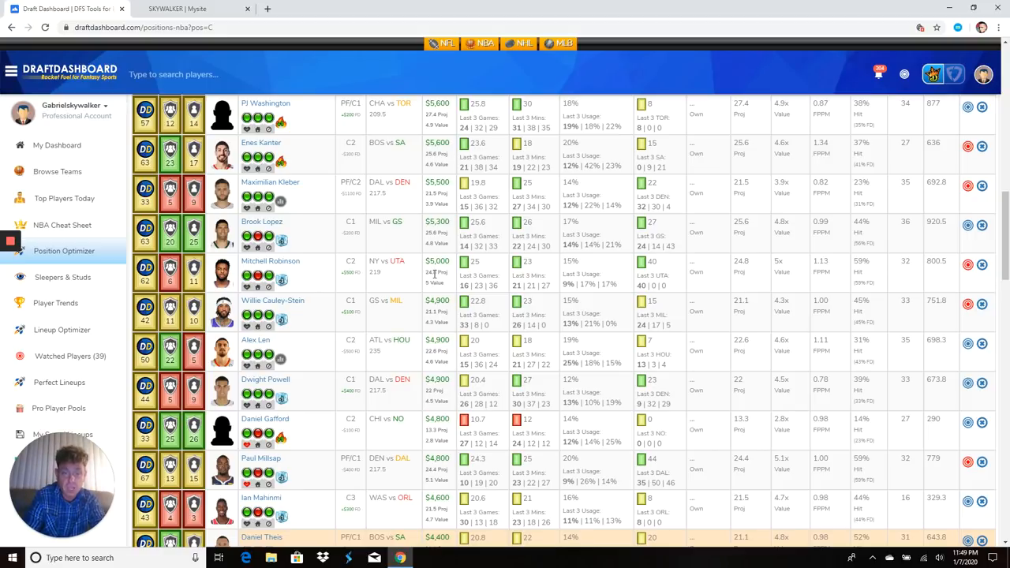
pyautogui.moveTo(282, 281)
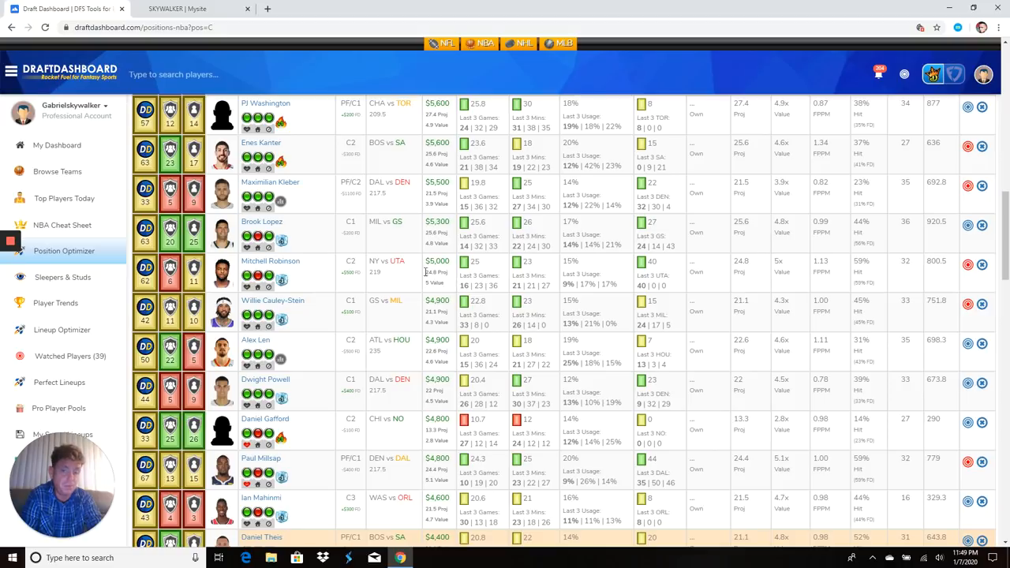
pyautogui.scroll(-3)
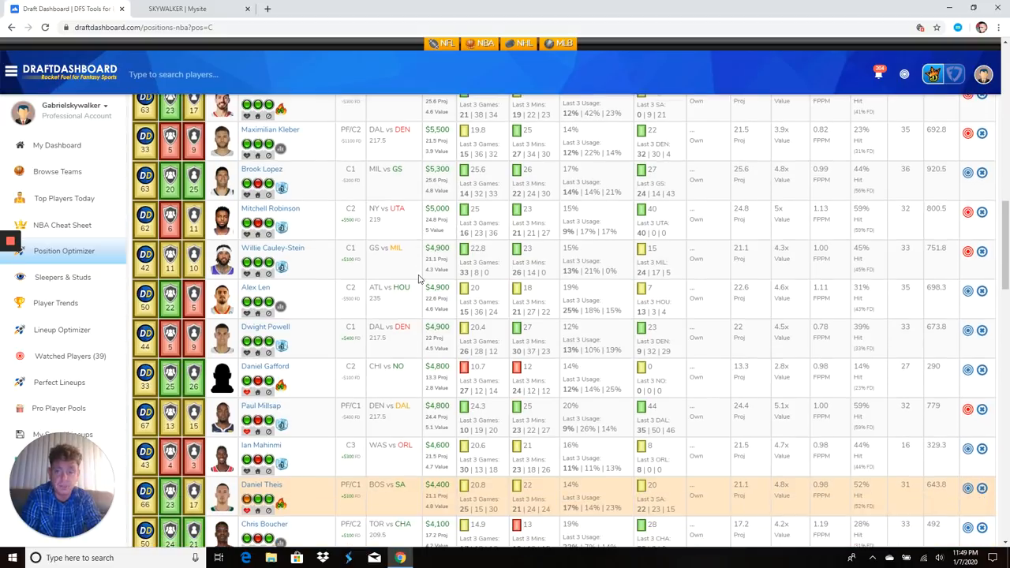
pyautogui.moveTo(382, 278)
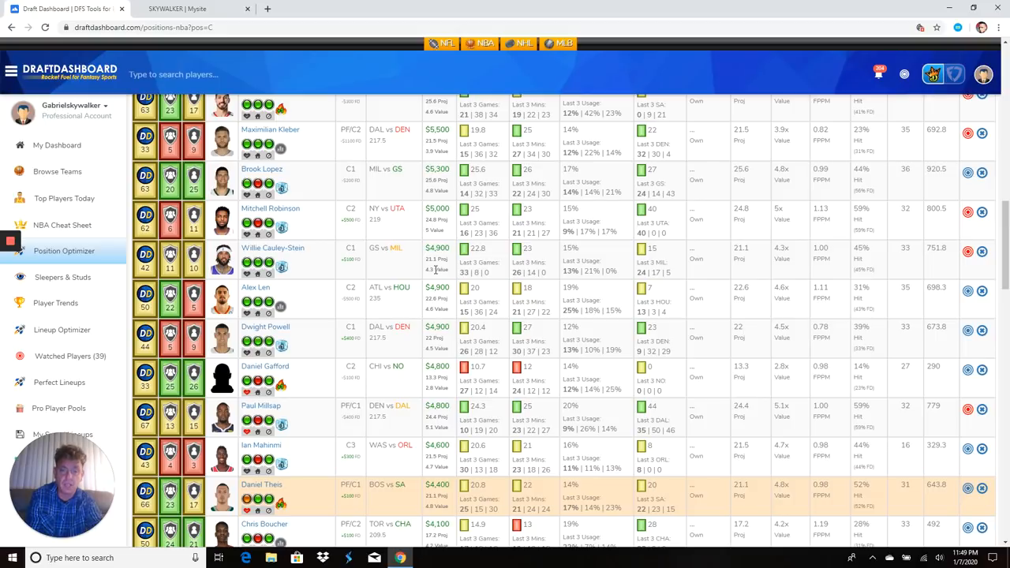
pyautogui.scroll(-3)
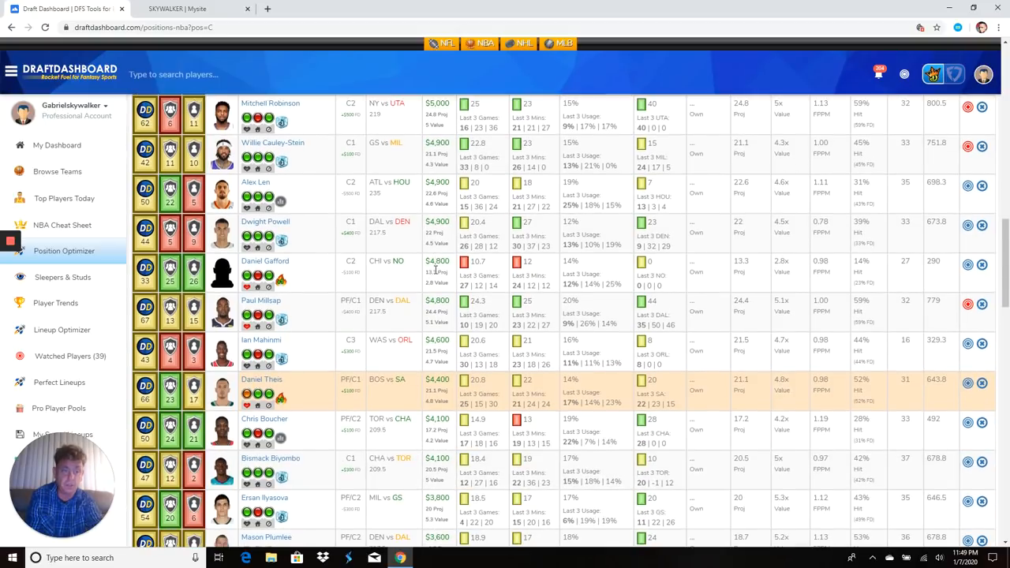
pyautogui.scroll(-3)
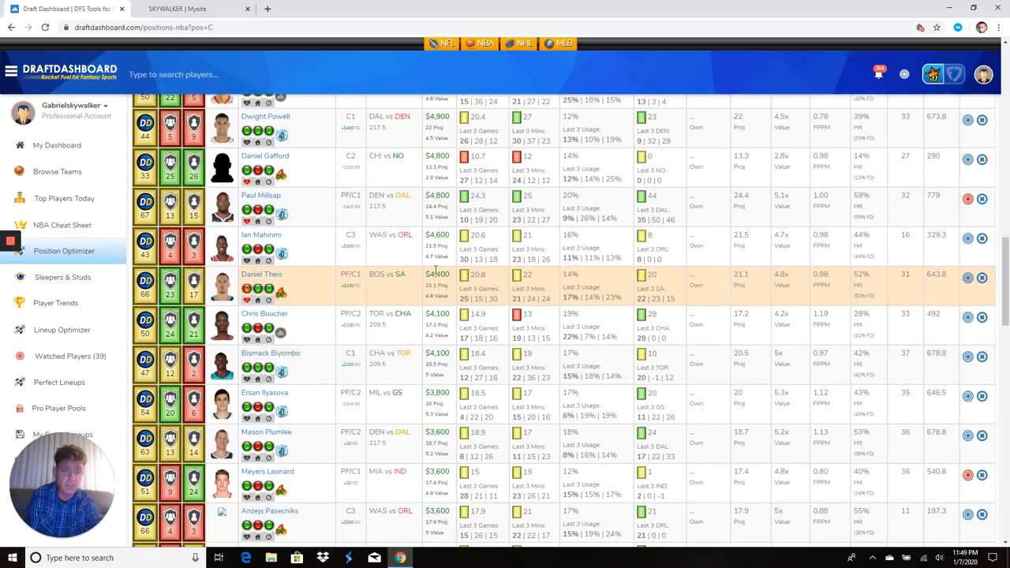
pyautogui.scroll(-3)
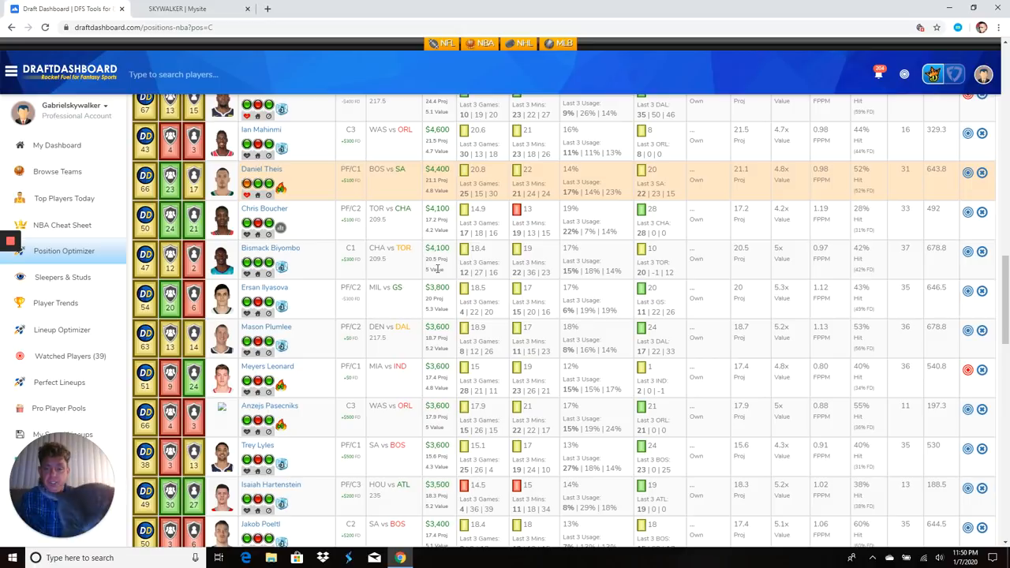
pyautogui.scroll(-3)
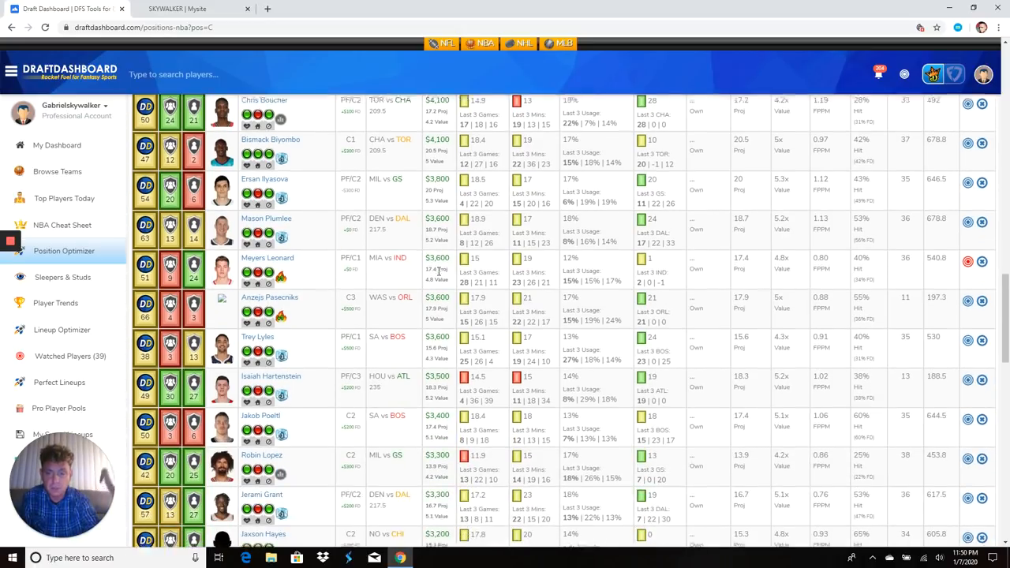
pyautogui.scroll(-3)
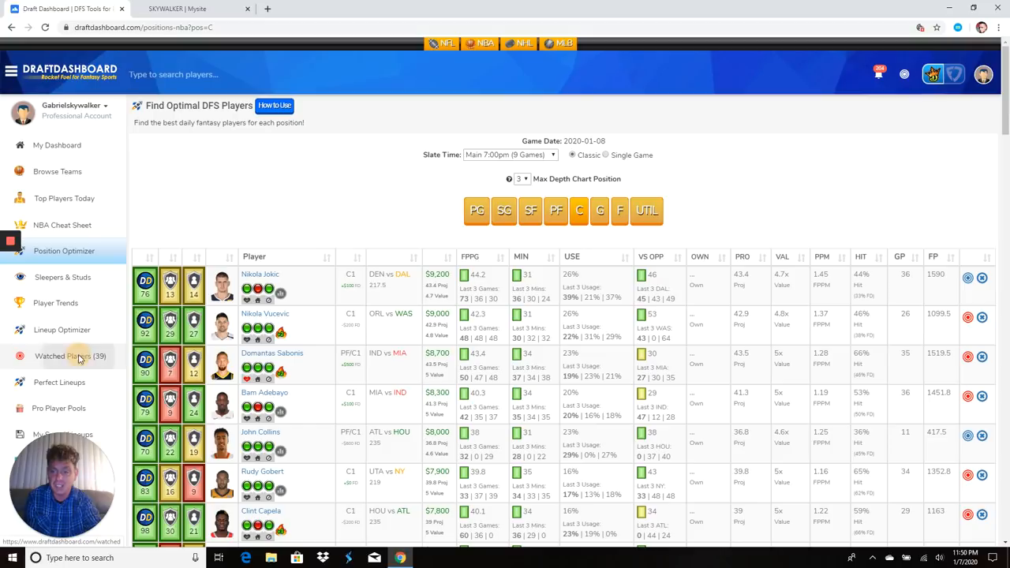
# Step: Show the 39 watched players and scroll the watchlist down past Zach LaVine and Trae Young to Bam Adebayo
pyautogui.click(63, 357)
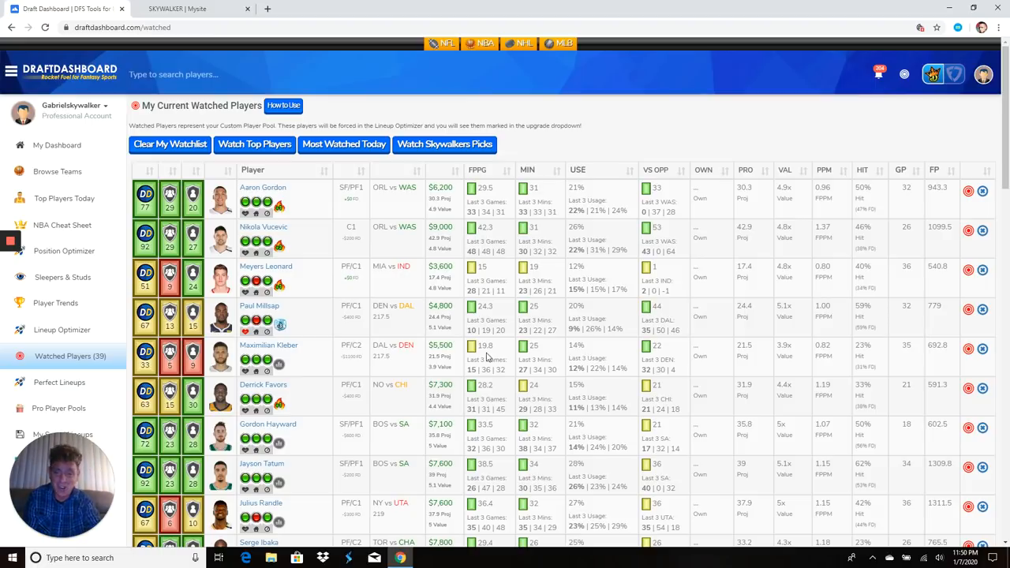
pyautogui.scroll(-3)
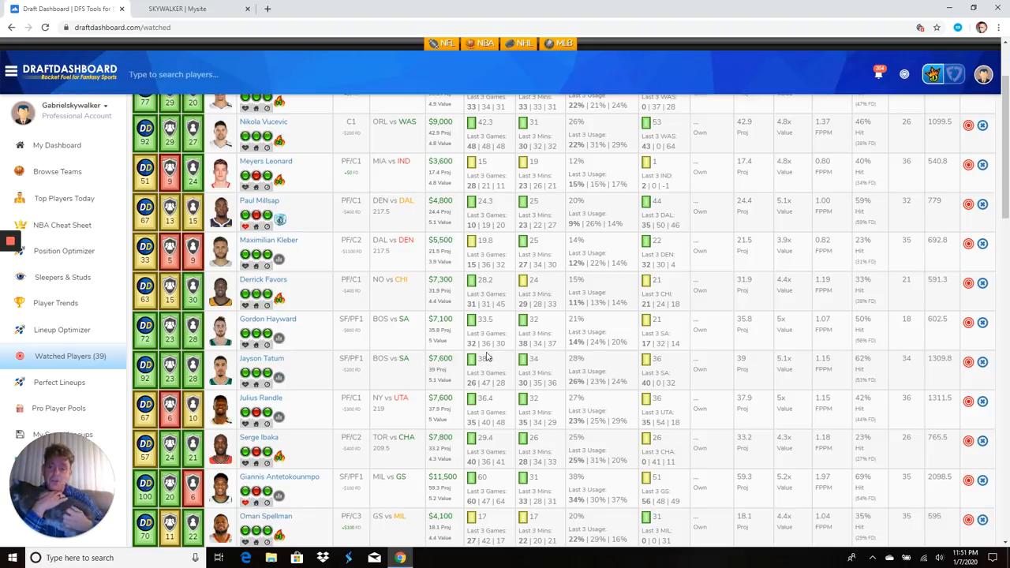
pyautogui.scroll(-3)
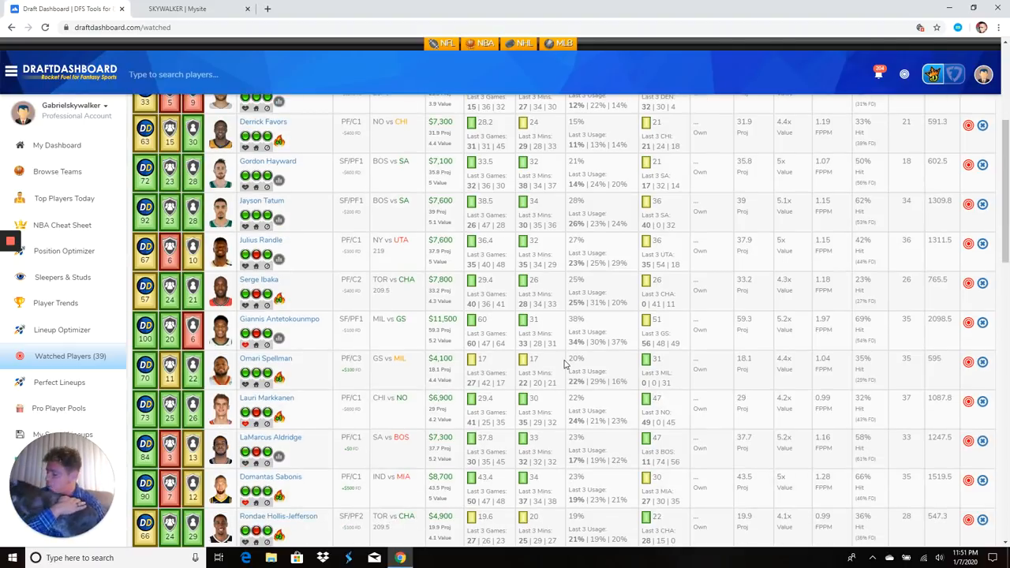
pyautogui.scroll(-3)
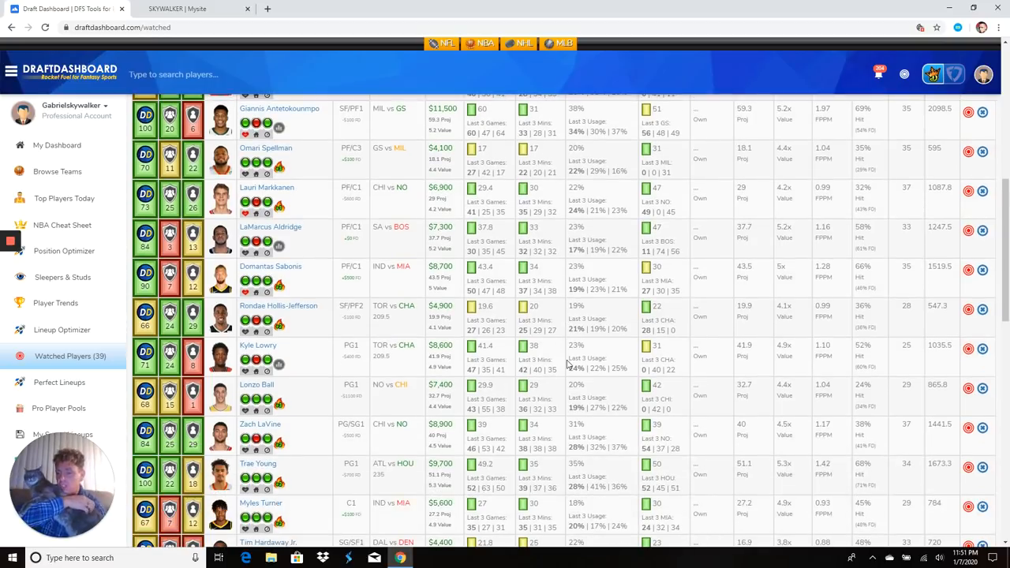
pyautogui.scroll(-3)
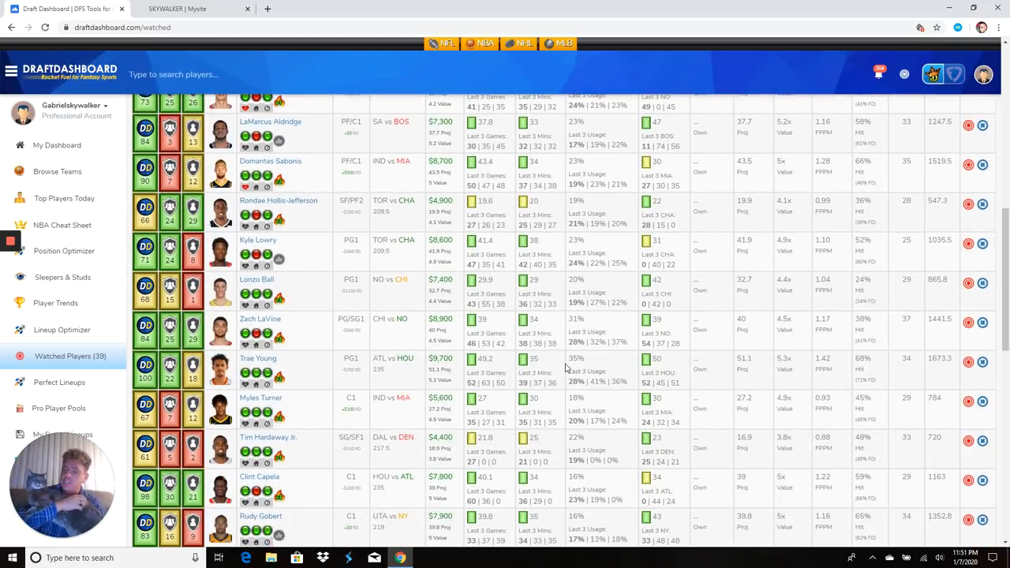
pyautogui.scroll(-3)
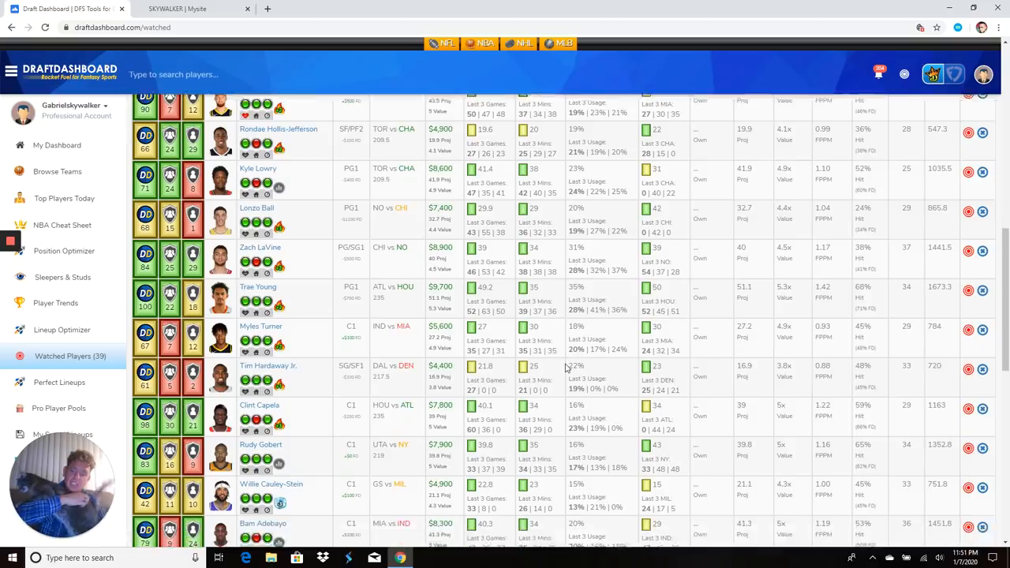
pyautogui.scroll(-3)
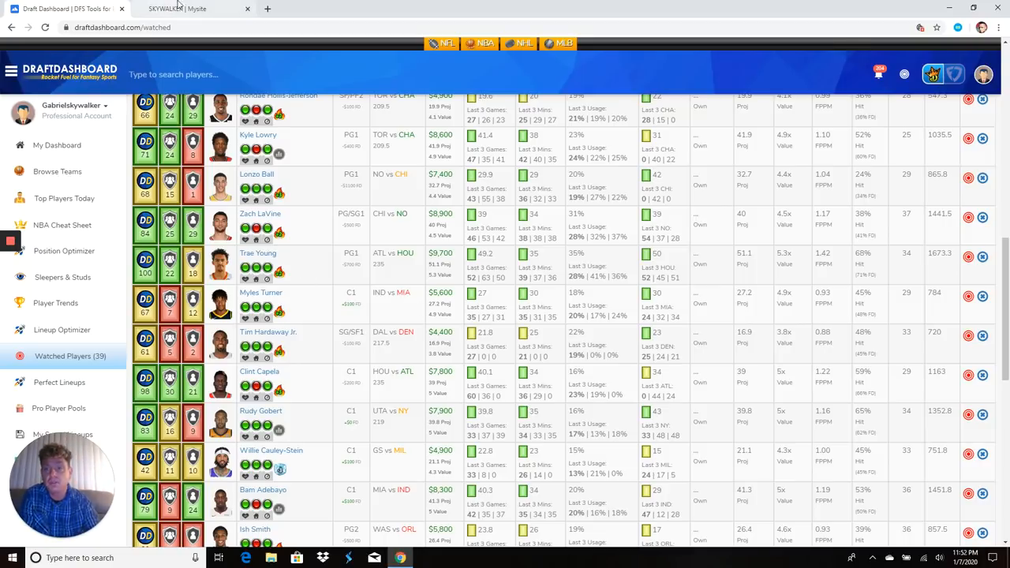
# Step: Switch to the DFS Club site and review the Bronze, Silver and Gold membership plans and prices
pyautogui.click(190, 9)
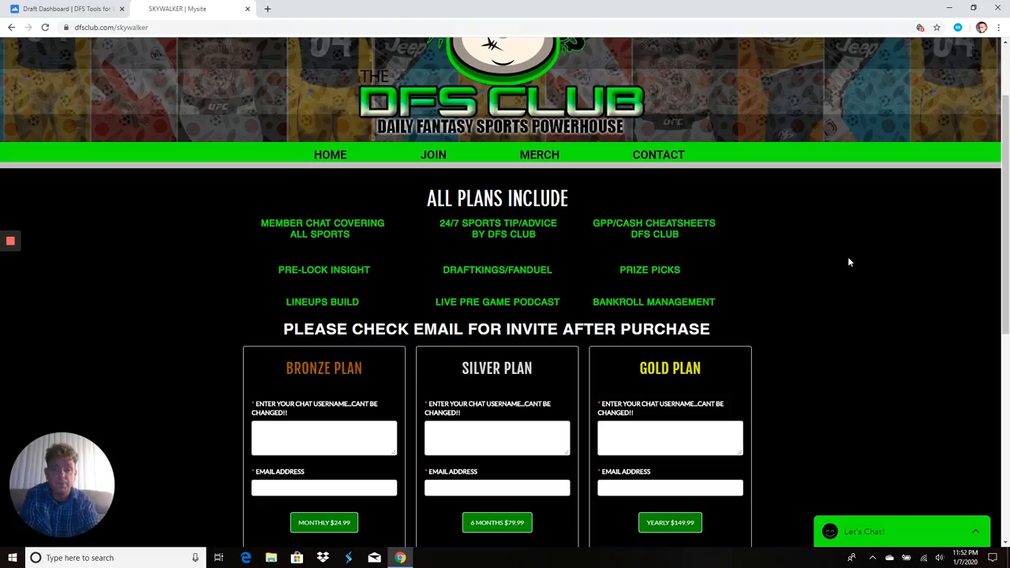
pyautogui.scroll(-3)
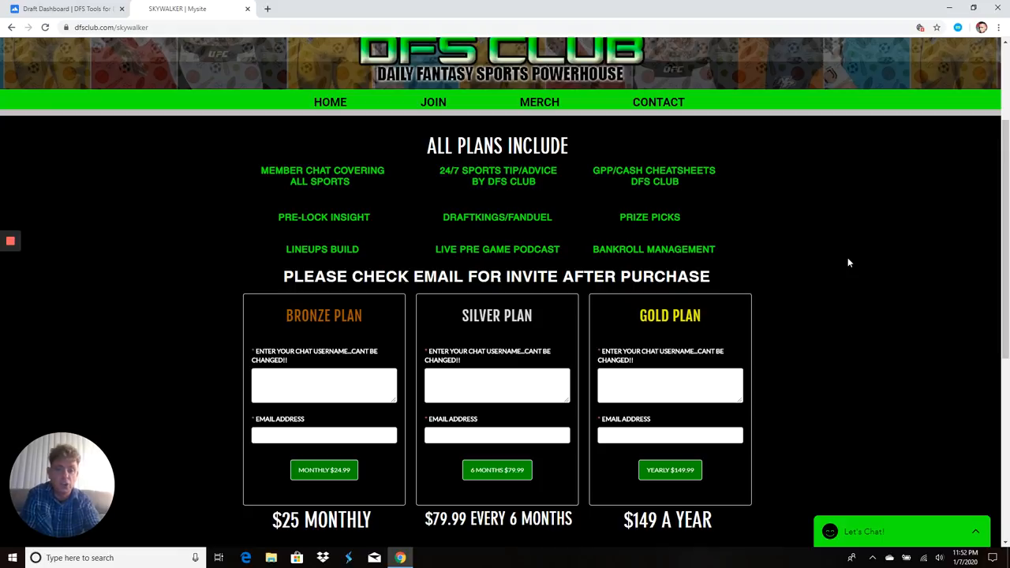
pyautogui.scroll(3)
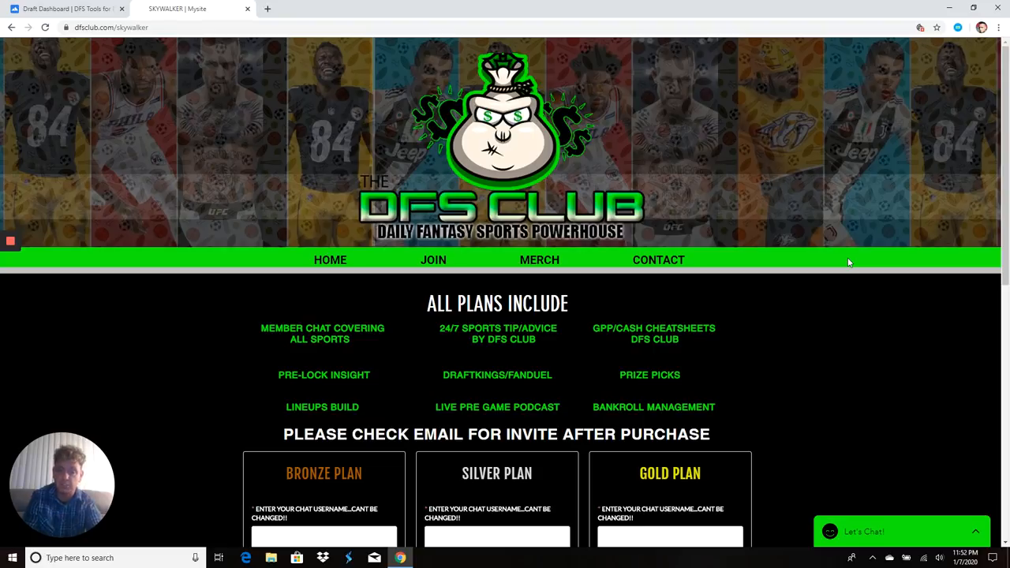
pyautogui.moveTo(454, 158)
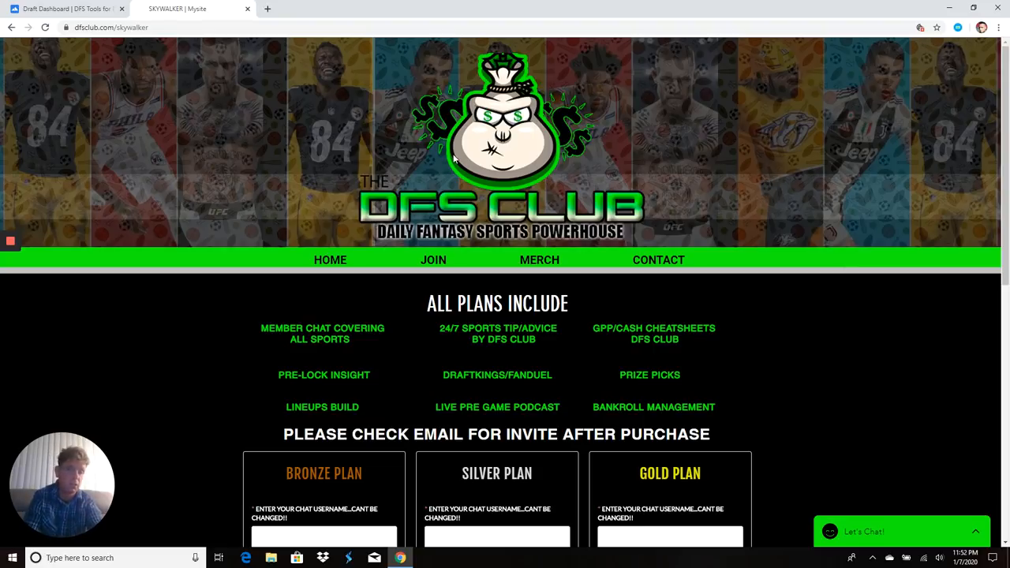
# Step: Return to Draft Dashboard and bring up the NBA Lineup Optimizer
pyautogui.click(67, 10)
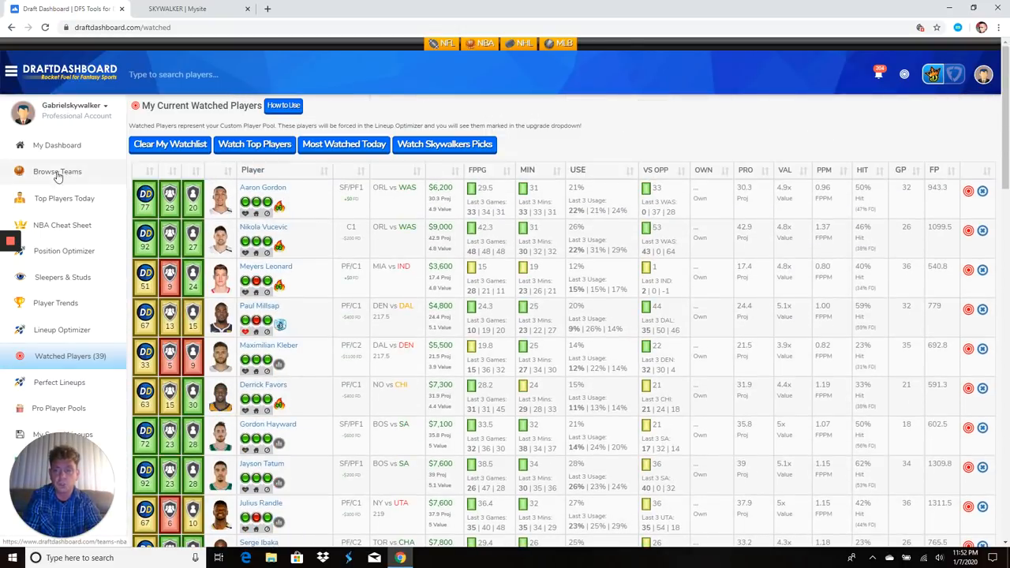
pyautogui.moveTo(82, 322)
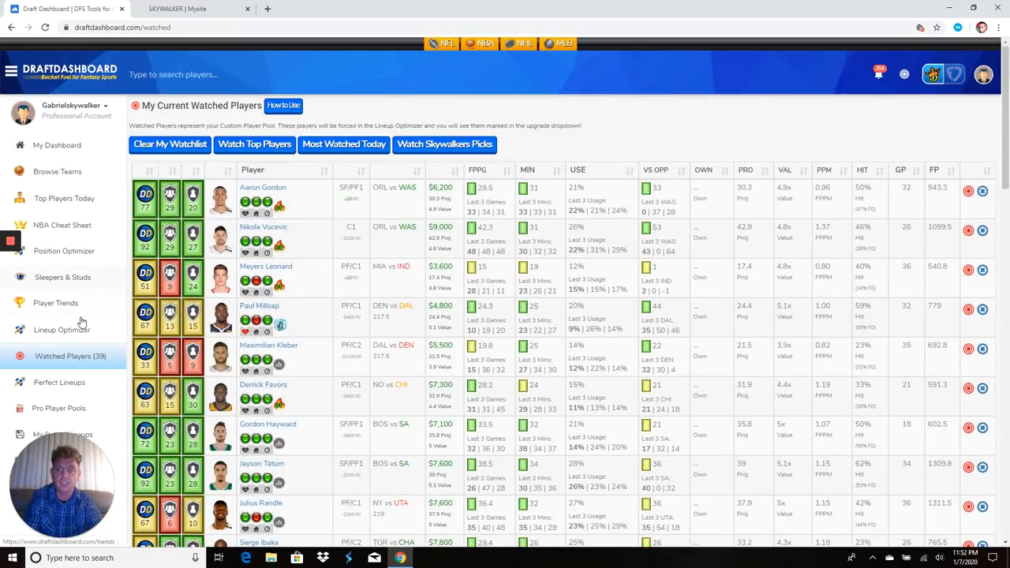
pyautogui.click(61, 330)
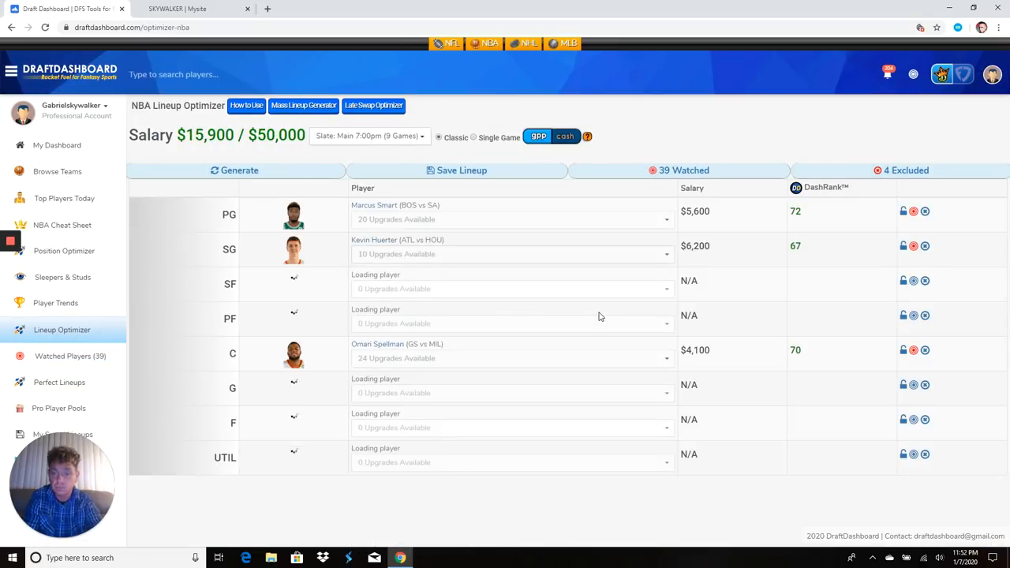
# Step: Generate a full eight-player lineup at $49,900 of $50,000, Marcus Smart to Jimmy Butler, and save it
pyautogui.click(240, 170)
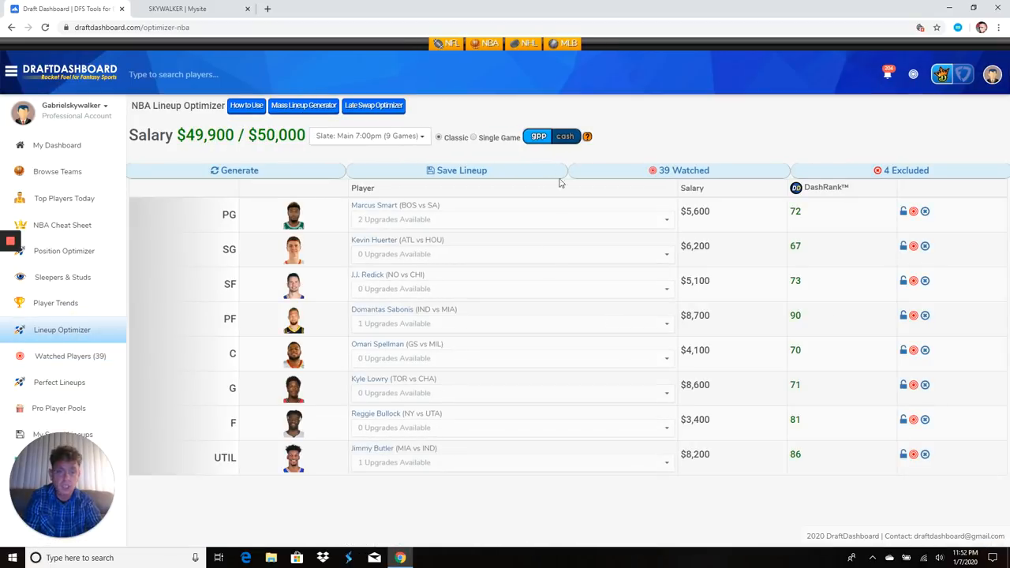
pyautogui.moveTo(528, 127)
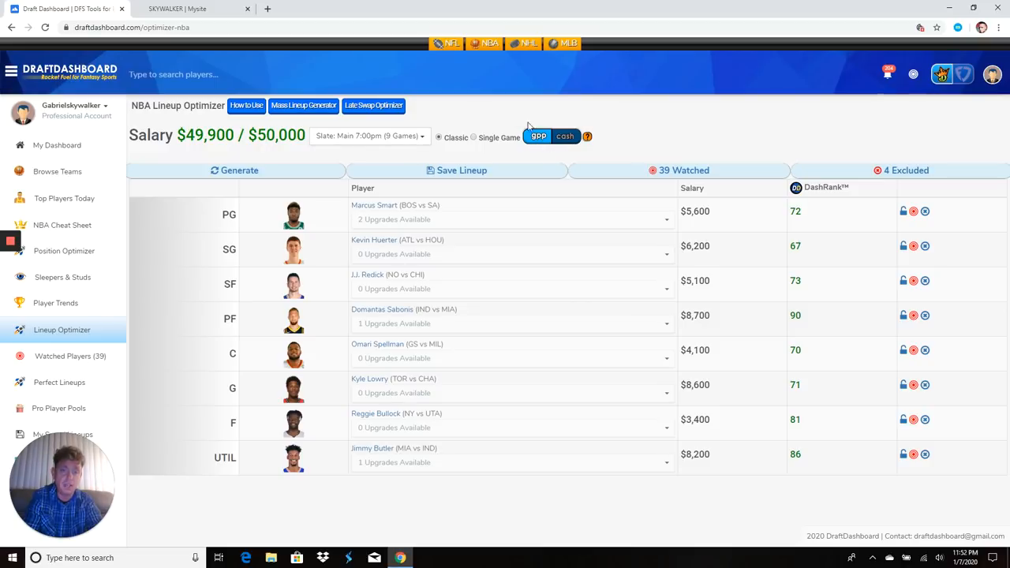
pyautogui.moveTo(740, 300)
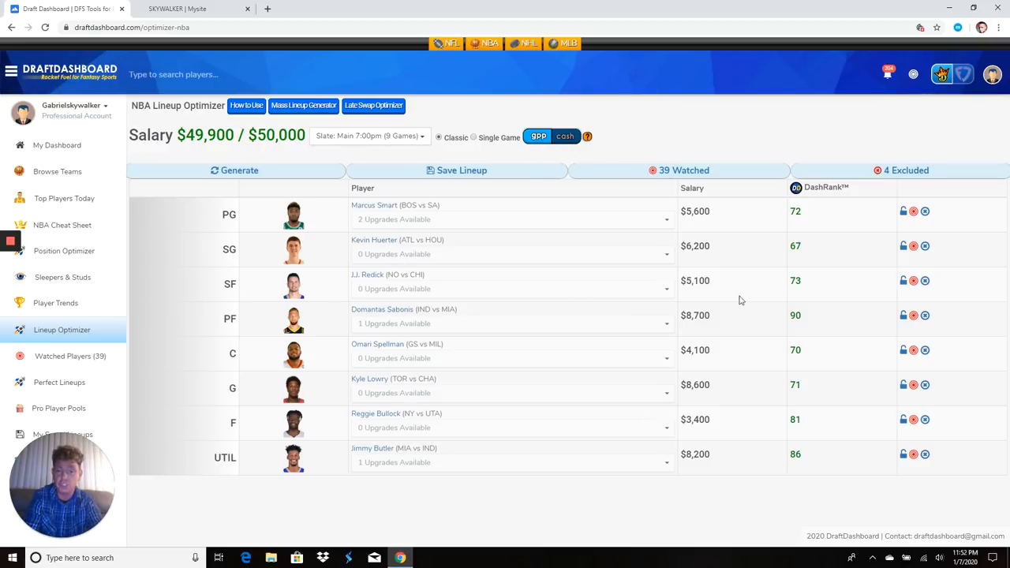
pyautogui.moveTo(565, 136)
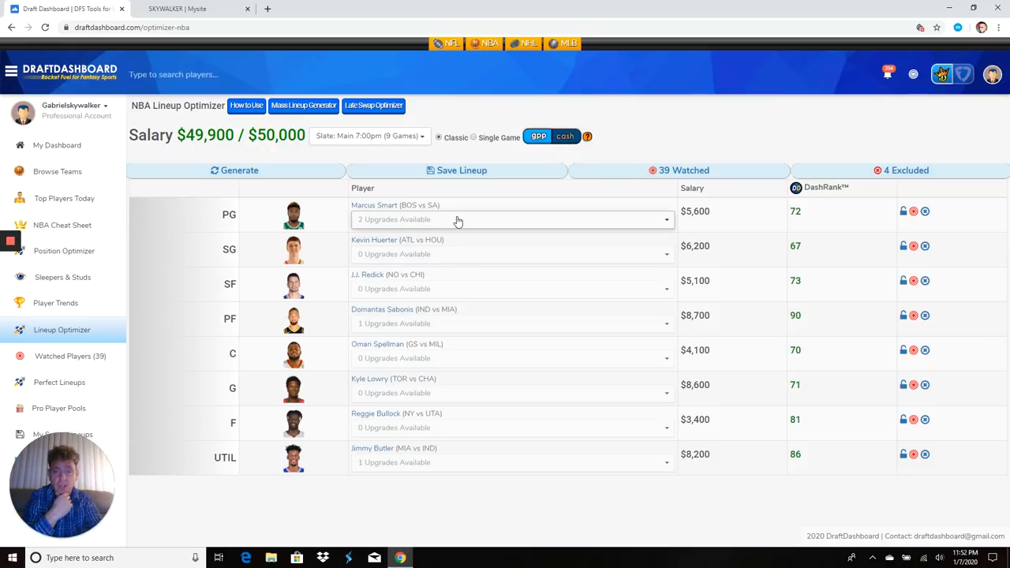
pyautogui.moveTo(487, 322)
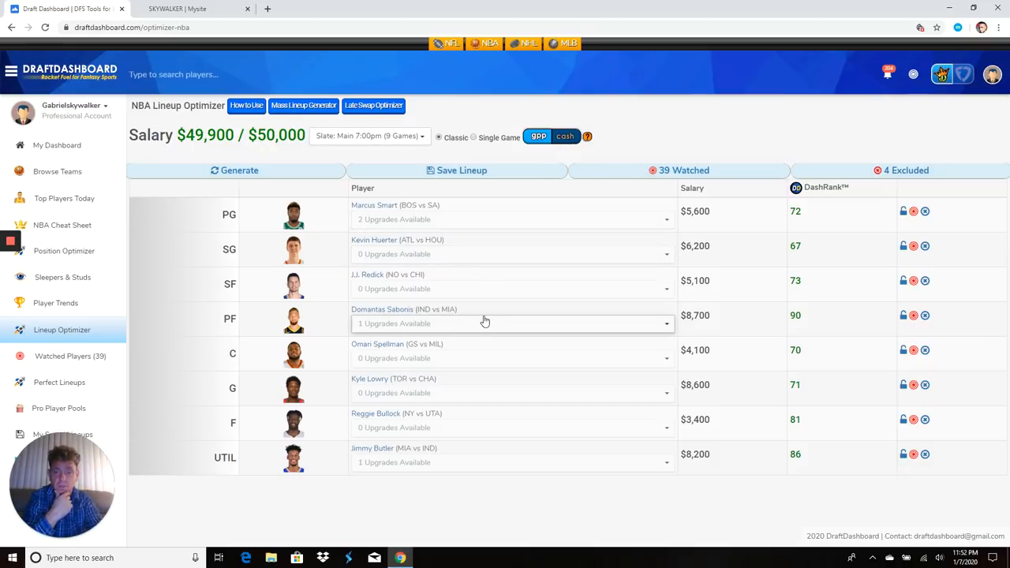
pyautogui.moveTo(480, 366)
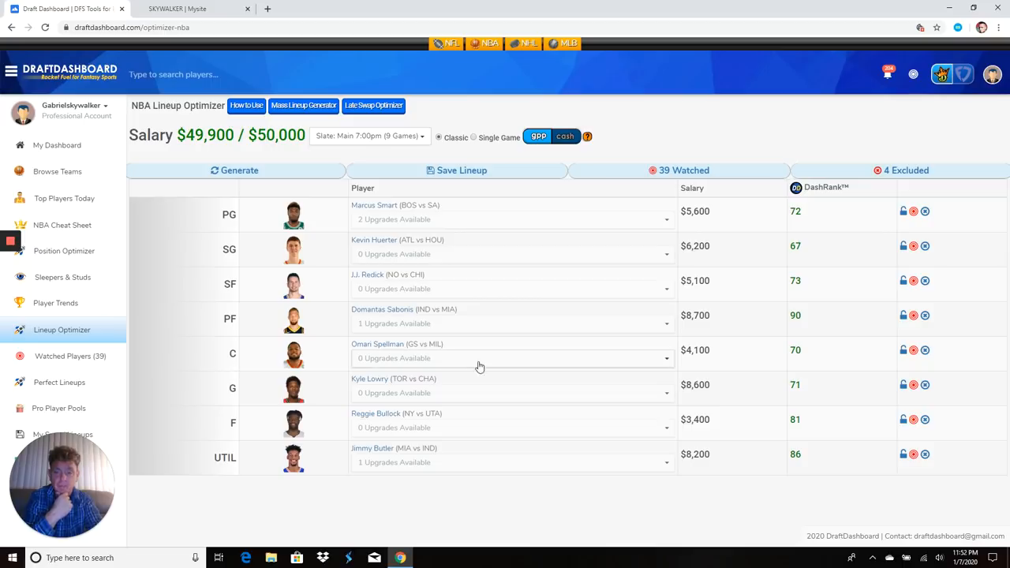
pyautogui.moveTo(464, 456)
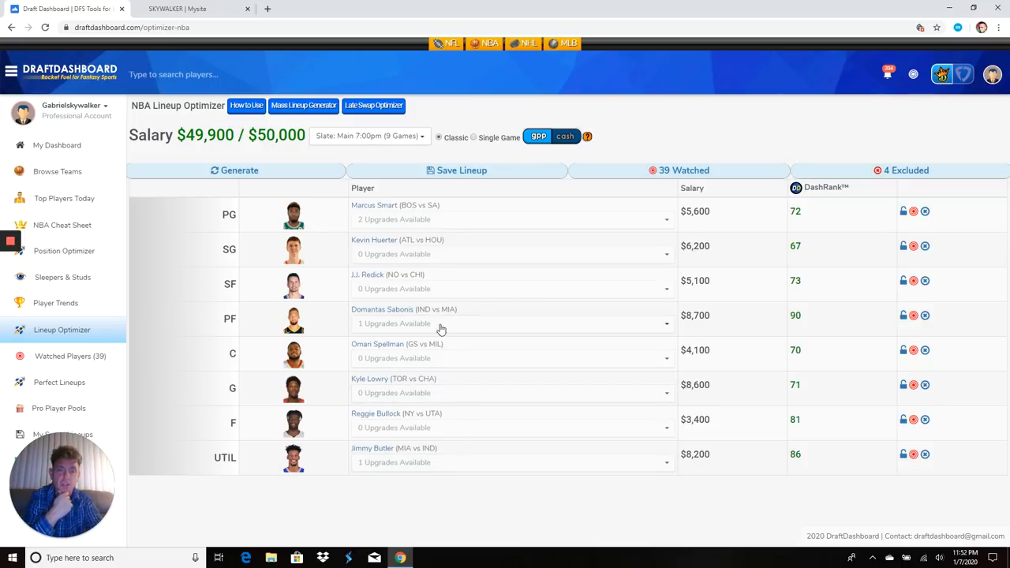
pyautogui.click(460, 170)
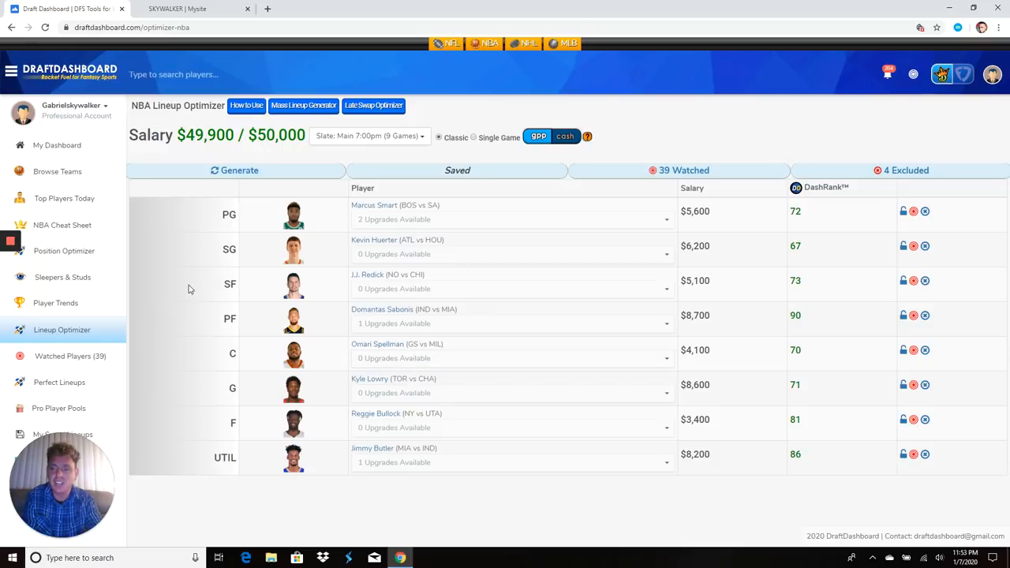
pyautogui.moveTo(54, 246)
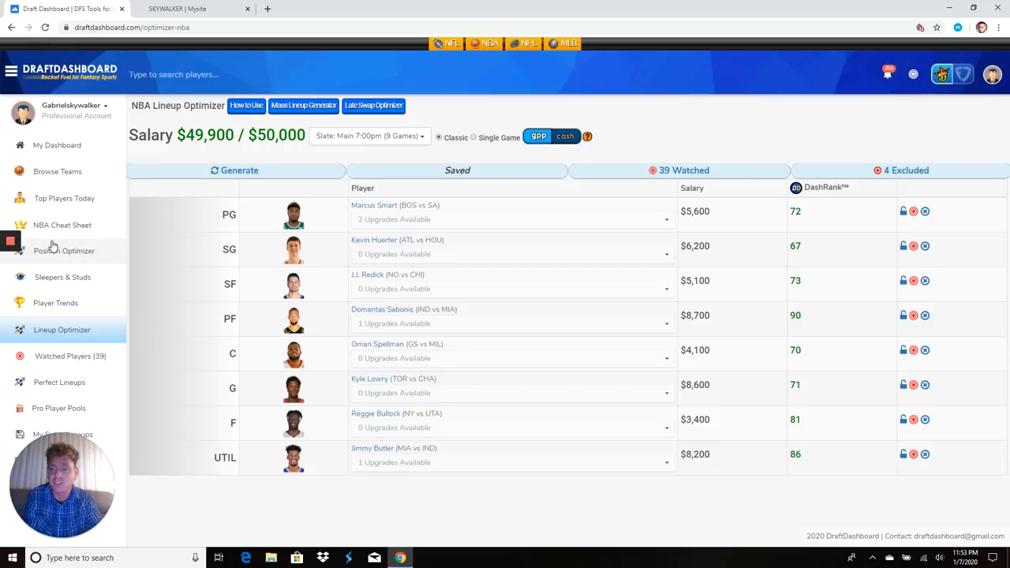